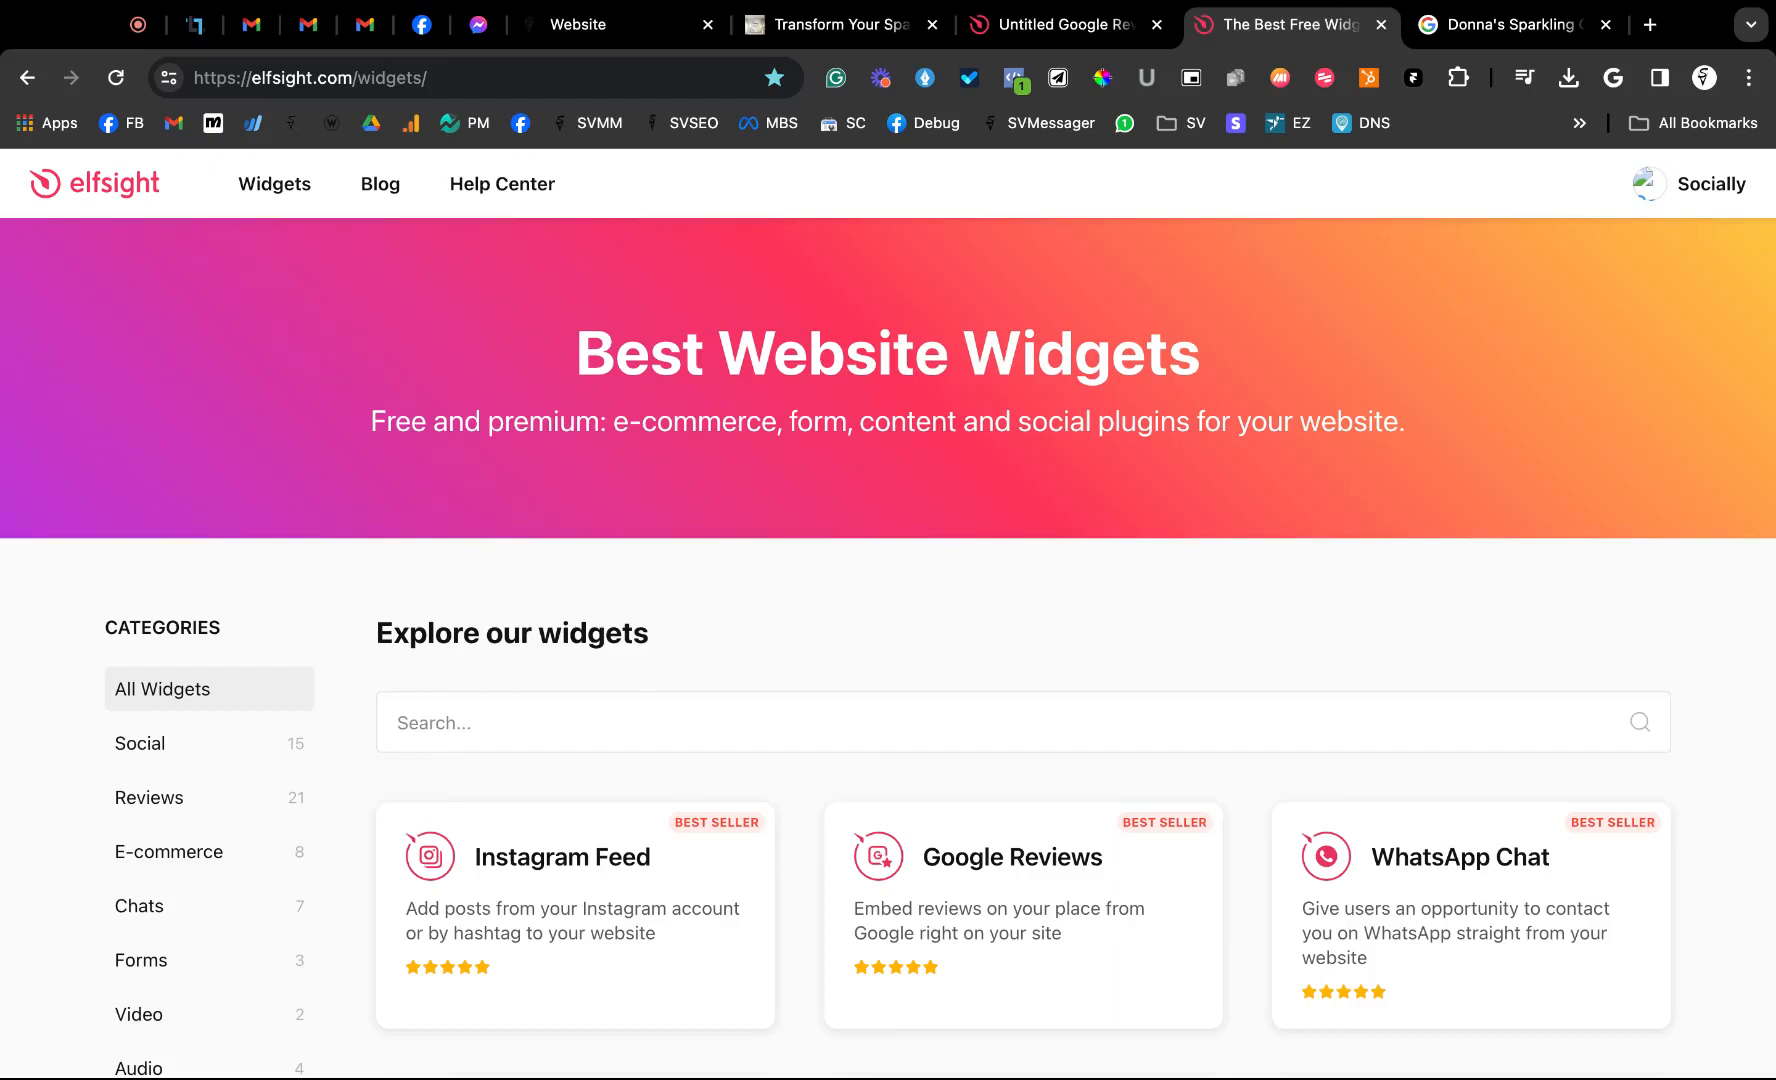
{"action": "mouse_move", "coordinate": [920, 638]}
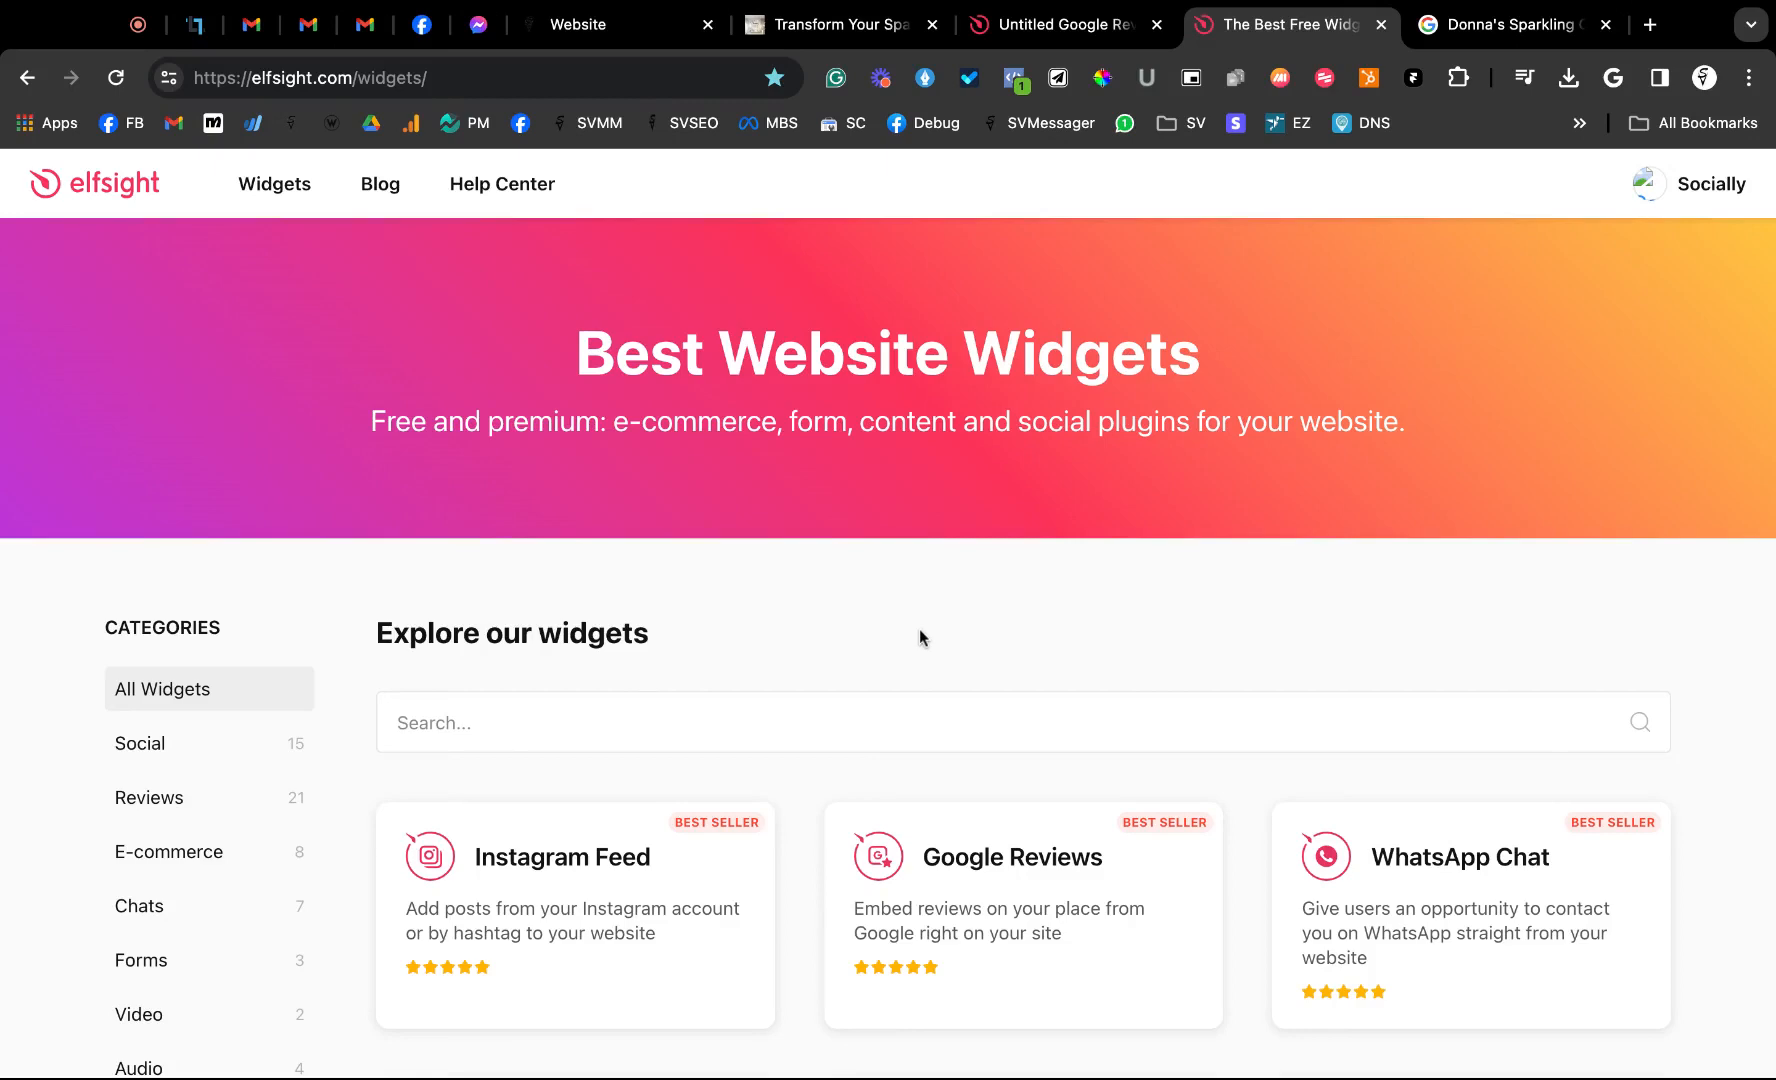
{"action": "mouse_move", "coordinate": [427, 173]}
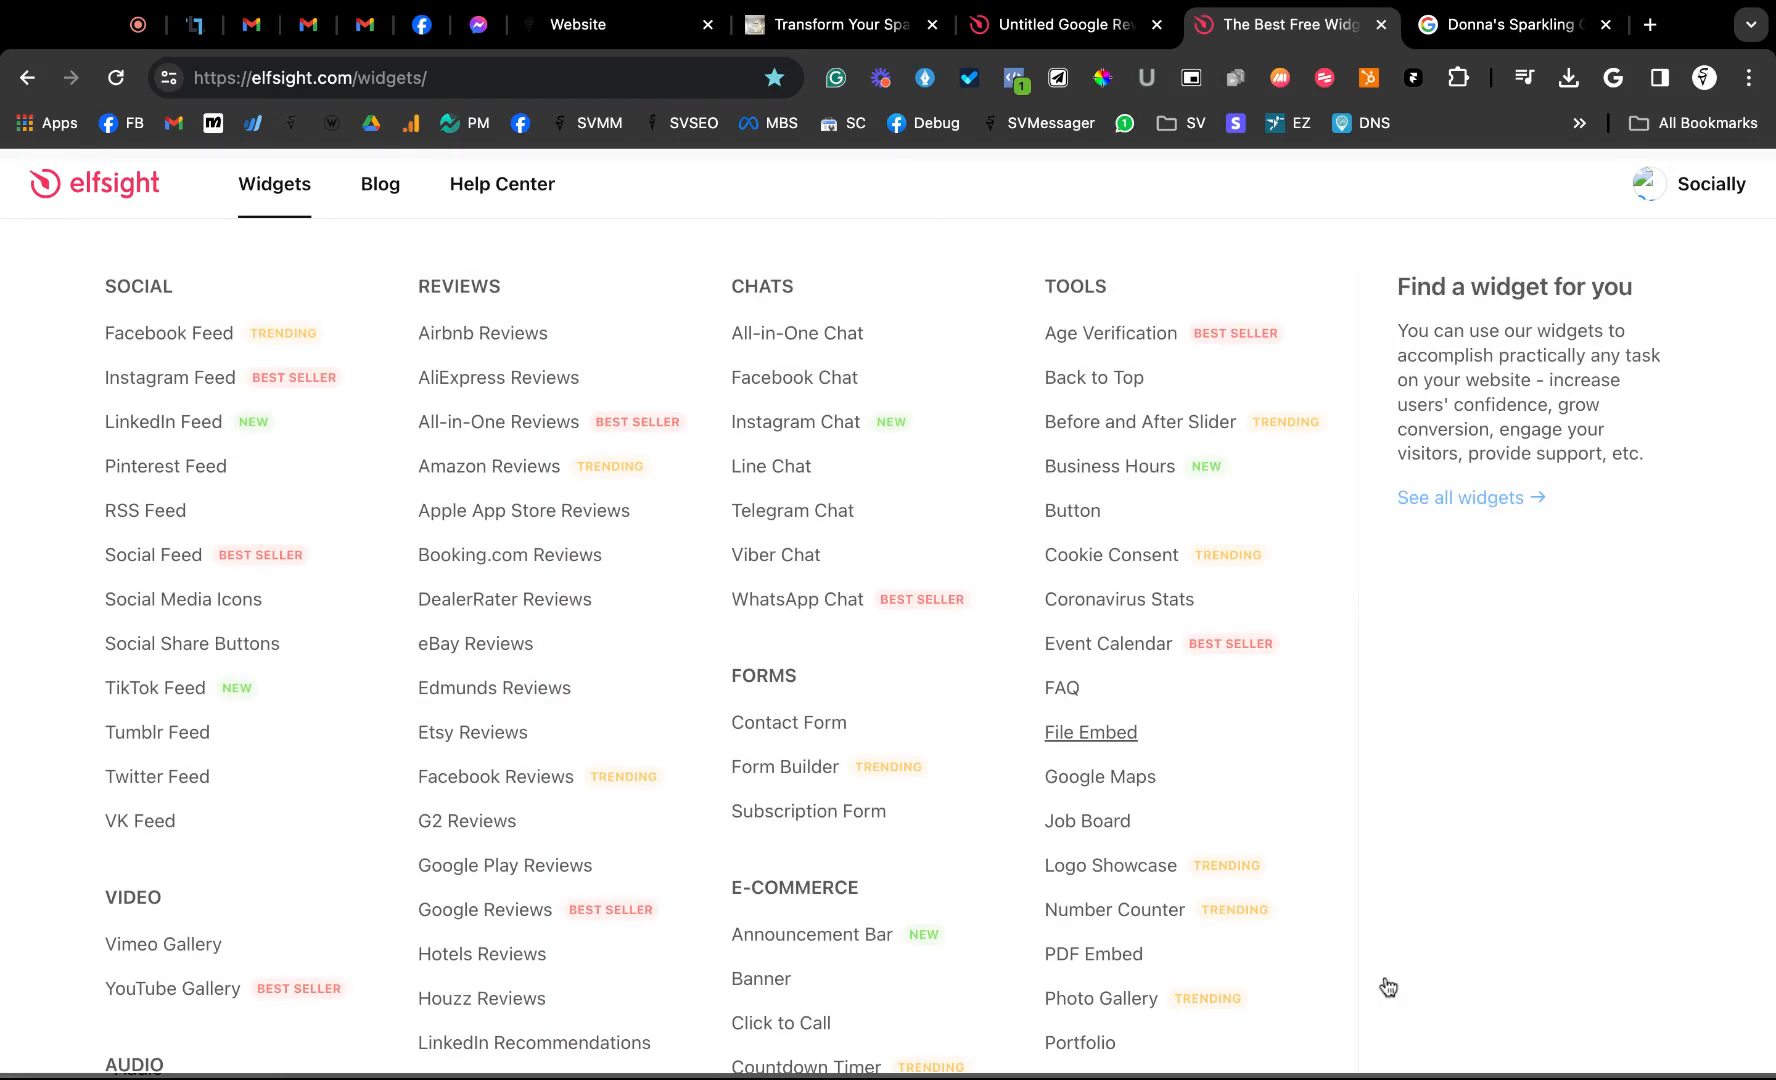
Browse the Elfsight widget catalogue and filter it to the Reviews category
{"action": "scroll", "scroll_direction": "down", "scroll_amount": 3}
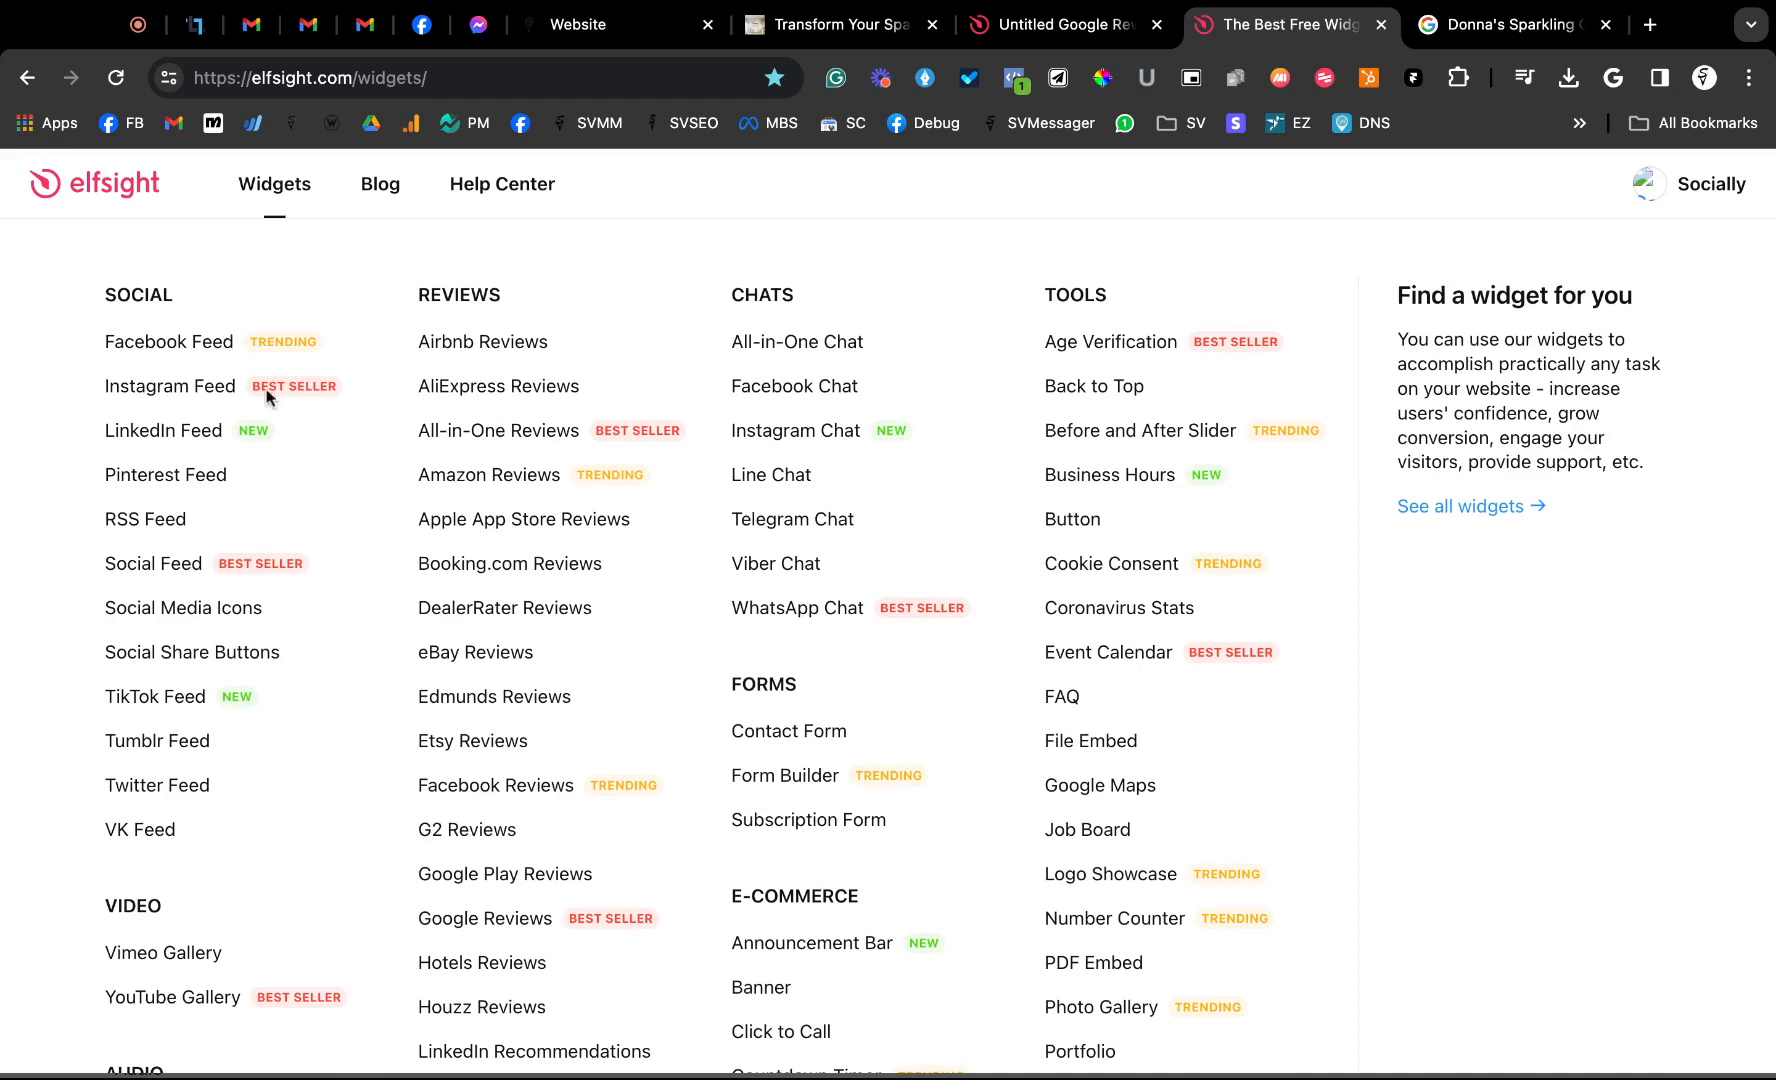
{"action": "scroll", "scroll_direction": "down", "scroll_amount": 3}
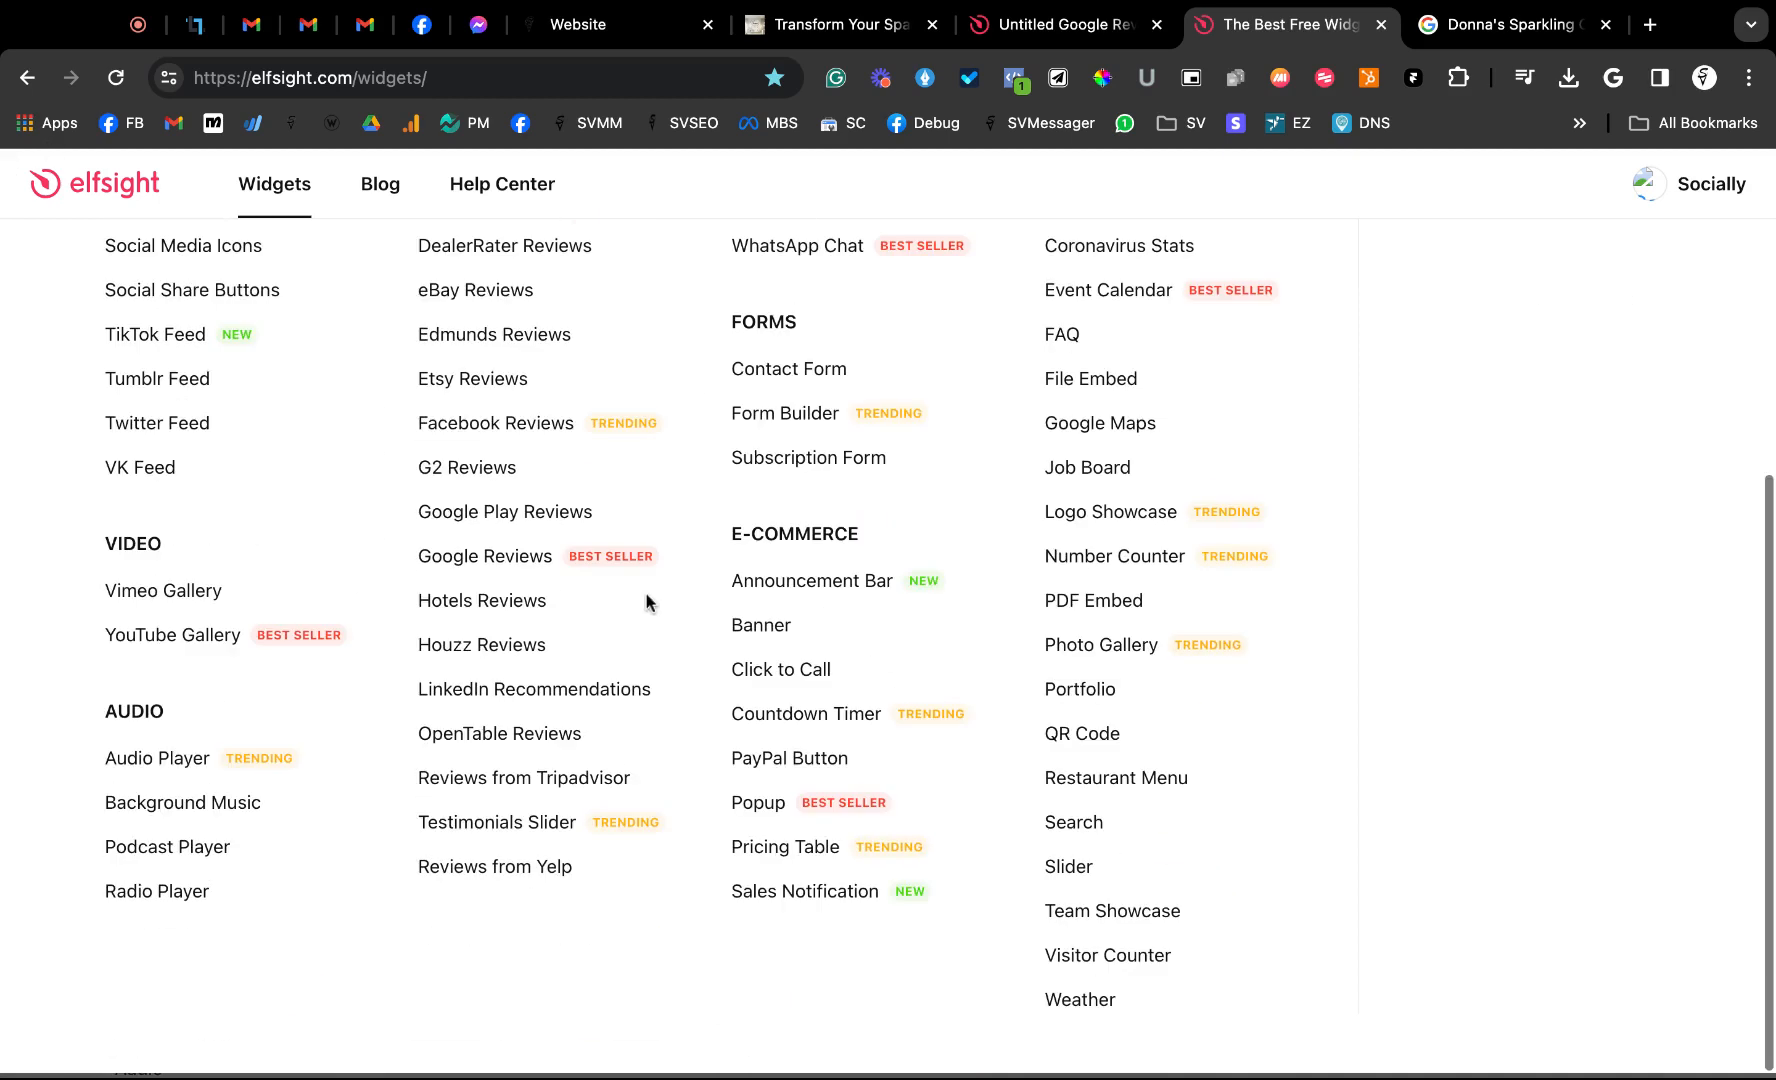
{"action": "scroll", "scroll_direction": "up", "scroll_amount": 3}
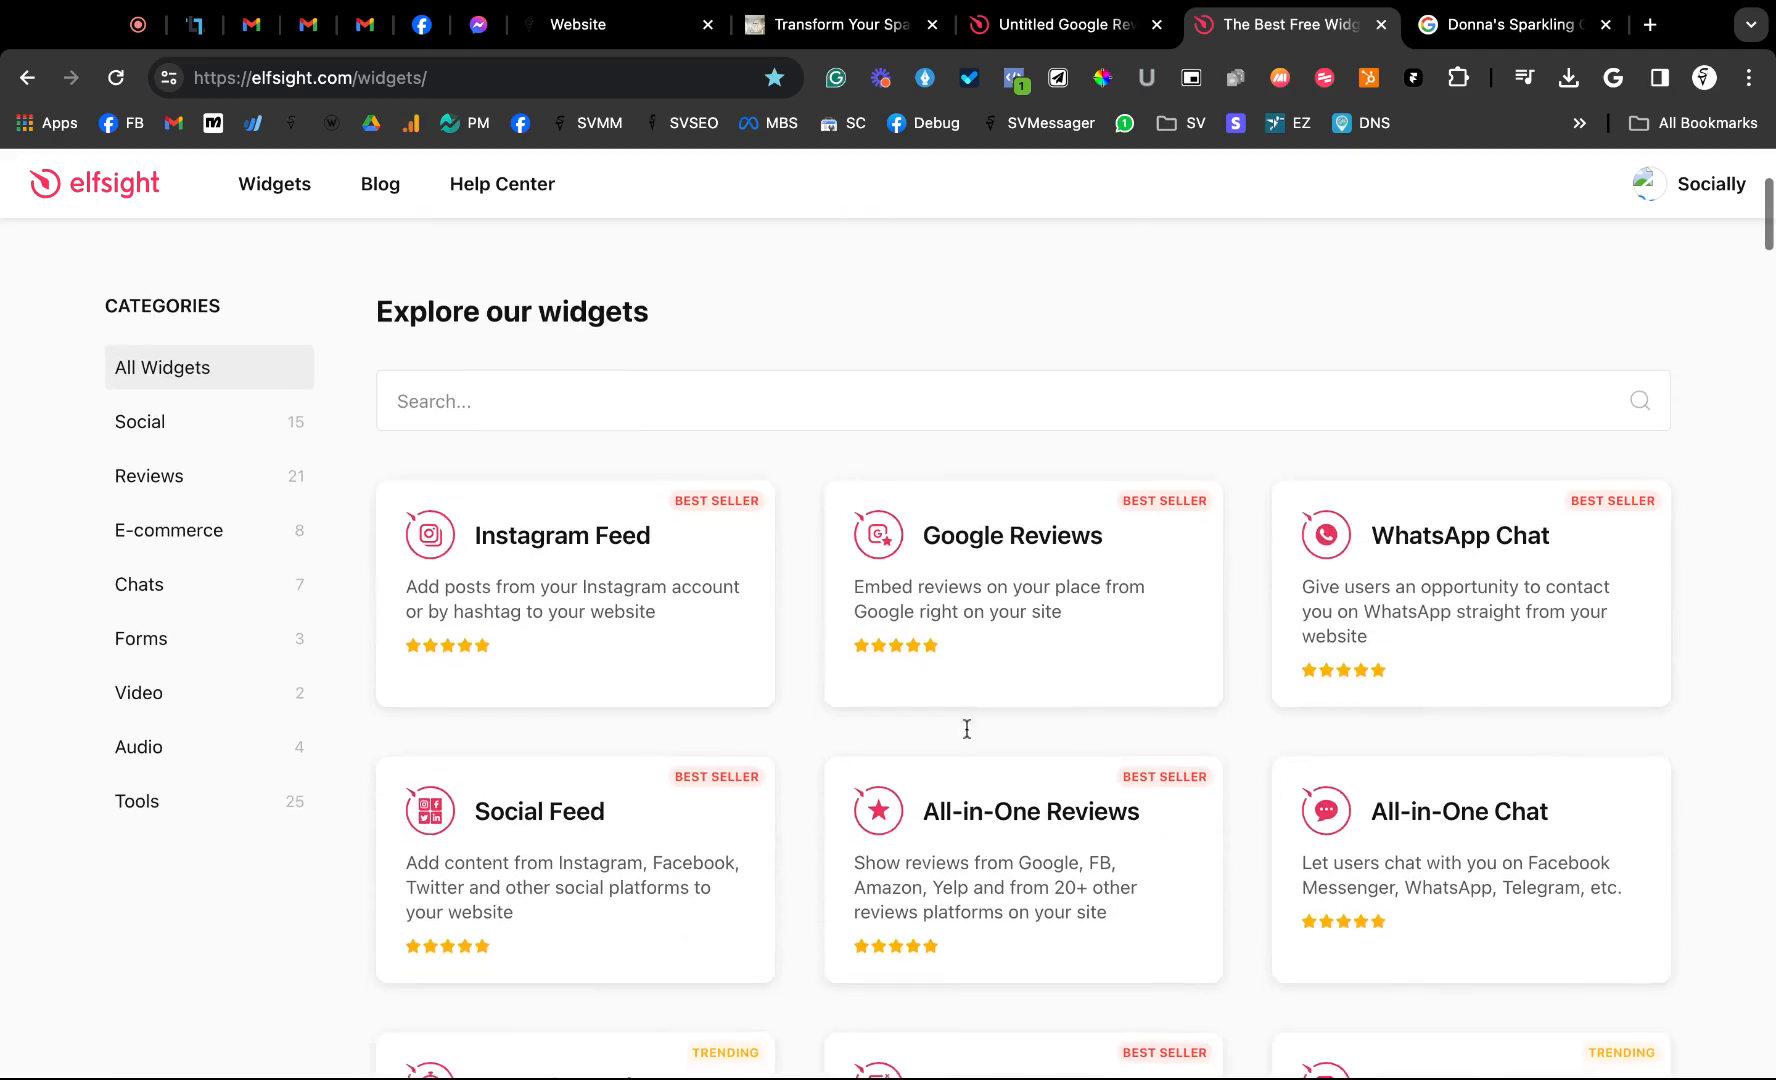
{"action": "scroll", "scroll_direction": "down", "scroll_amount": 3}
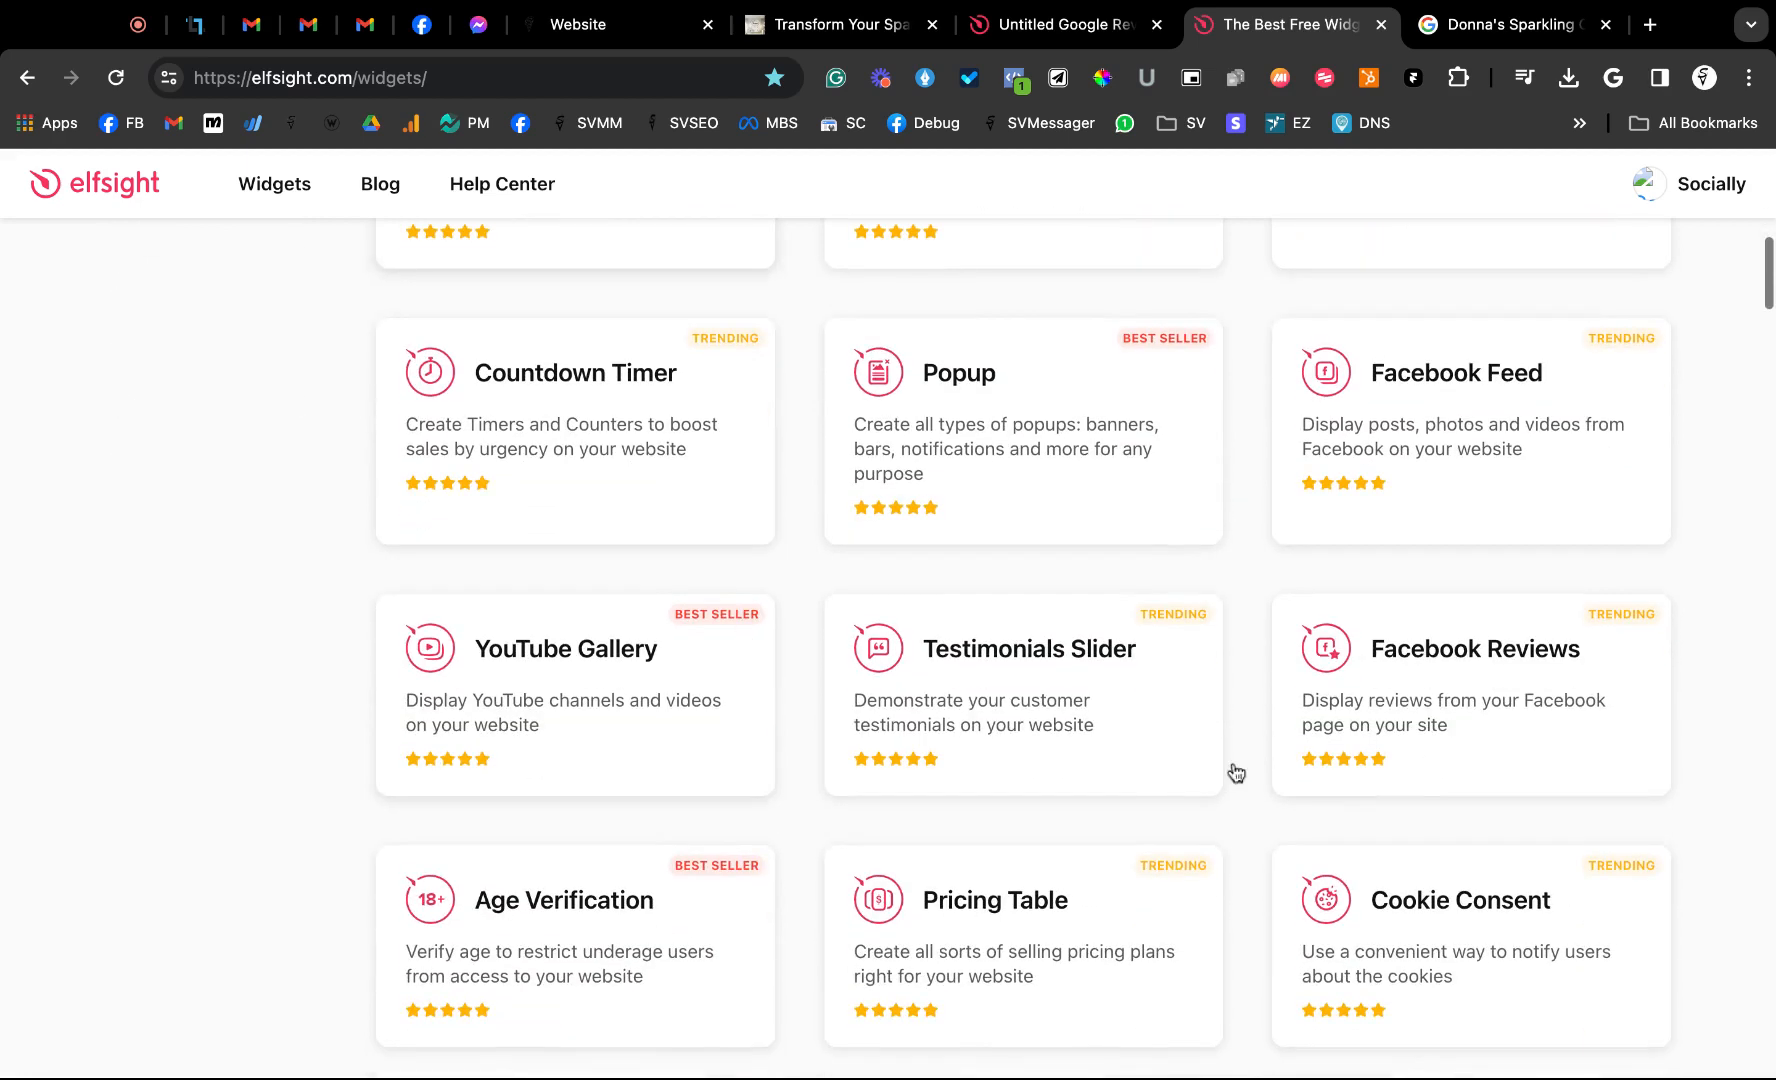
{"action": "mouse_move", "coordinate": [588, 669]}
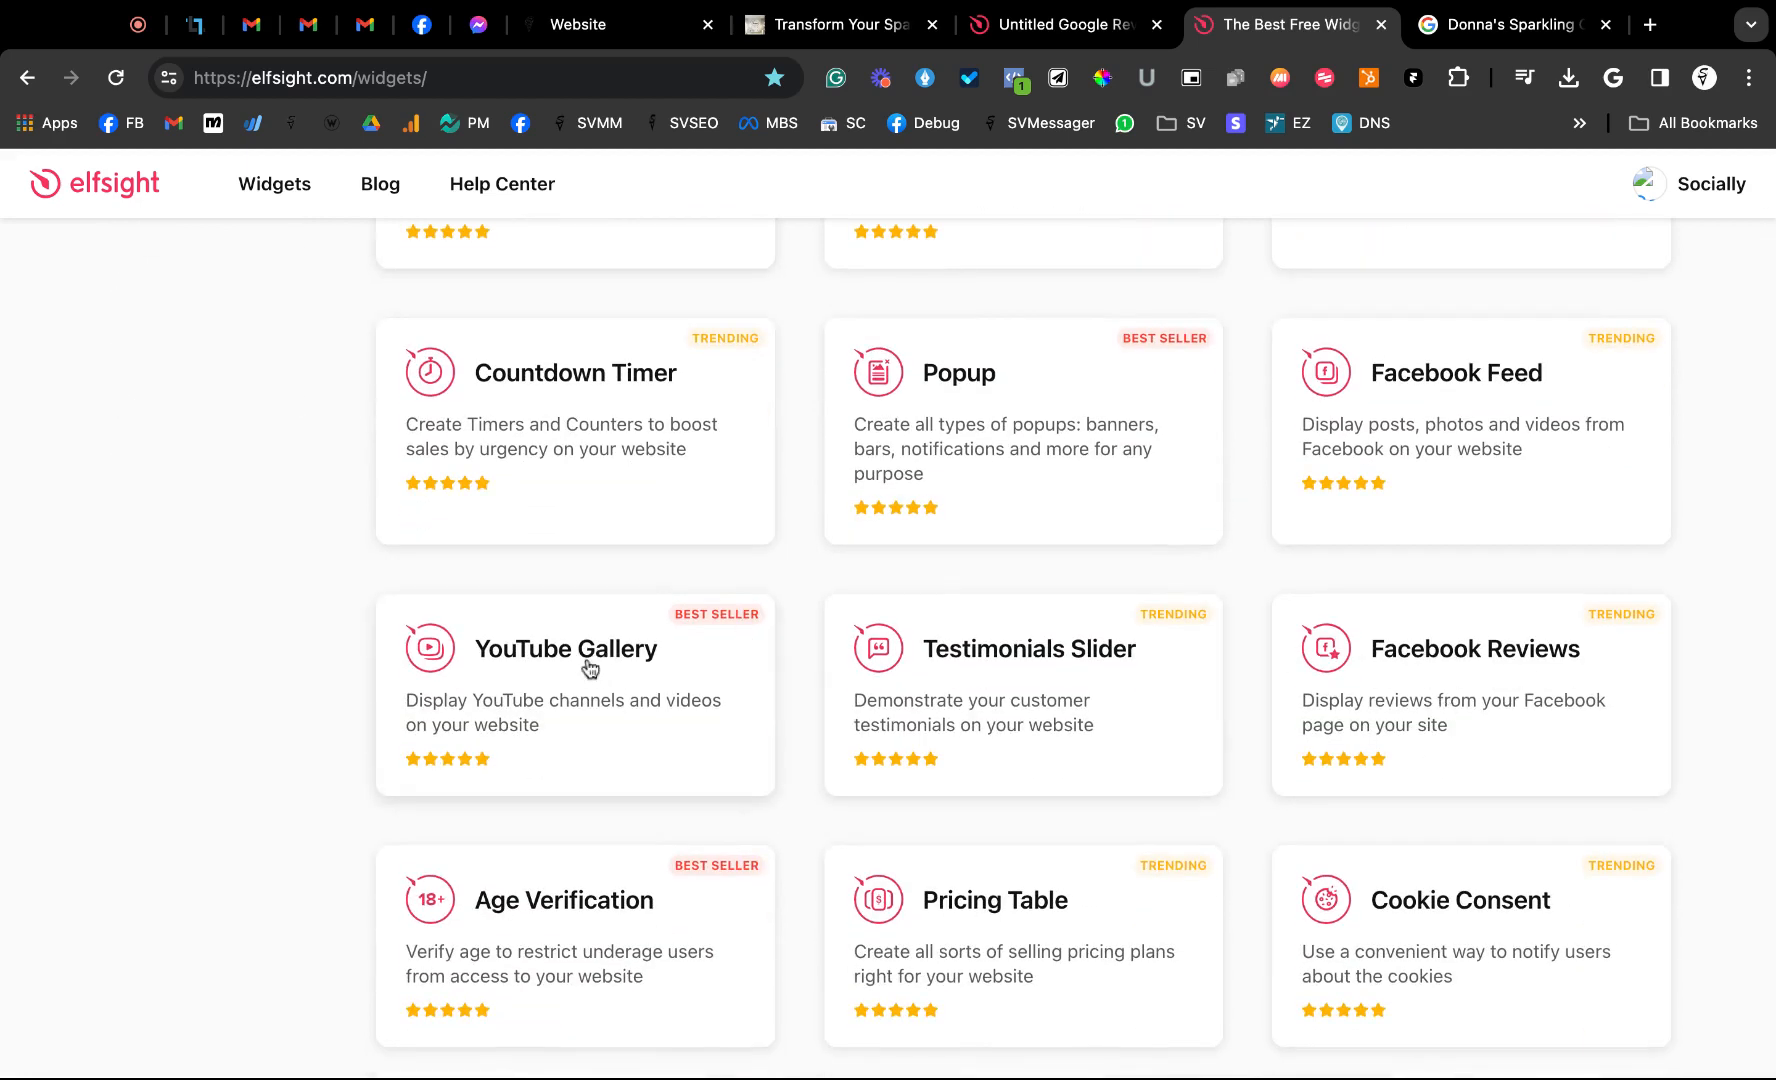
{"action": "mouse_move", "coordinate": [1107, 765]}
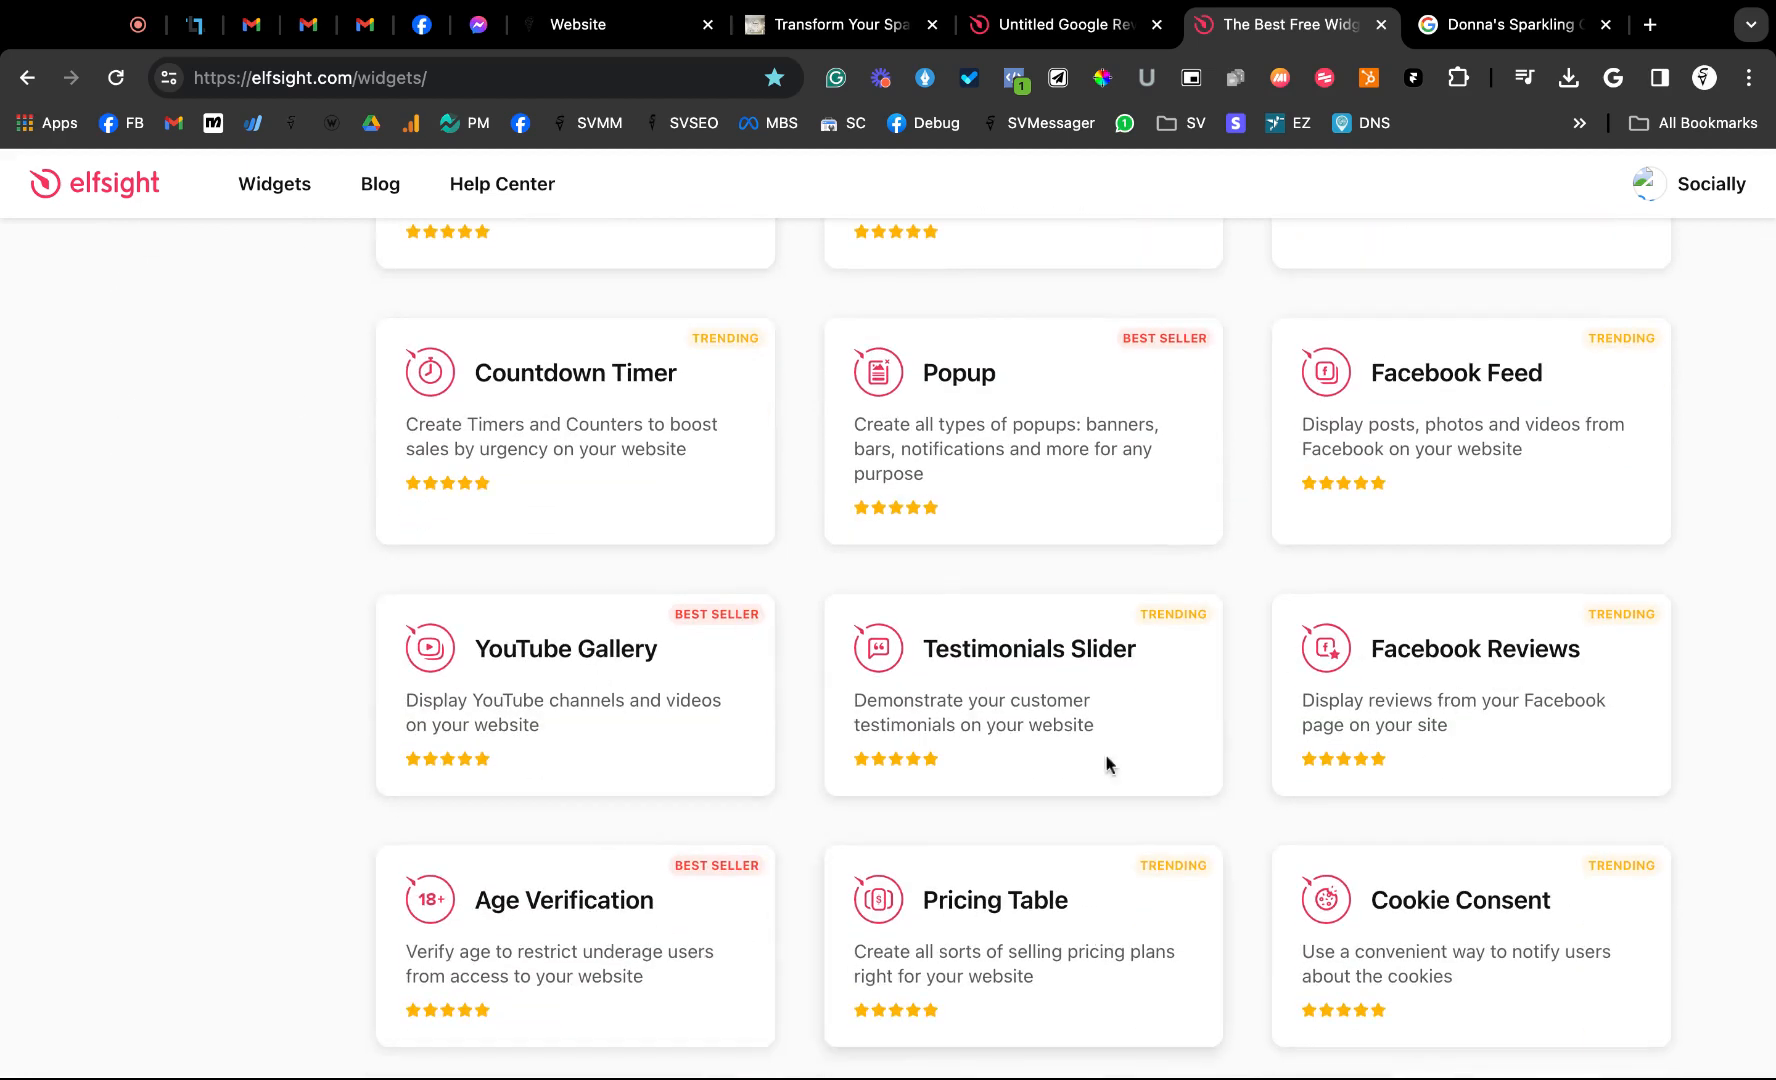
{"action": "scroll", "scroll_direction": "up", "scroll_amount": 3}
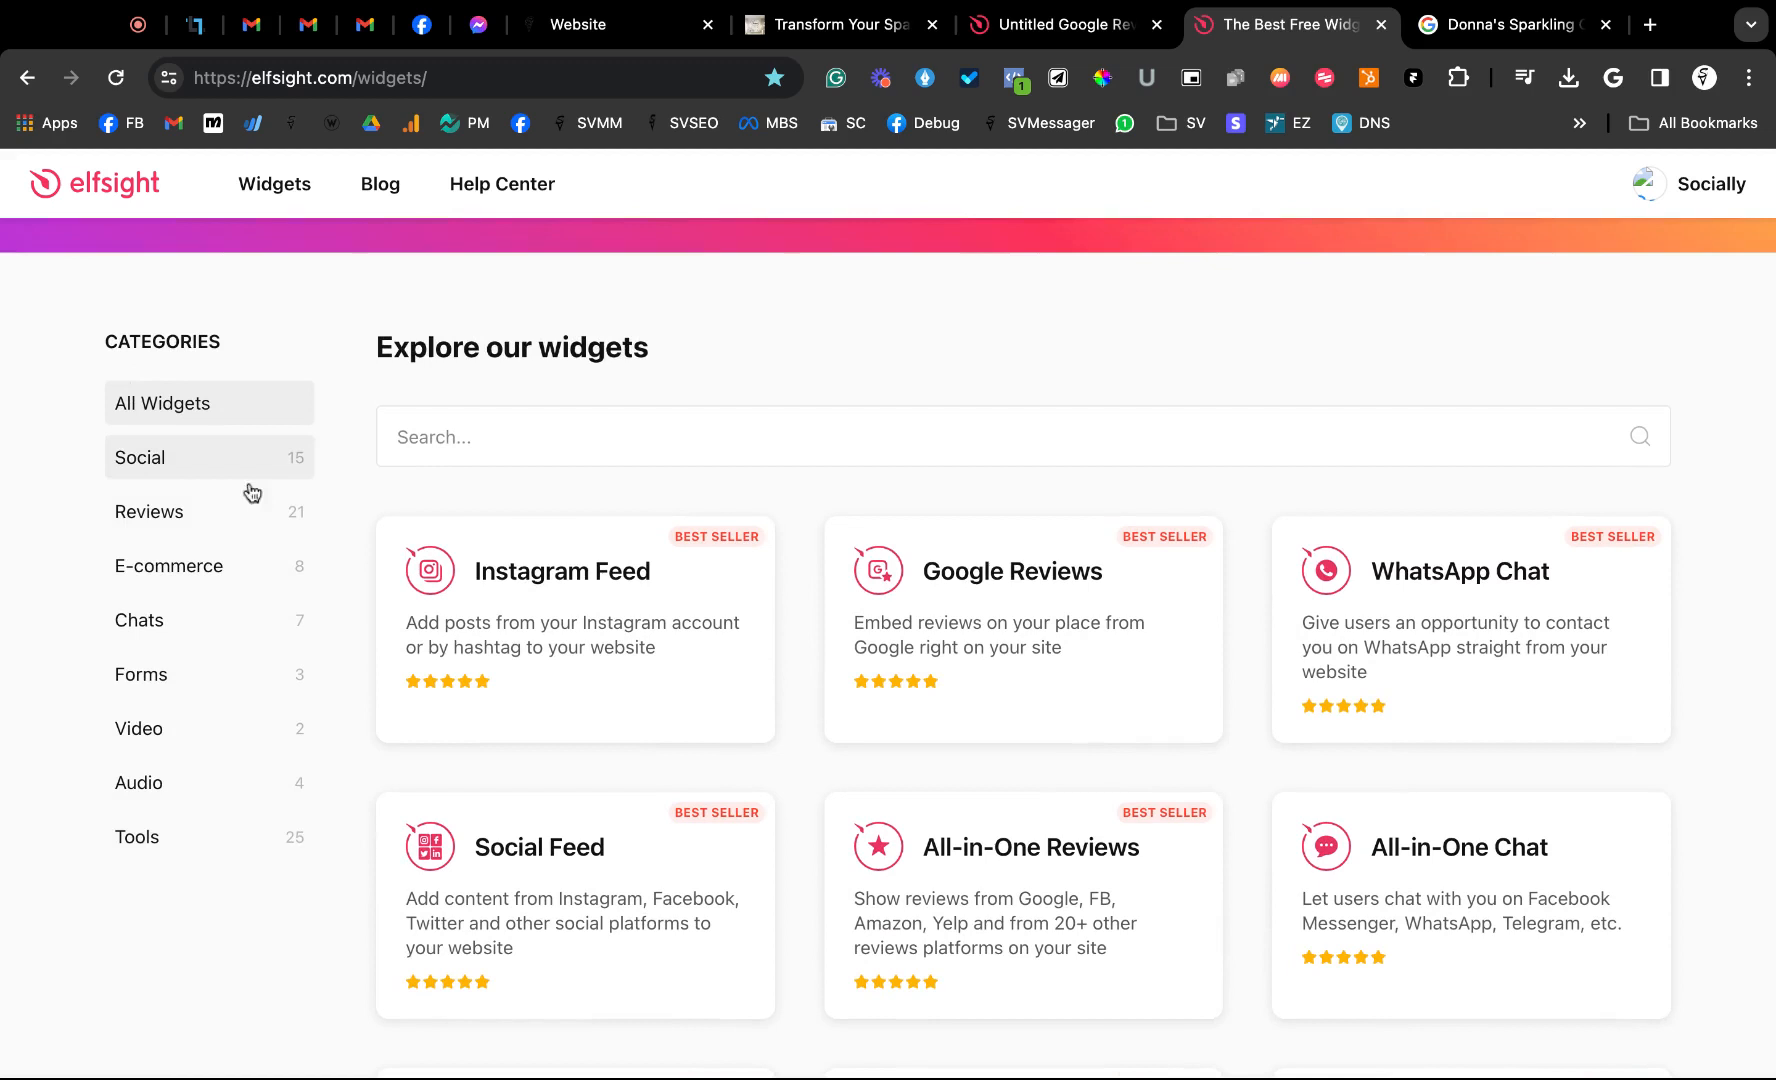
{"action": "left_click", "coordinate": [162, 403]}
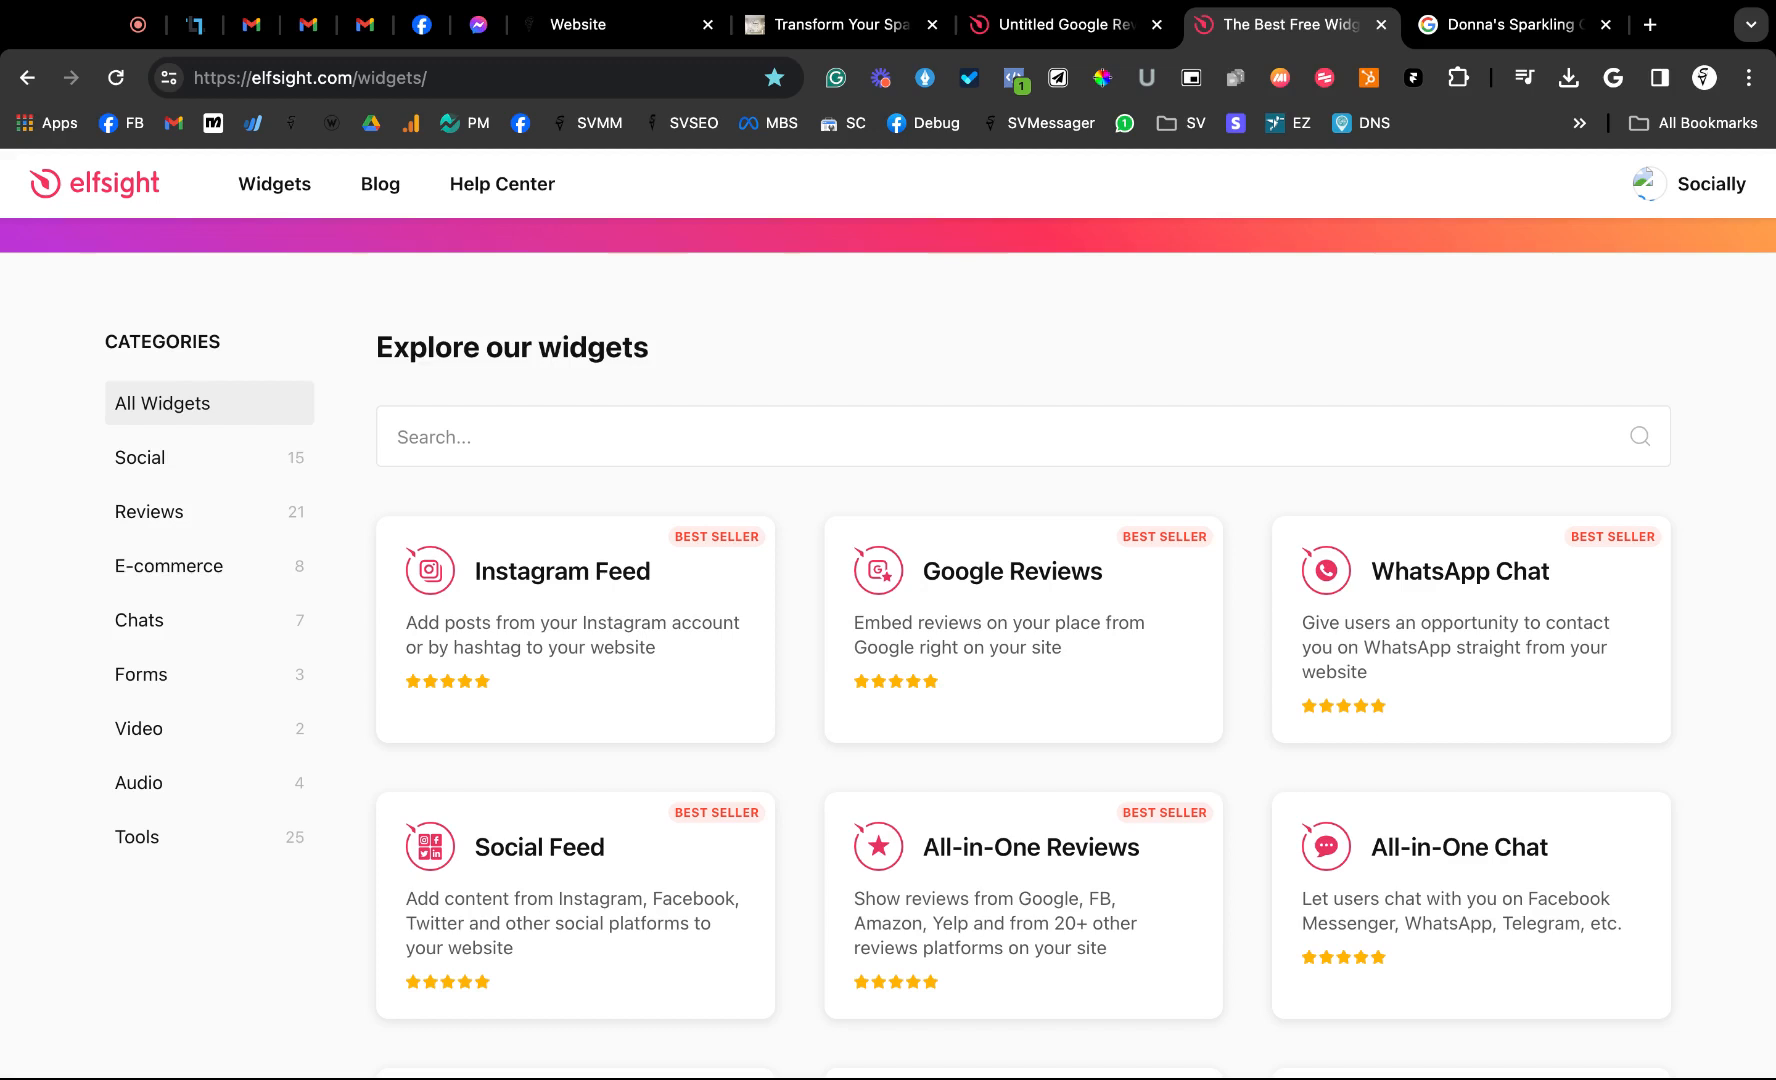
{"action": "mouse_move", "coordinate": [788, 533]}
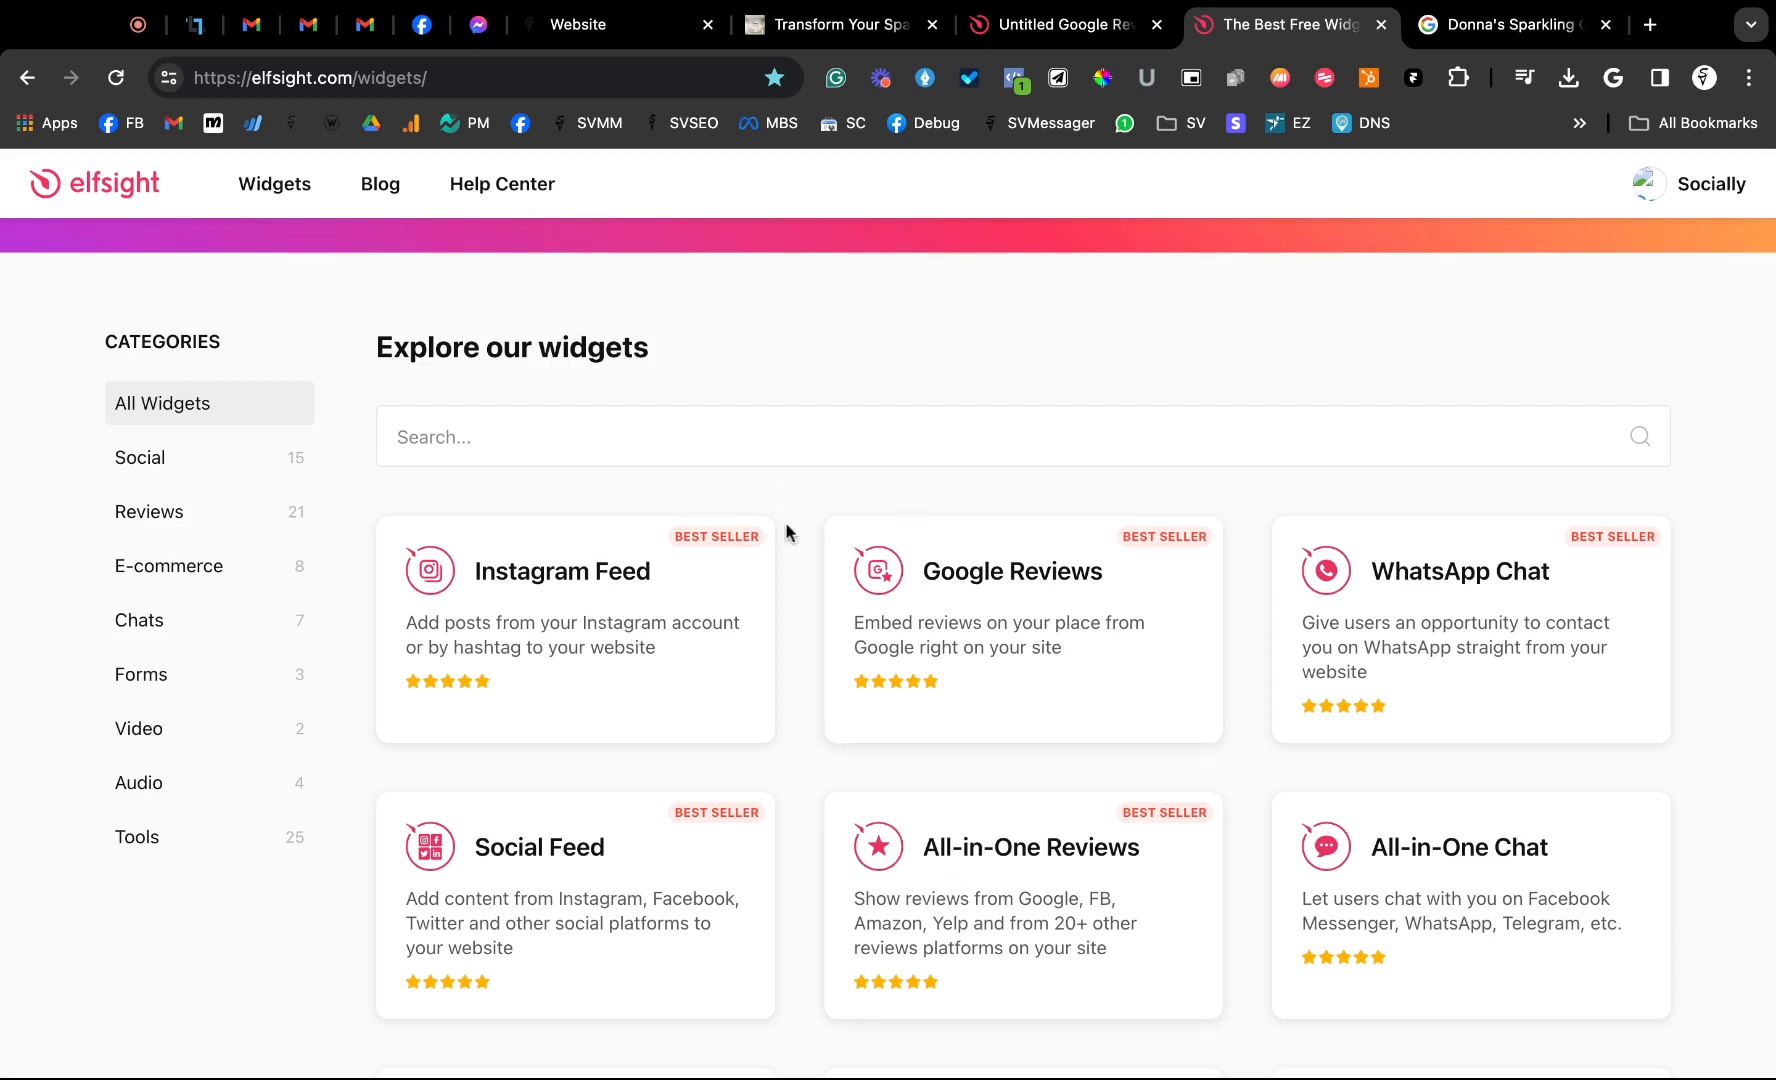
{"action": "mouse_move", "coordinate": [168, 511]}
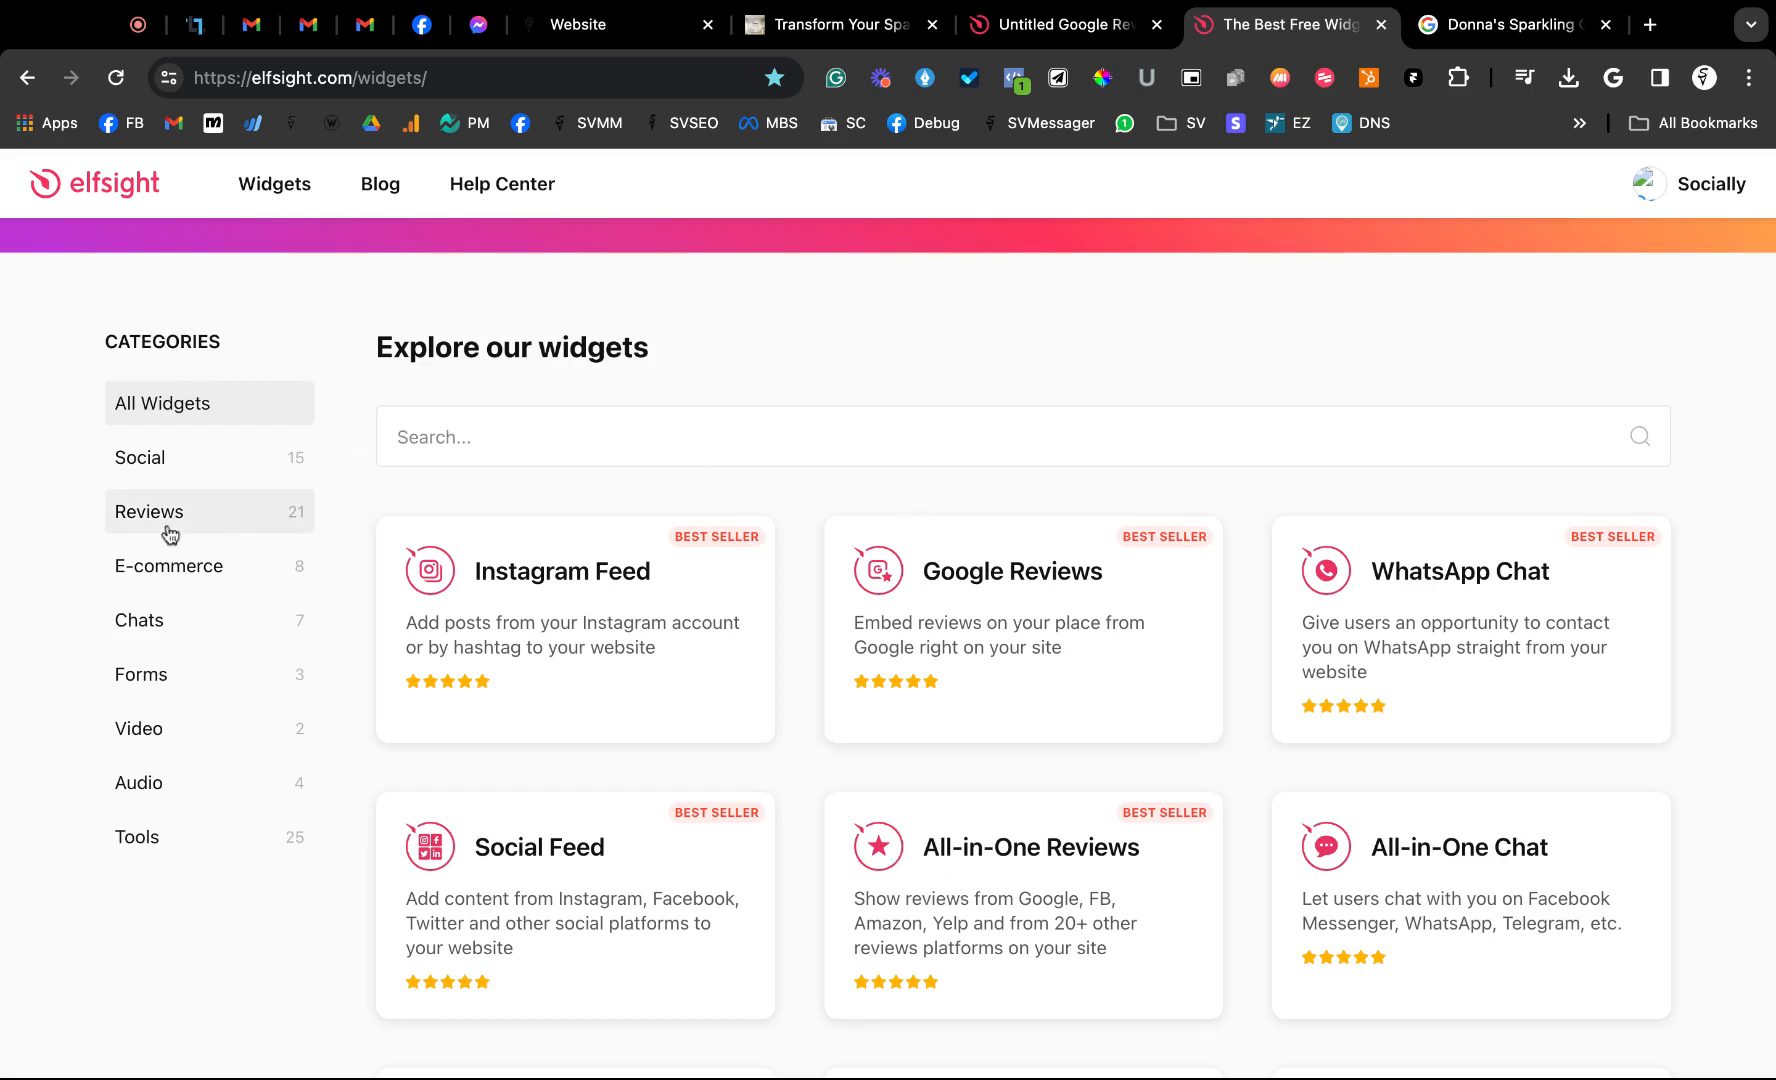
{"action": "left_click", "coordinate": [148, 511]}
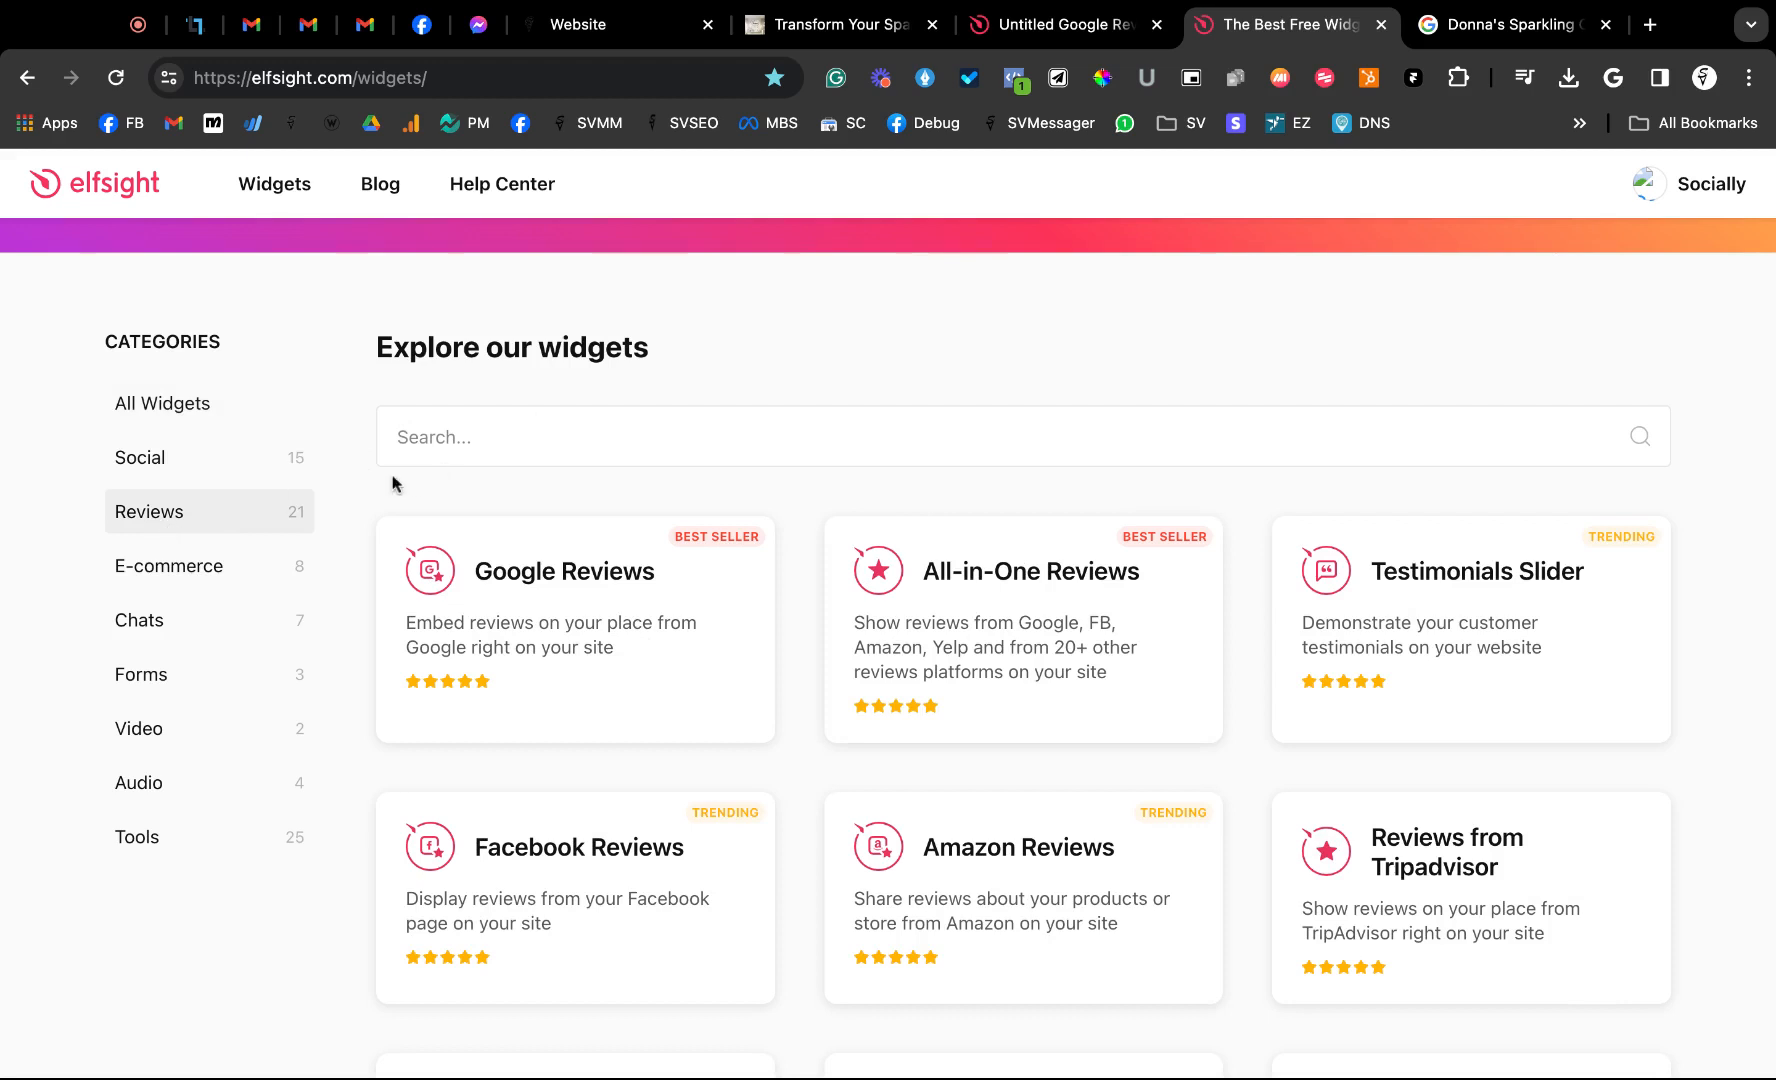
{"action": "mouse_move", "coordinate": [468, 398]}
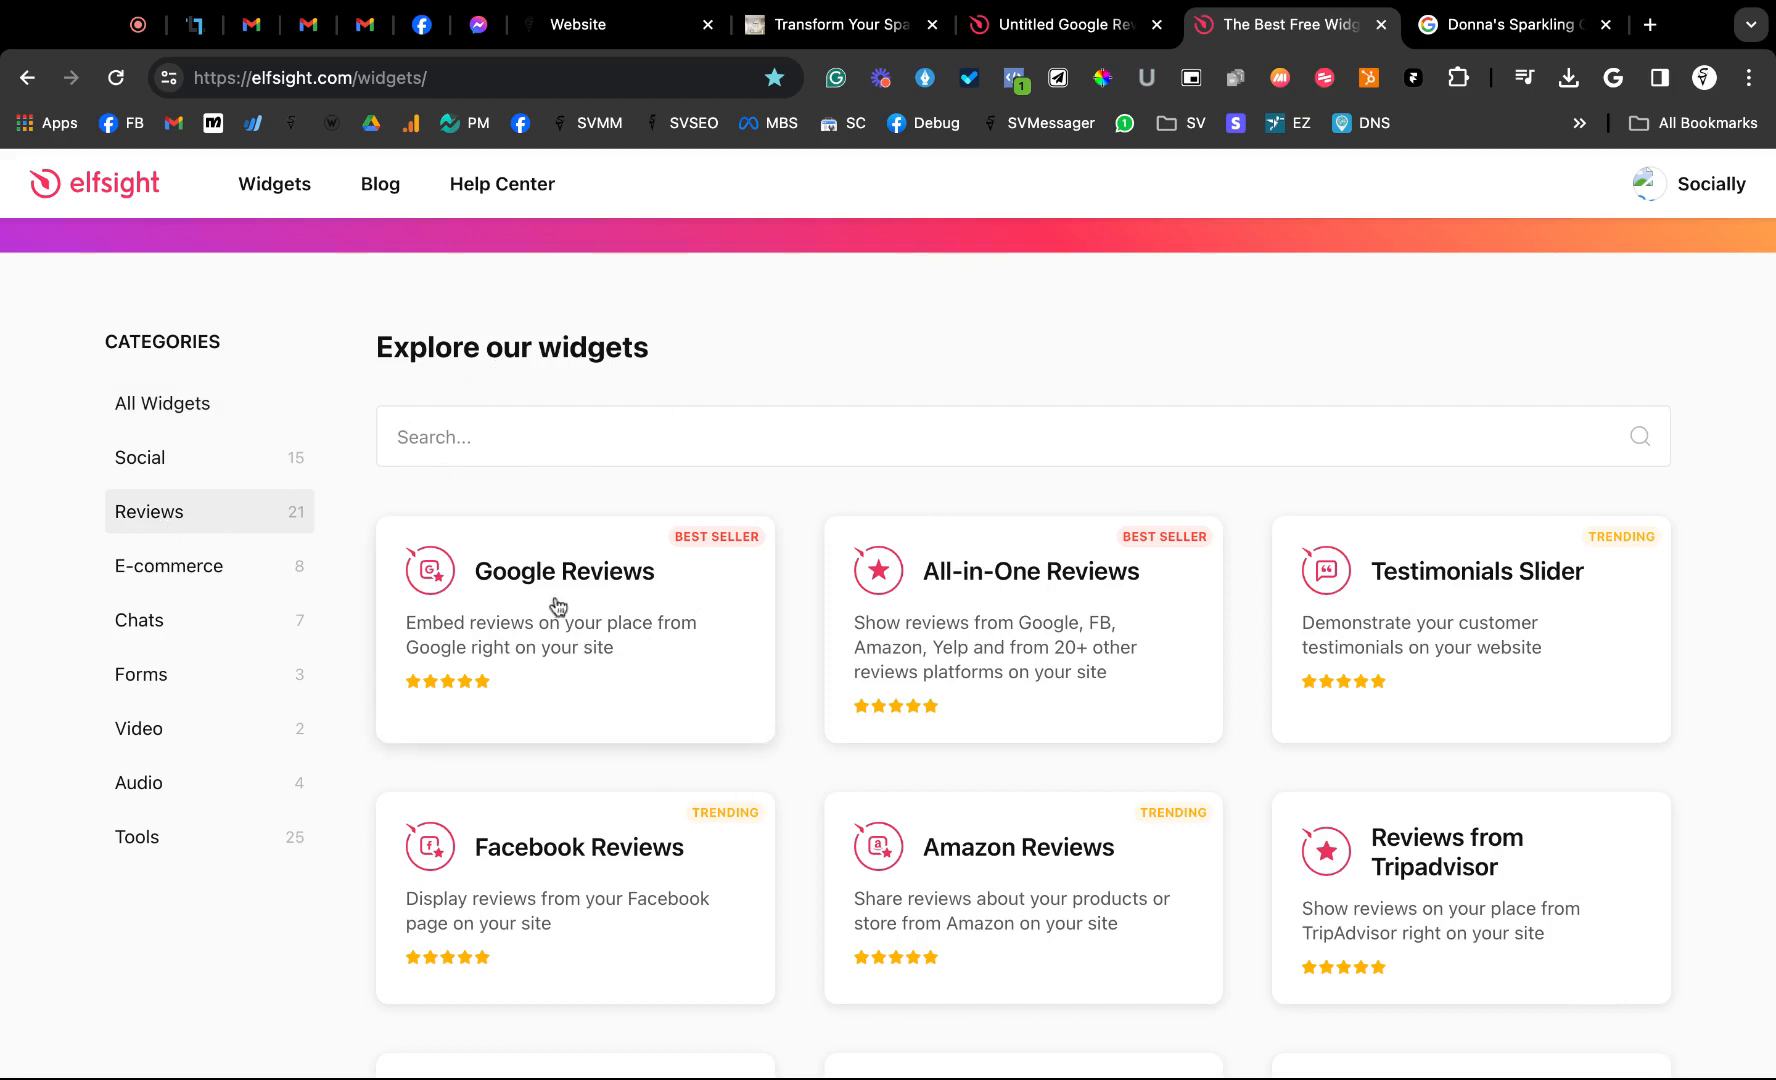
{"action": "mouse_move", "coordinate": [1086, 657]}
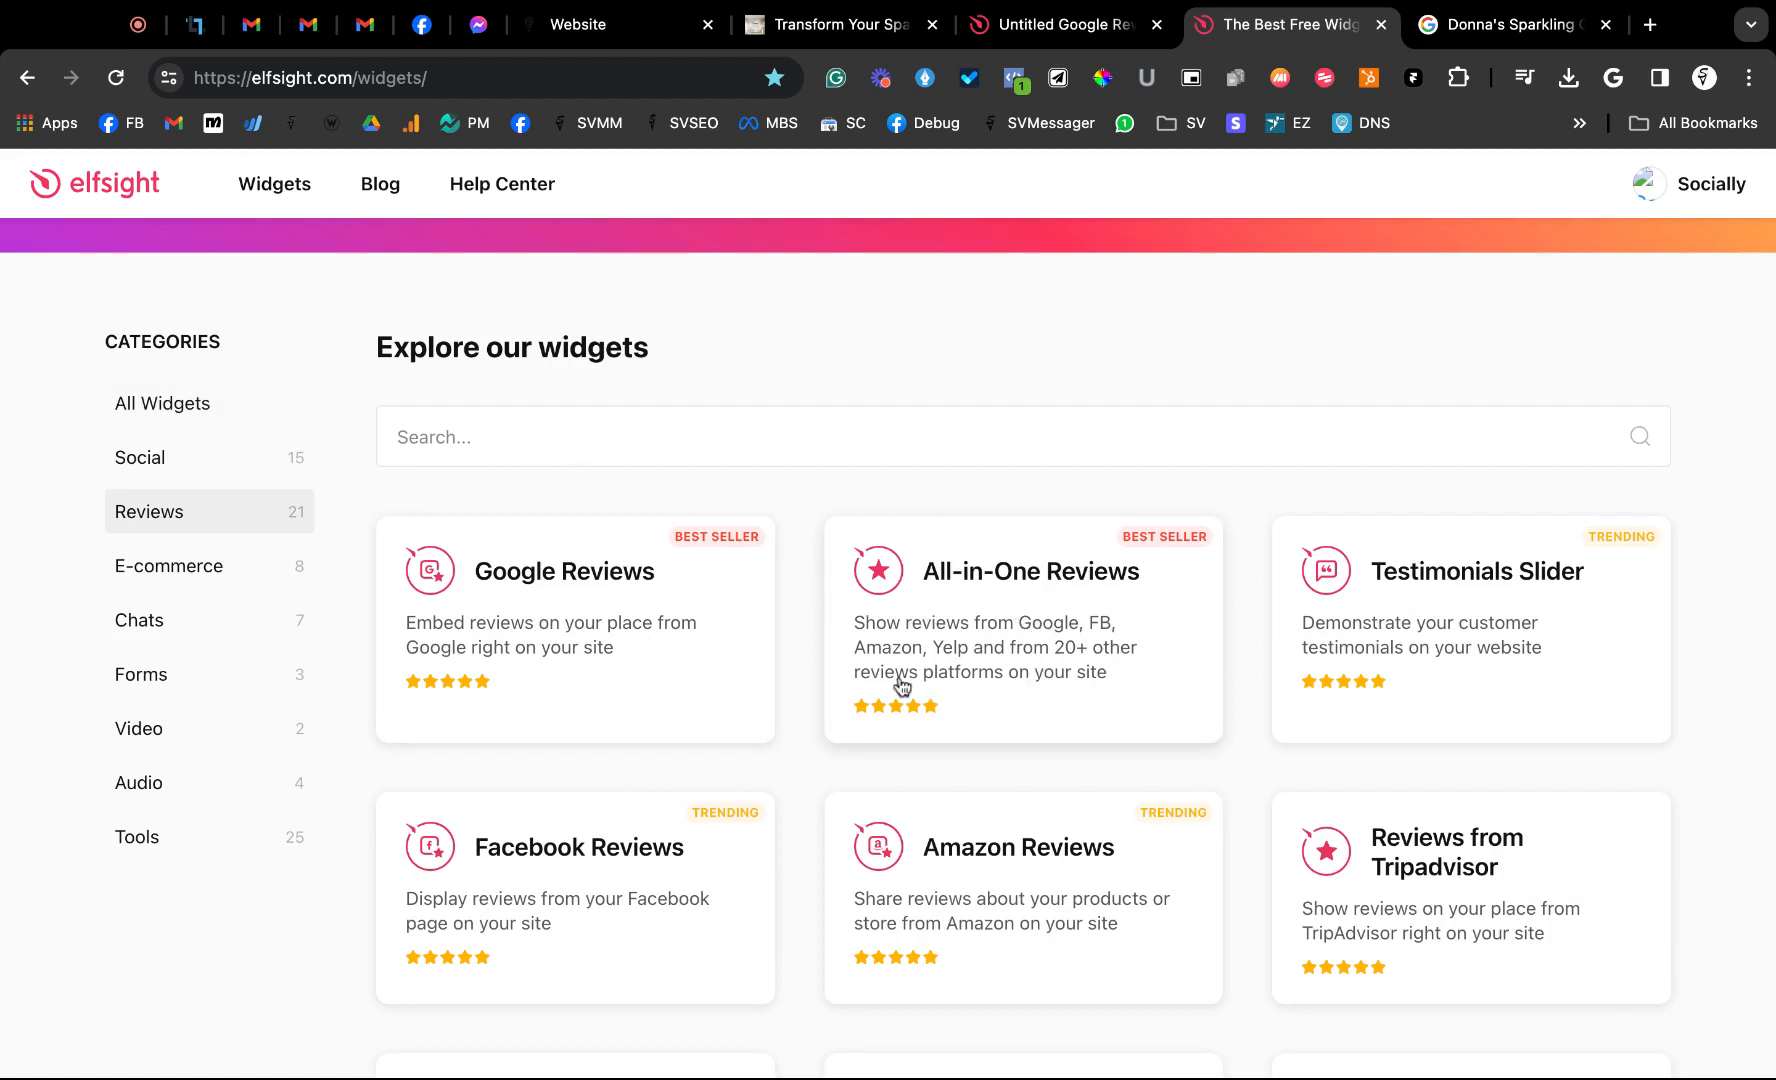
{"action": "mouse_move", "coordinate": [925, 499]}
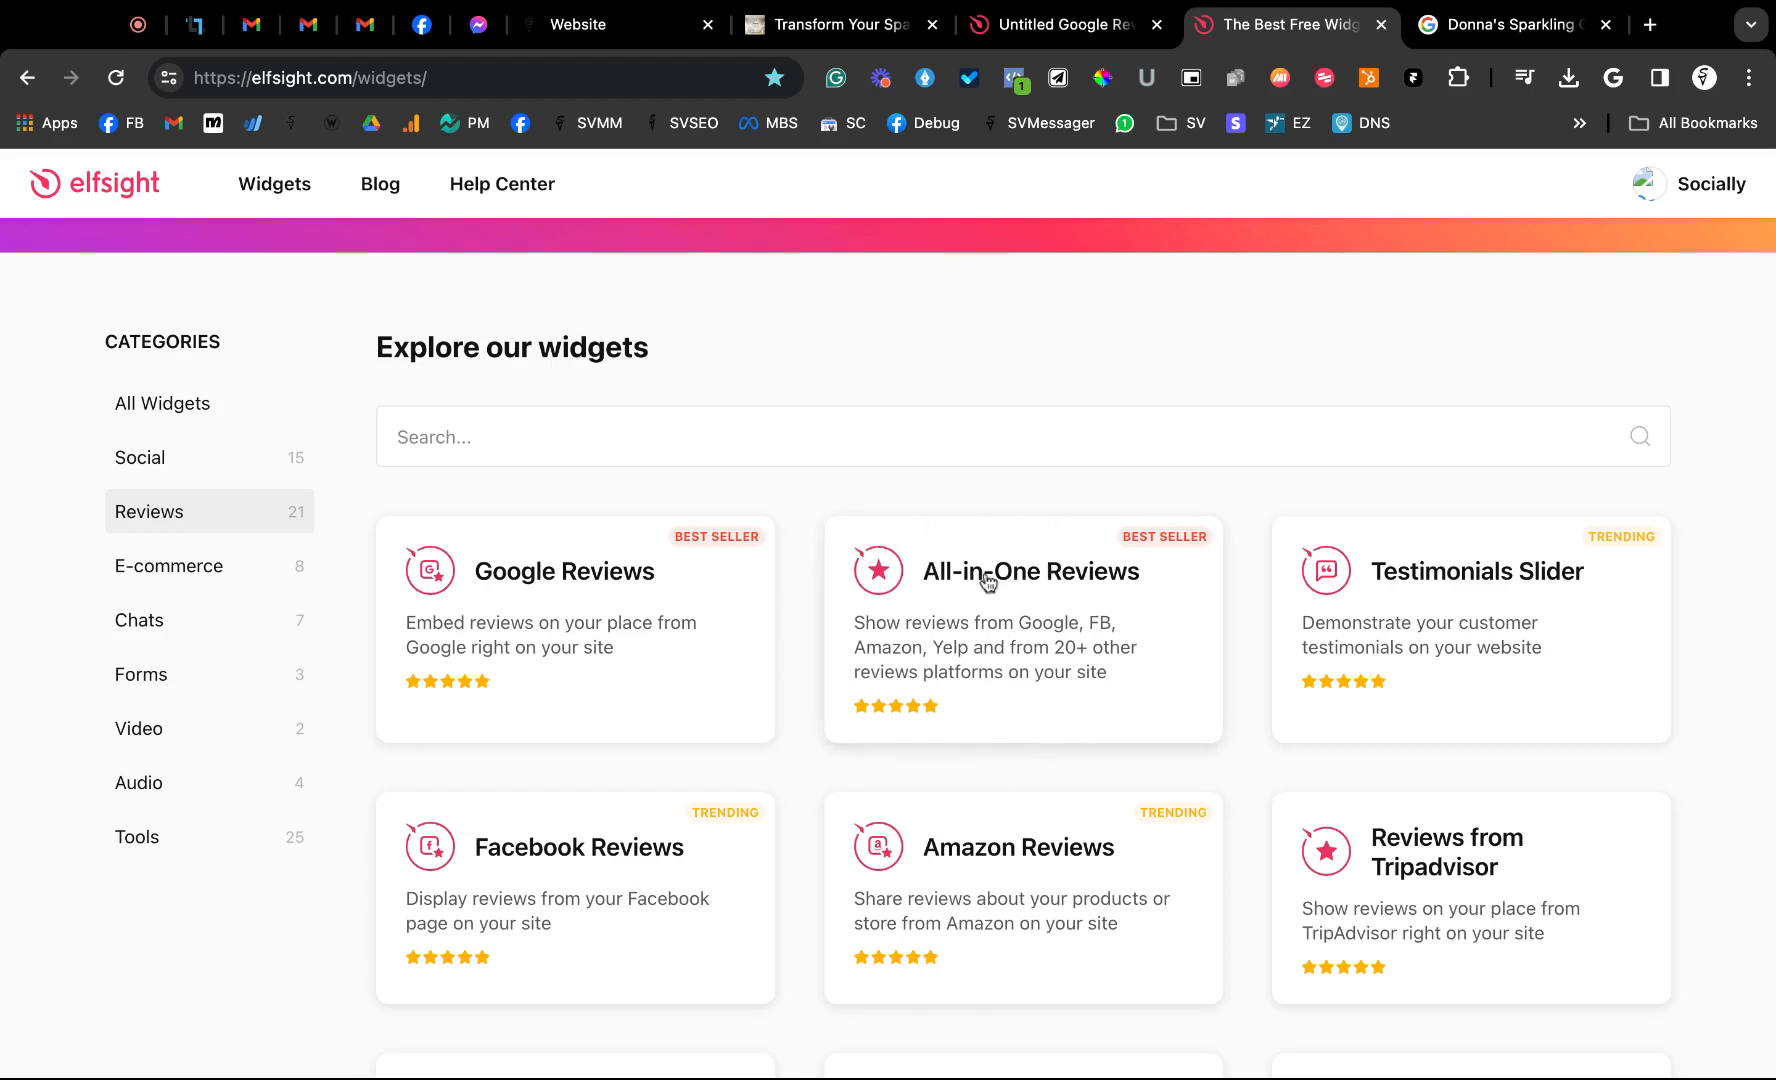
{"action": "mouse_move", "coordinate": [617, 864]}
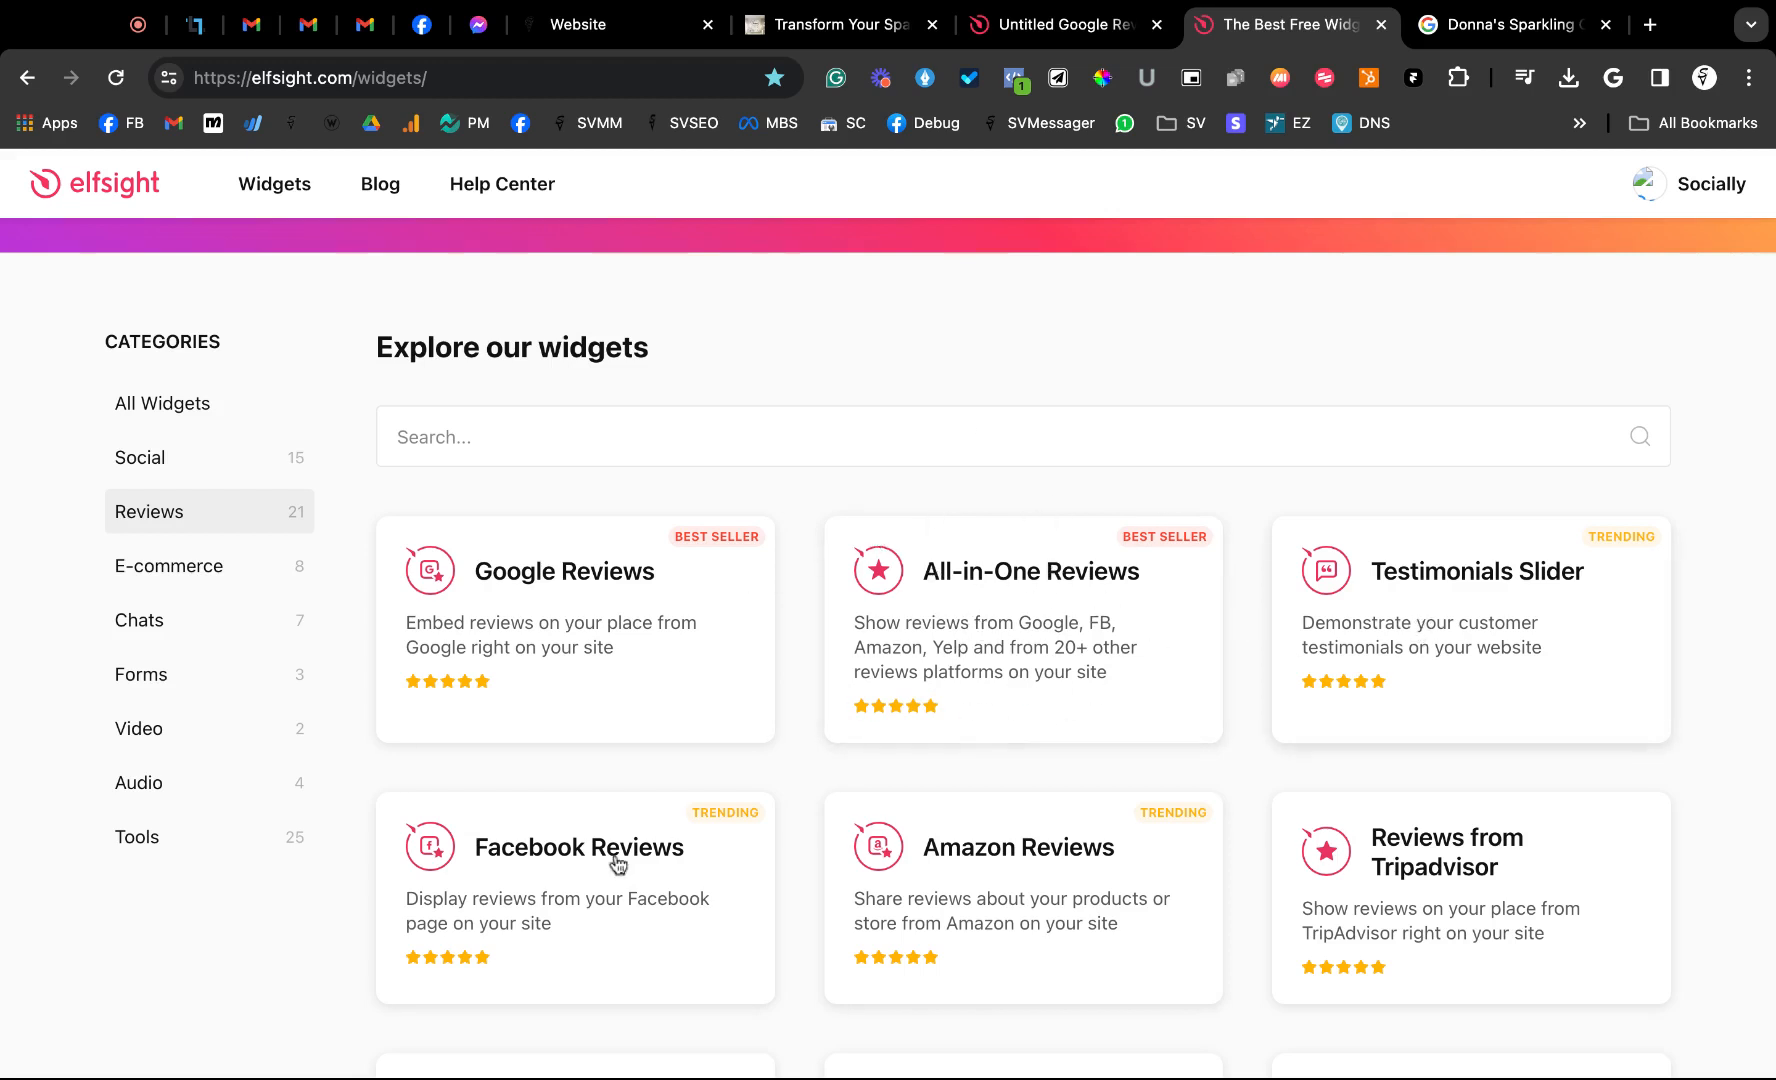
Open the Google Reviews widget page from the Reviews results
{"action": "scroll", "scroll_direction": "down", "scroll_amount": 3}
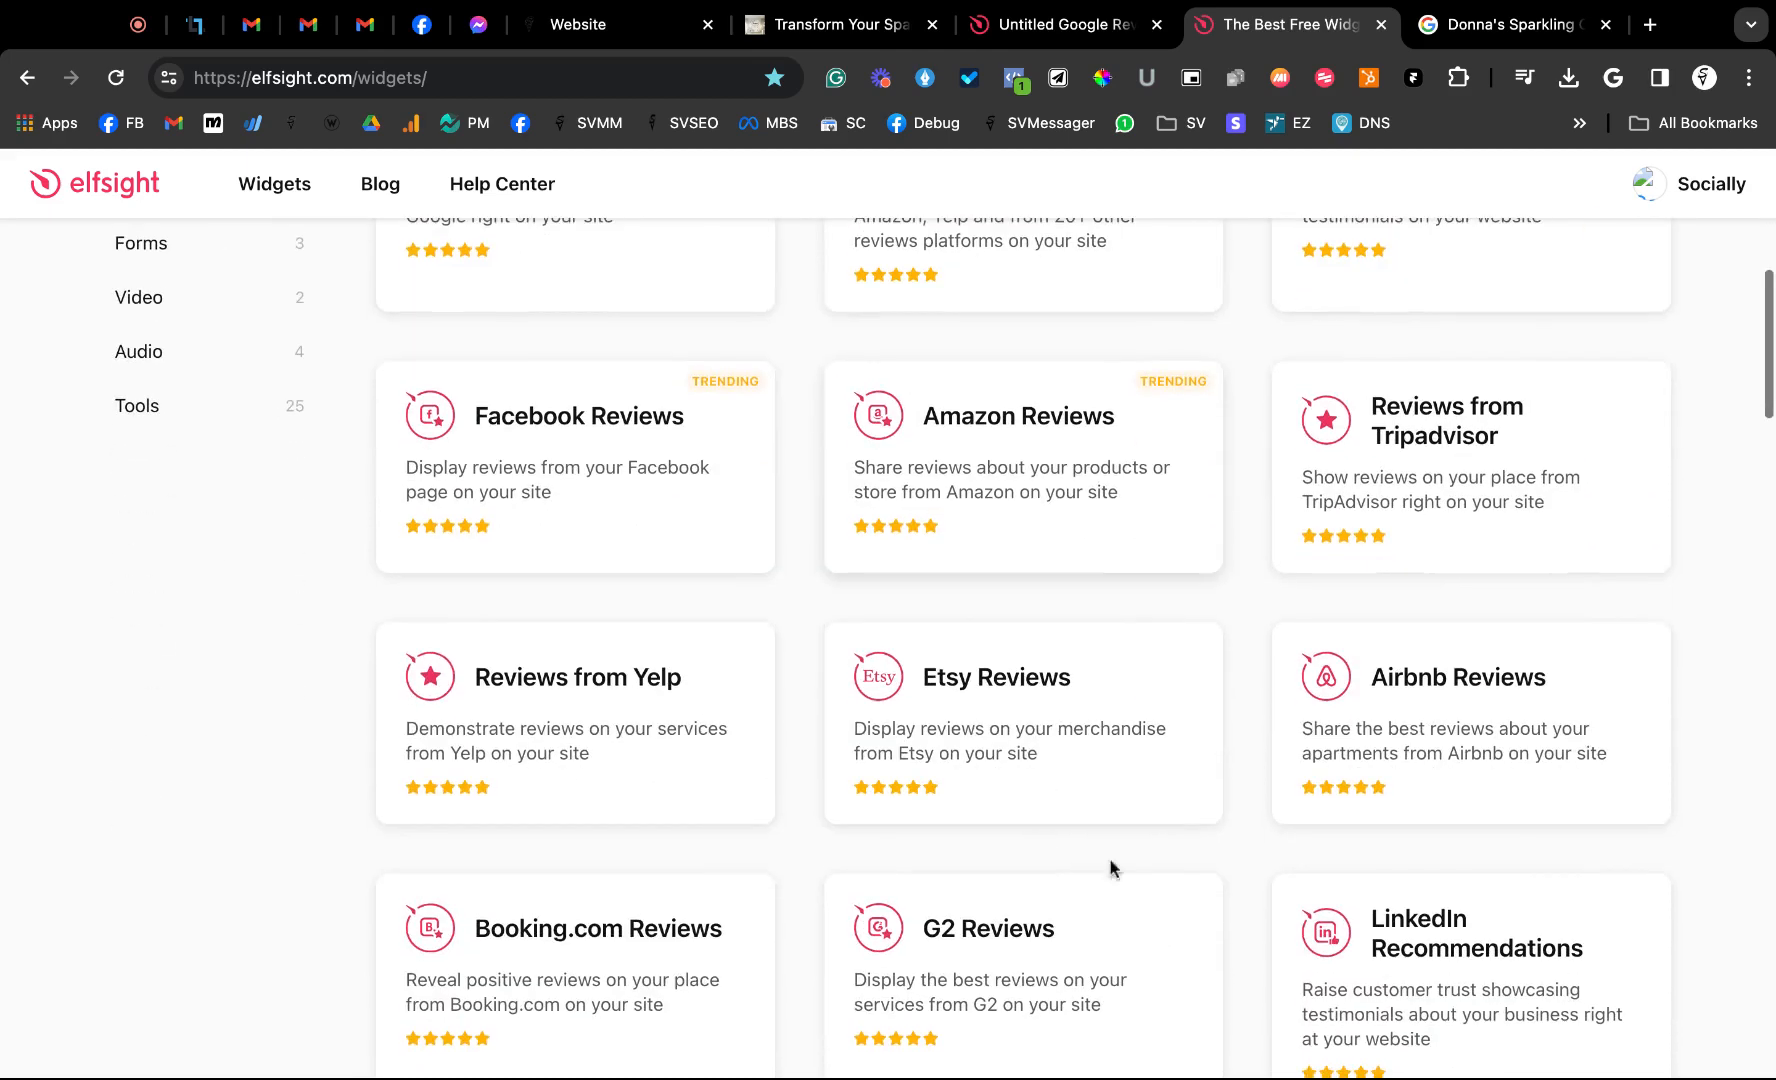
{"action": "scroll", "scroll_direction": "up", "scroll_amount": 3}
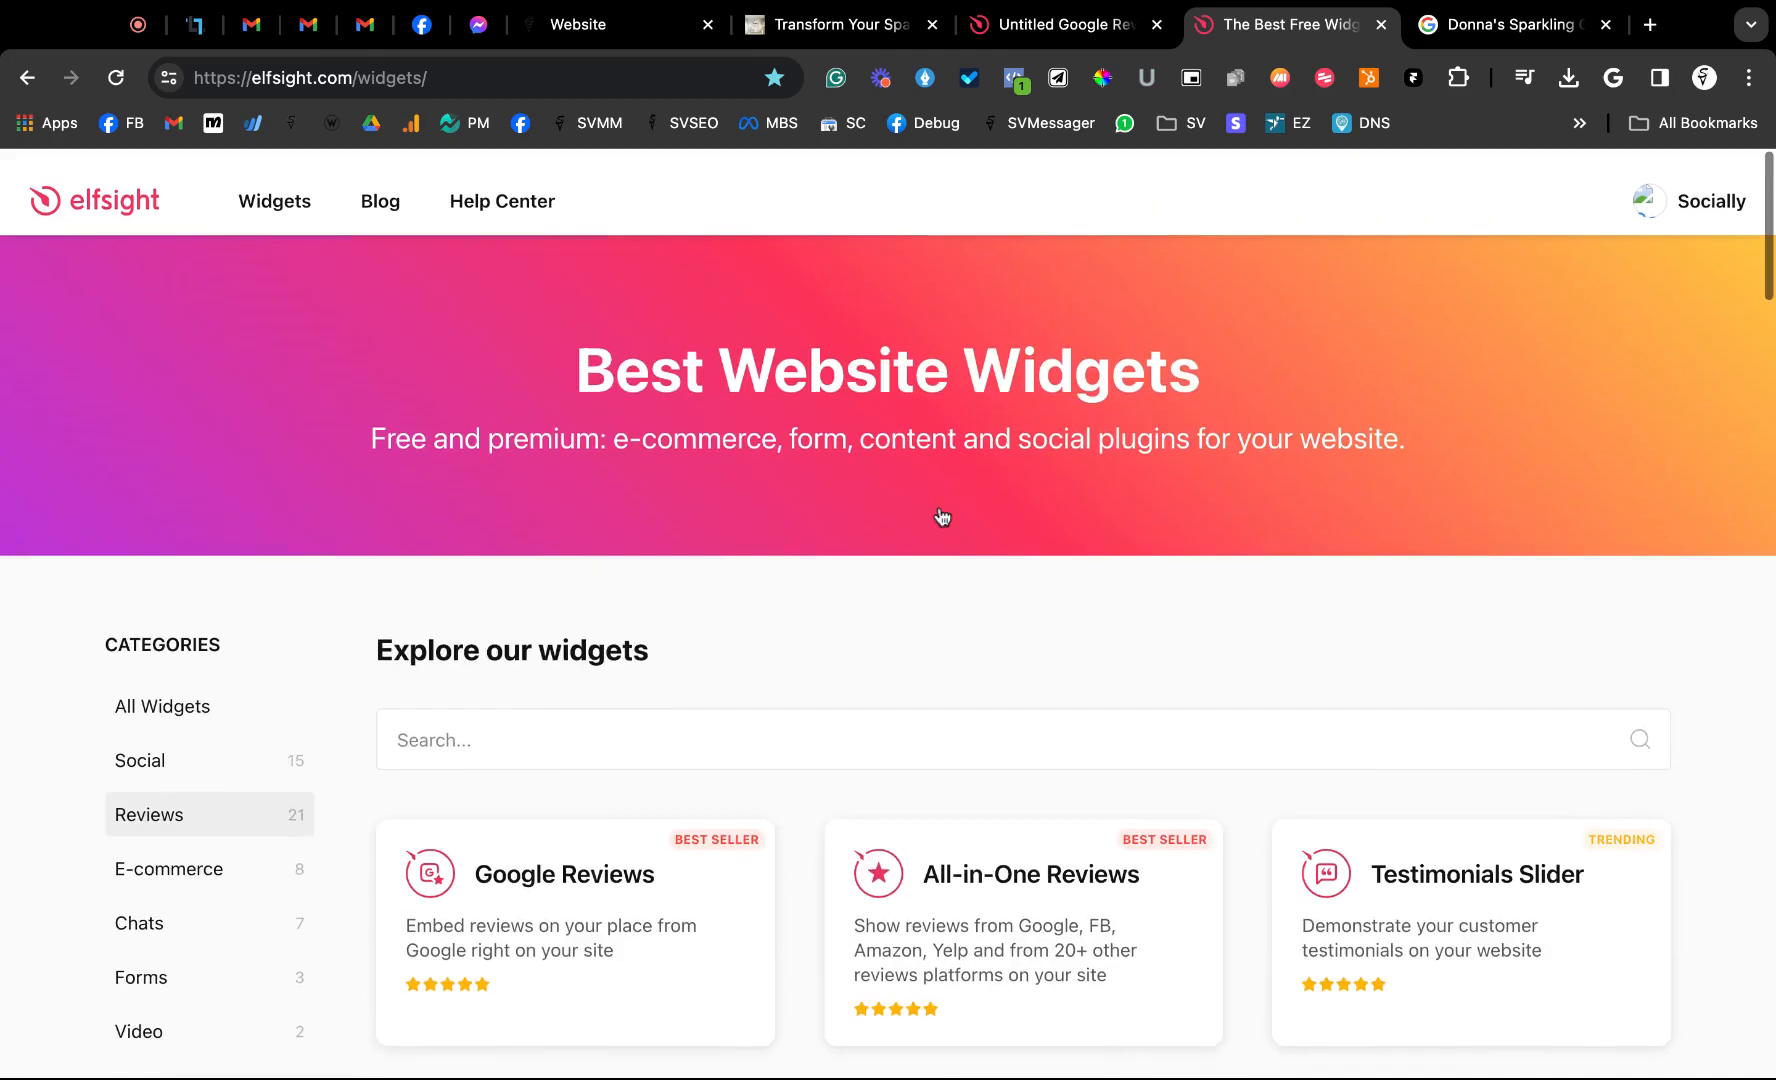
{"action": "scroll", "scroll_direction": "down", "scroll_amount": 3}
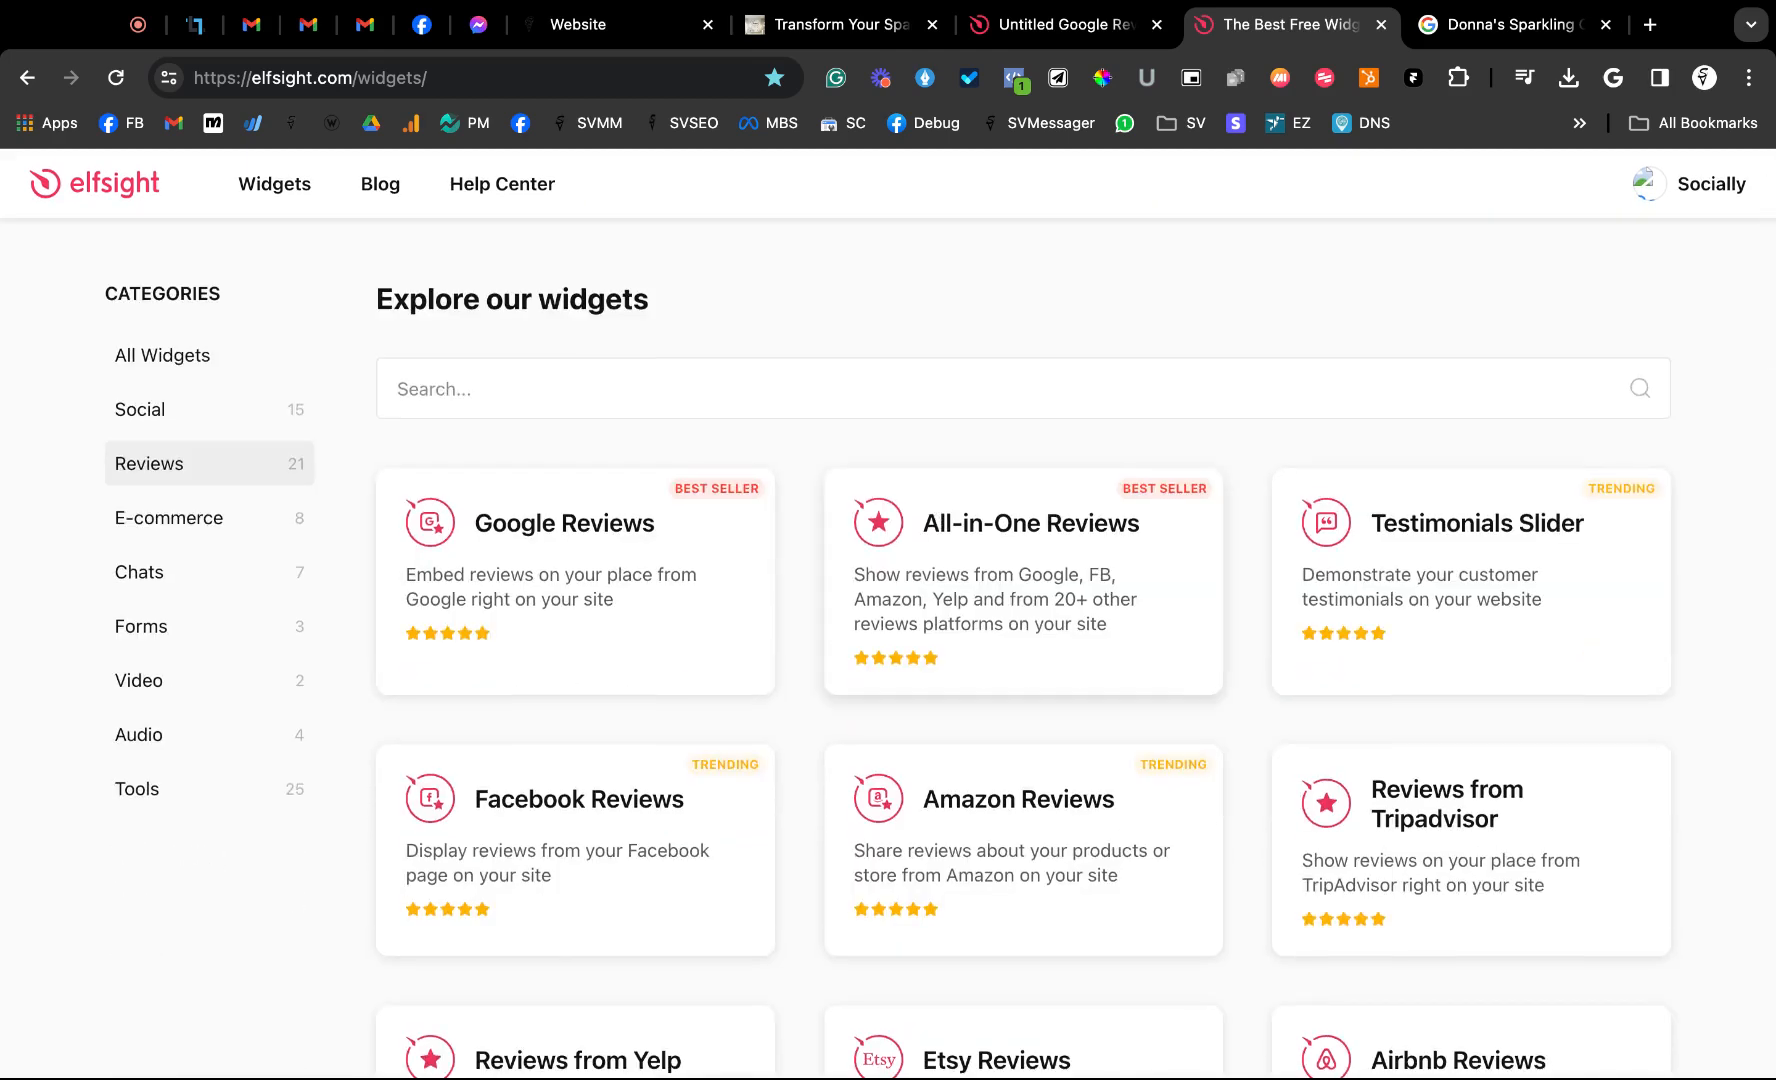
{"action": "mouse_move", "coordinate": [483, 633]}
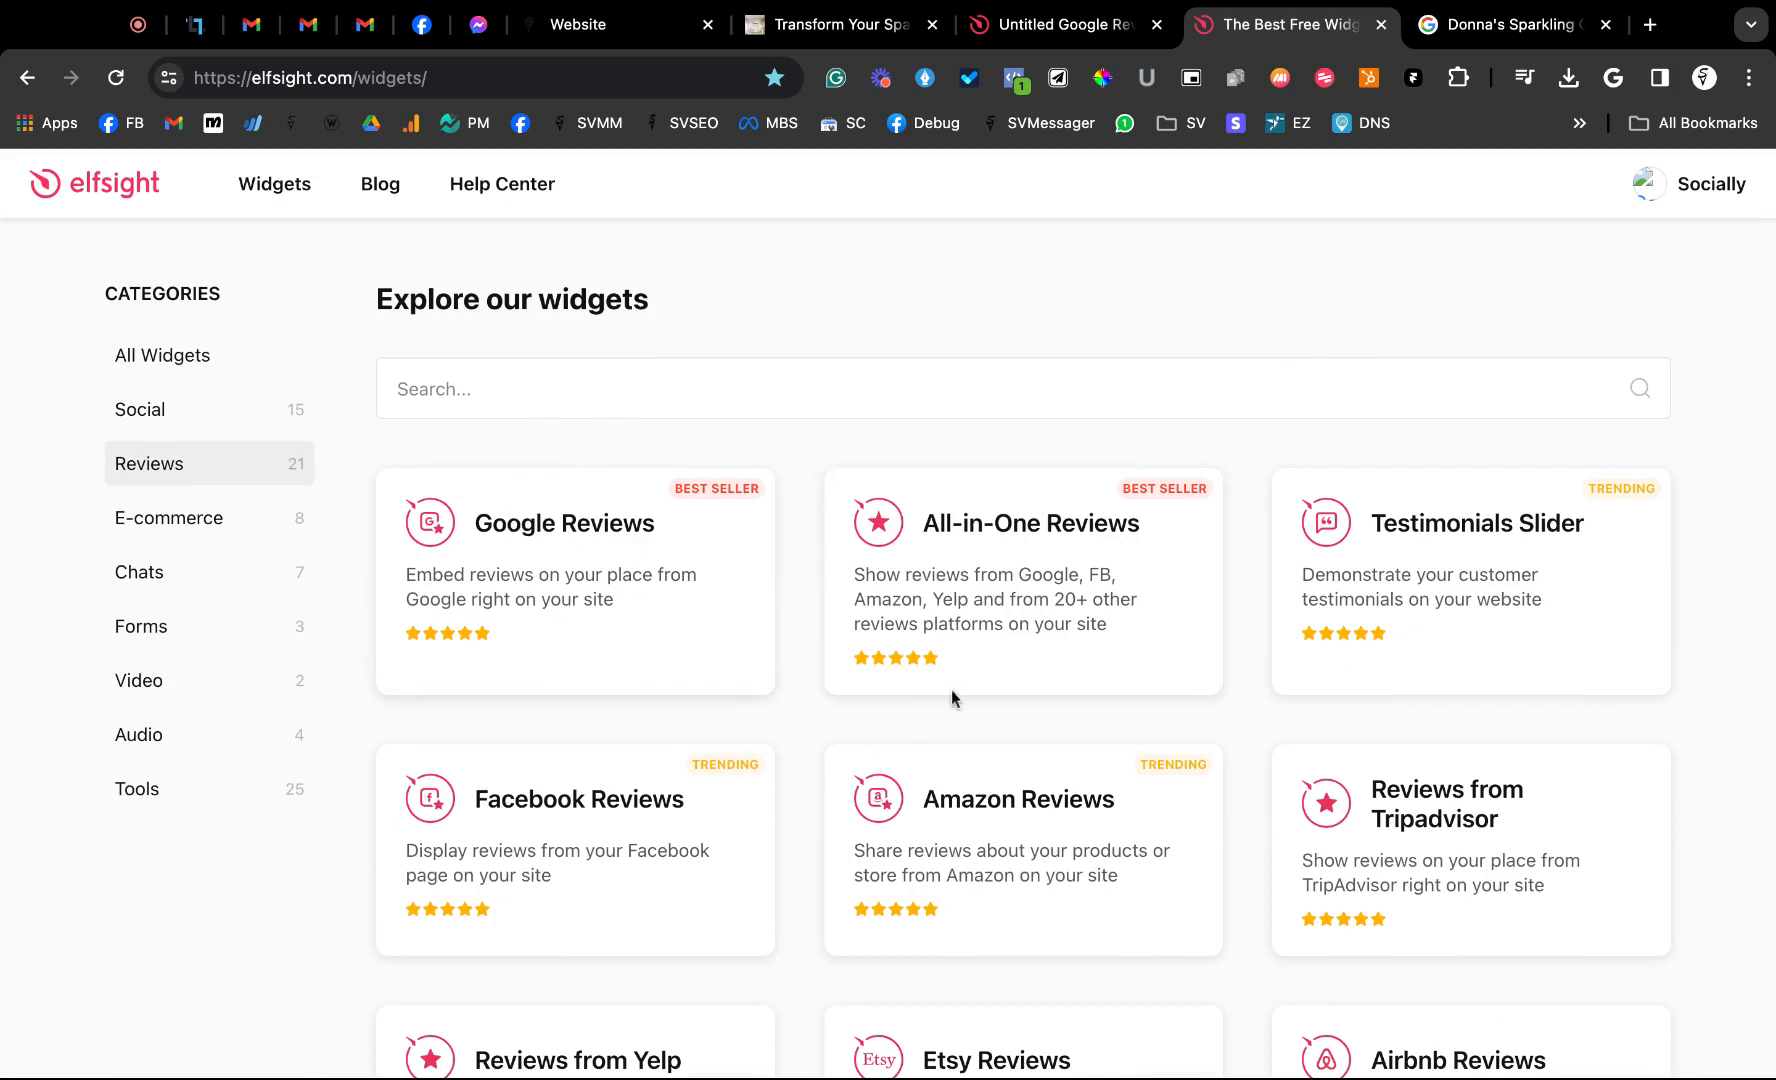
{"action": "mouse_move", "coordinate": [922, 554]}
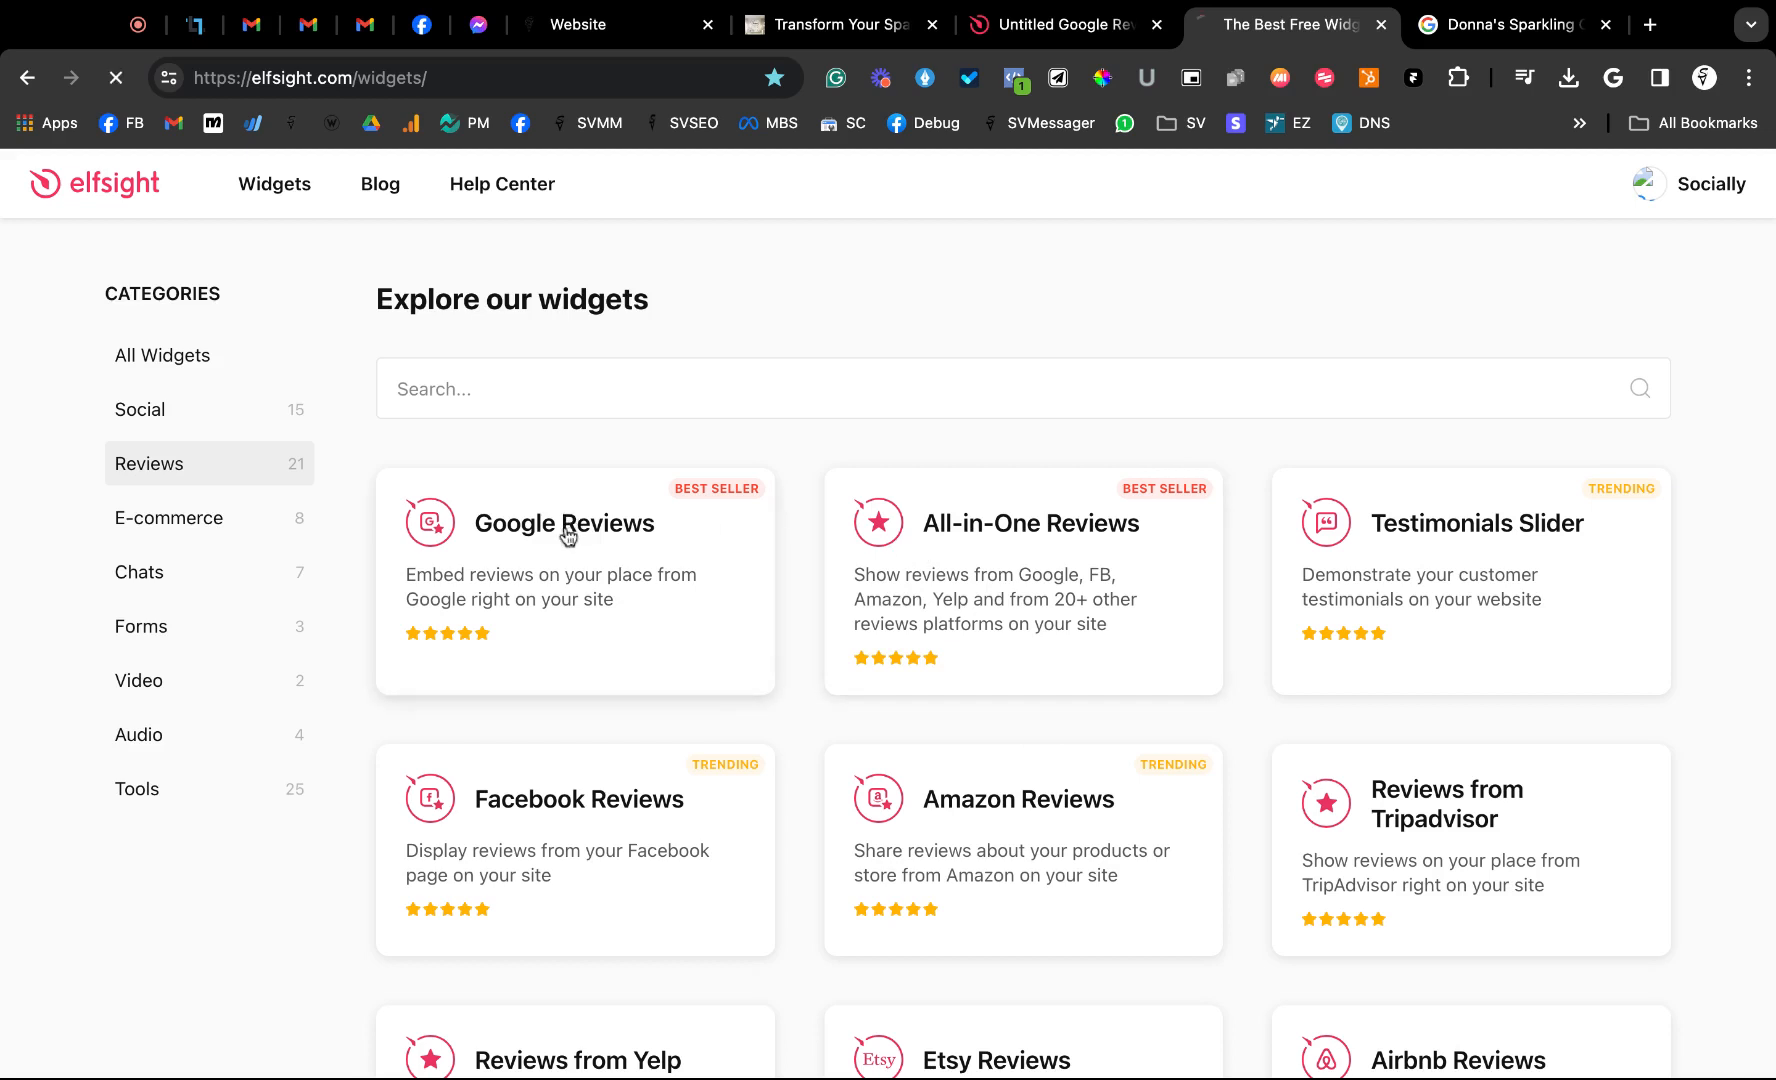
{"action": "left_click", "coordinate": [563, 523]}
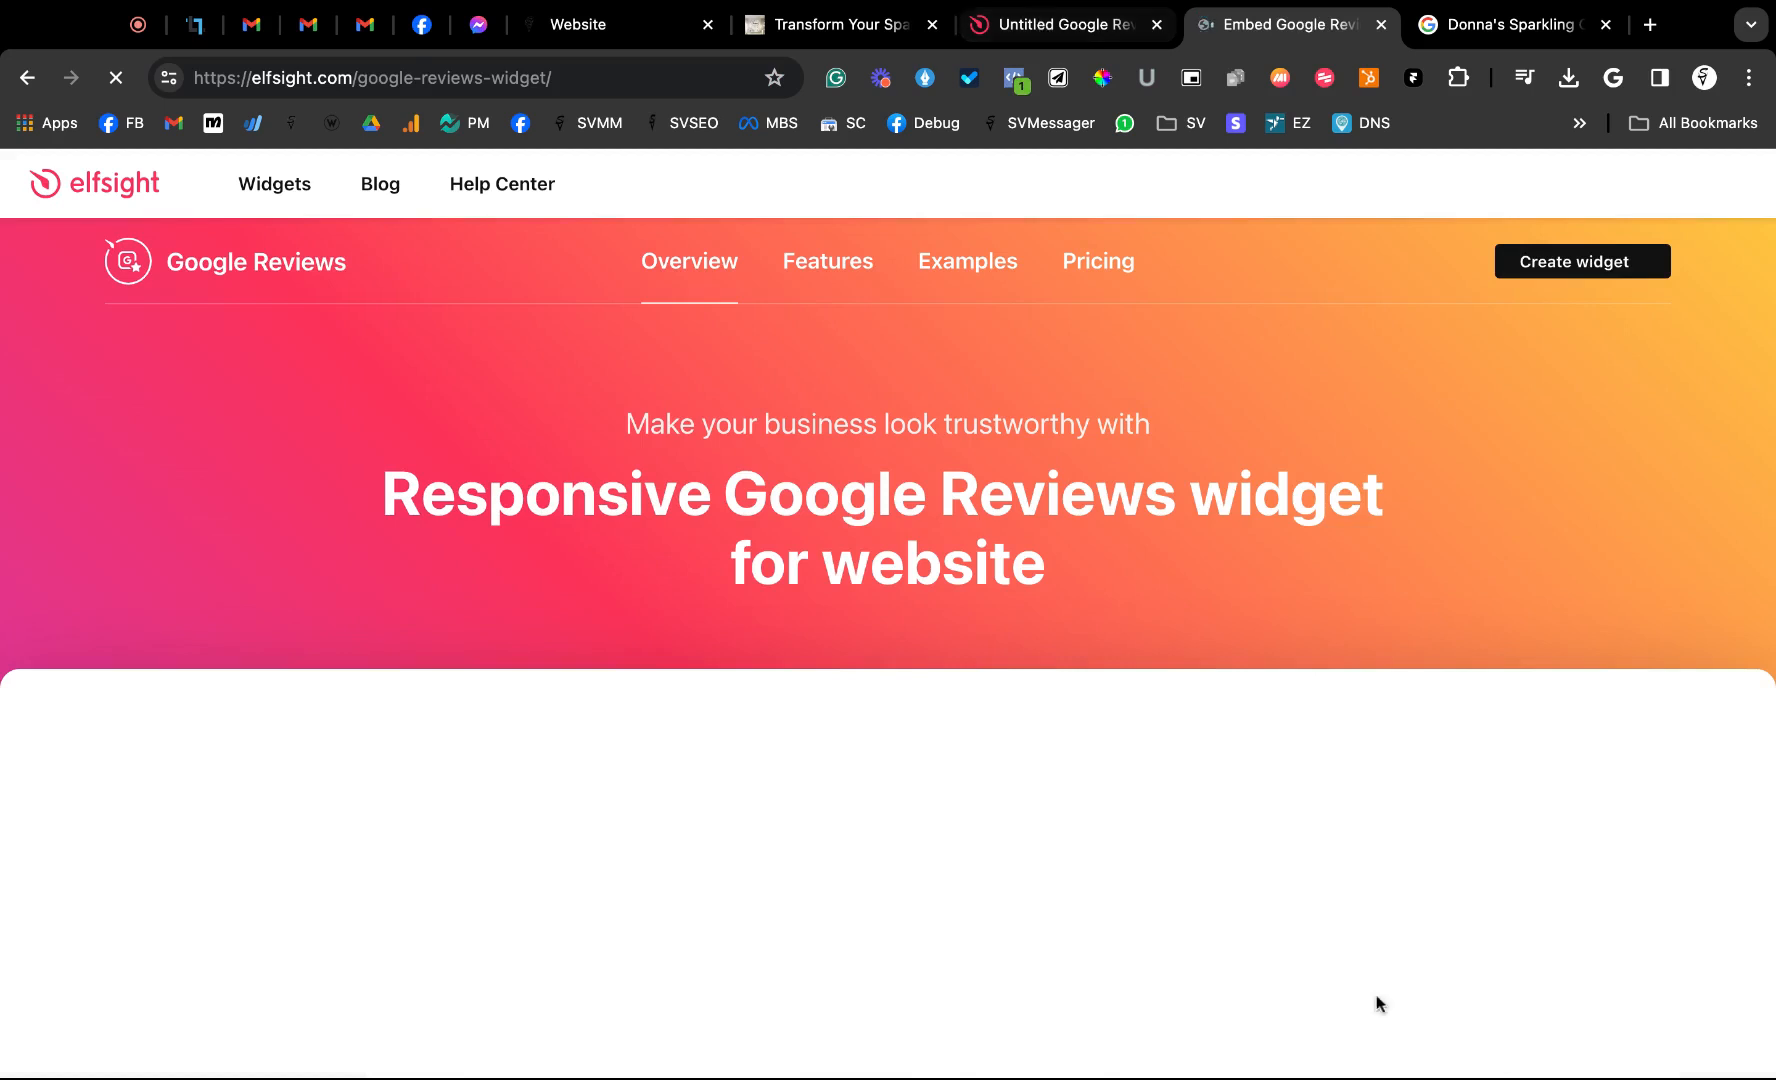
{"action": "scroll", "scroll_direction": "down", "scroll_amount": 3}
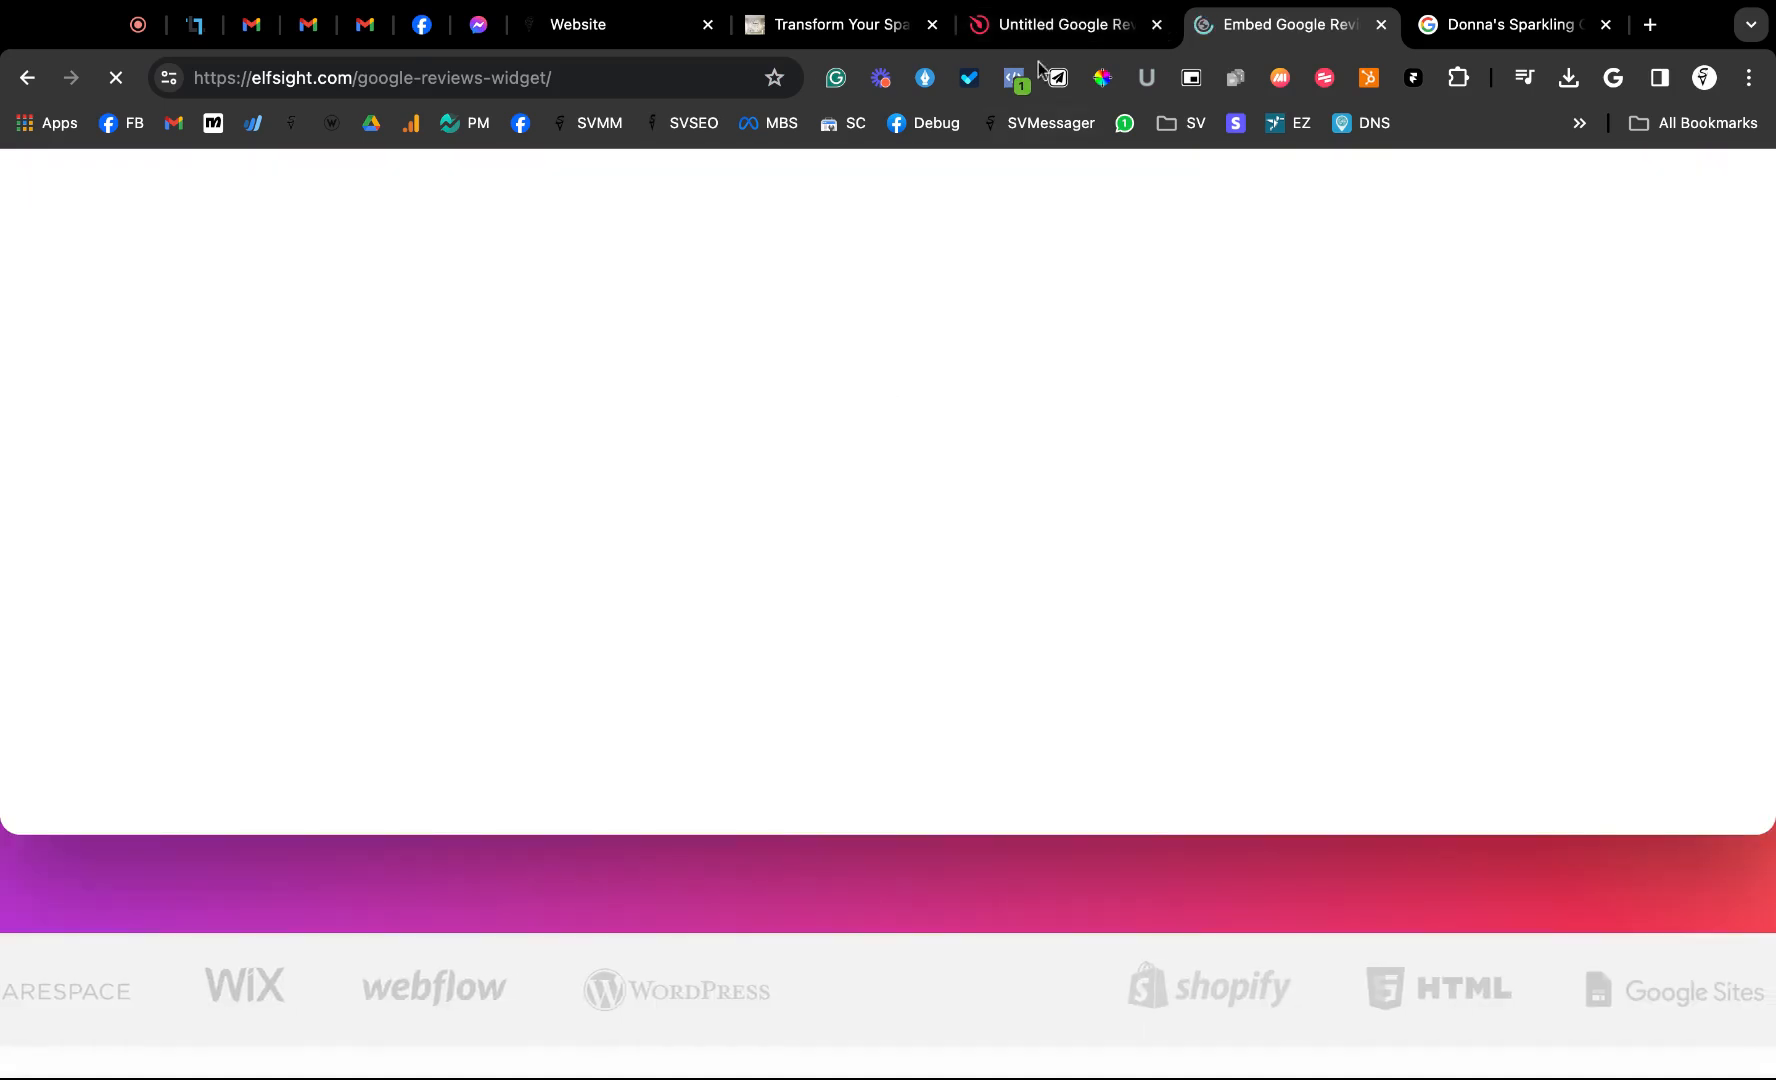
{"action": "left_click", "coordinate": [1053, 24]}
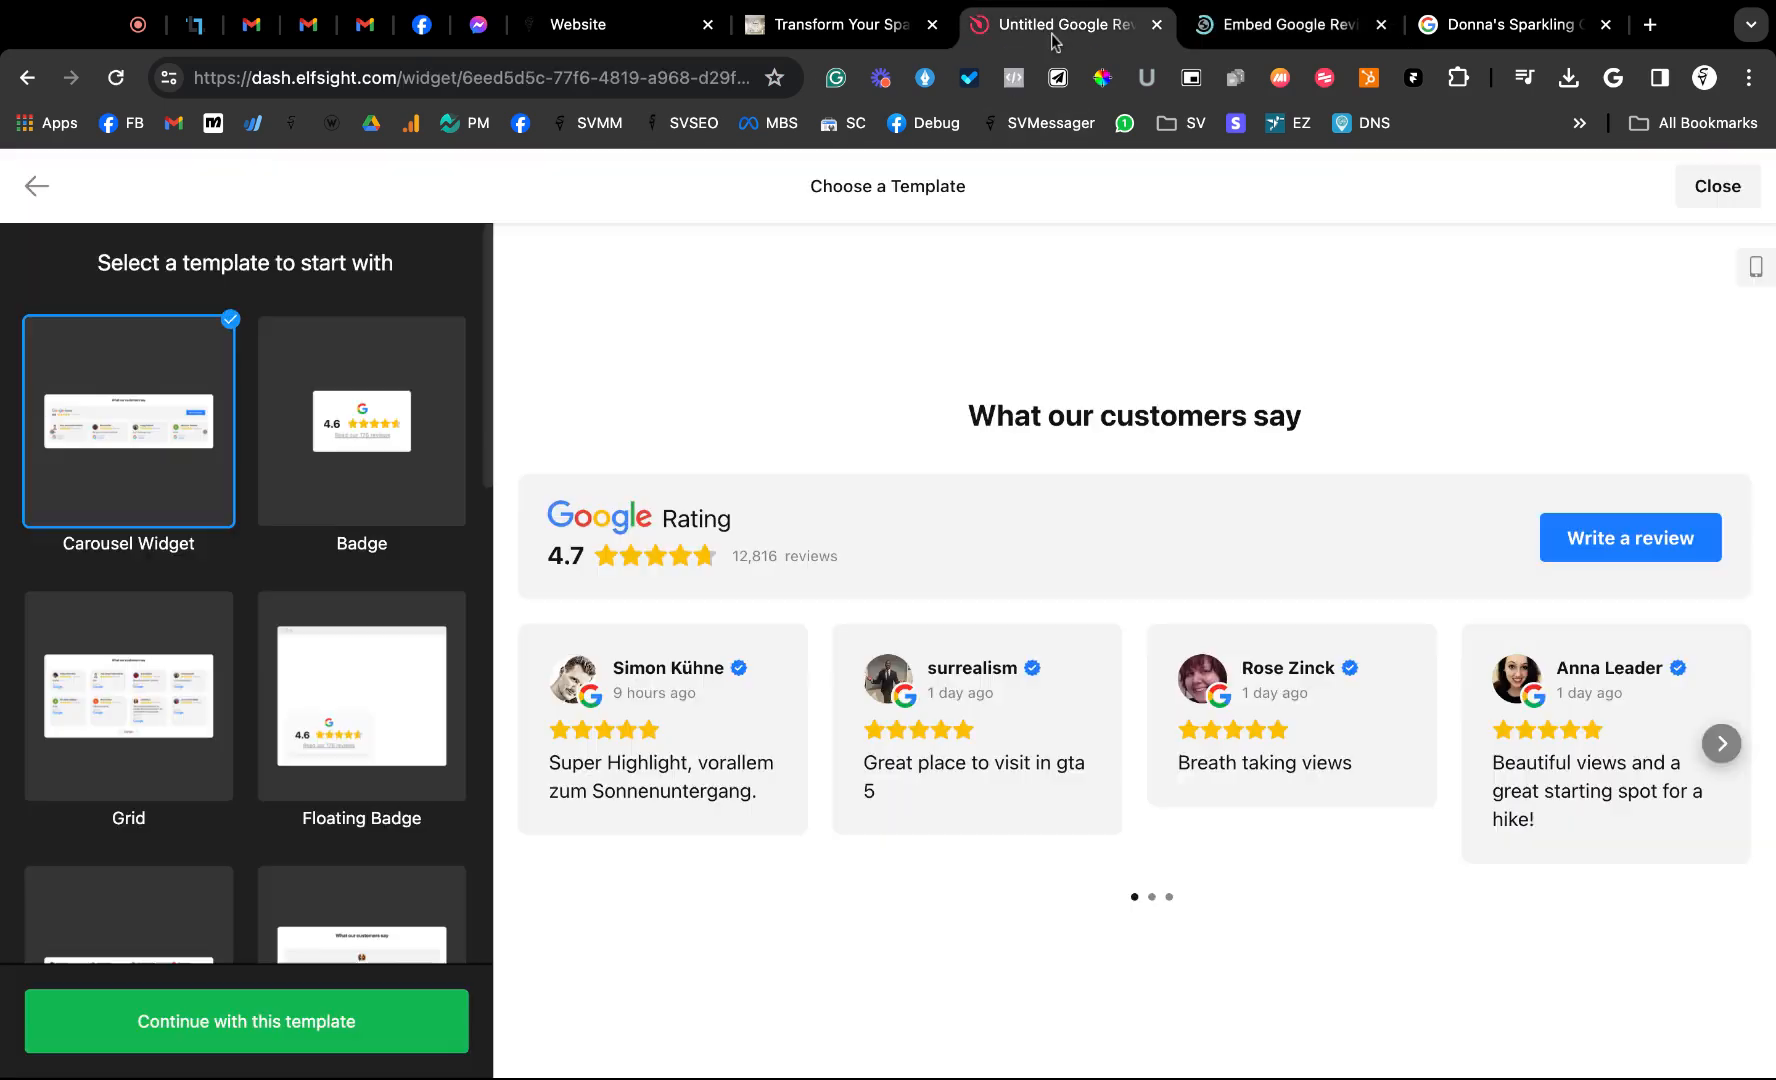
{"action": "mouse_move", "coordinate": [298, 597]}
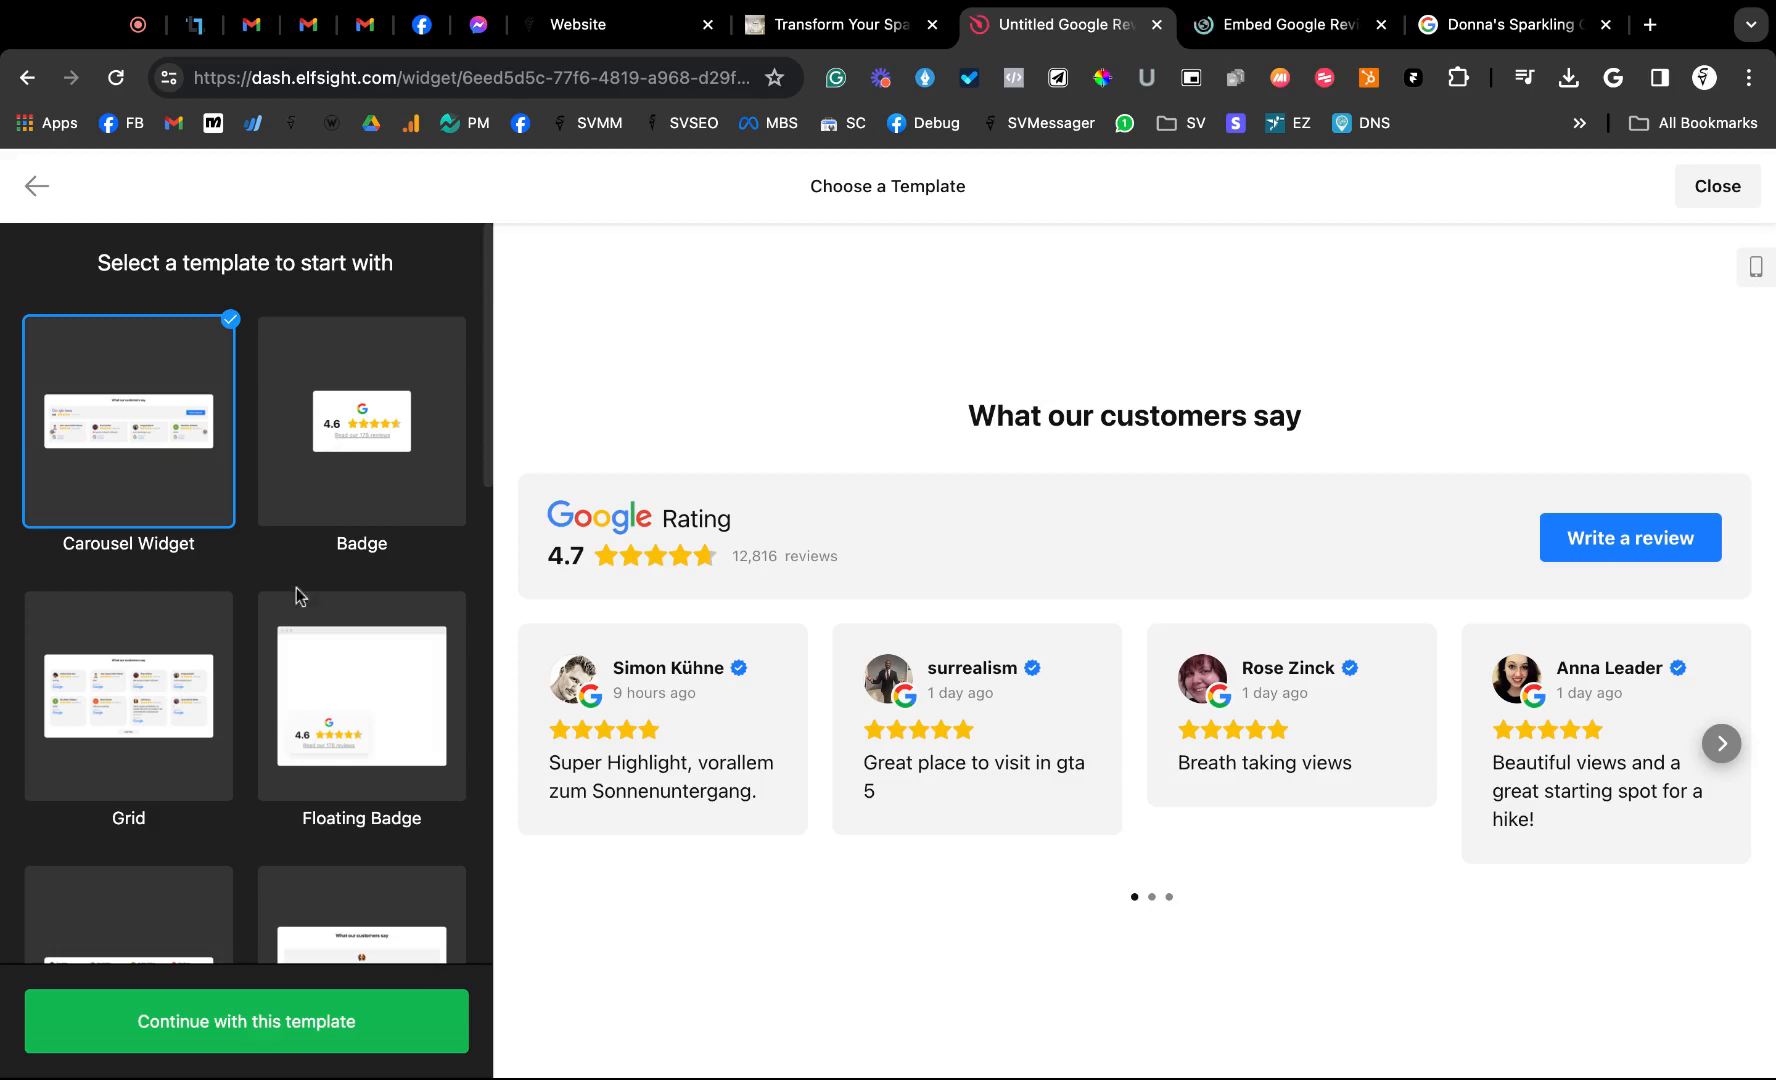
{"action": "mouse_move", "coordinate": [421, 462]}
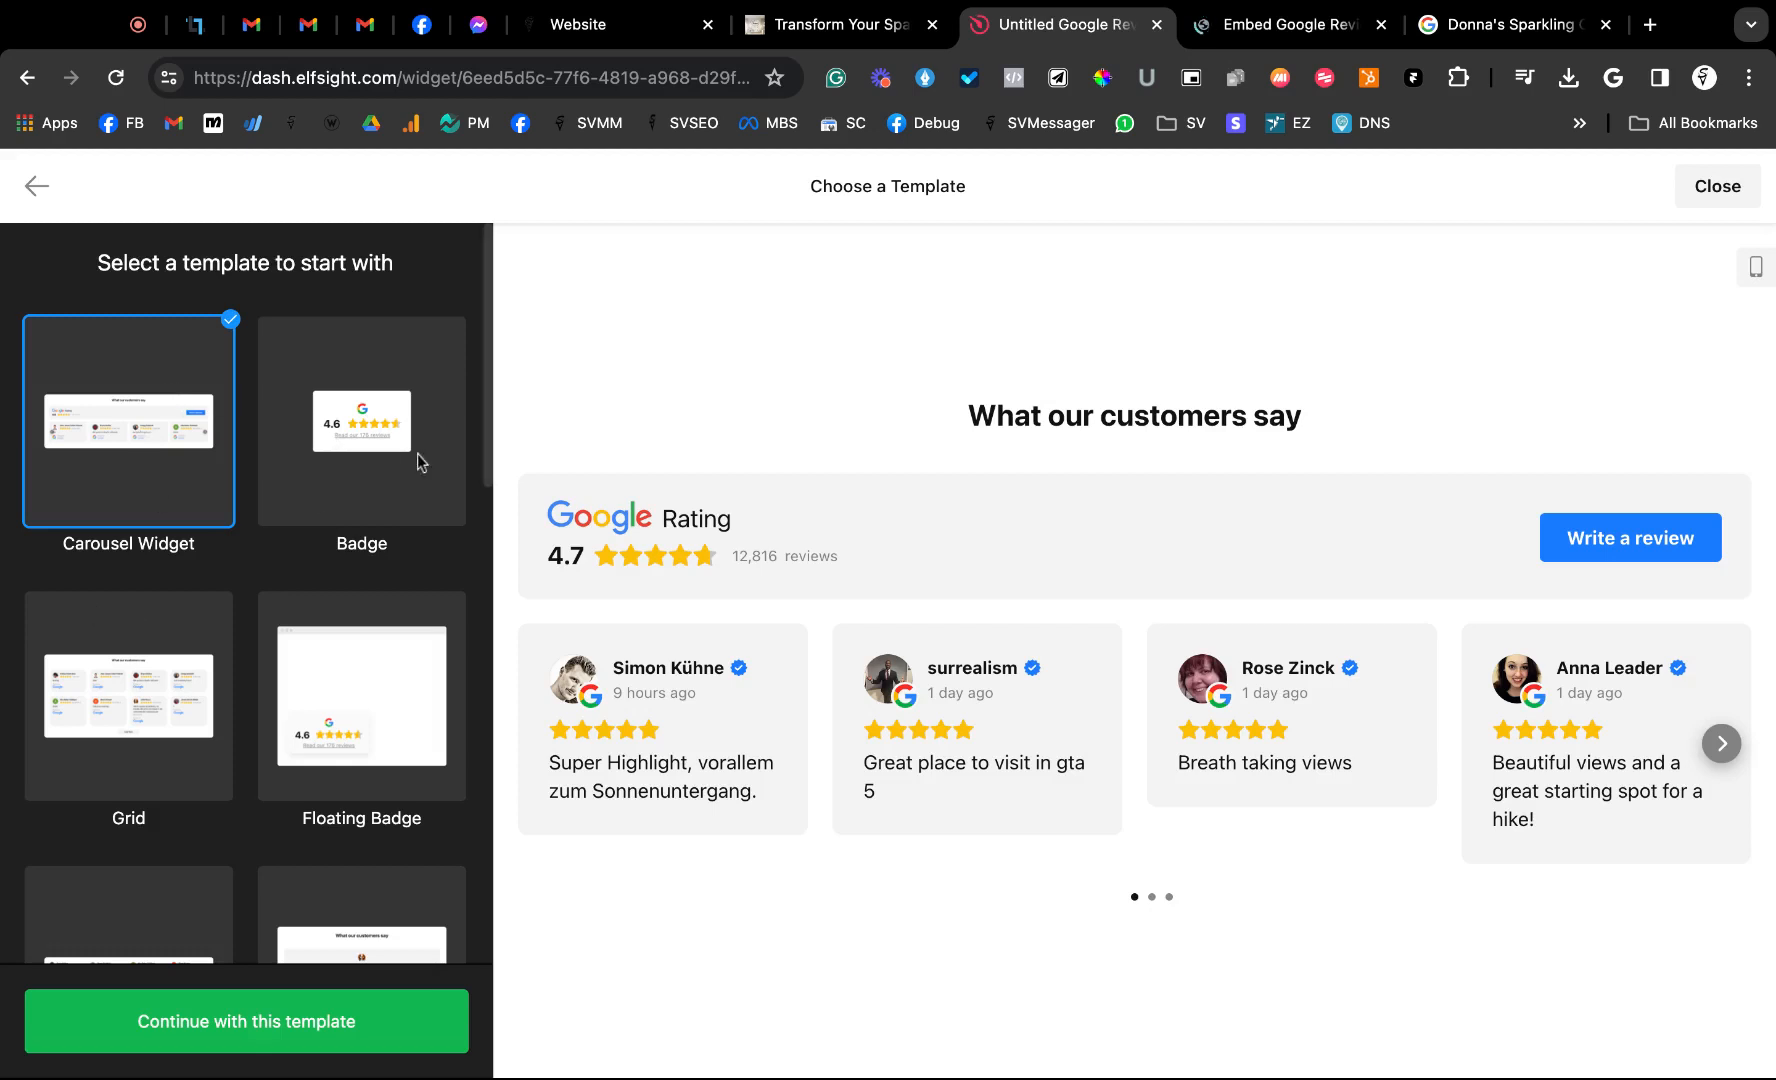
{"action": "left_click", "coordinate": [361, 421]}
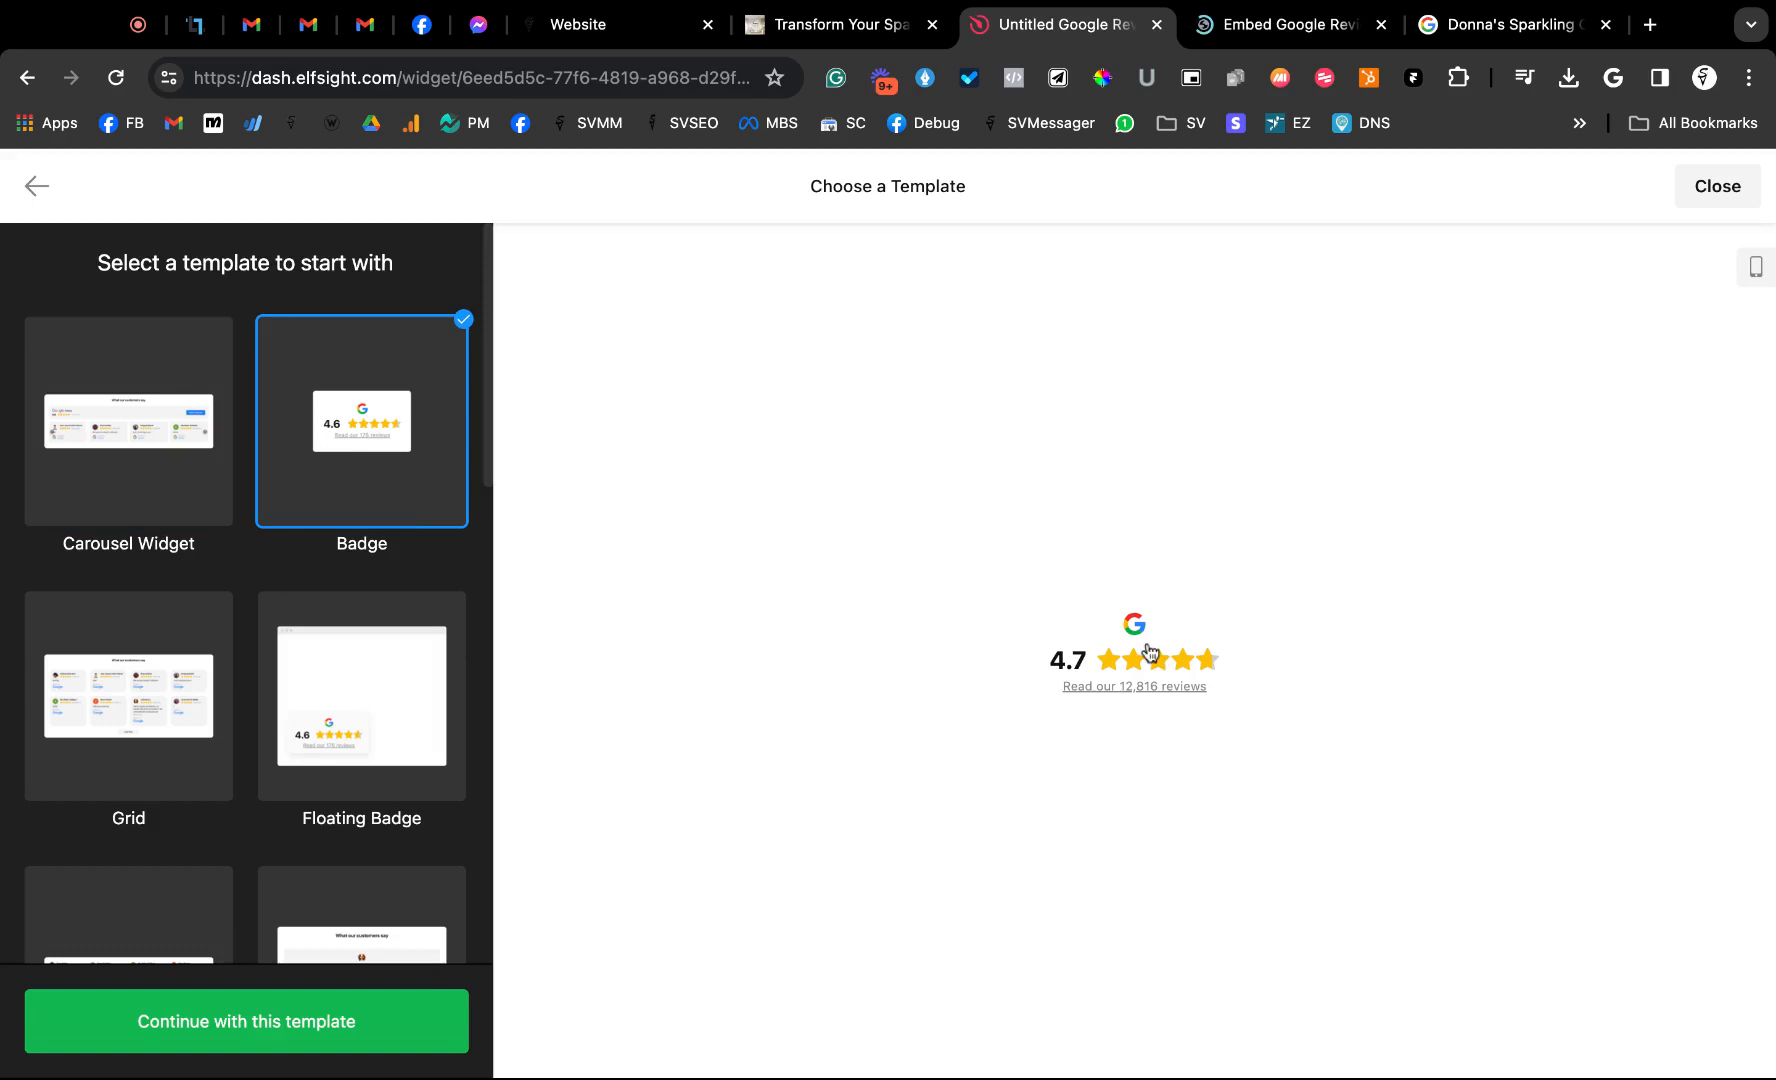
{"action": "left_click", "coordinate": [128, 696]}
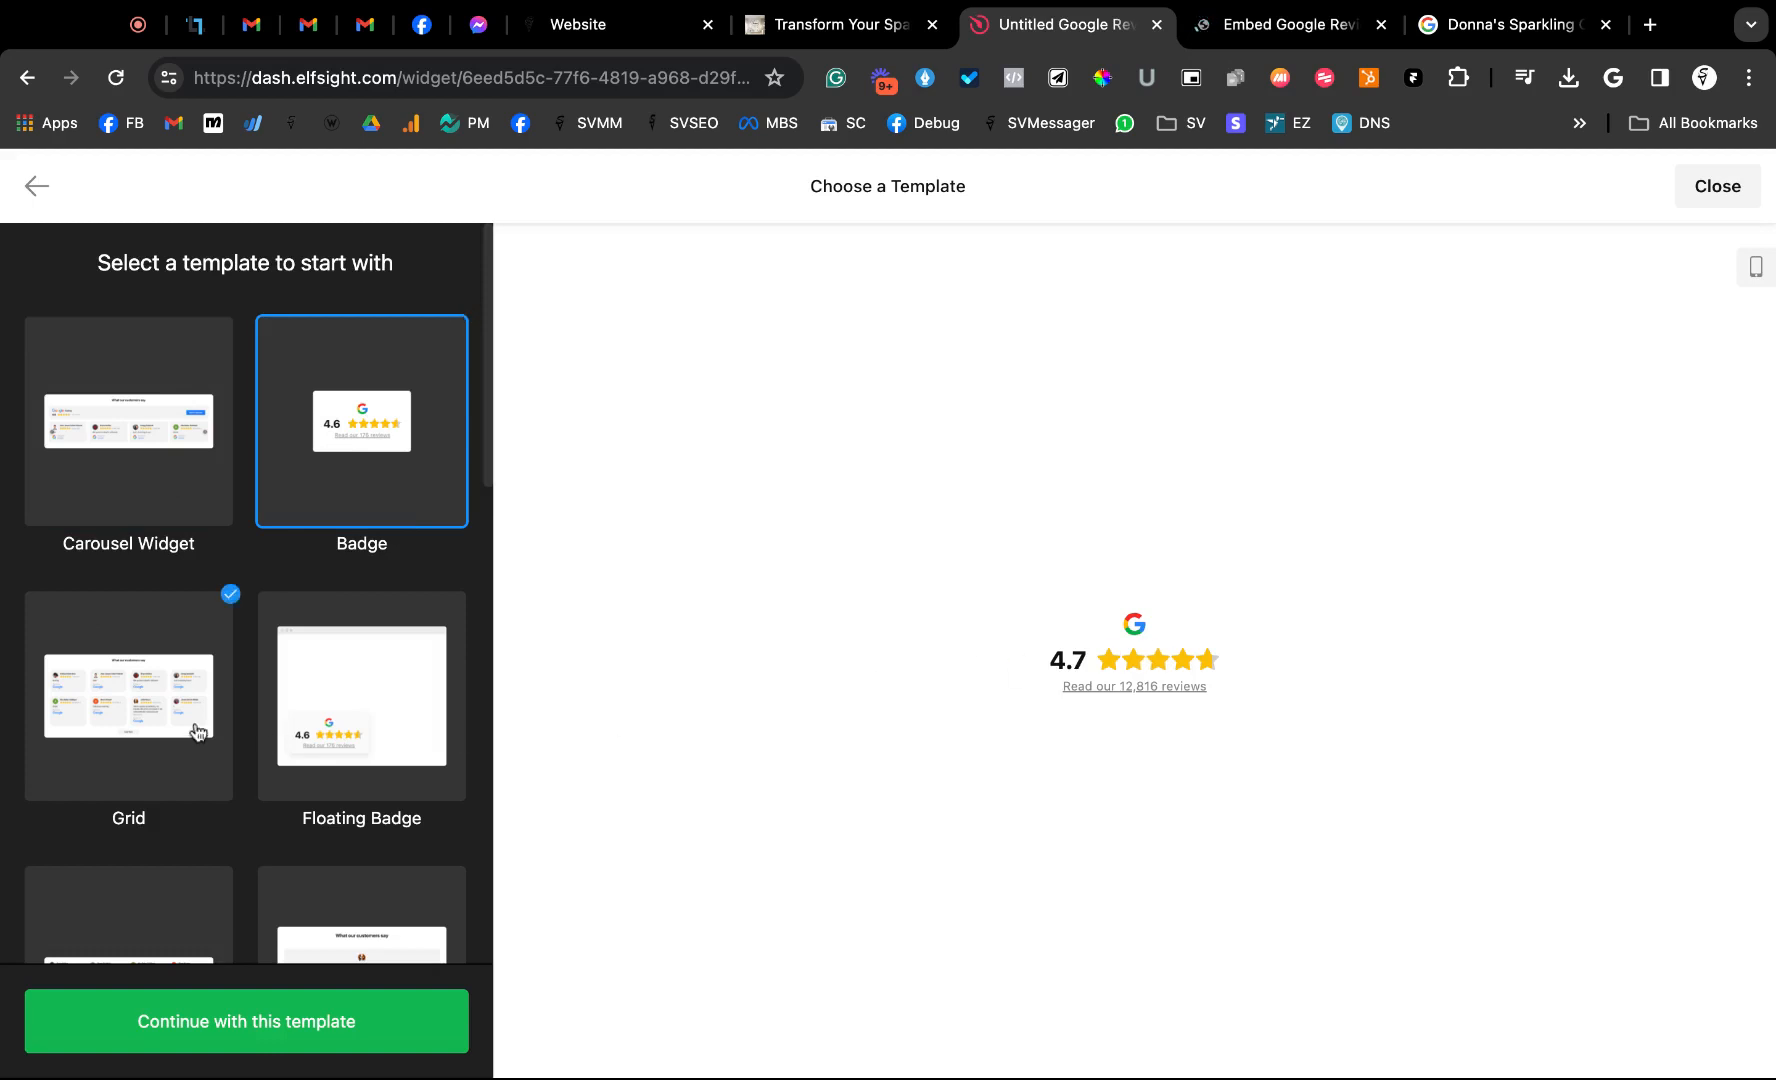
{"action": "mouse_move", "coordinate": [502, 755]}
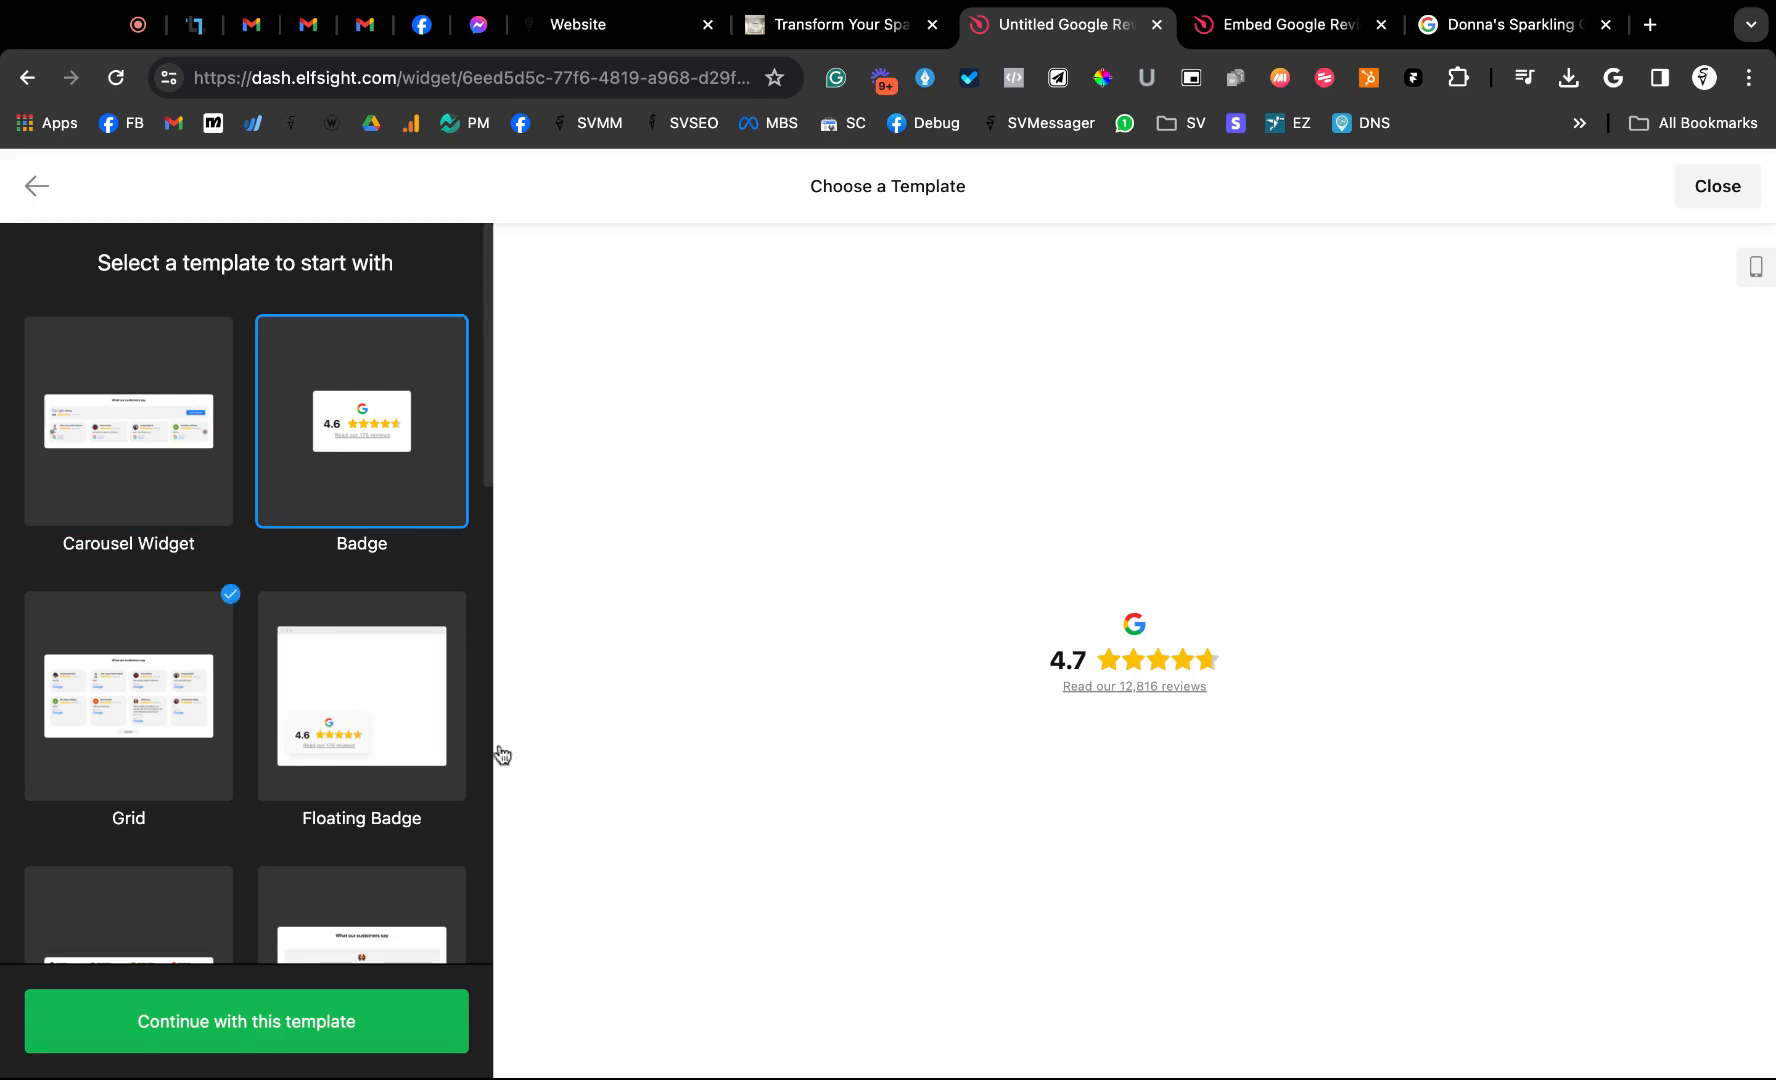
{"action": "left_click", "coordinate": [361, 702]}
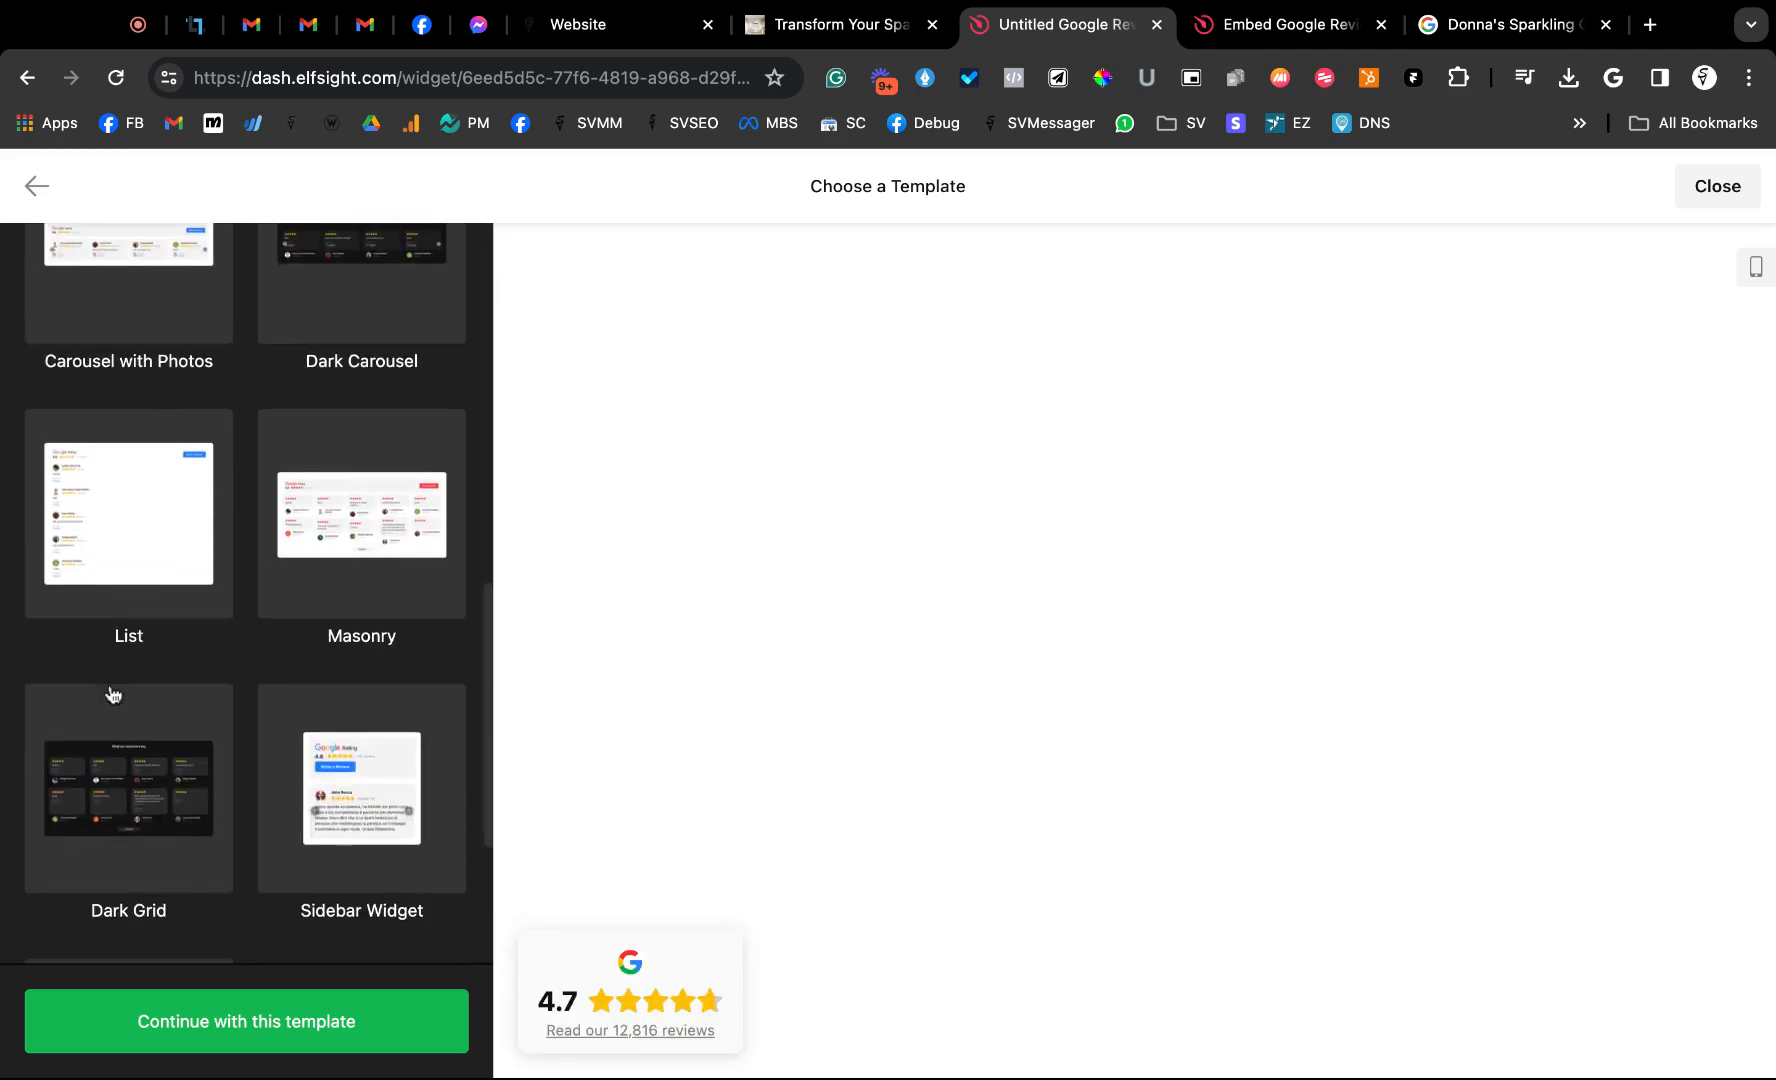
{"action": "scroll", "scroll_direction": "down", "scroll_amount": 3}
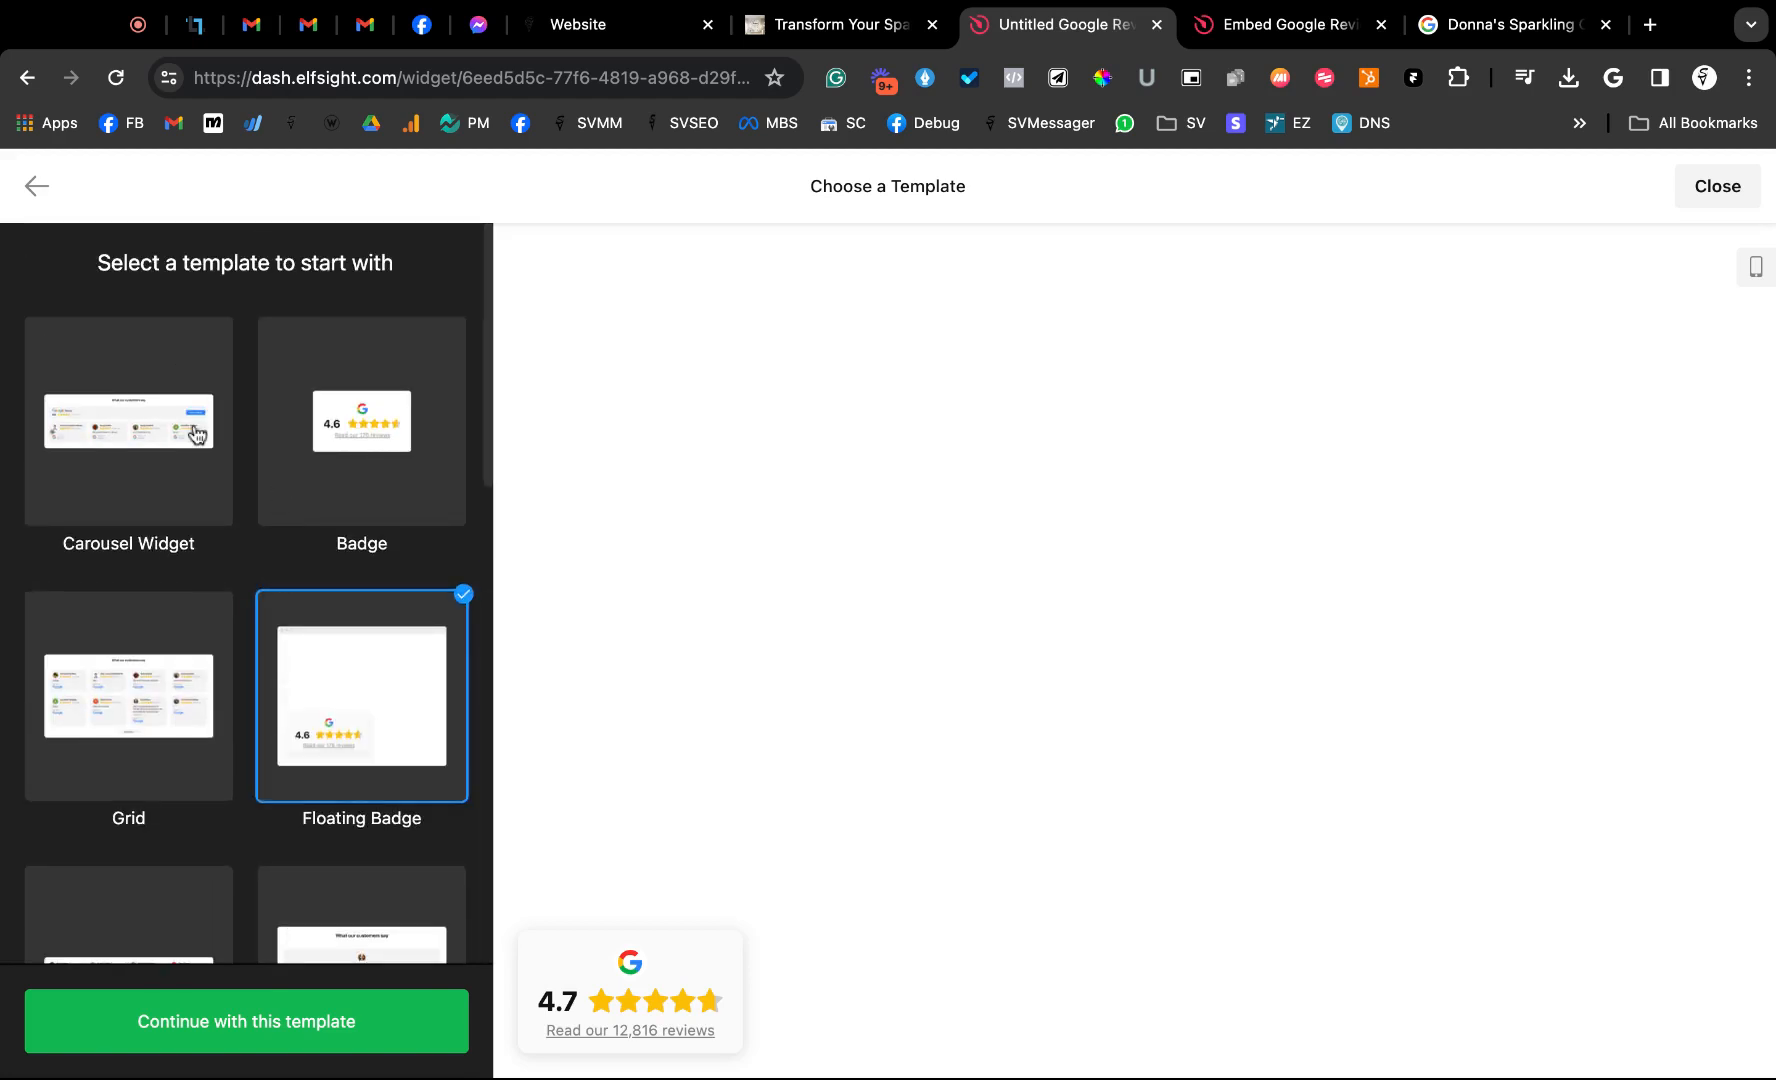
{"action": "left_click", "coordinate": [128, 421]}
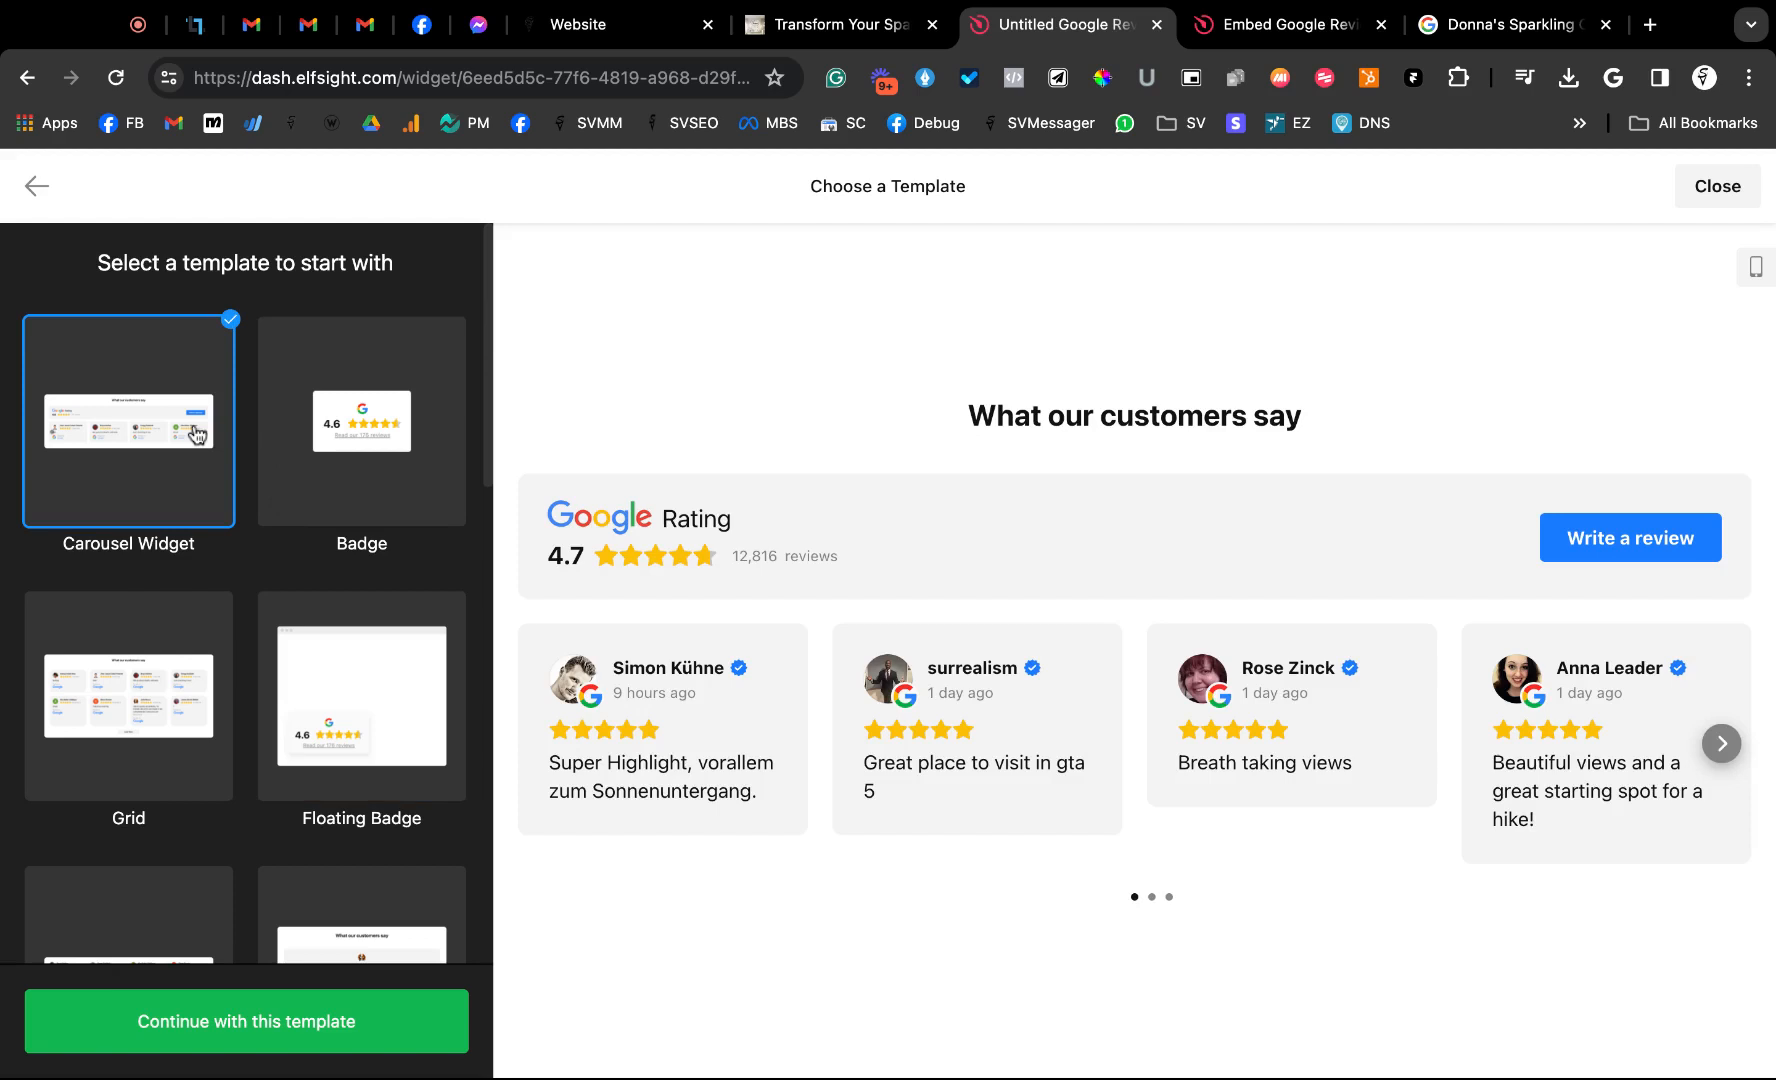
{"action": "mouse_move", "coordinate": [169, 448]}
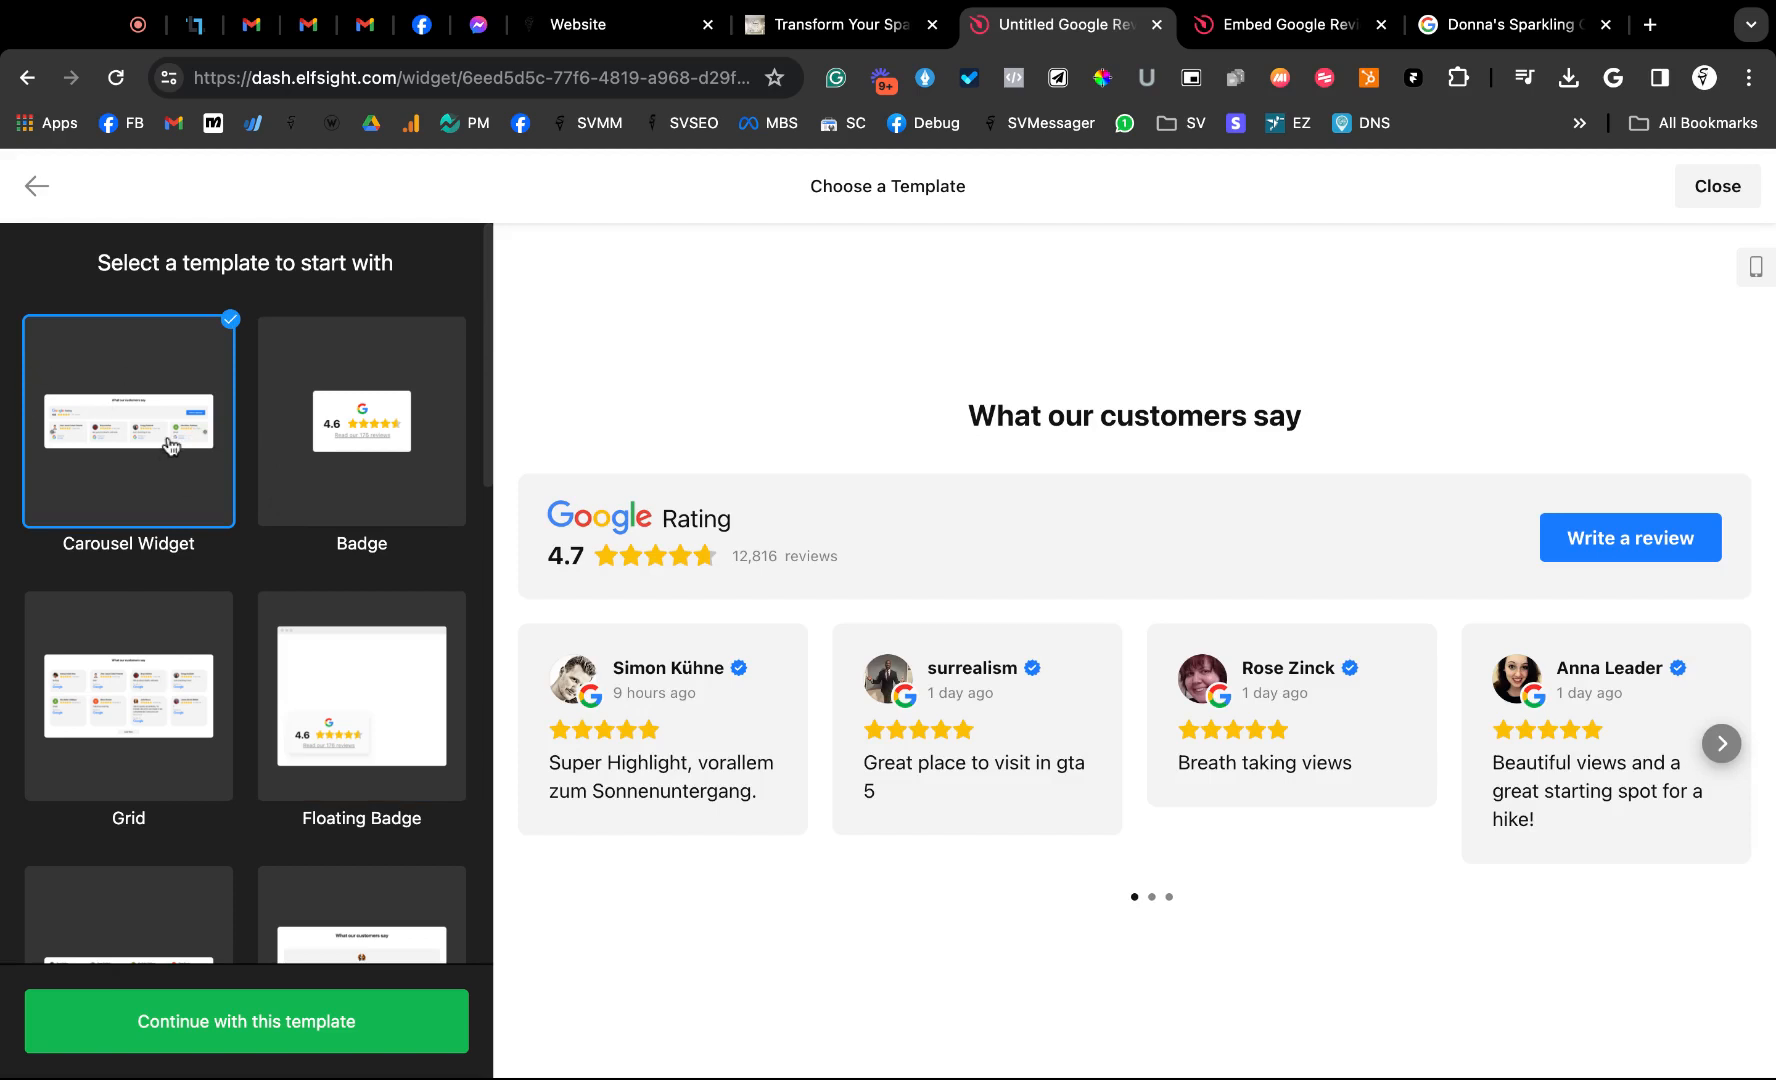
{"action": "mouse_move", "coordinate": [343, 1046]}
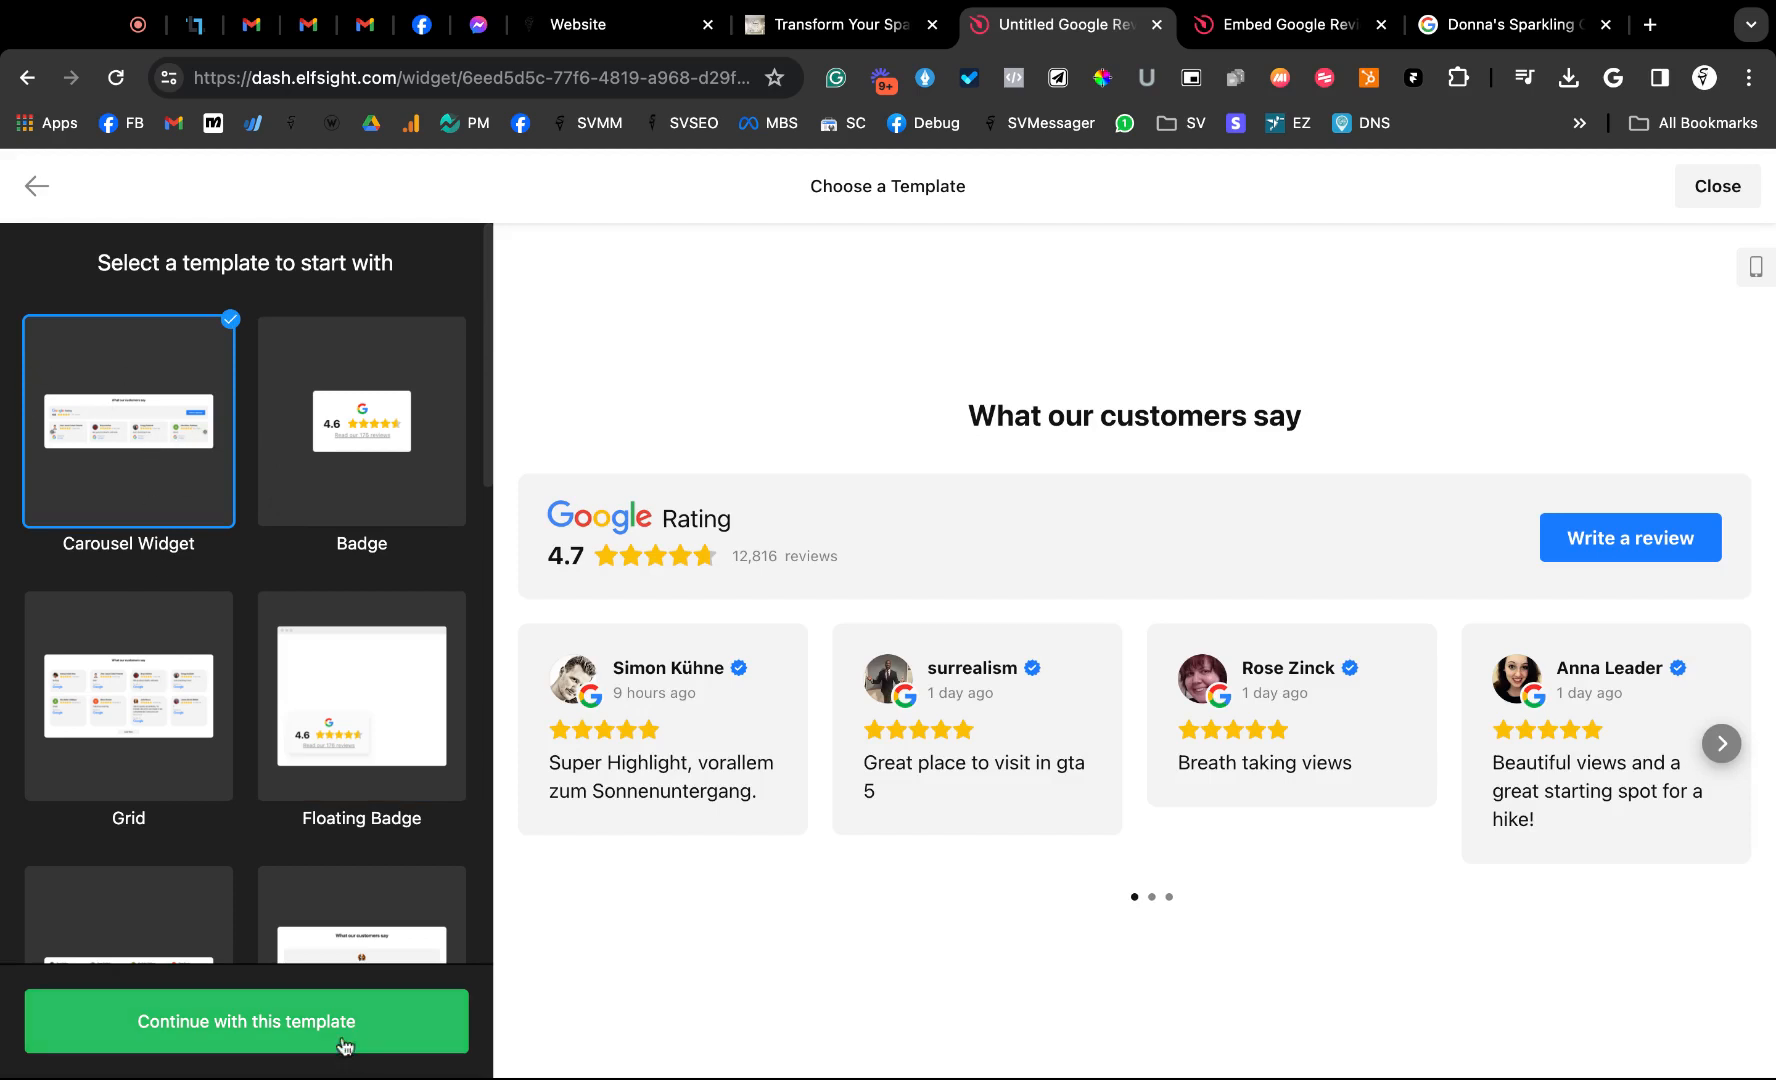
Apply the Carousel Widget template and clear the pasted URL from the business search field
{"action": "left_click", "coordinate": [245, 1020]}
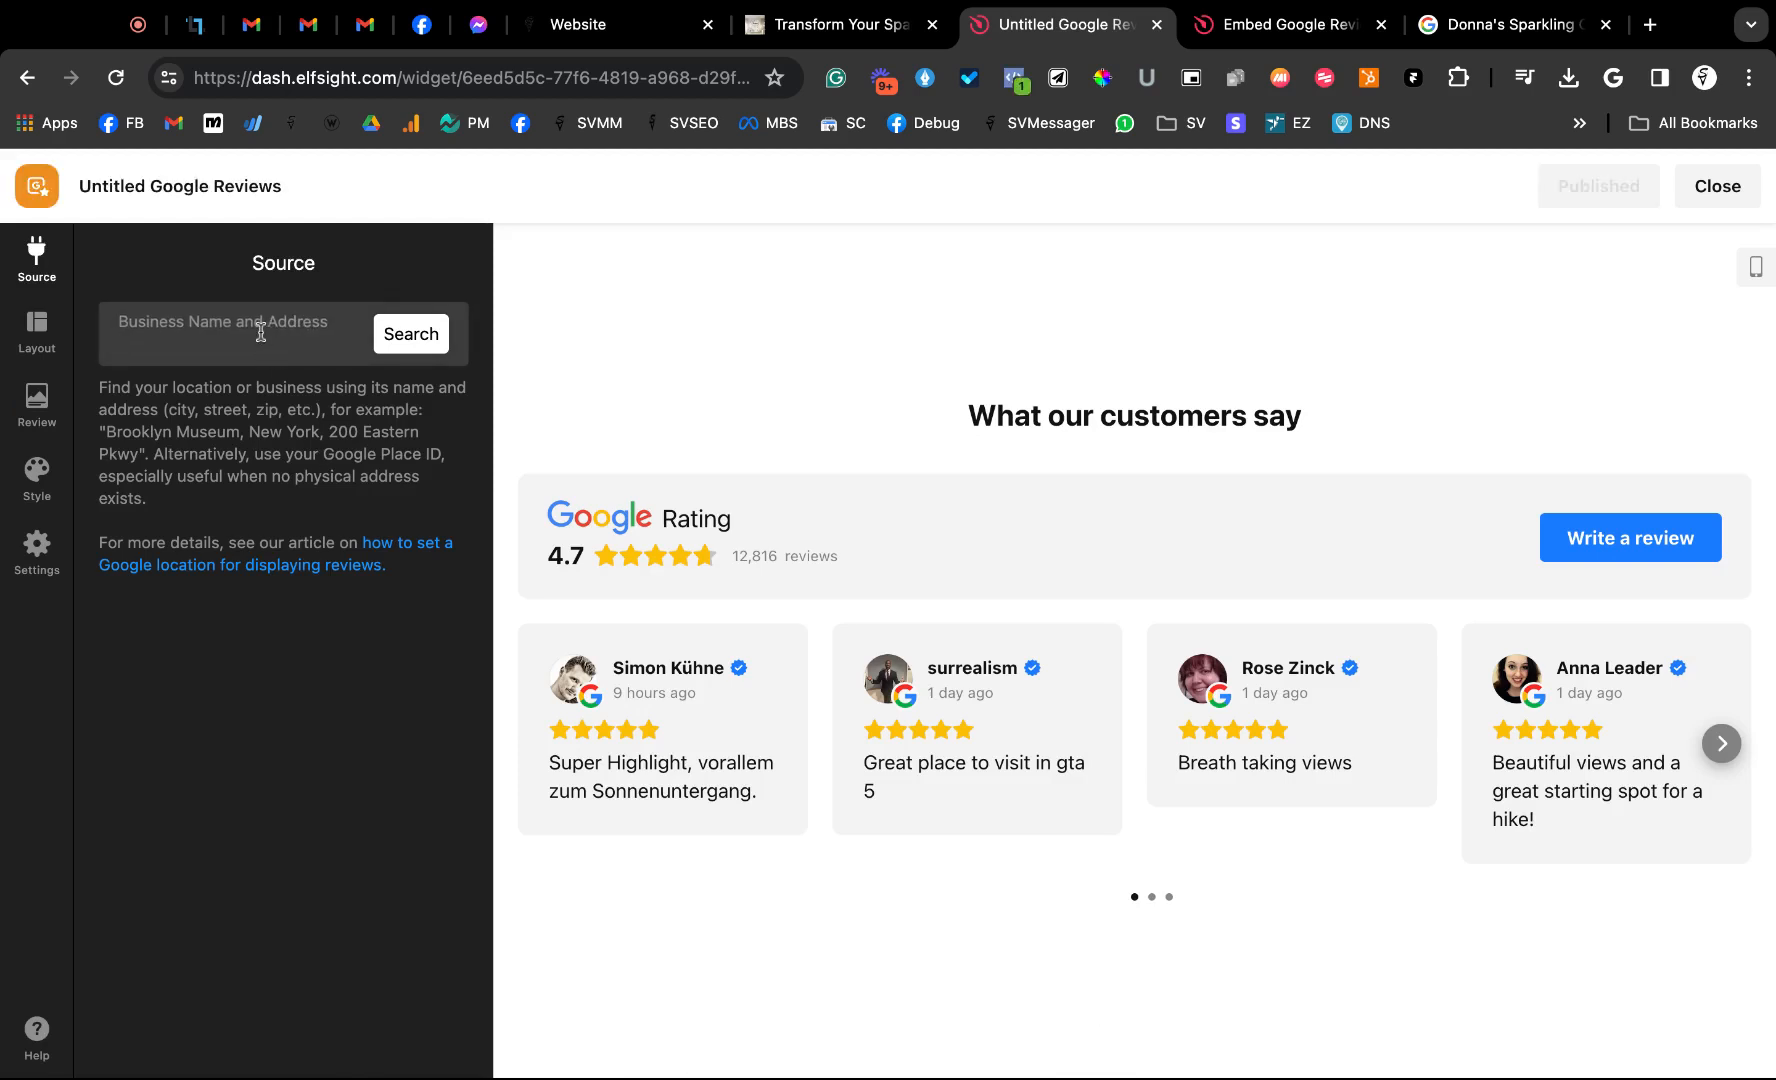
{"action": "left_click", "coordinate": [410, 334]}
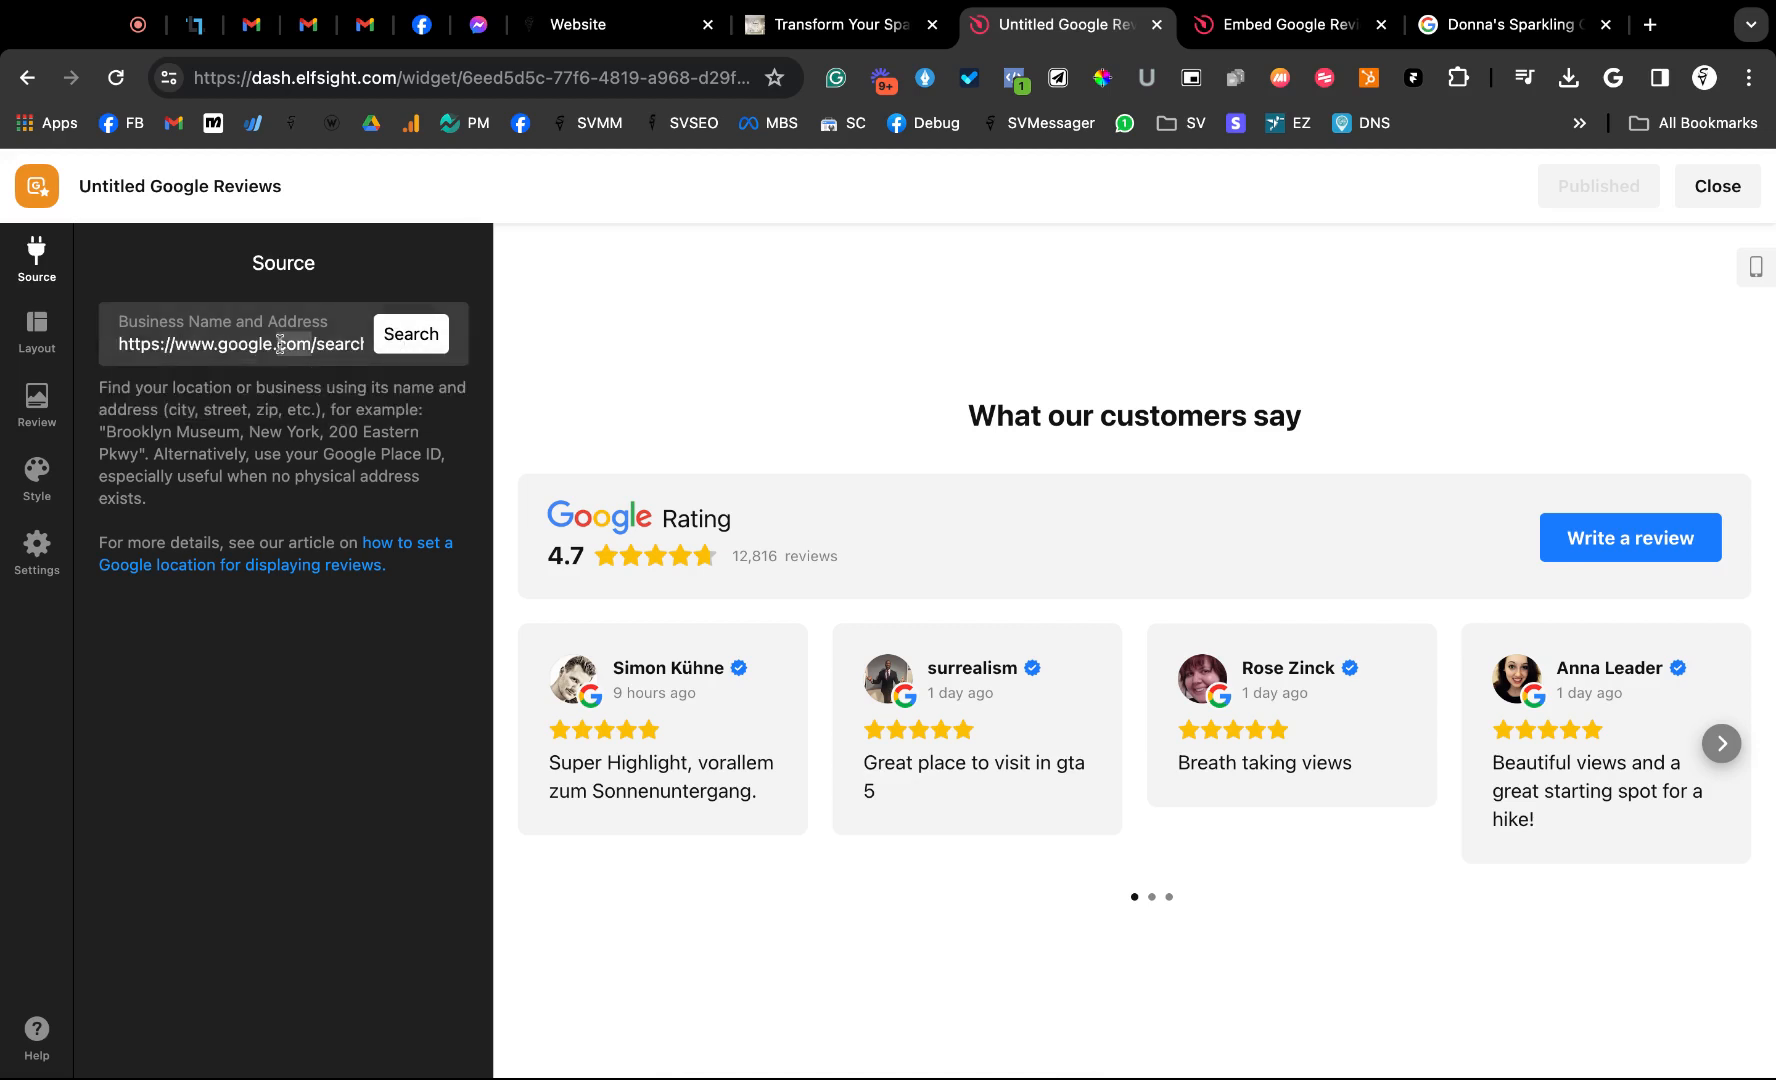
{"action": "left_click", "coordinate": [238, 334]}
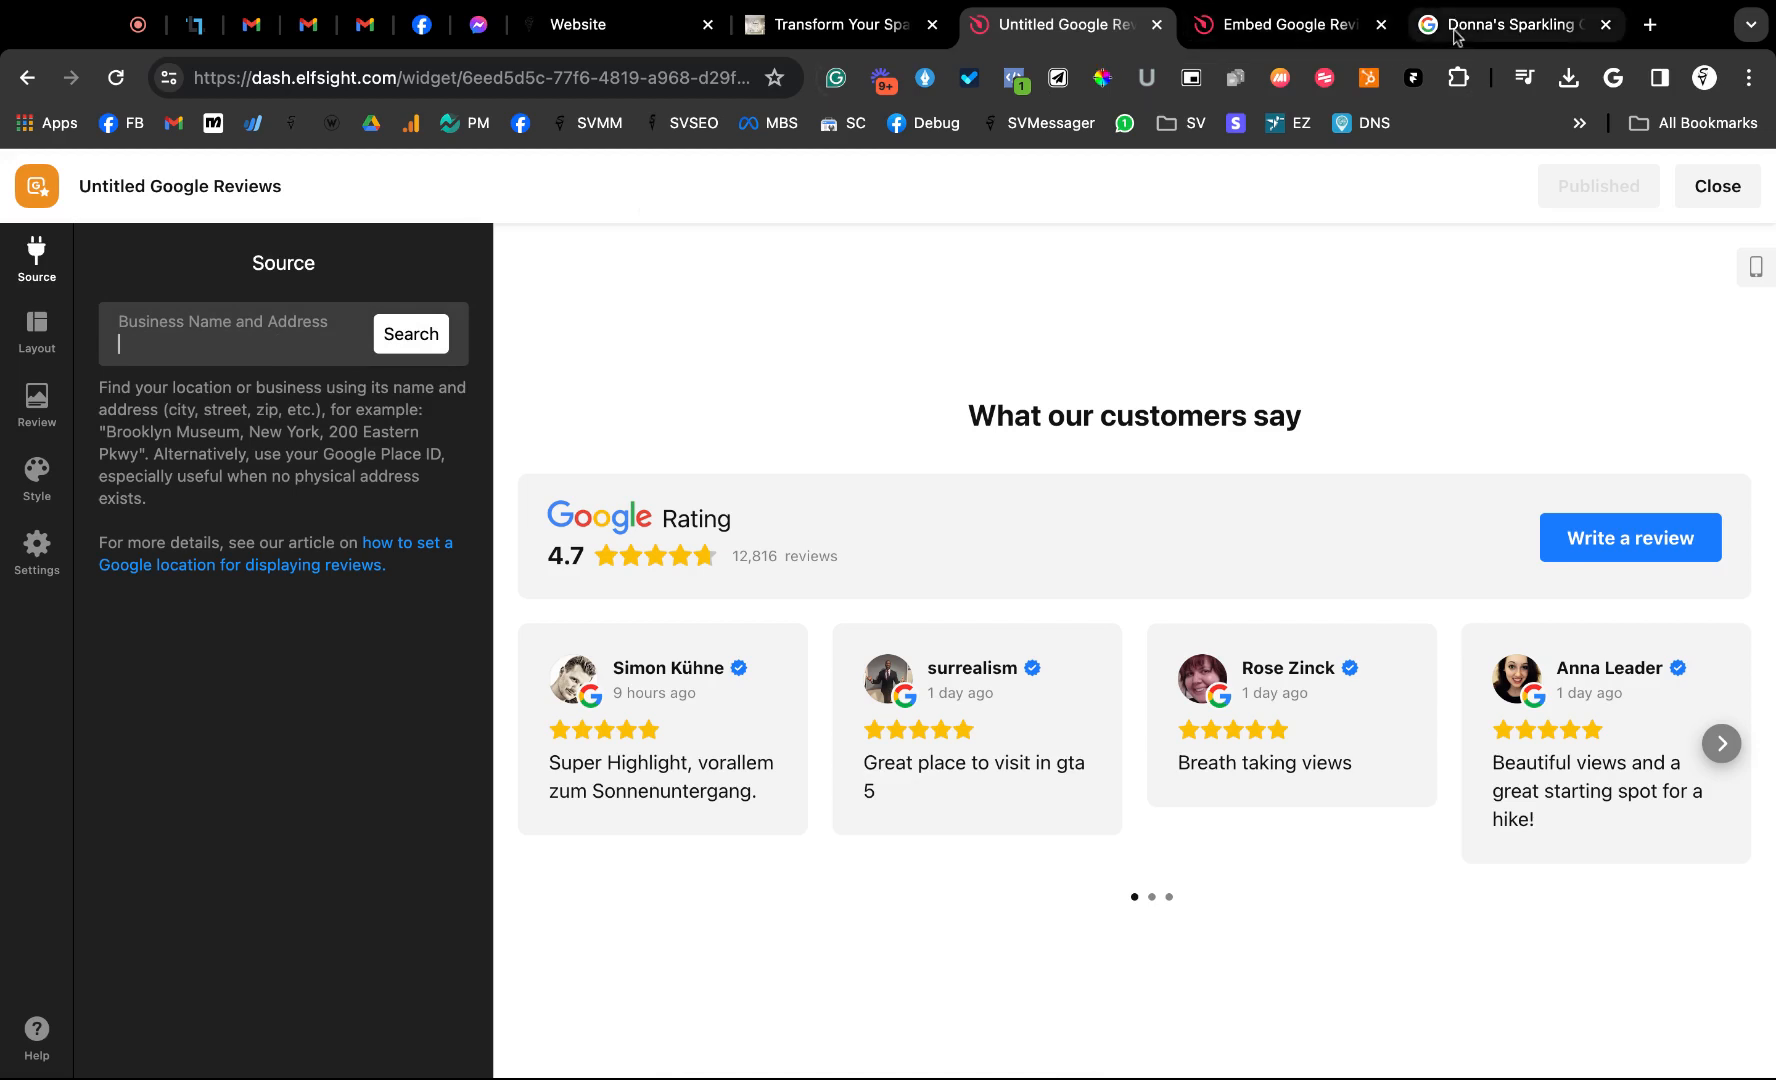
Select the name 'Donna's Sparkling Clean LLC' in the Google business profile
{"action": "left_click", "coordinate": [1514, 24]}
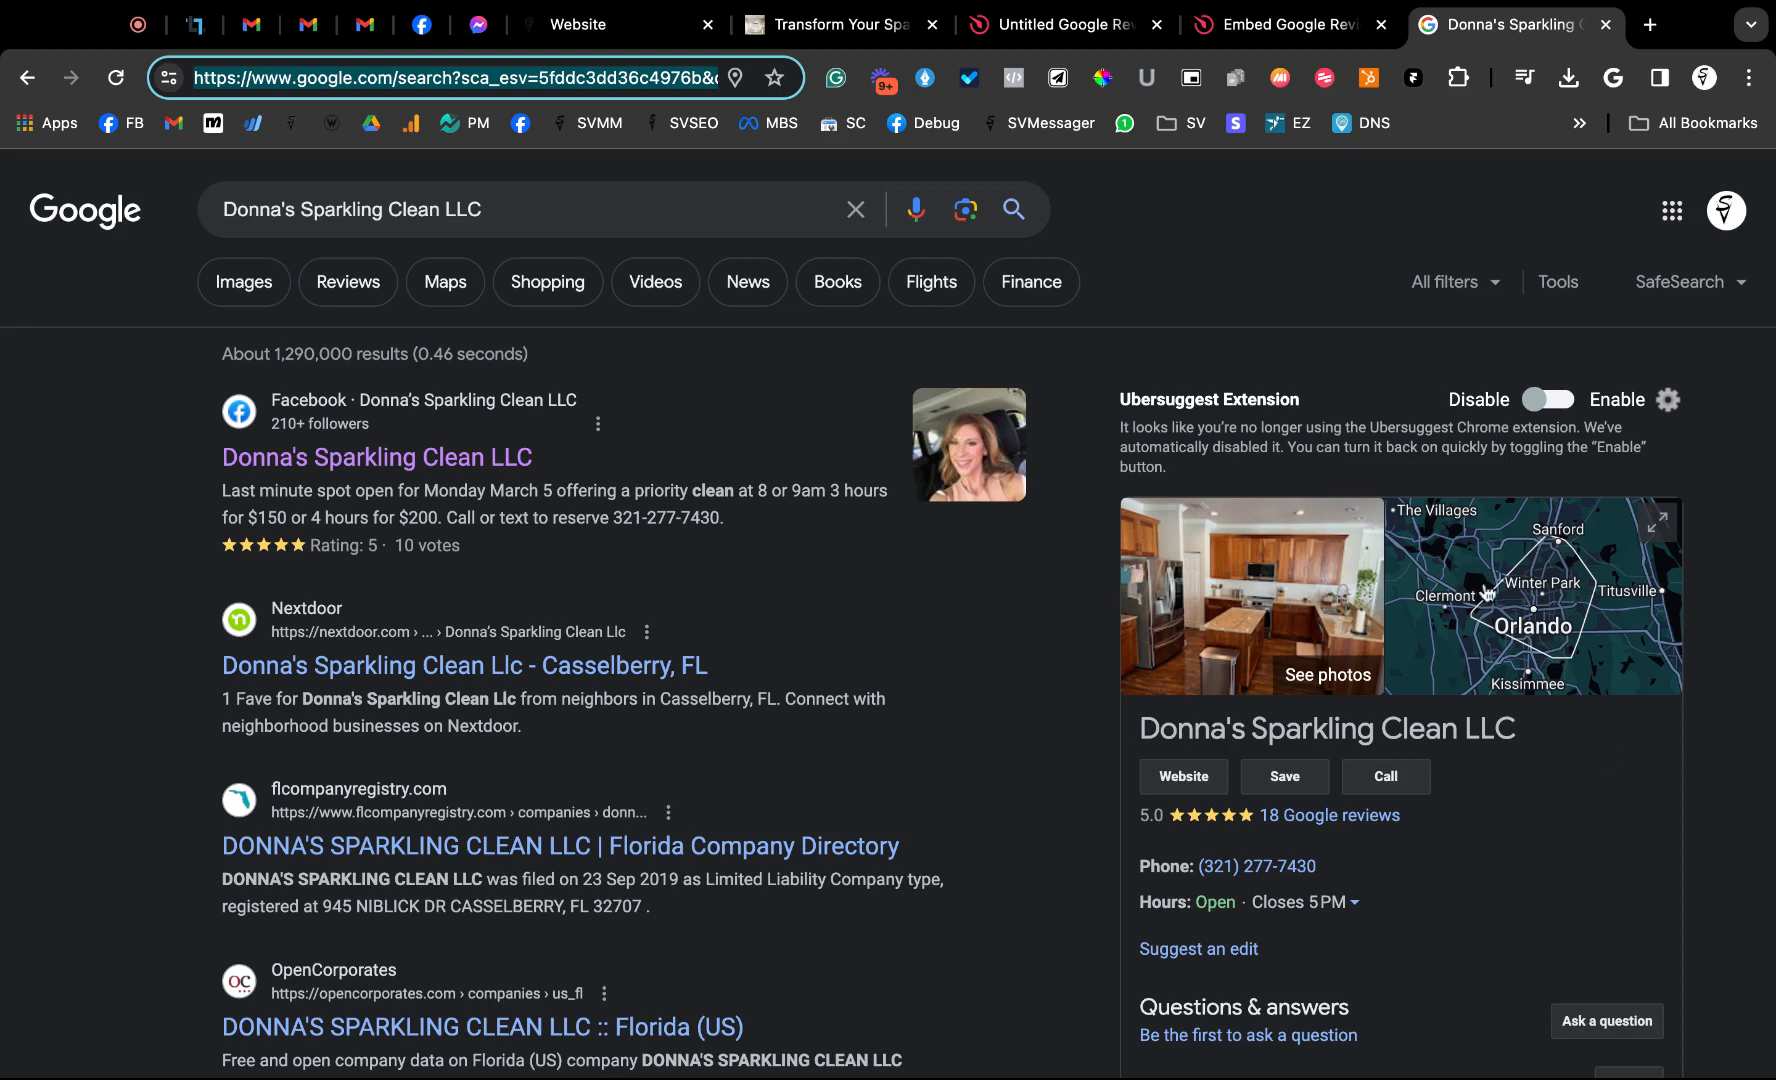
{"action": "mouse_move", "coordinate": [1327, 843]}
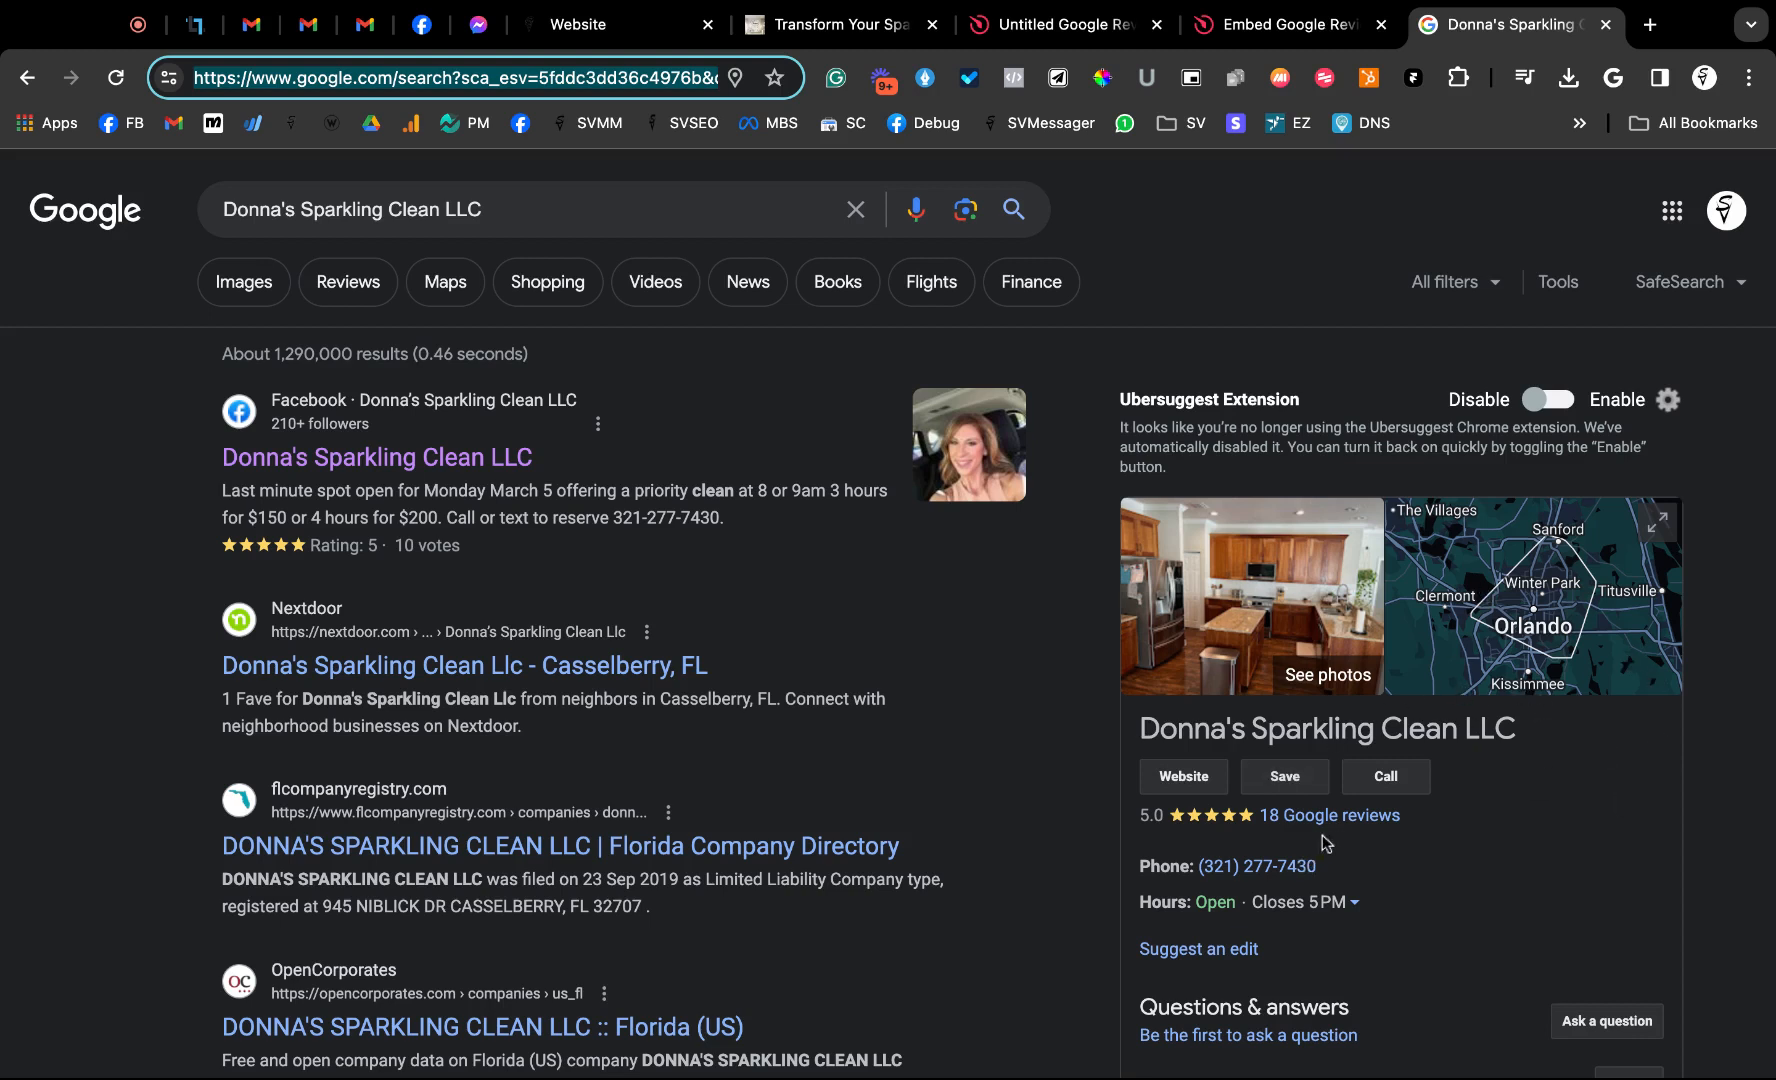
{"action": "mouse_move", "coordinate": [1286, 789]}
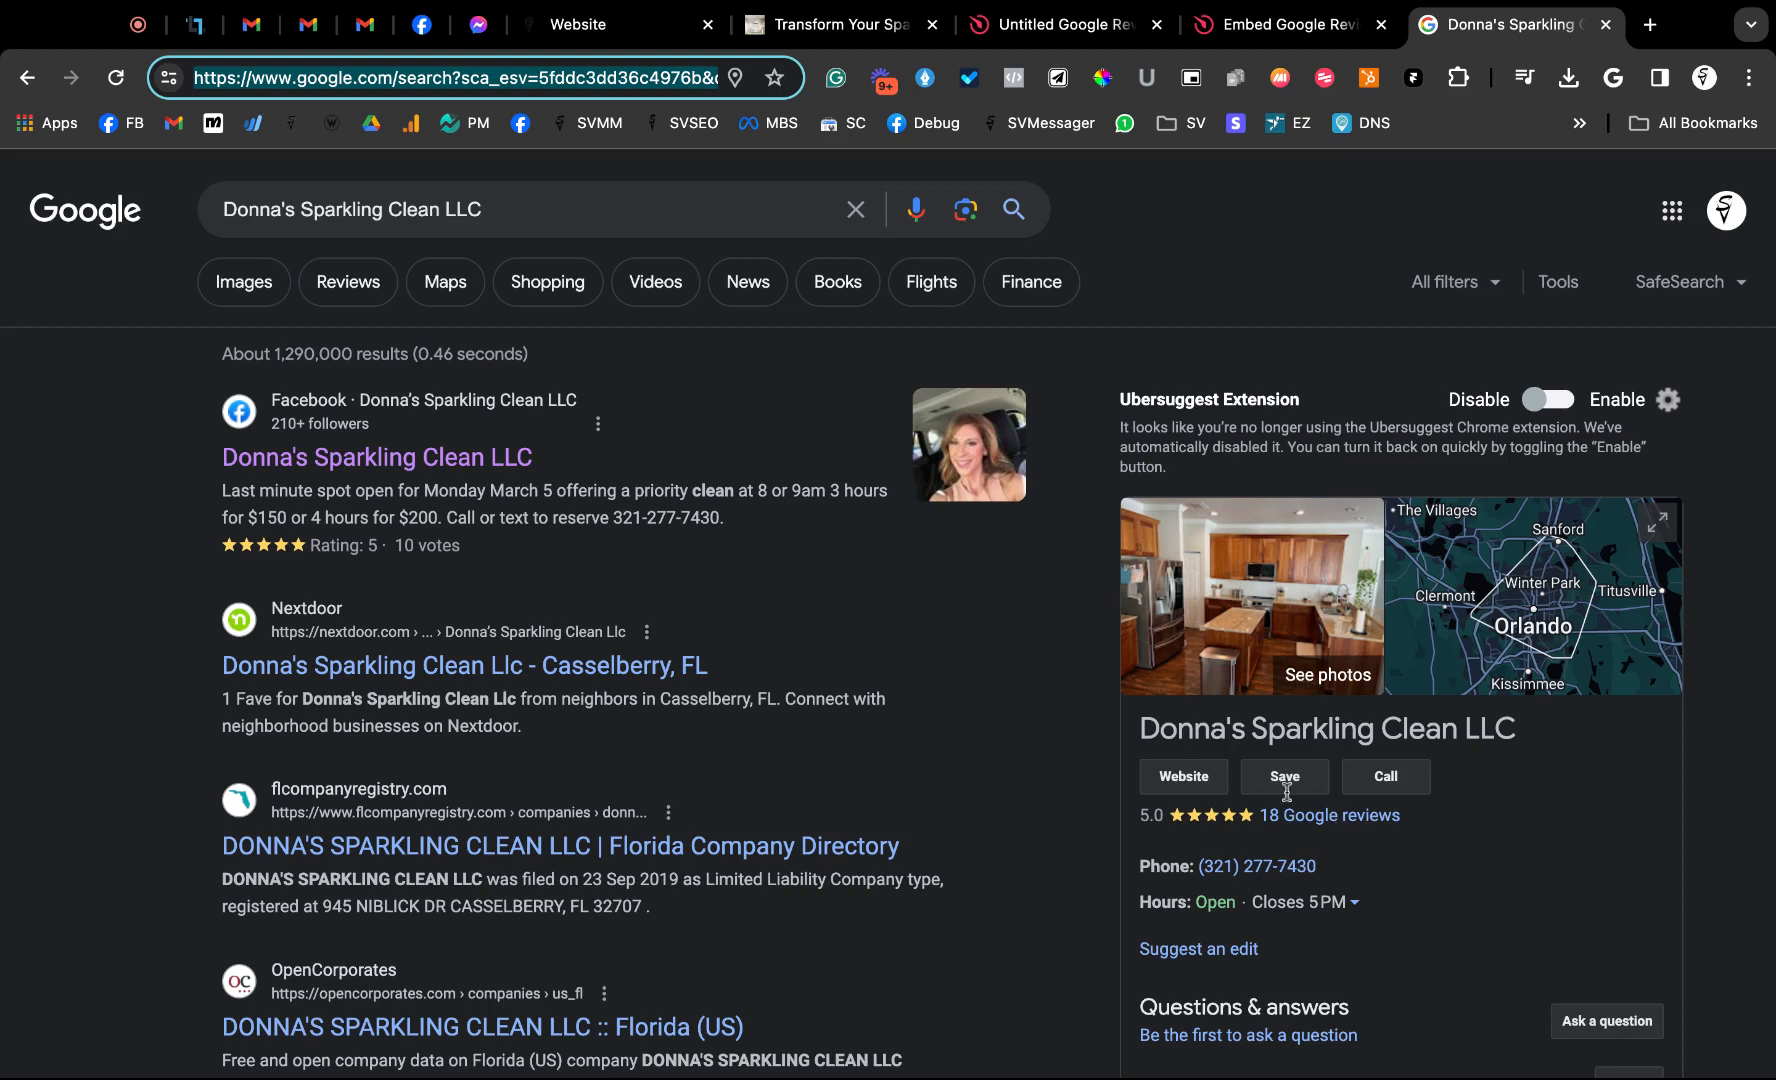
{"action": "double_click", "coordinate": [1325, 728]}
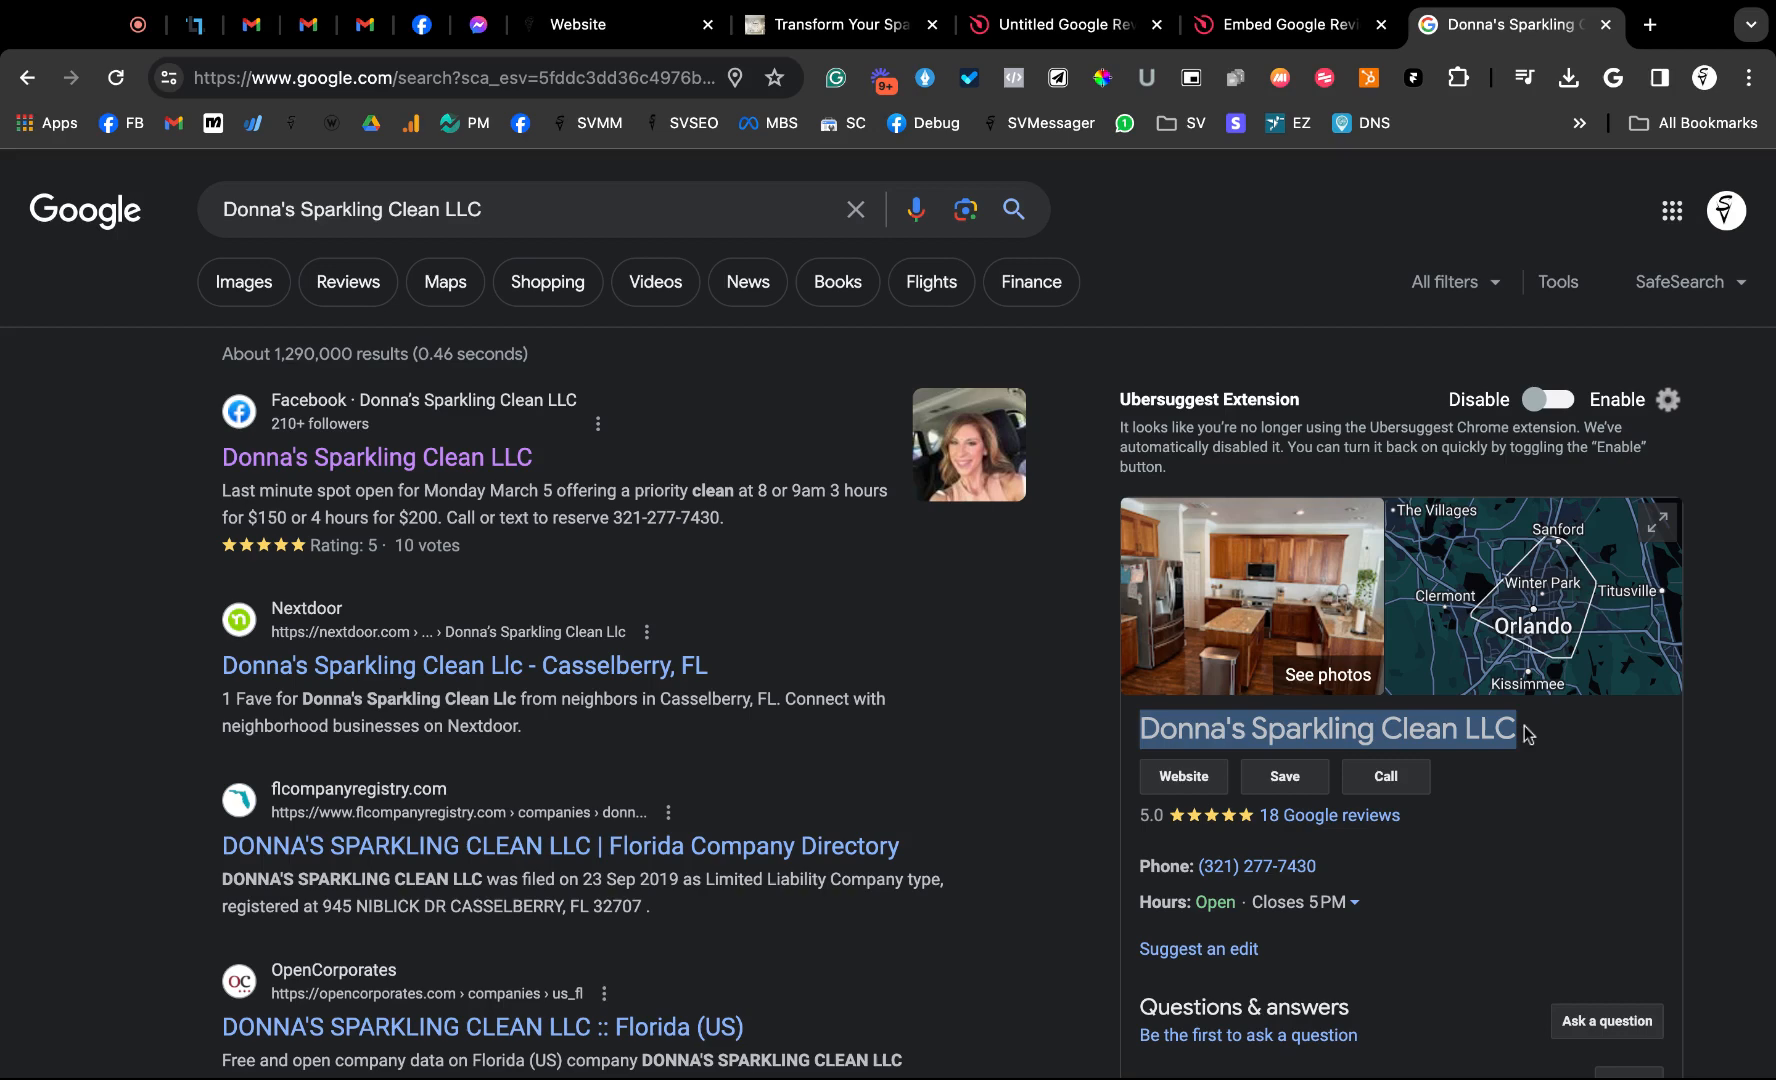
{"action": "mouse_move", "coordinate": [1116, 914]}
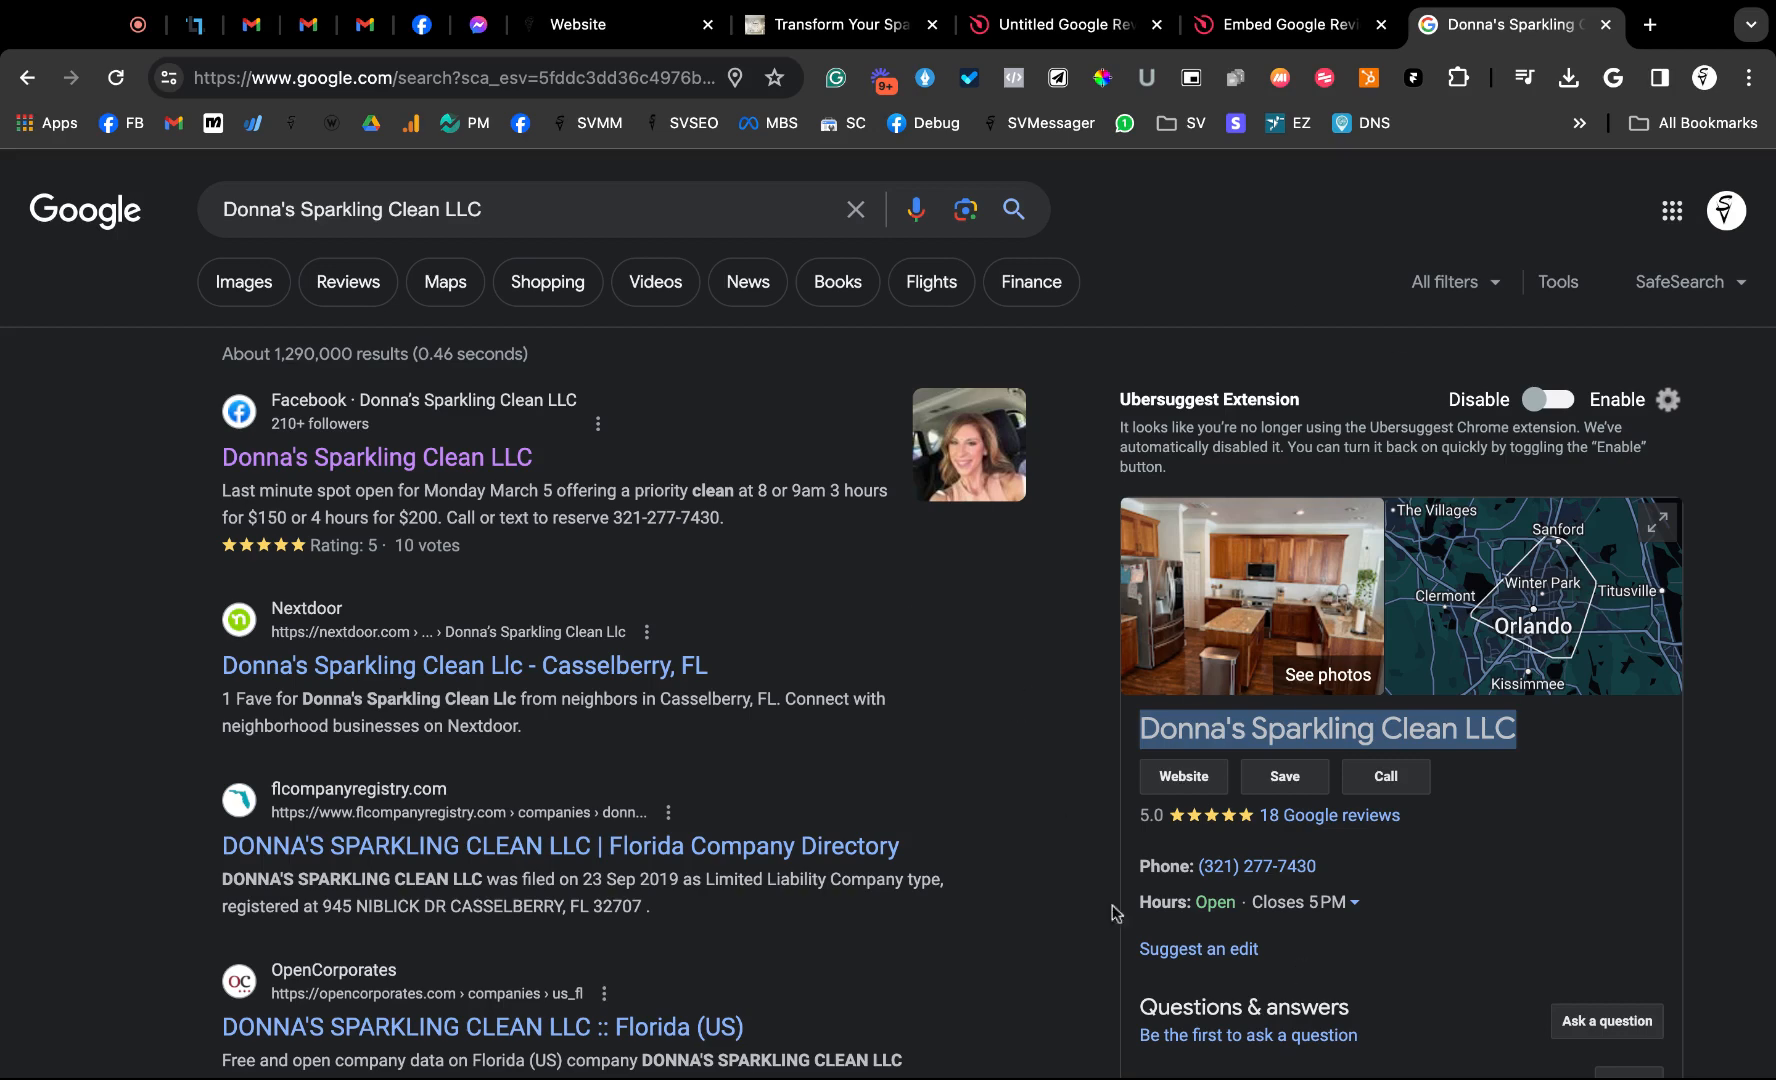
{"action": "scroll", "scroll_direction": "down", "scroll_amount": 3}
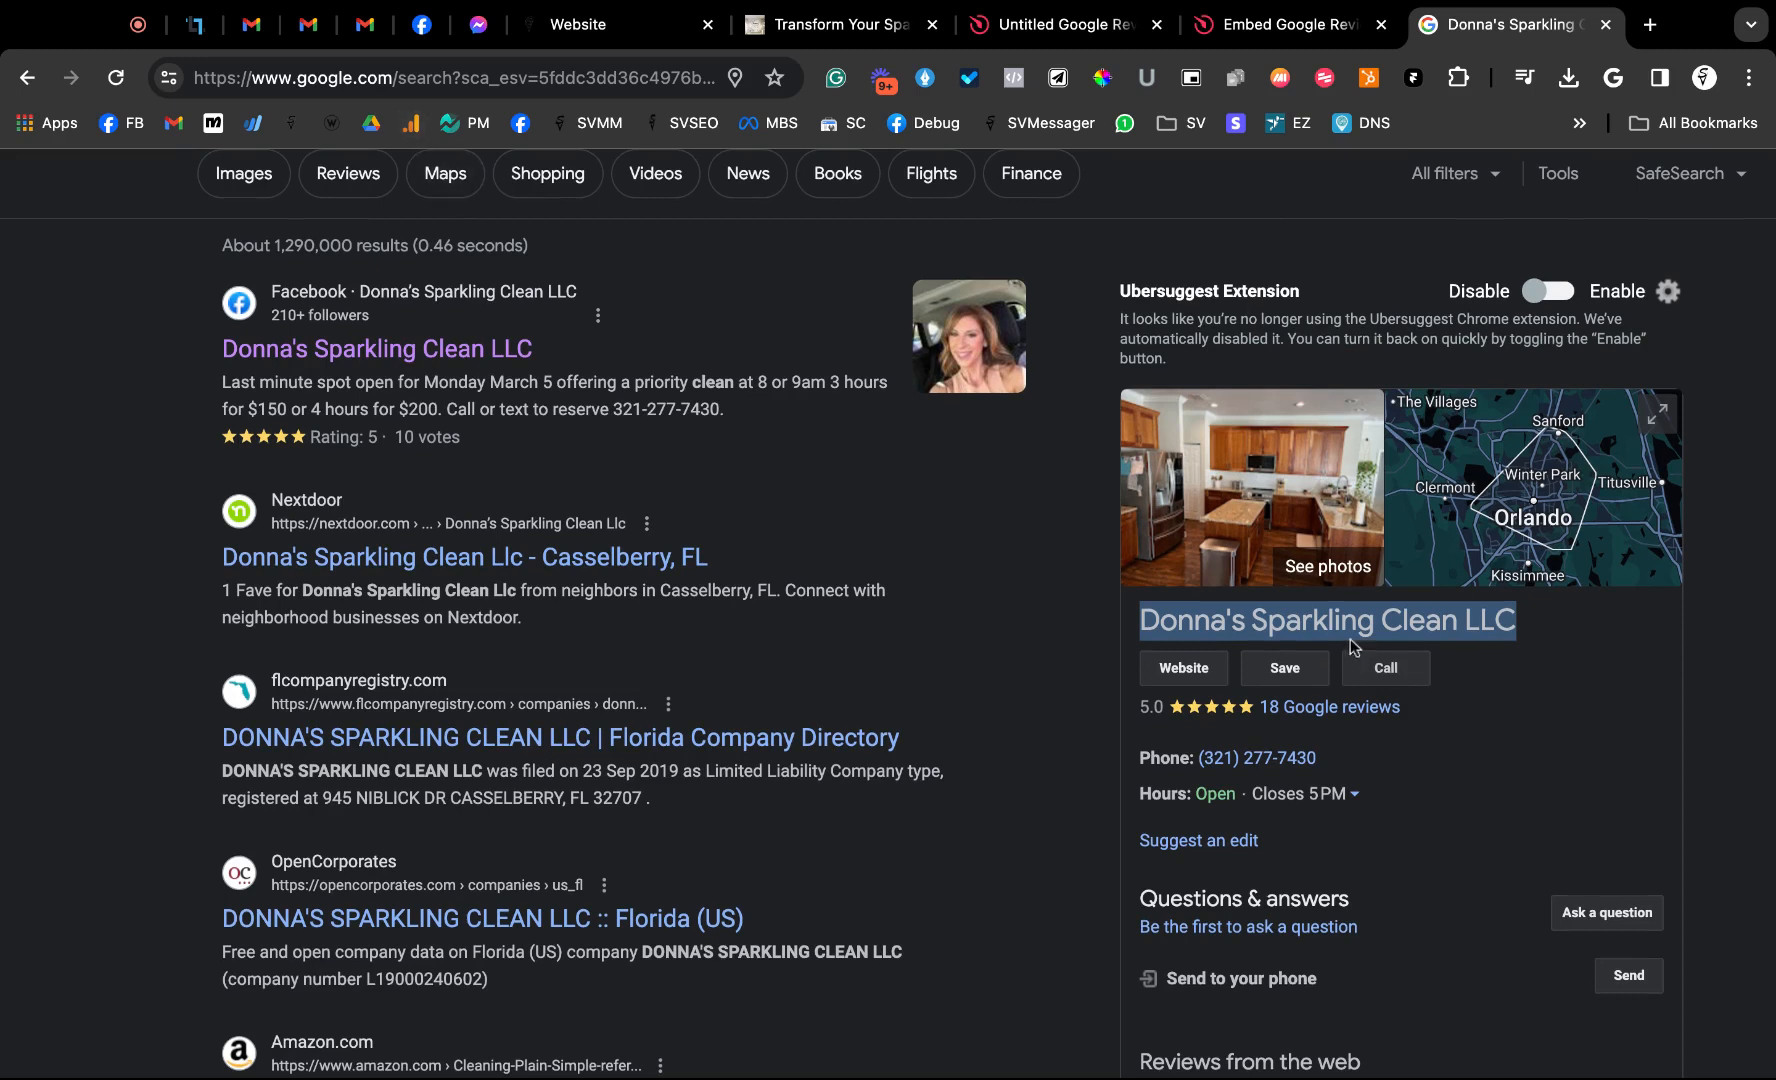
{"action": "mouse_move", "coordinate": [1303, 442]}
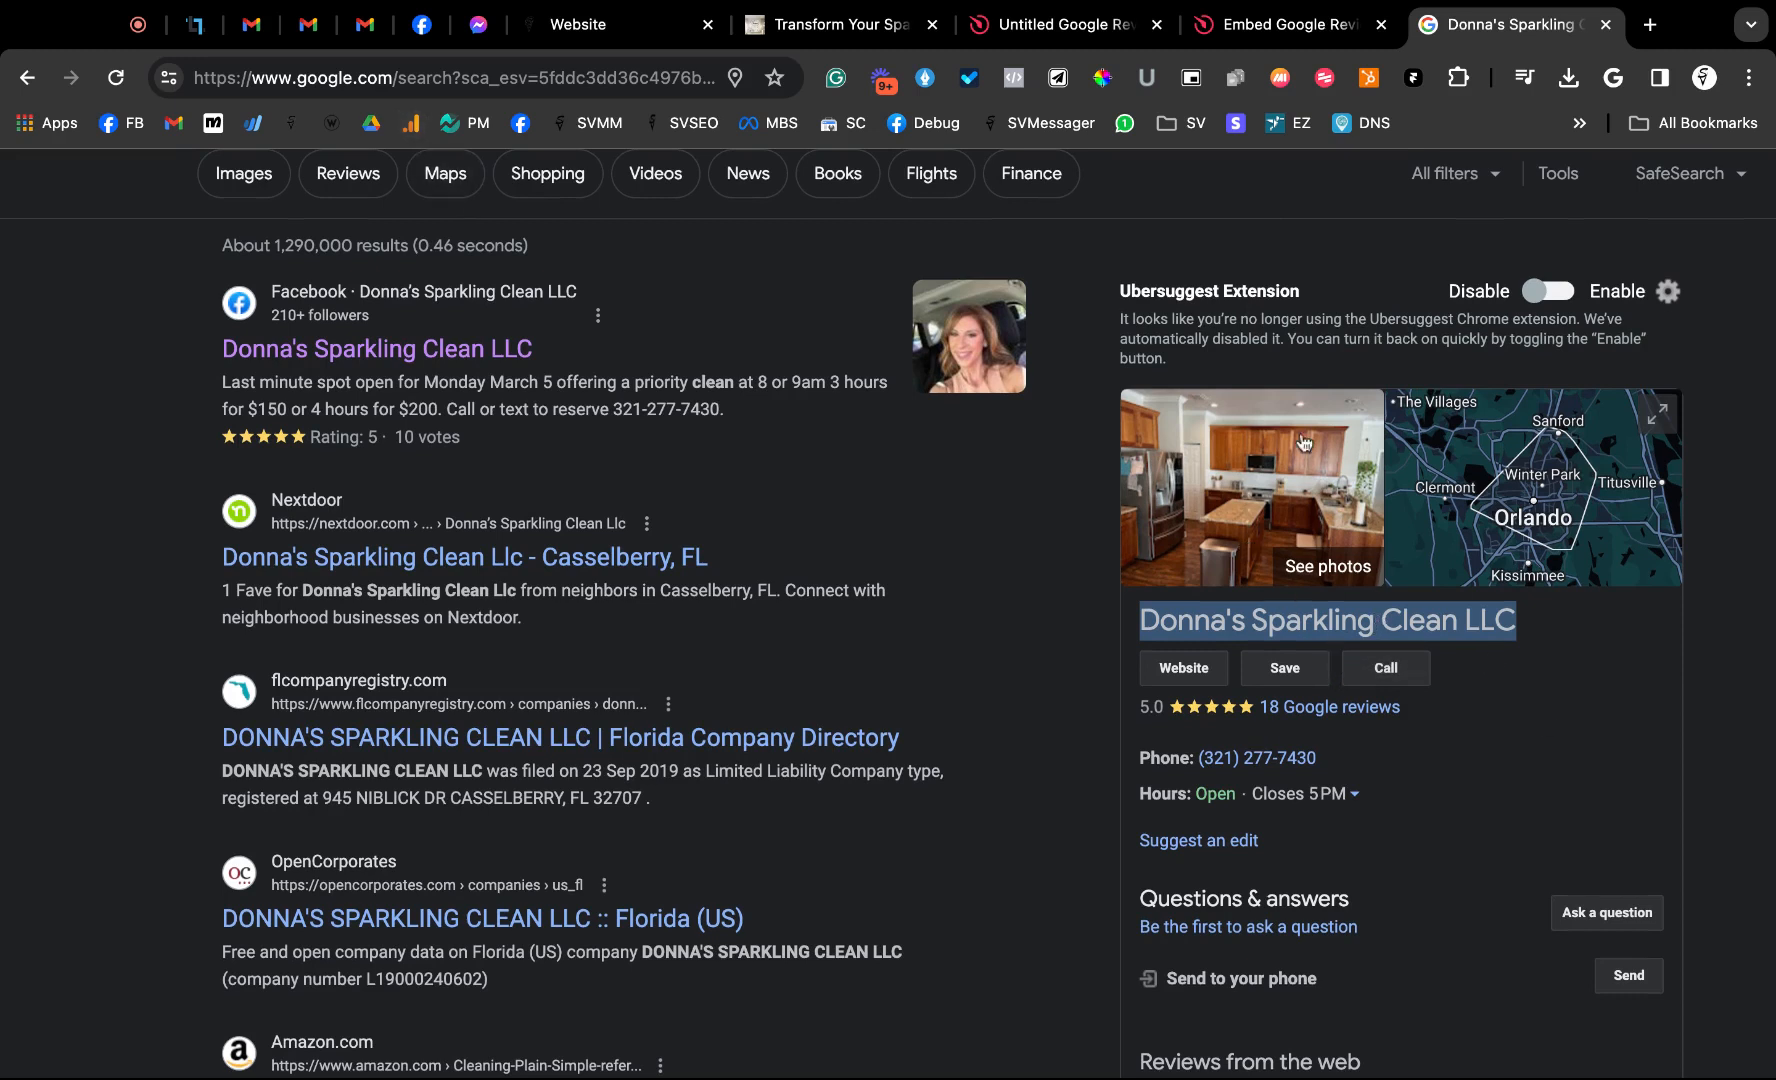
{"action": "mouse_move", "coordinate": [1255, 636]}
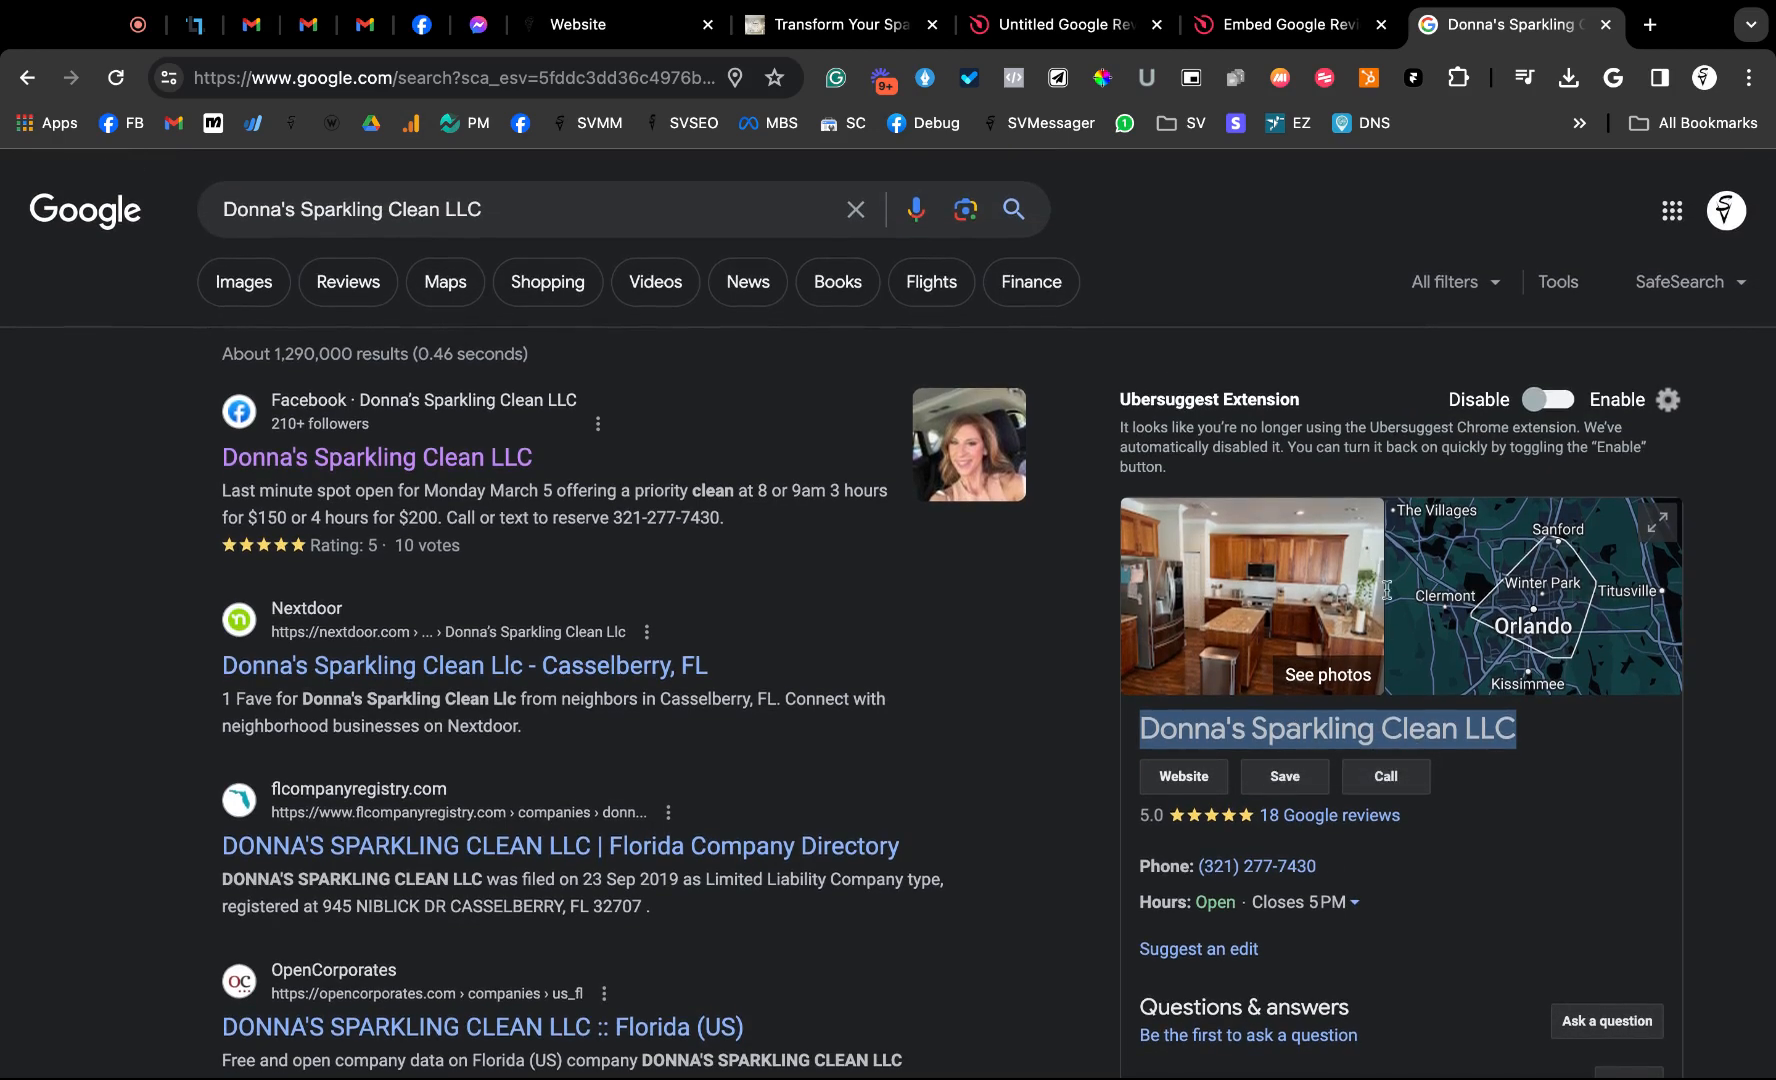
{"action": "left_click", "coordinate": [1053, 24]}
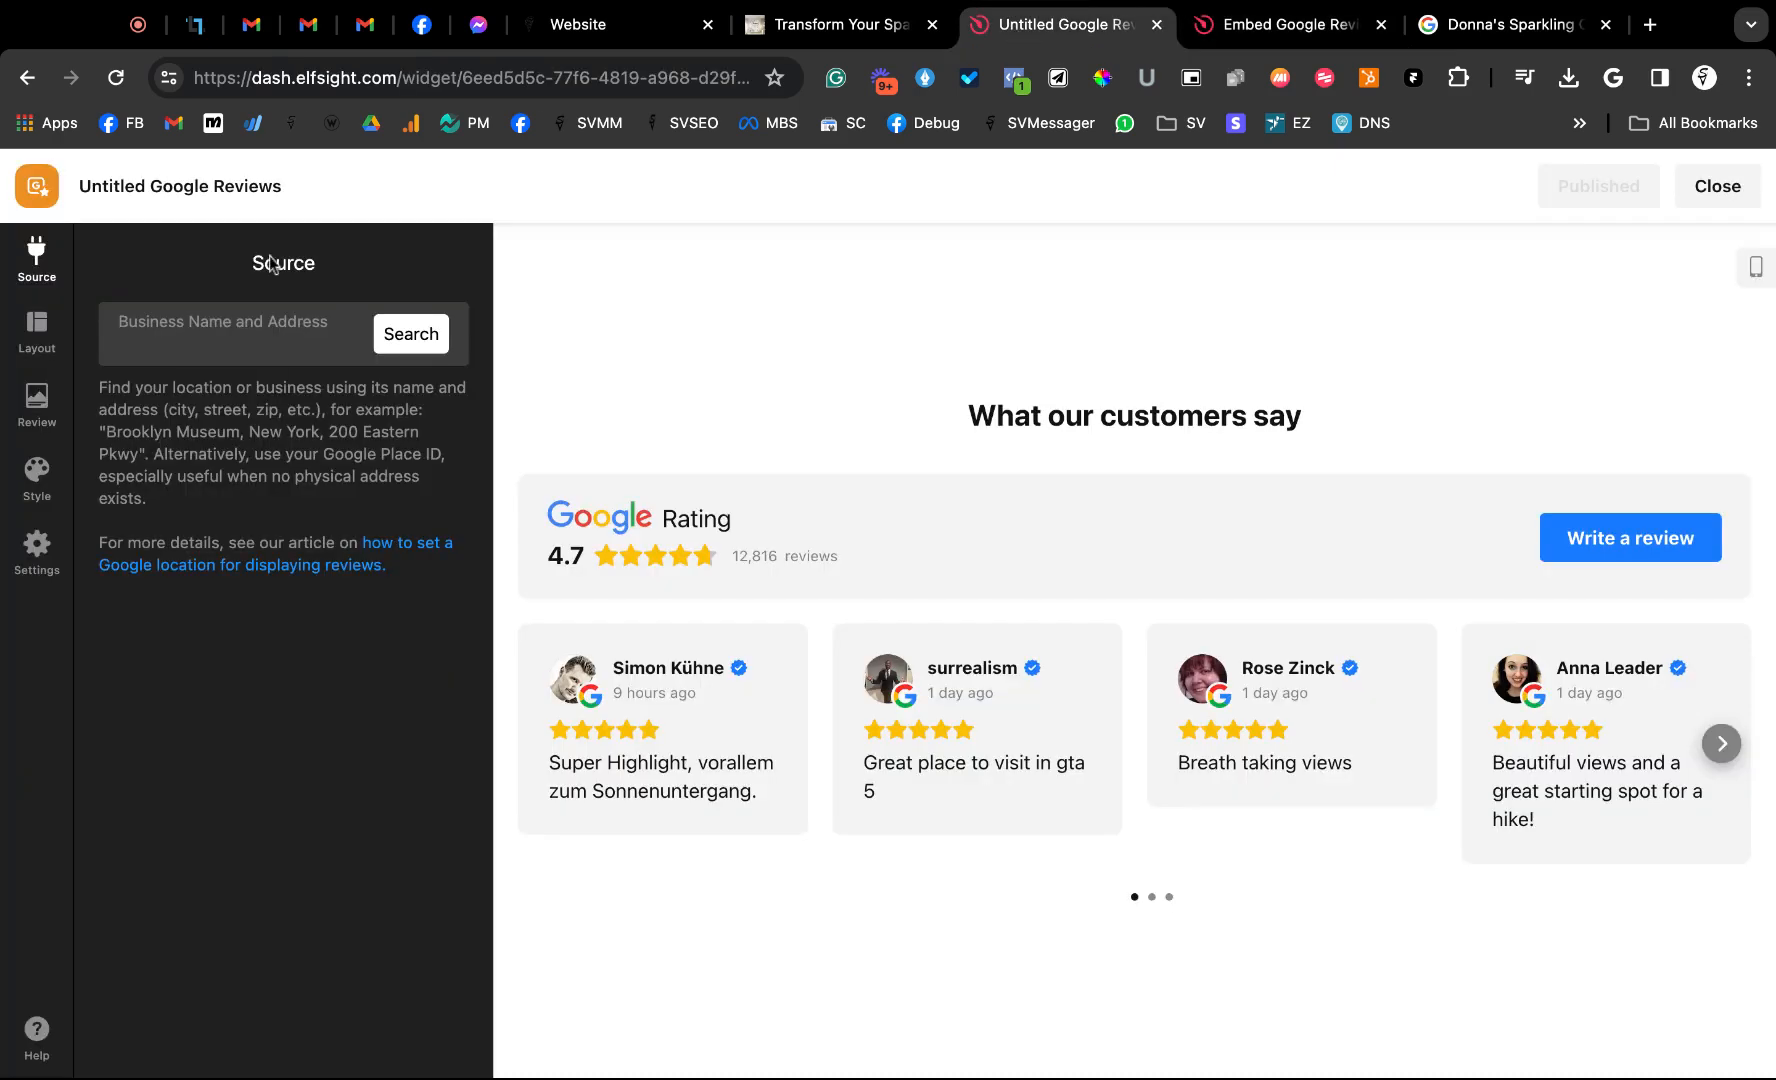
{"action": "left_click", "coordinate": [410, 333]}
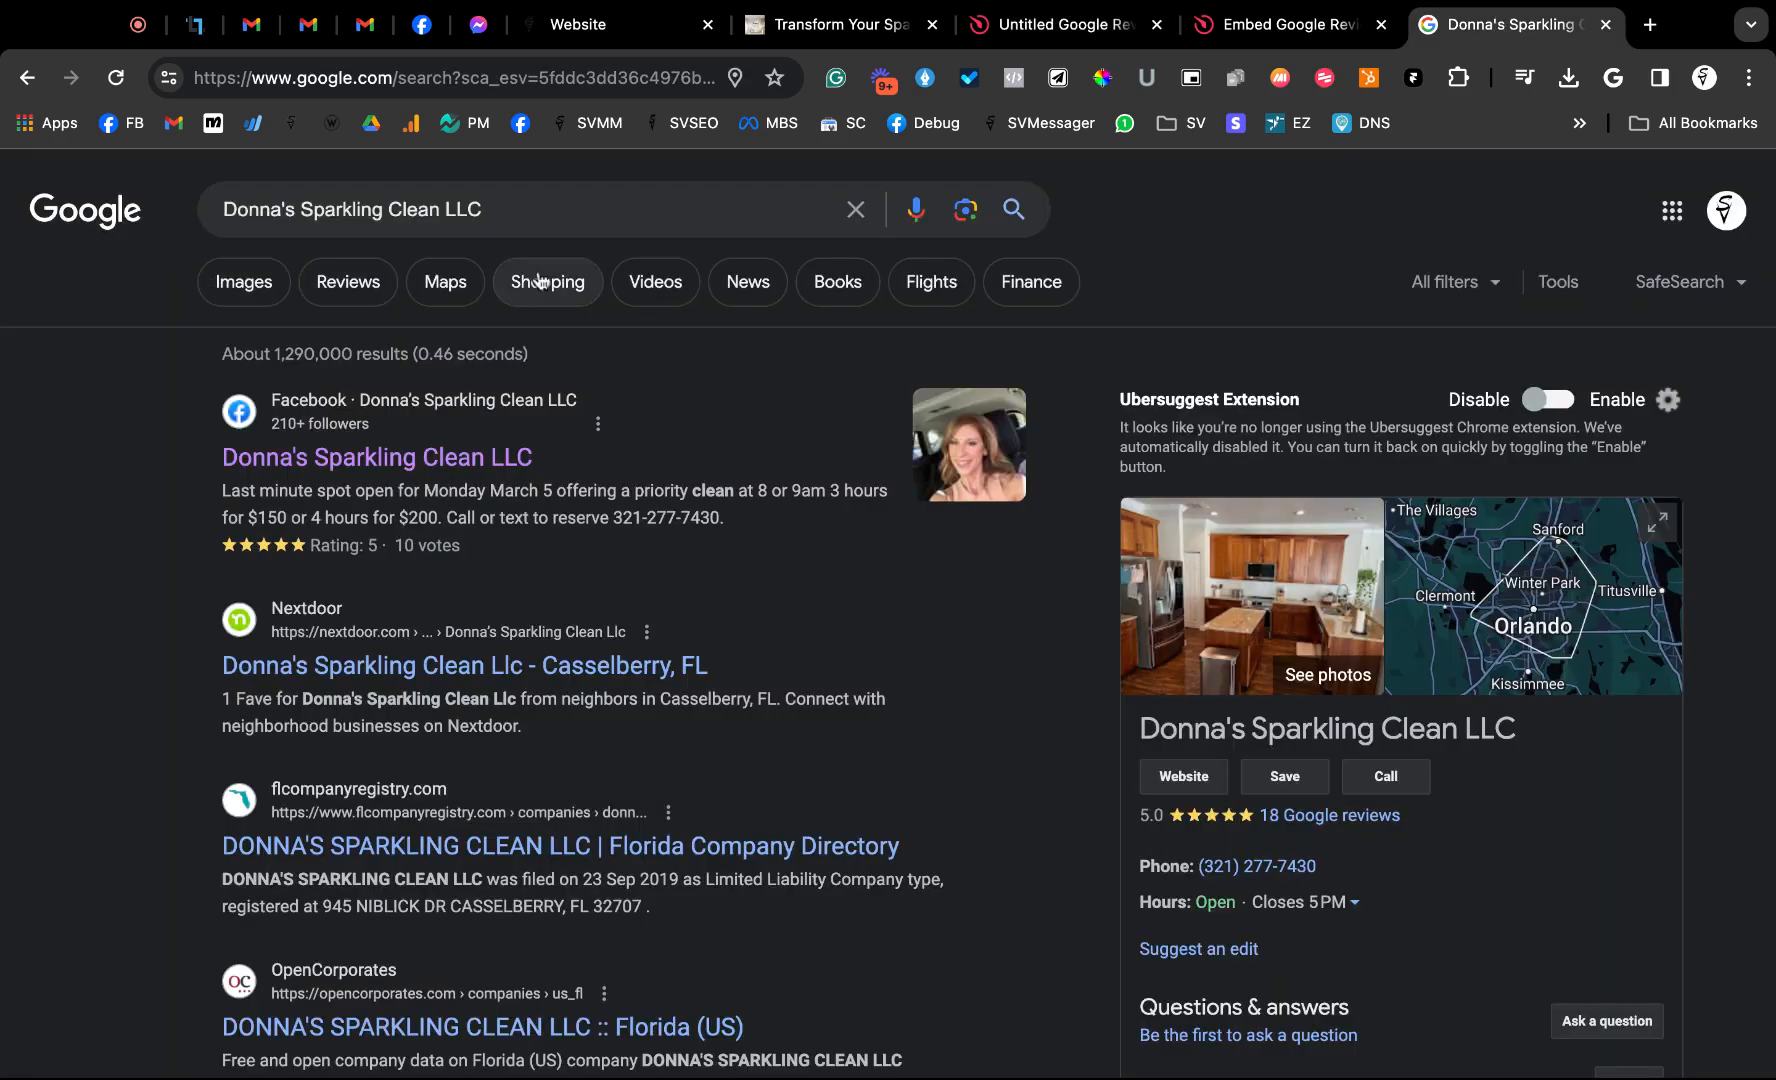
Copy the Google Maps embed HTML for Donna's Sparkling Clean LLC, then return to Elfsight
{"action": "left_click", "coordinate": [445, 282]}
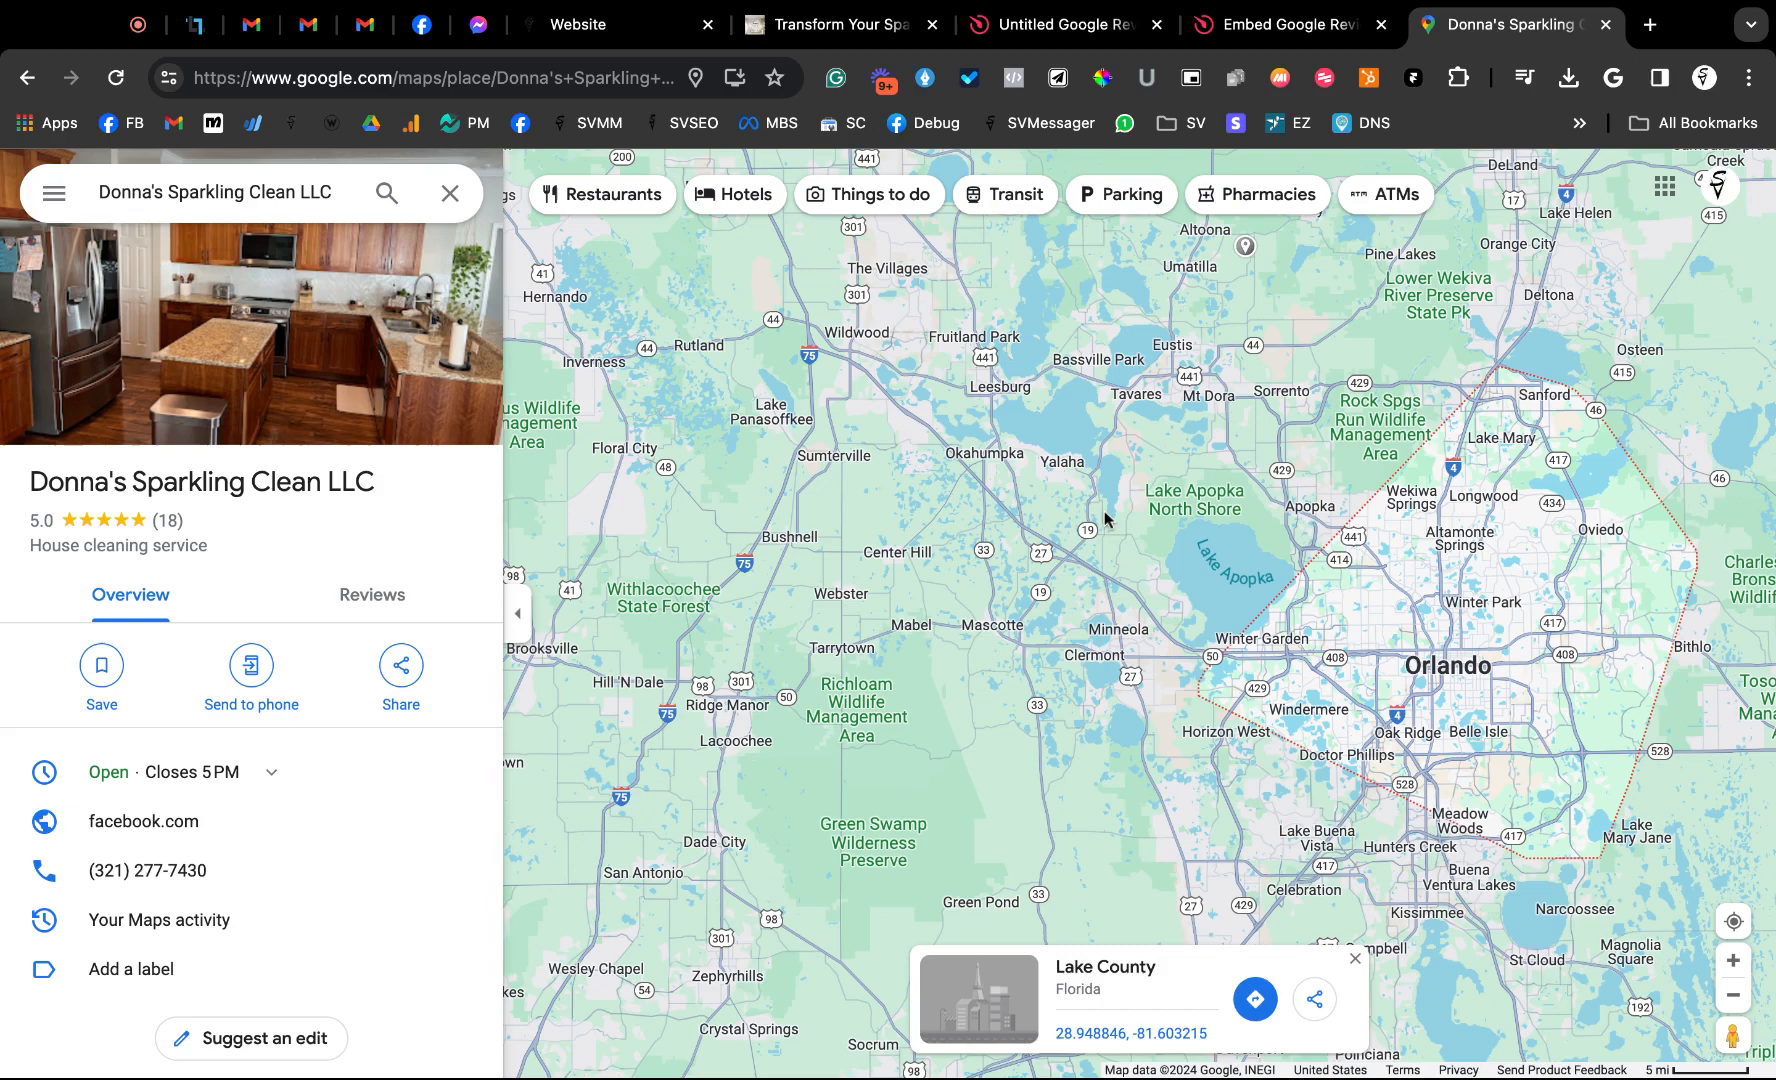
{"action": "left_click", "coordinate": [399, 666]}
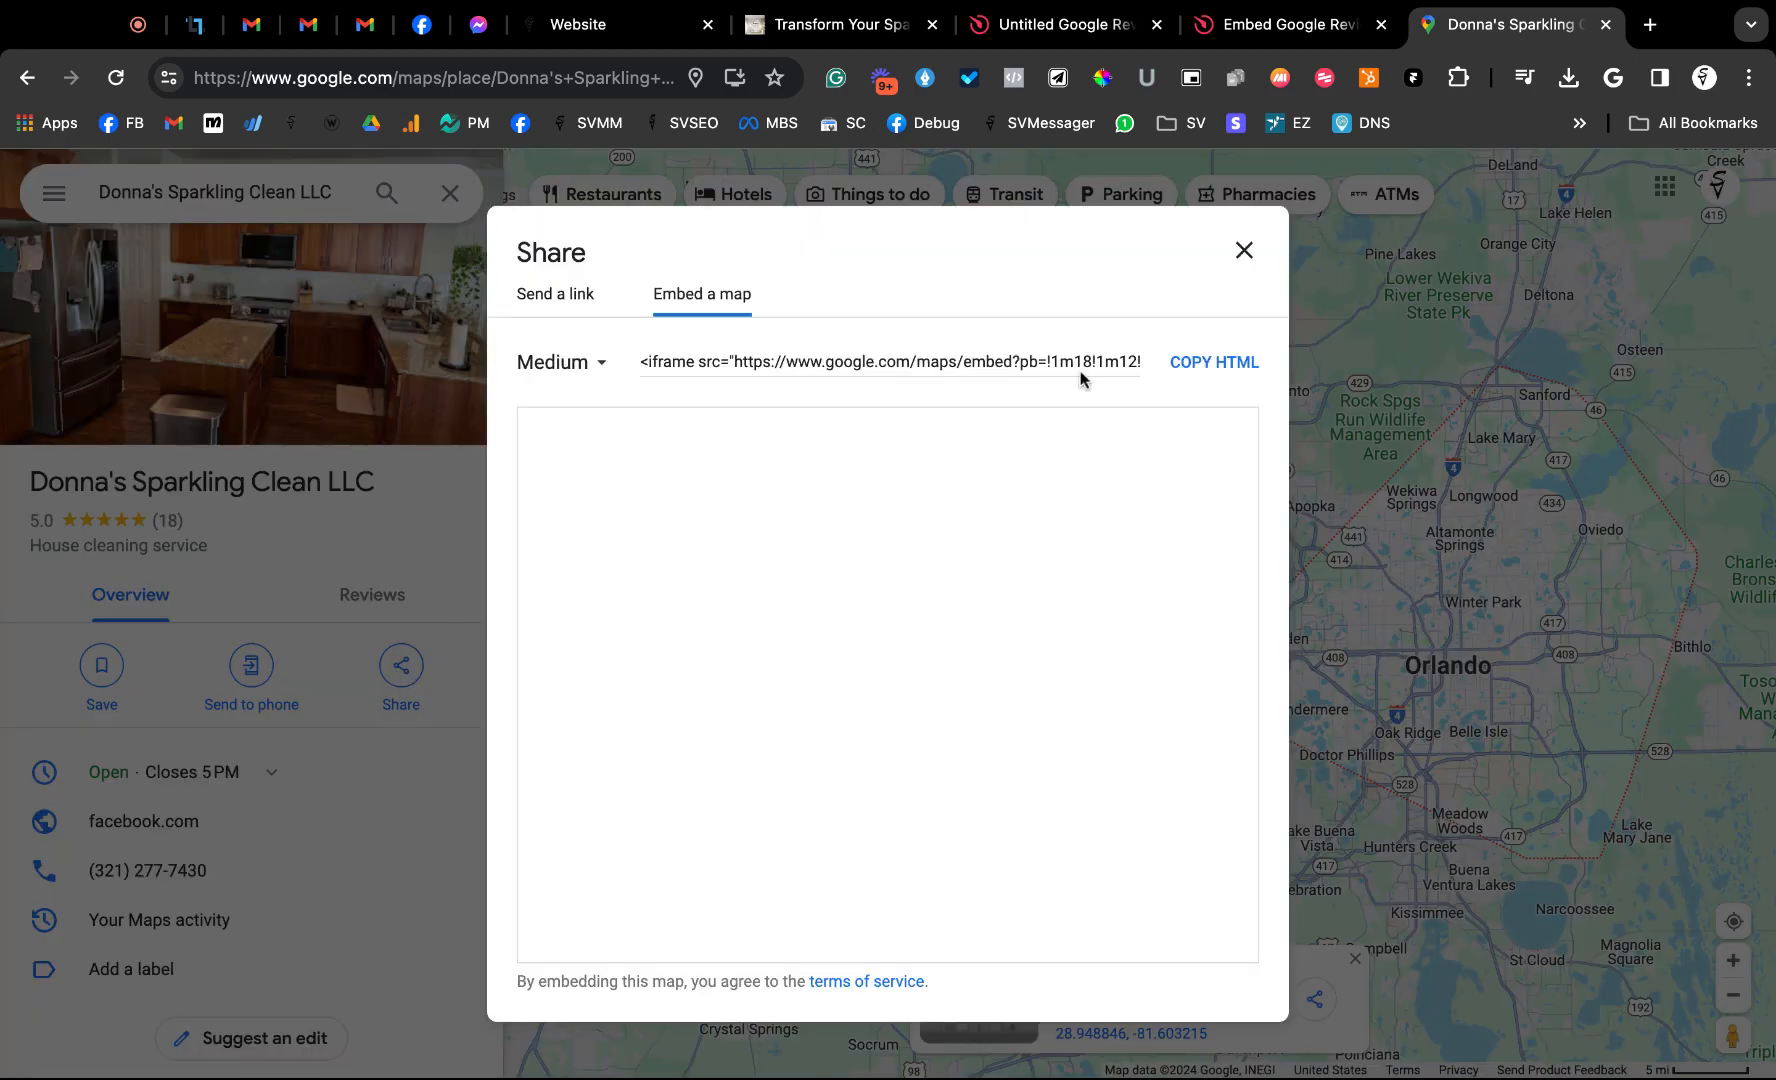
{"action": "left_click", "coordinate": [1214, 362]}
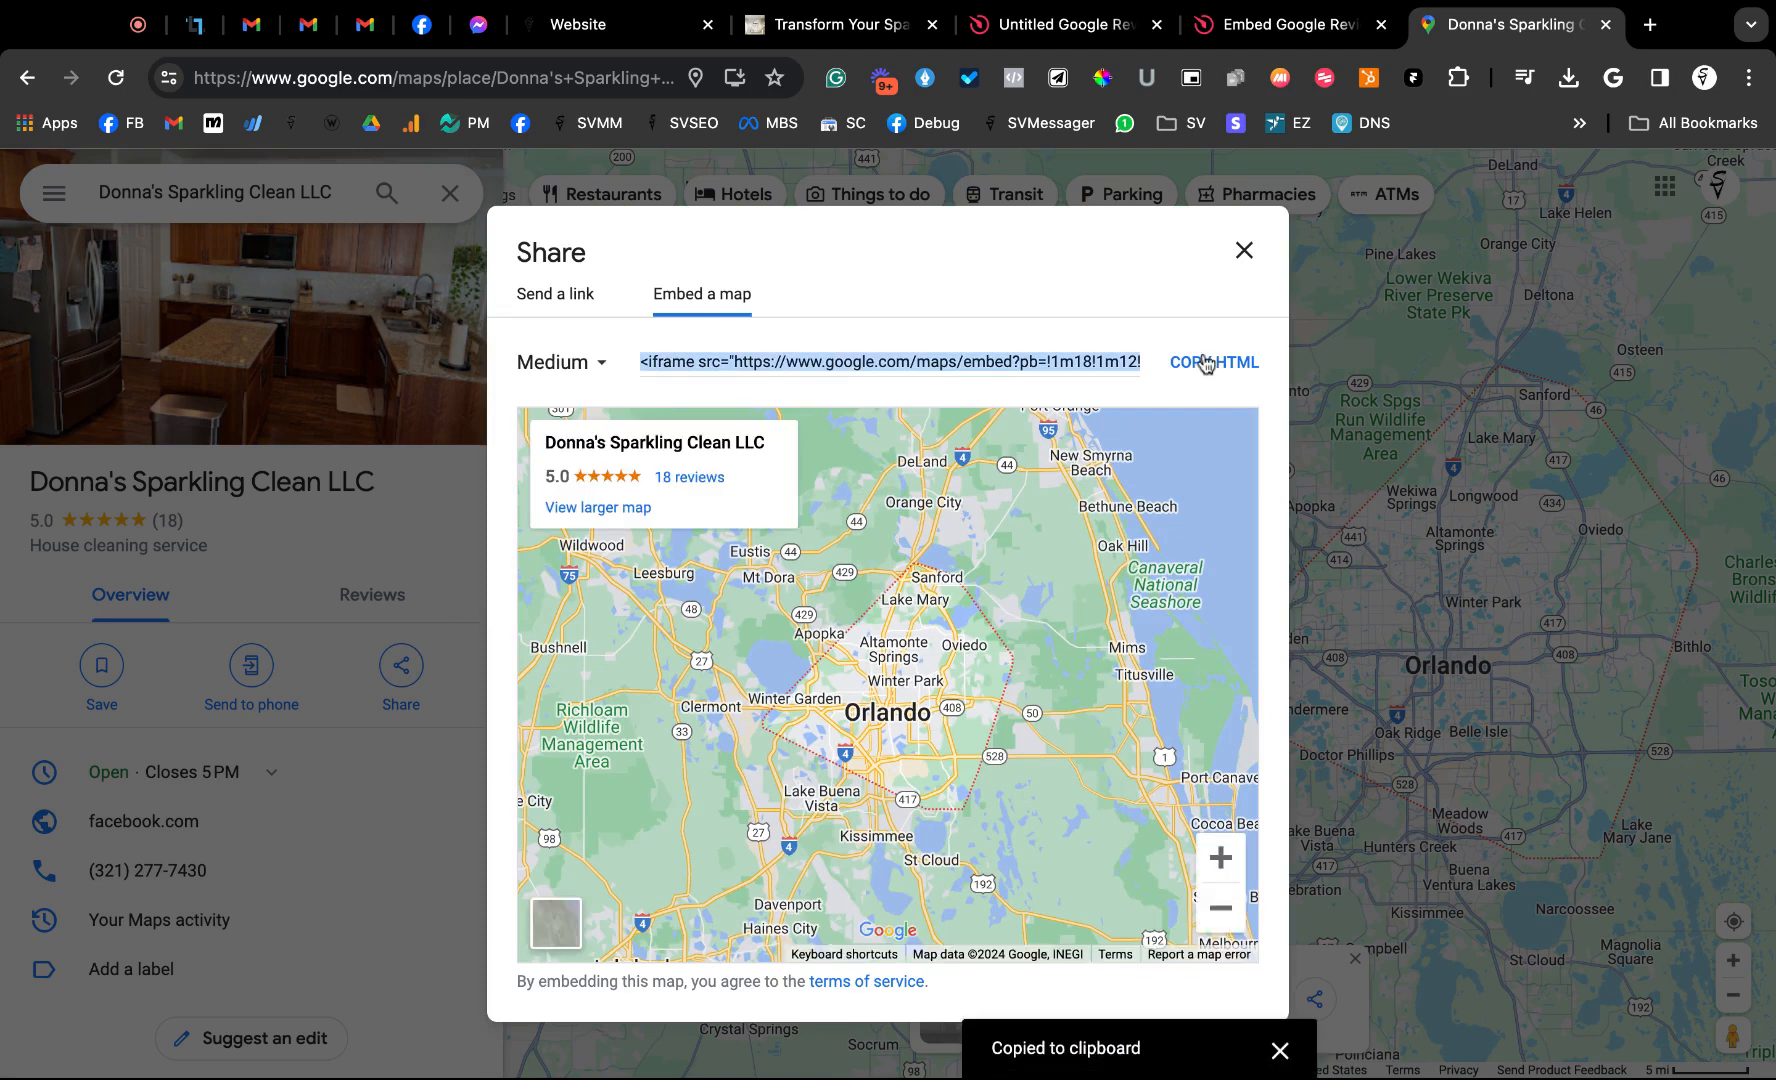
{"action": "left_click", "coordinate": [1059, 24]}
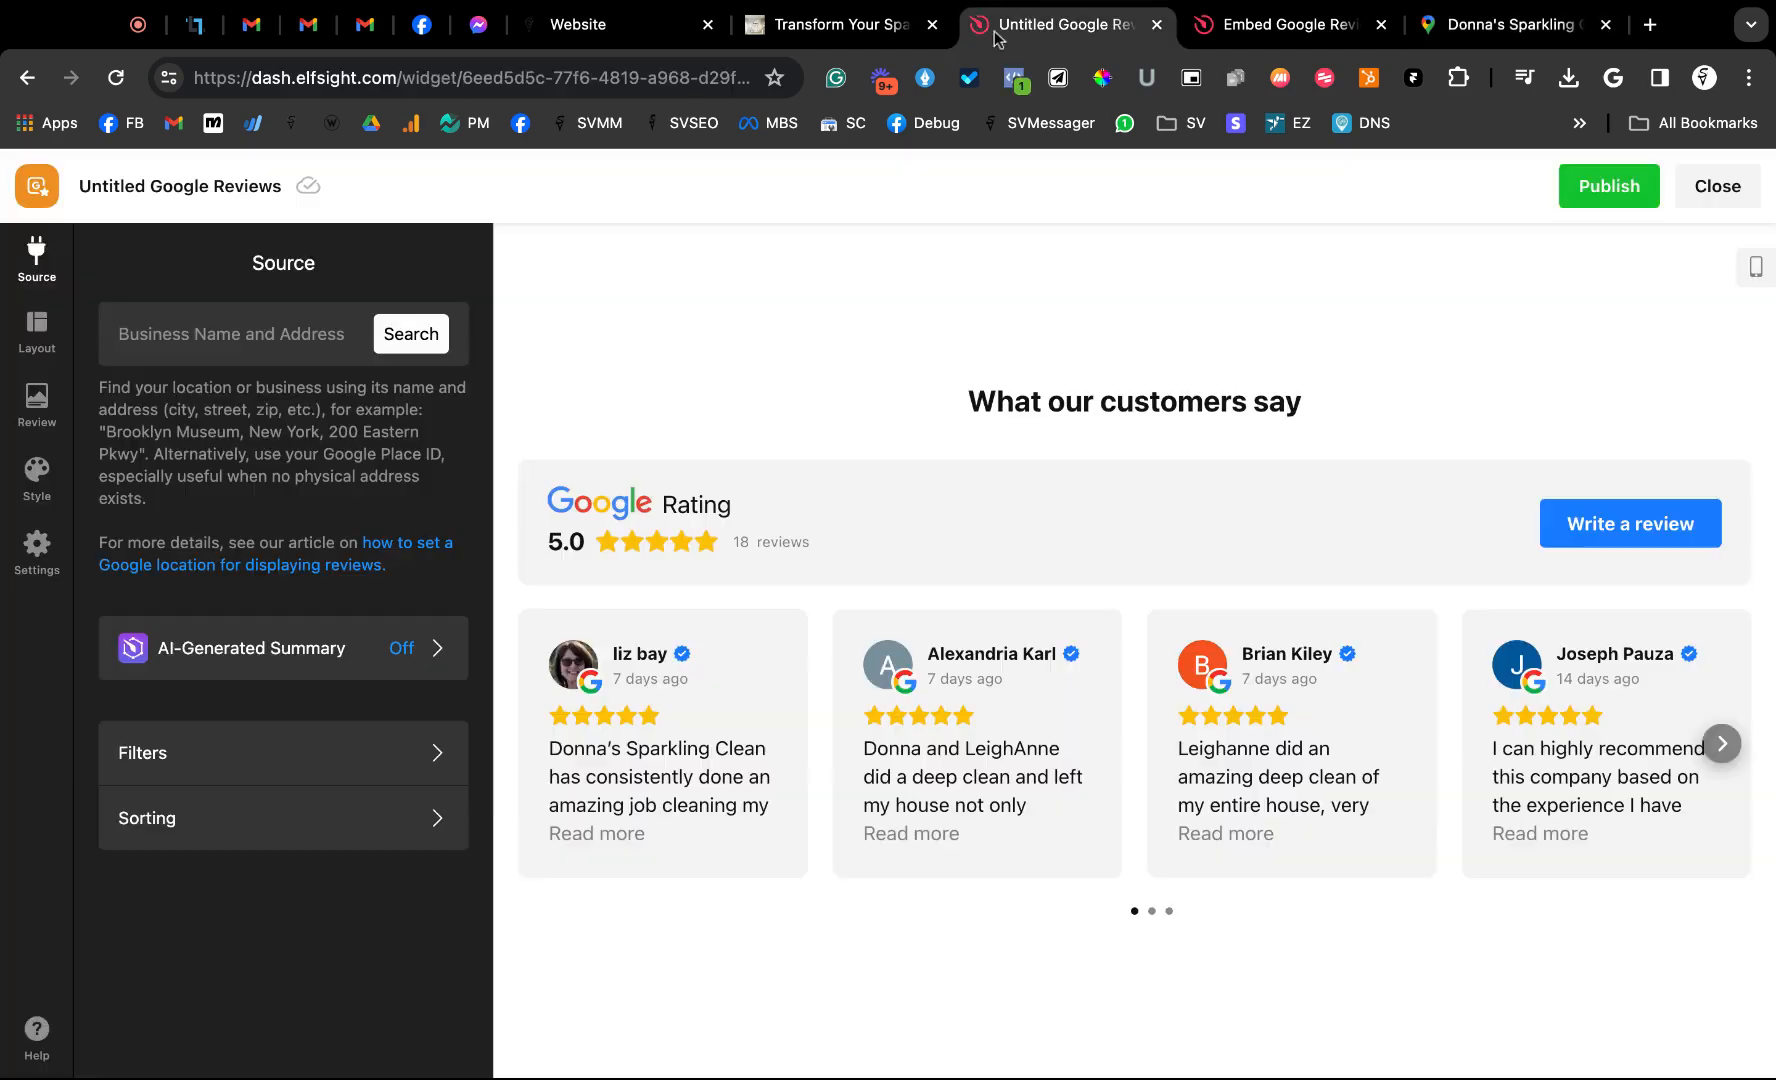
Paste the map embed code into Source and search to set the business's Place ID
{"action": "left_click", "coordinate": [232, 334]}
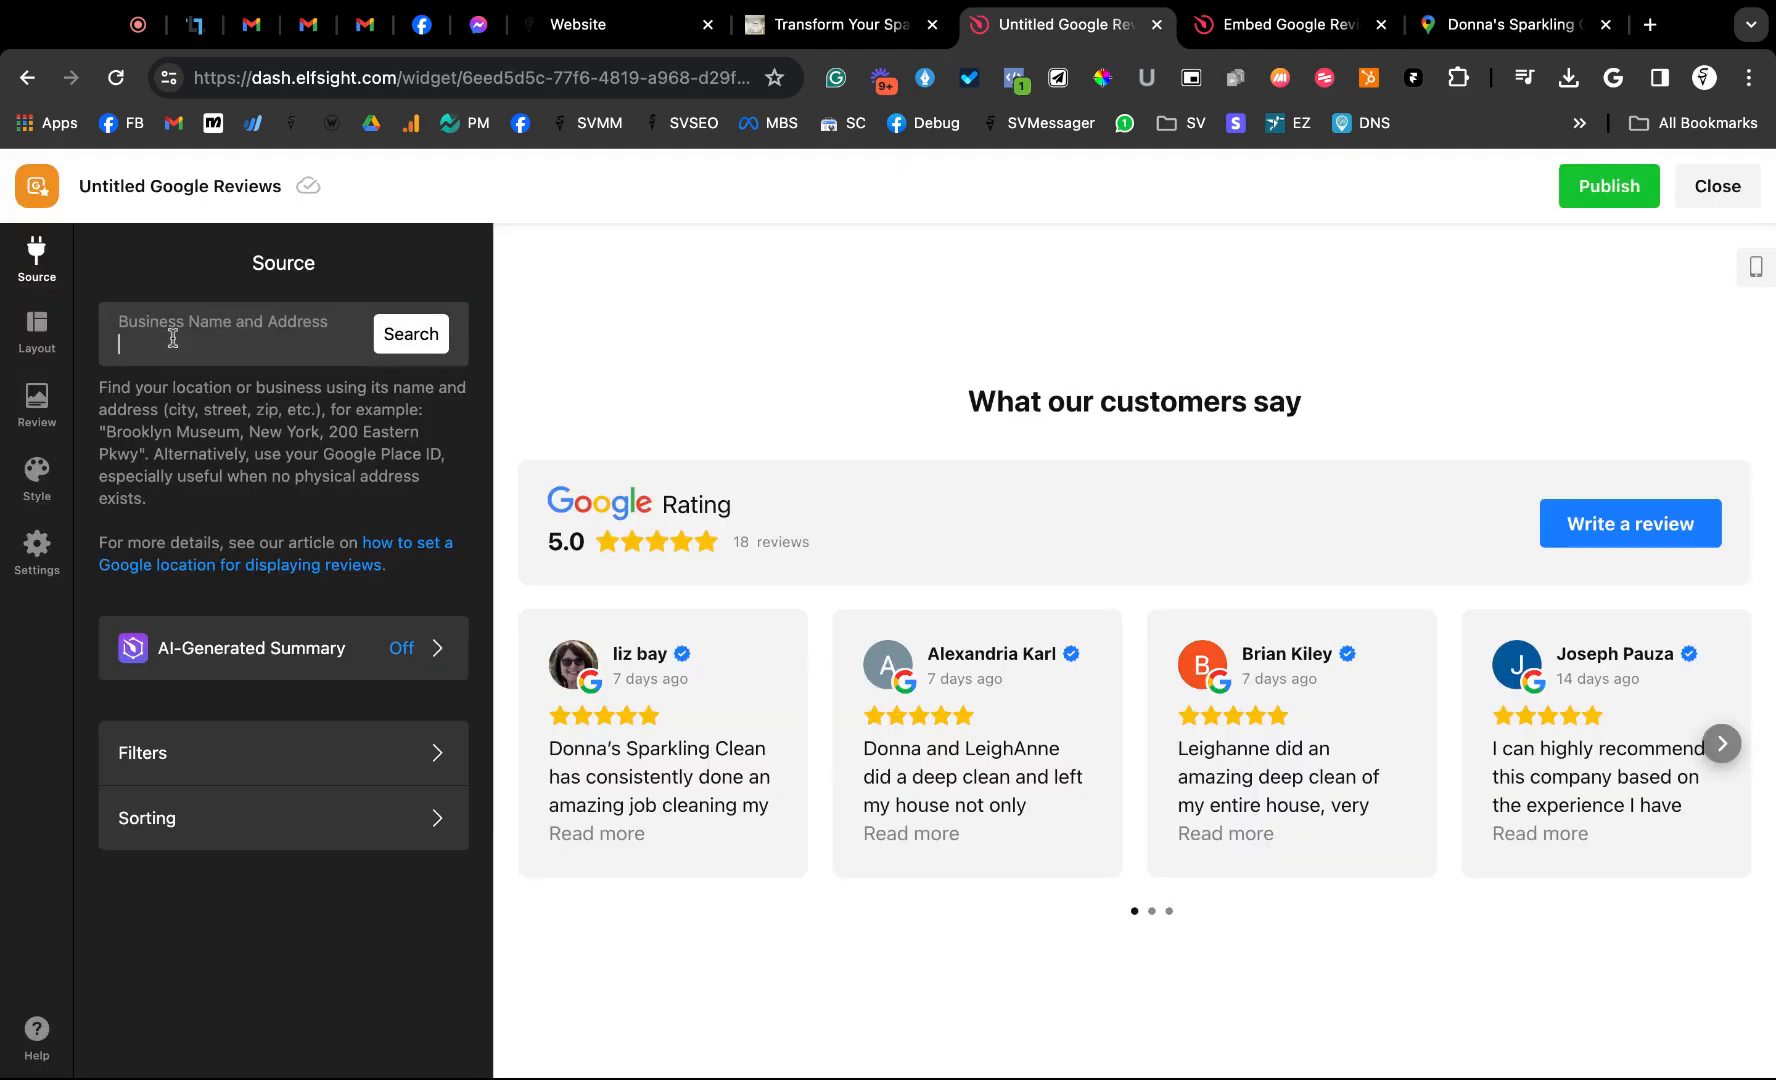
{"action": "left_click", "coordinate": [410, 334]}
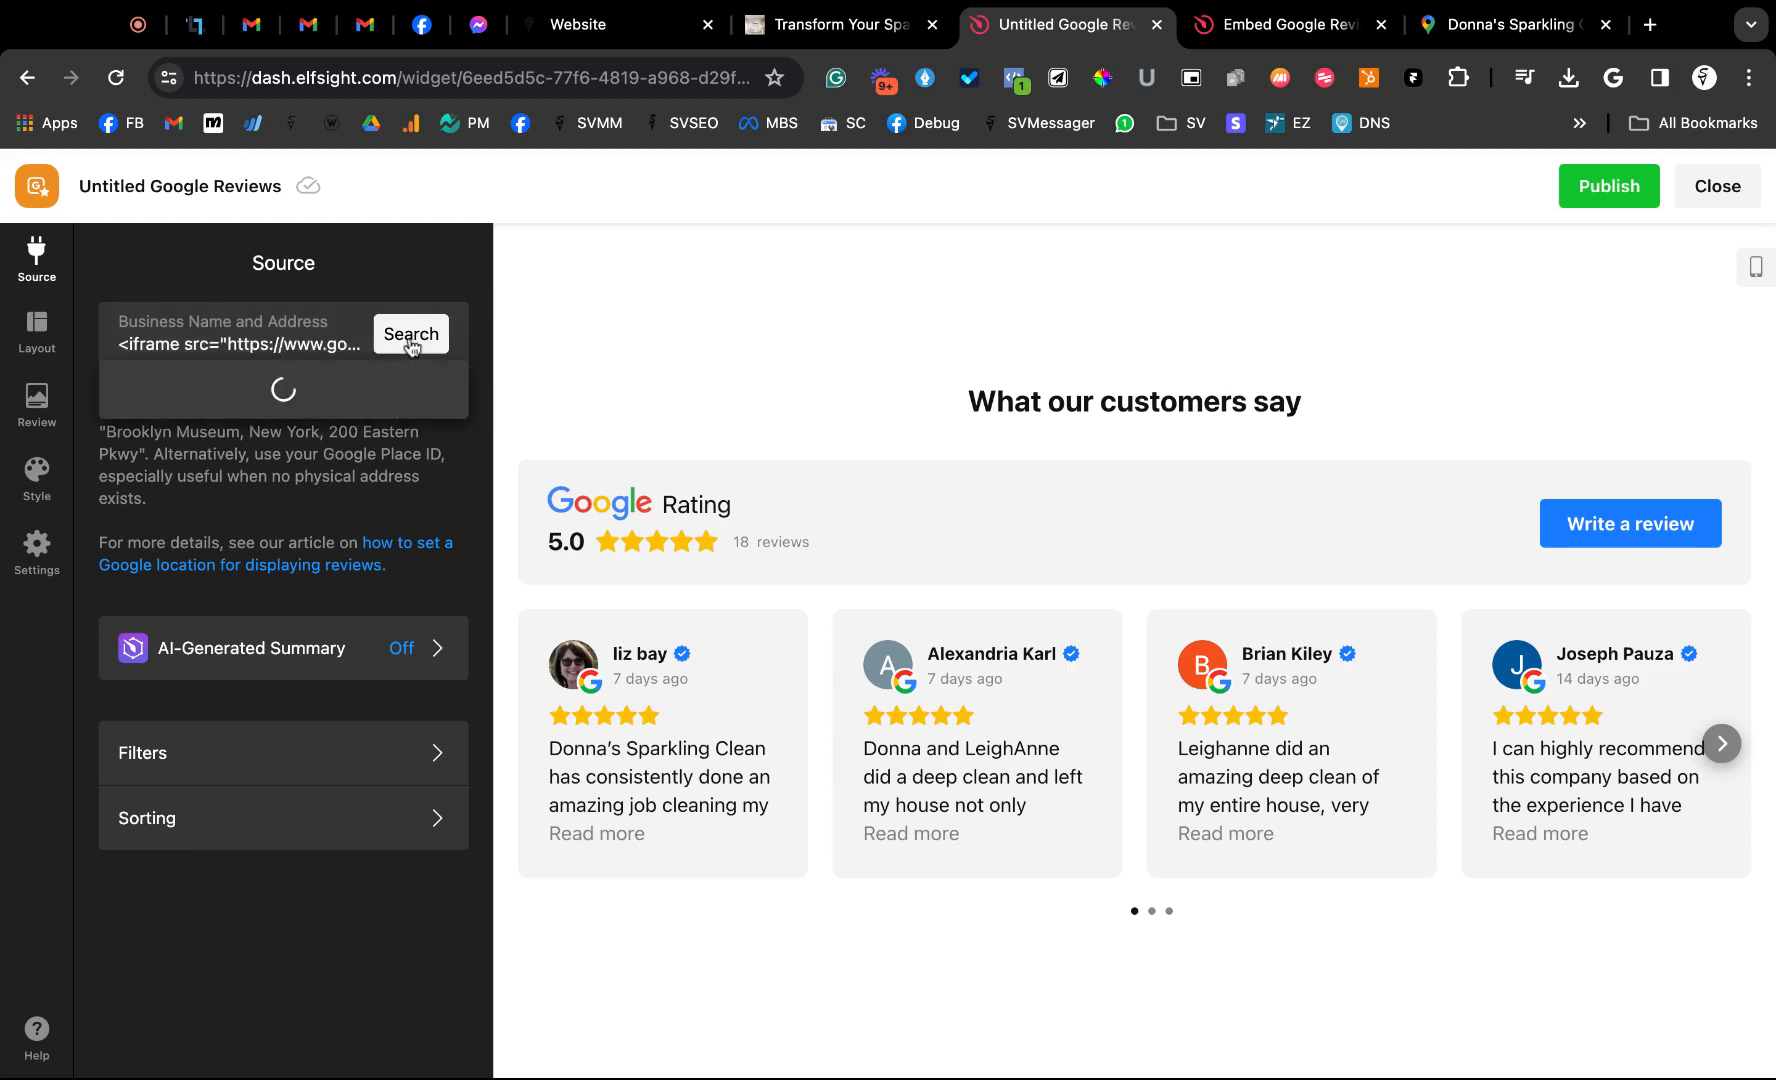
{"action": "left_click", "coordinate": [410, 333]}
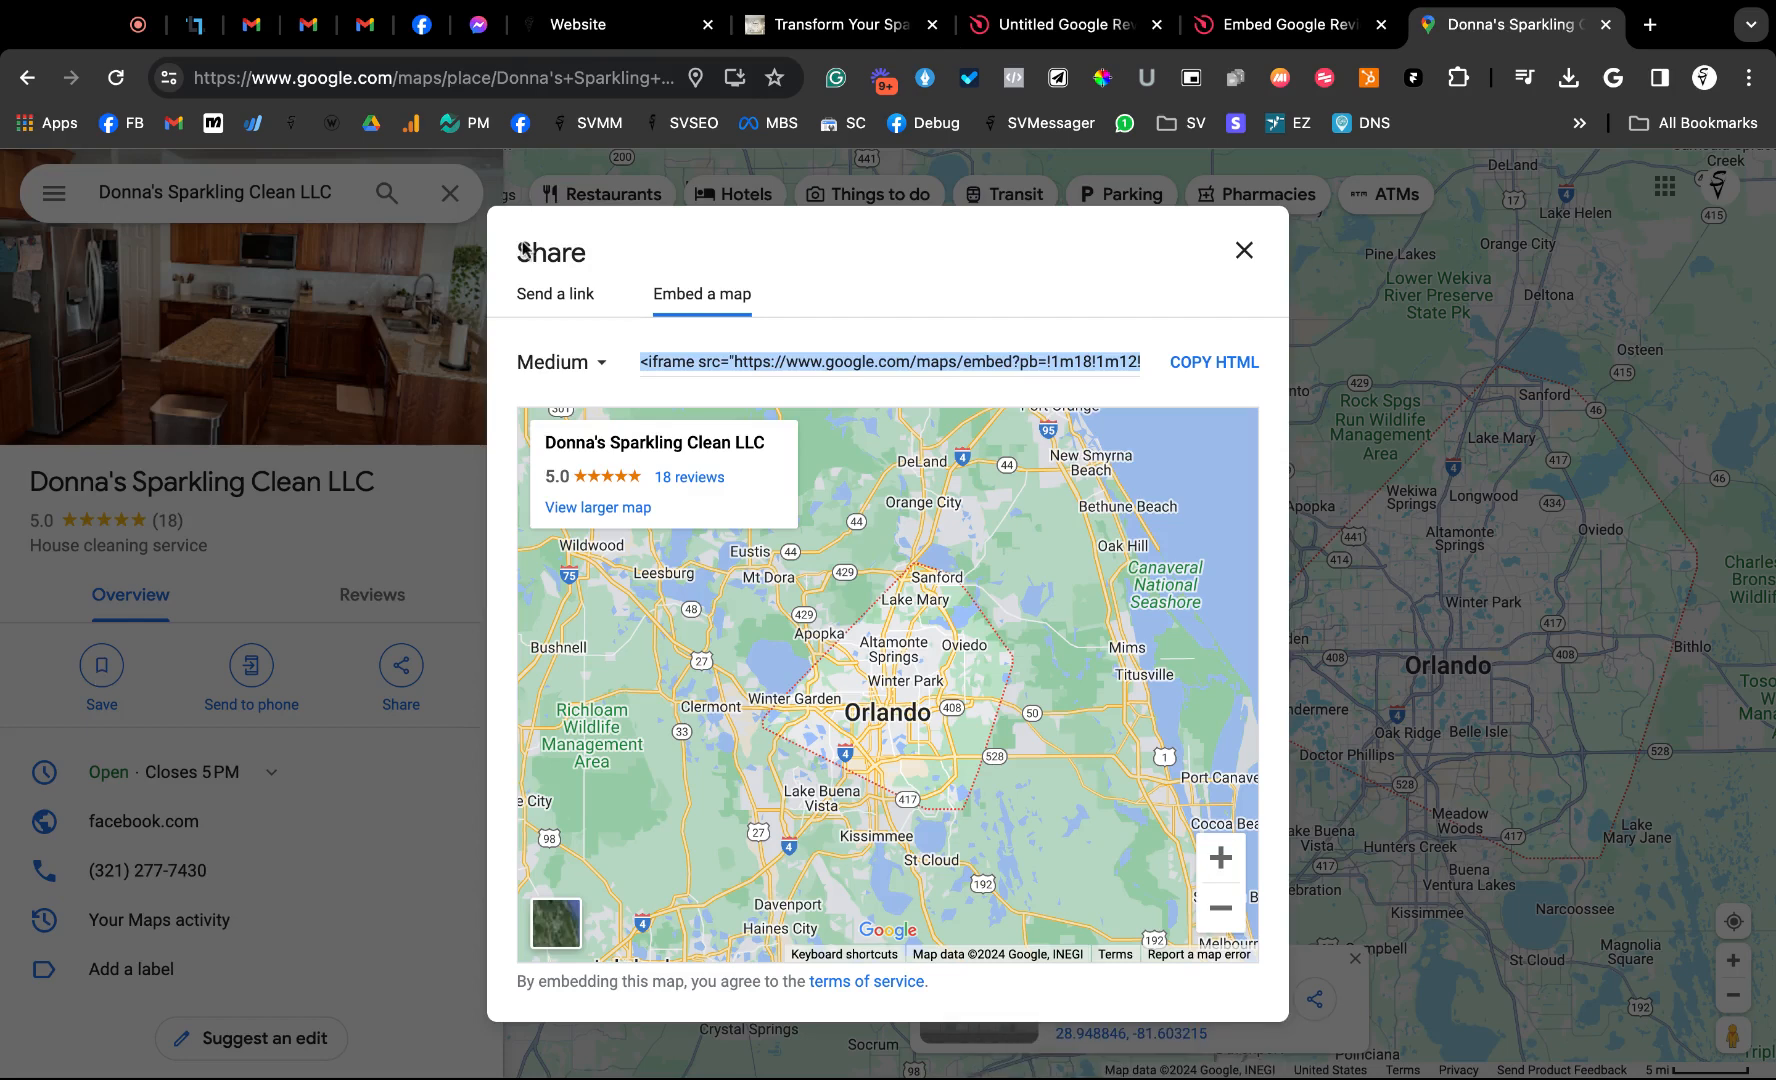
{"action": "left_click", "coordinate": [1053, 24]}
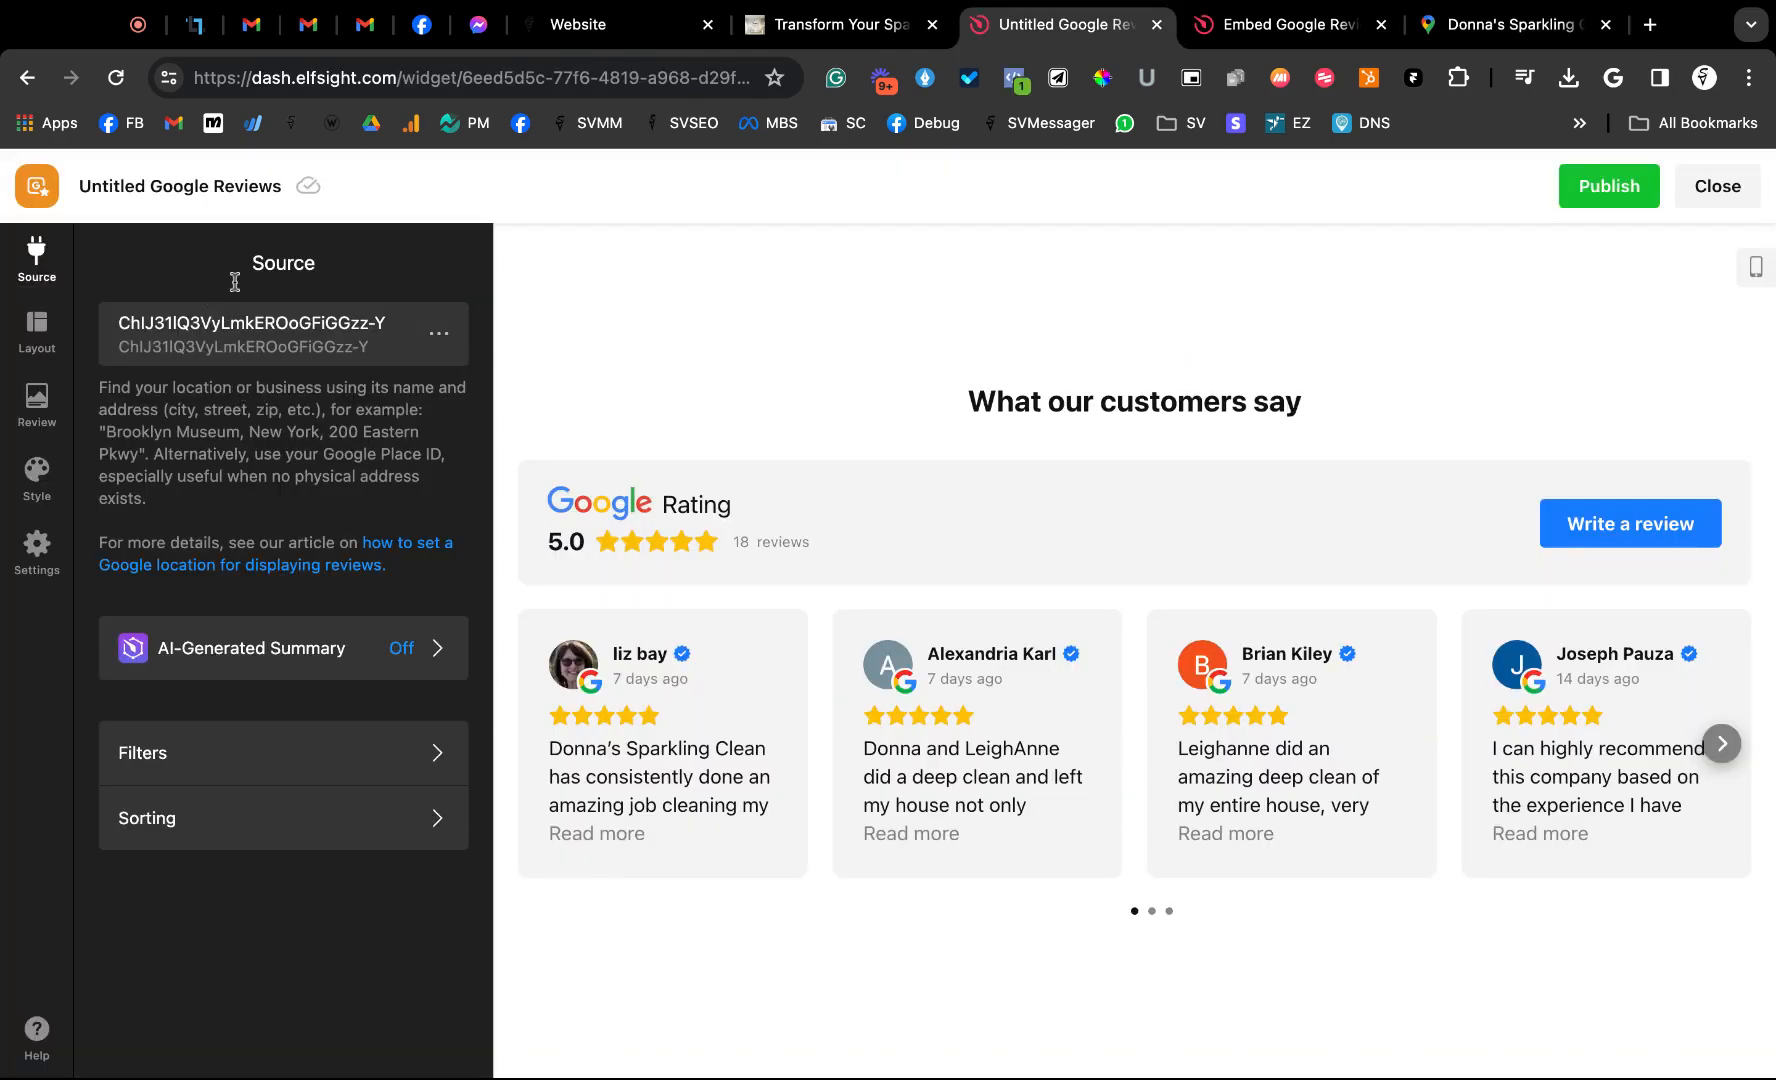
{"action": "mouse_move", "coordinate": [297, 310]}
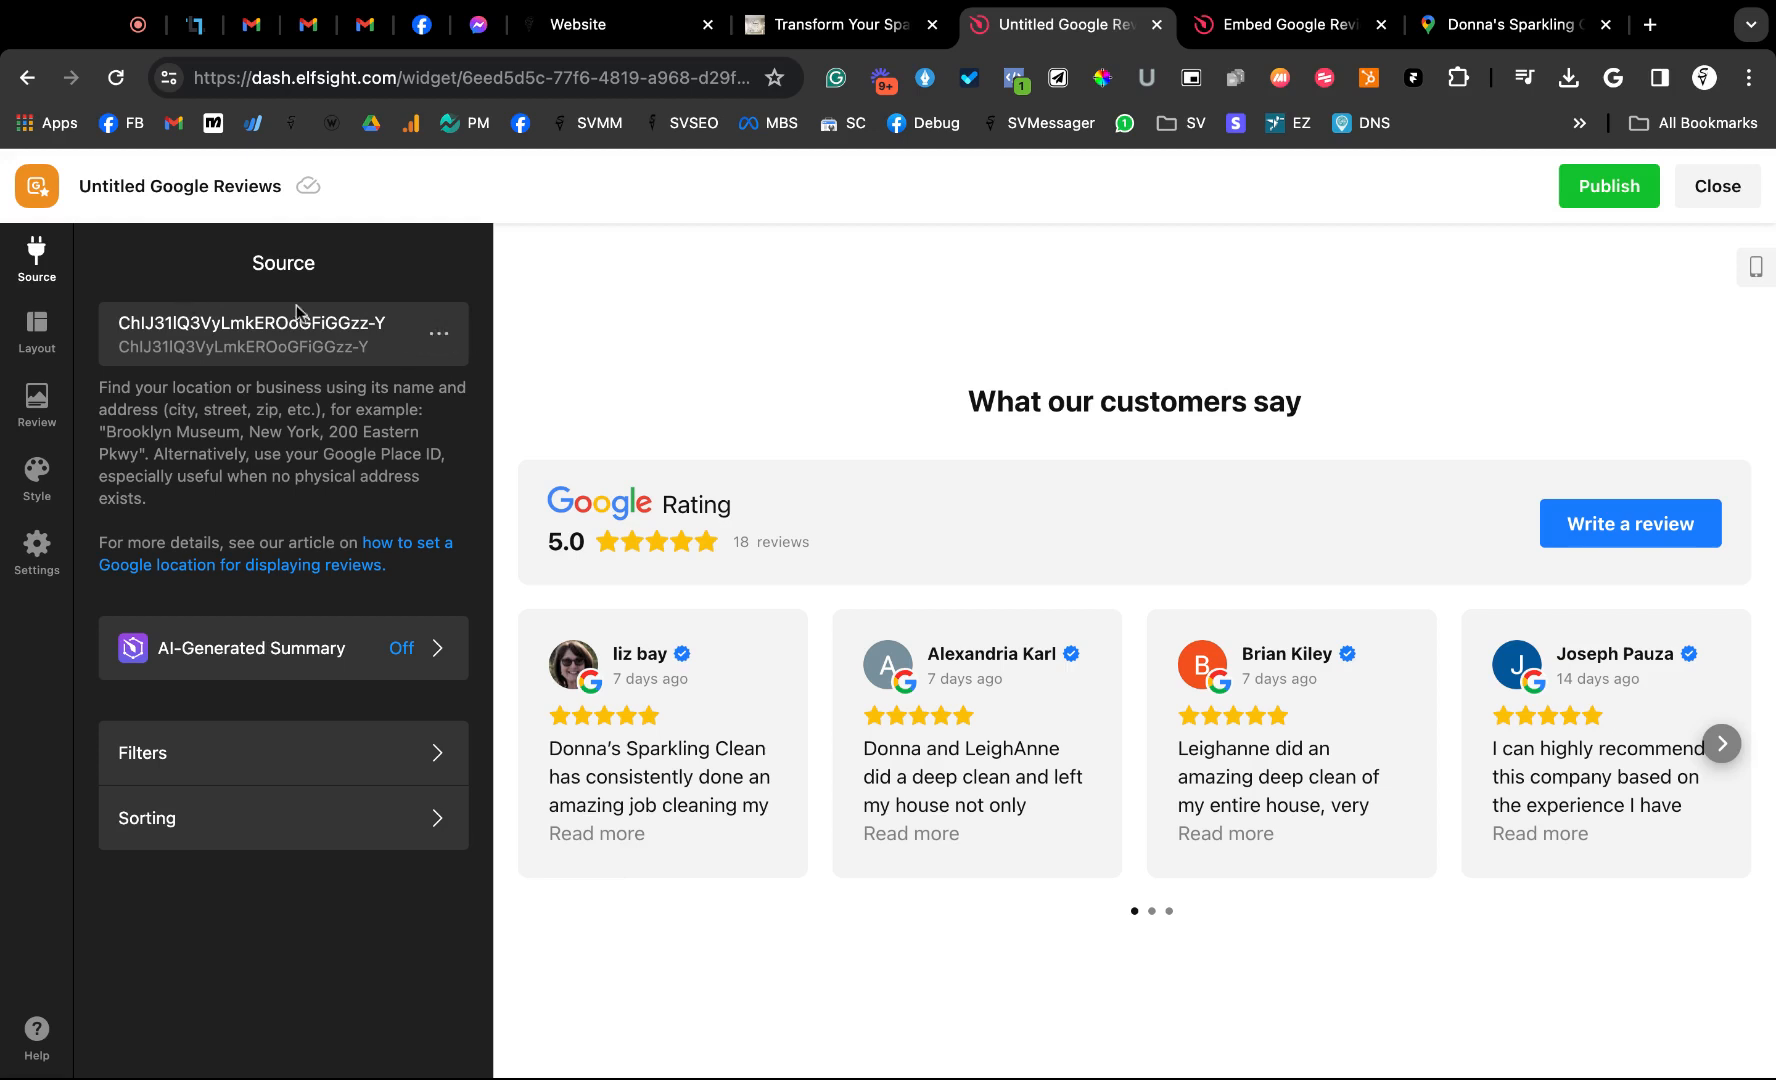
{"action": "mouse_move", "coordinate": [428, 742]}
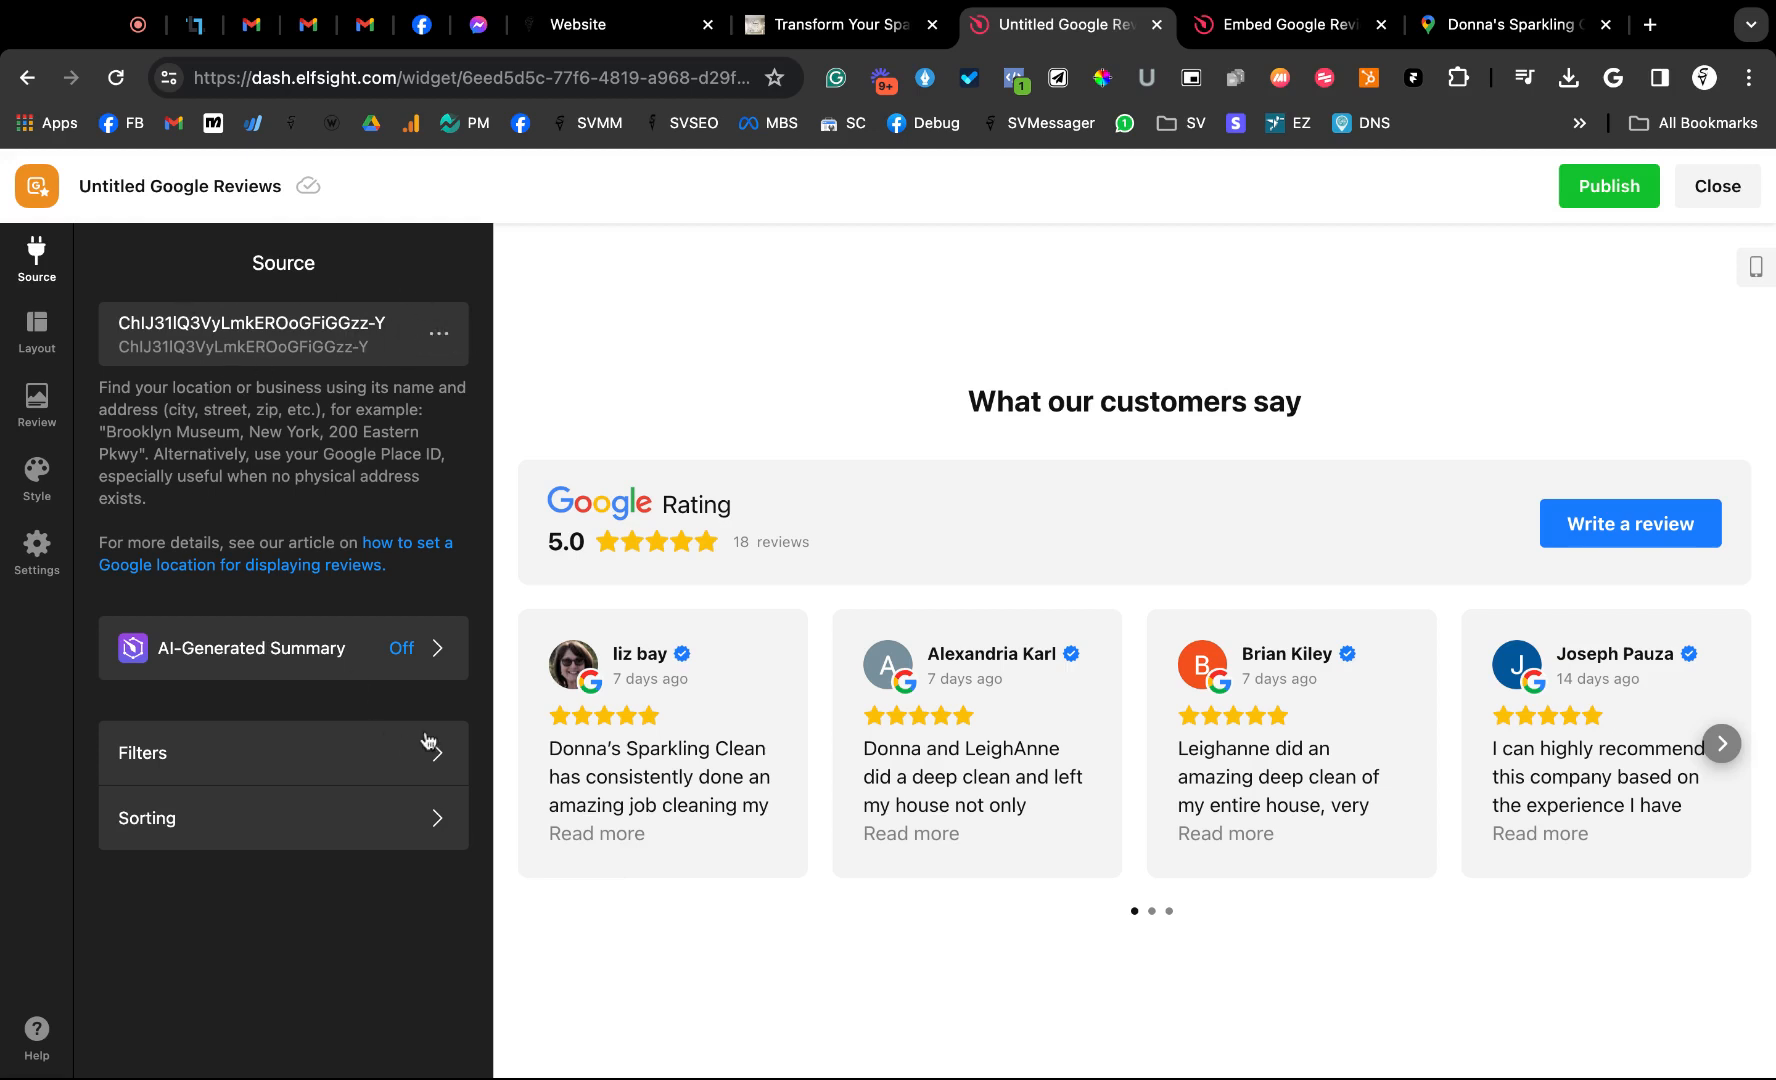
{"action": "mouse_move", "coordinate": [396, 761]}
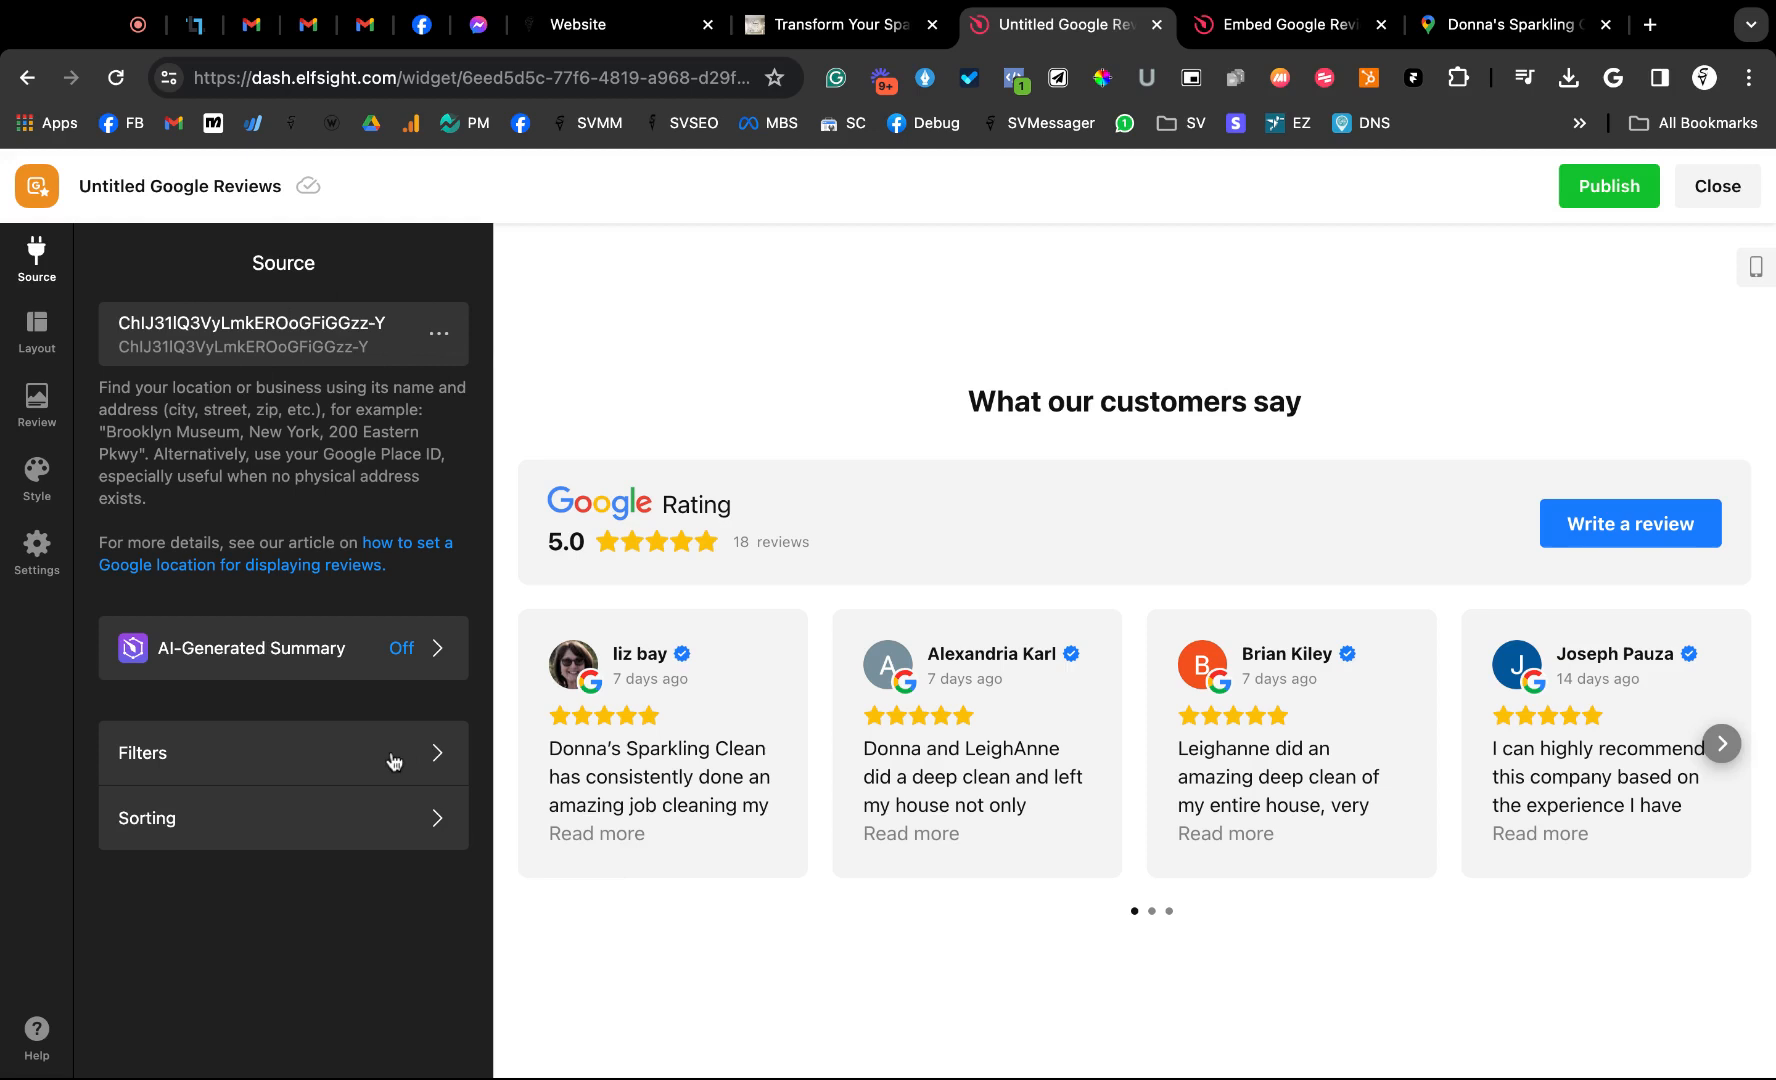
Confirm Random review sorting and view the Layout settings with Carousel selected
{"action": "left_click", "coordinate": [282, 753]}
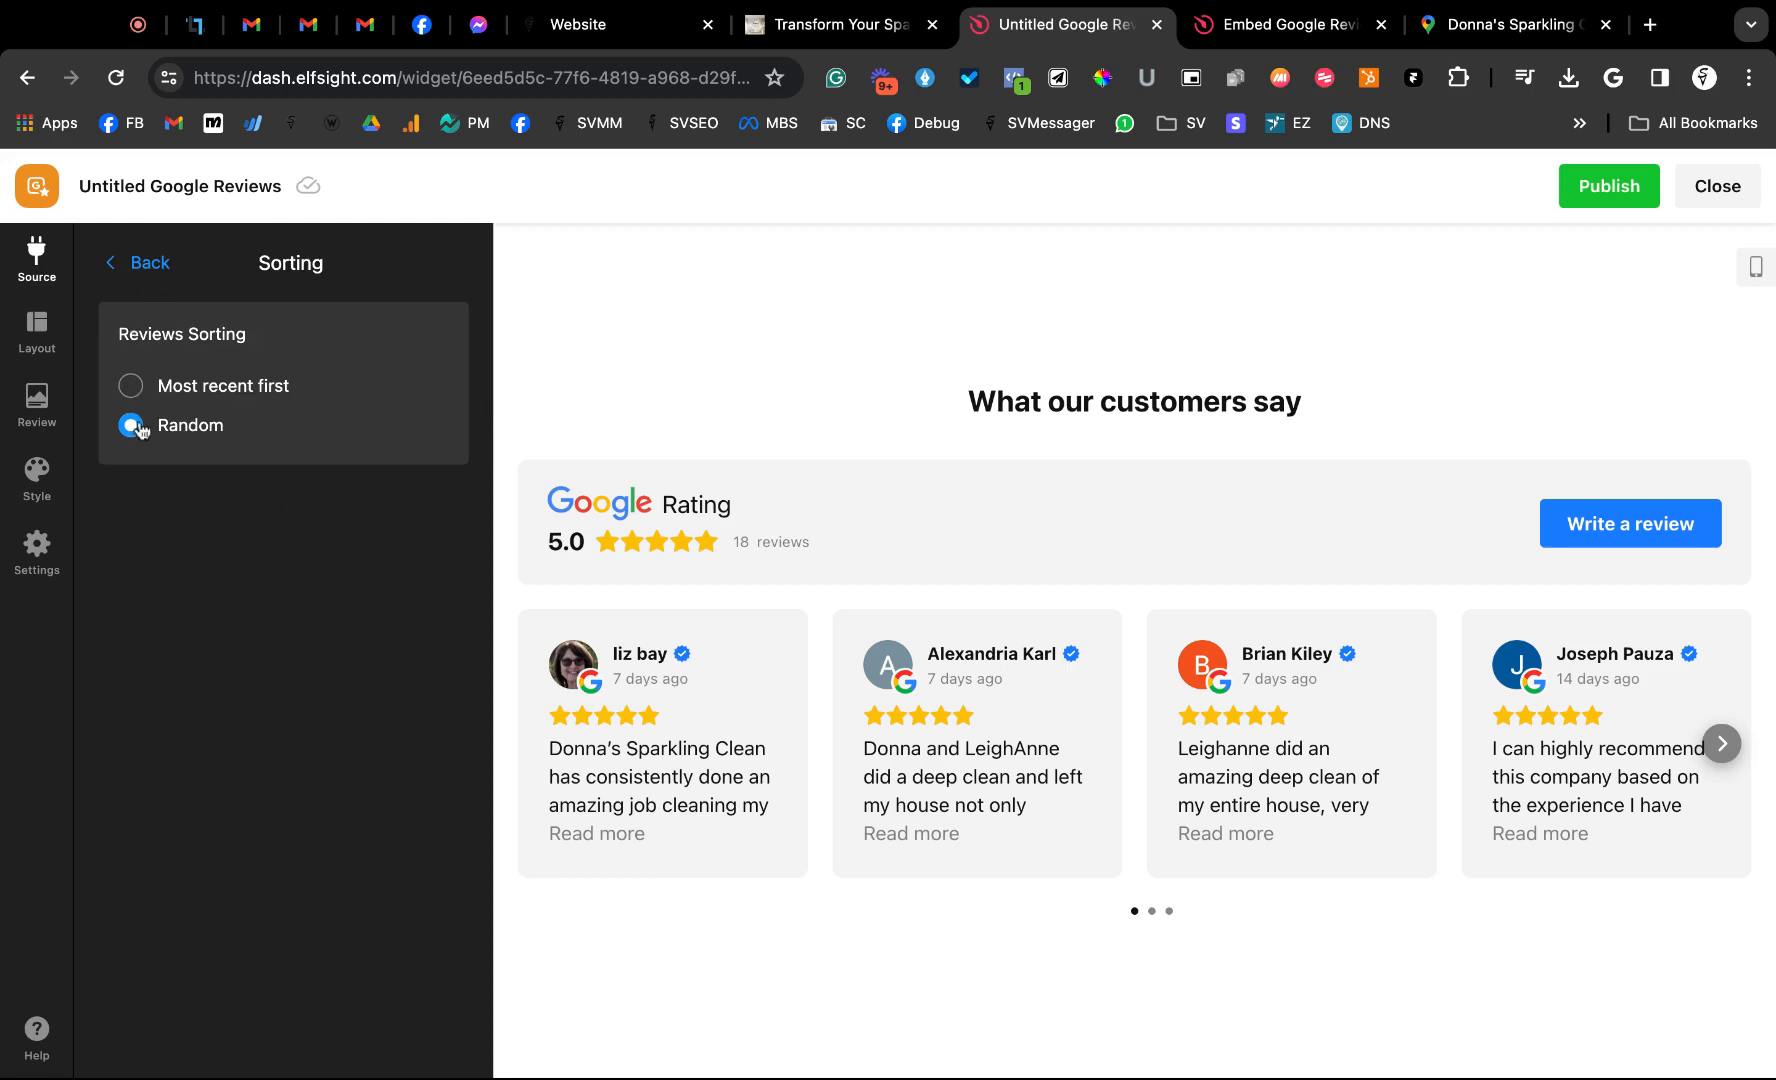
{"action": "left_click", "coordinate": [130, 385]}
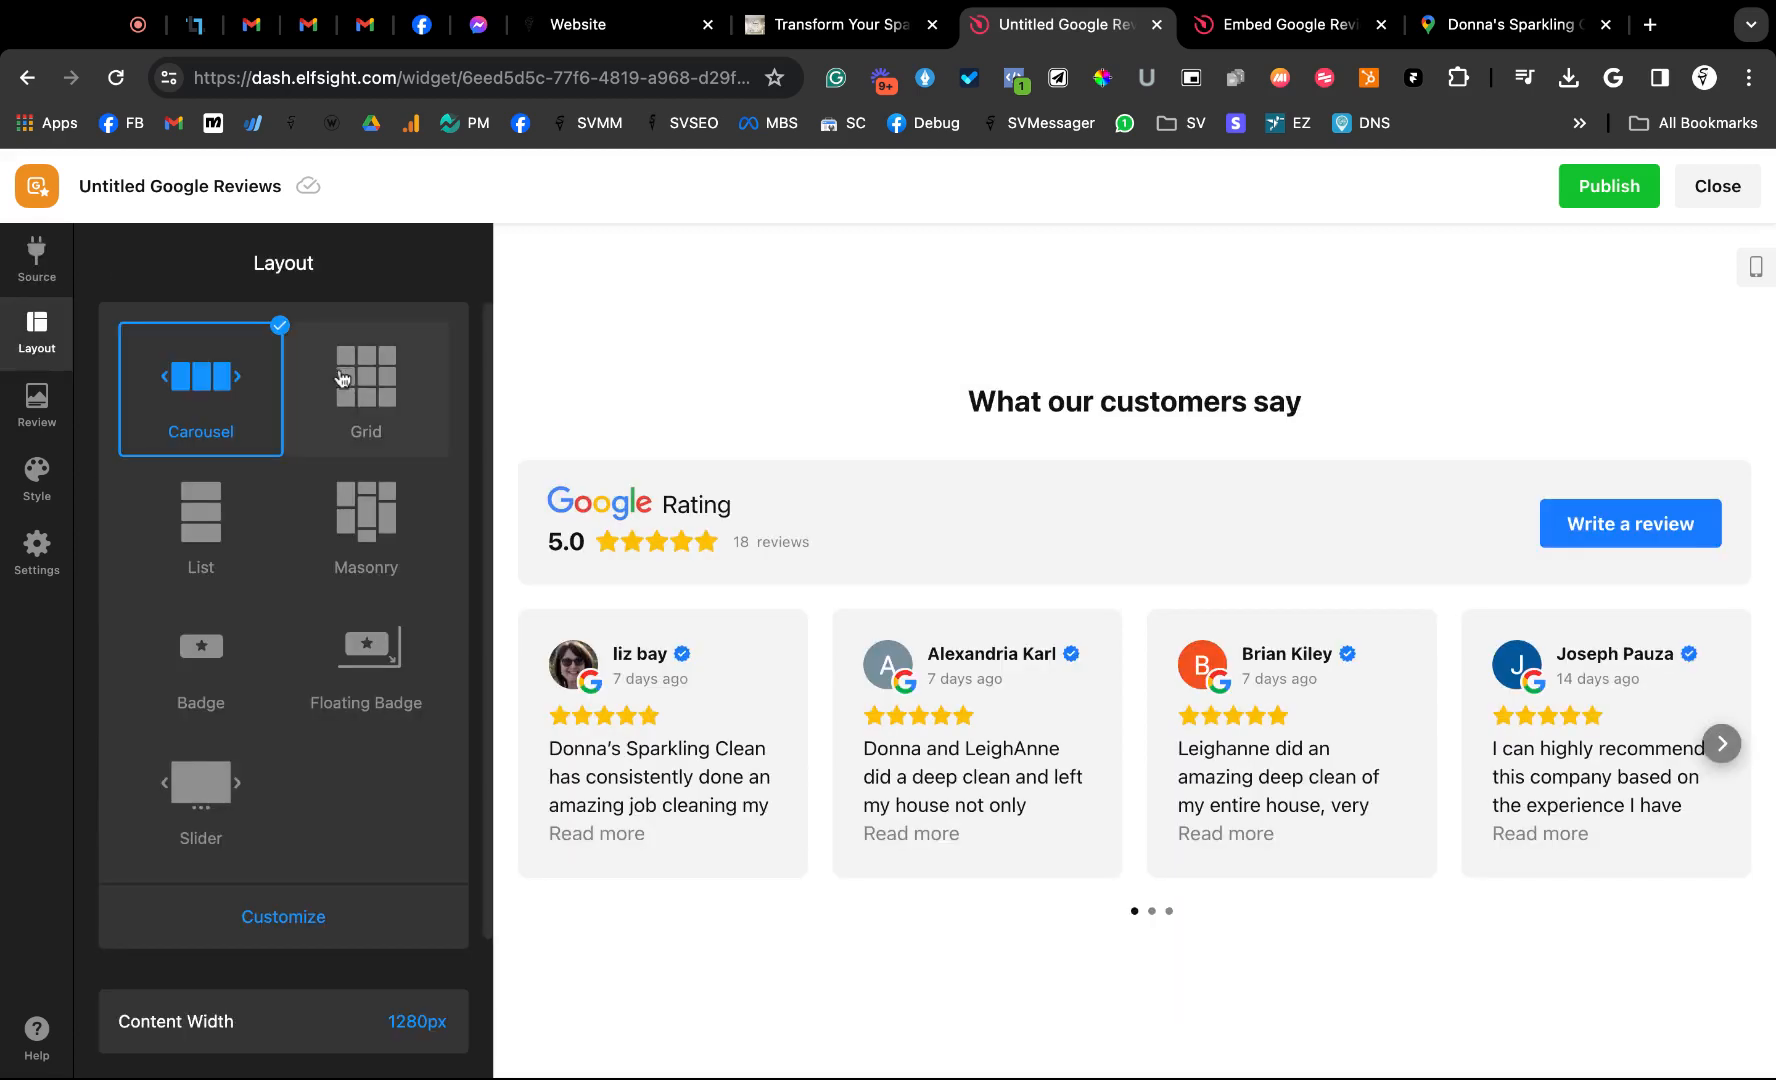
Switch off the widget title 'What our customers say'
{"action": "scroll", "scroll_direction": "down", "scroll_amount": 3}
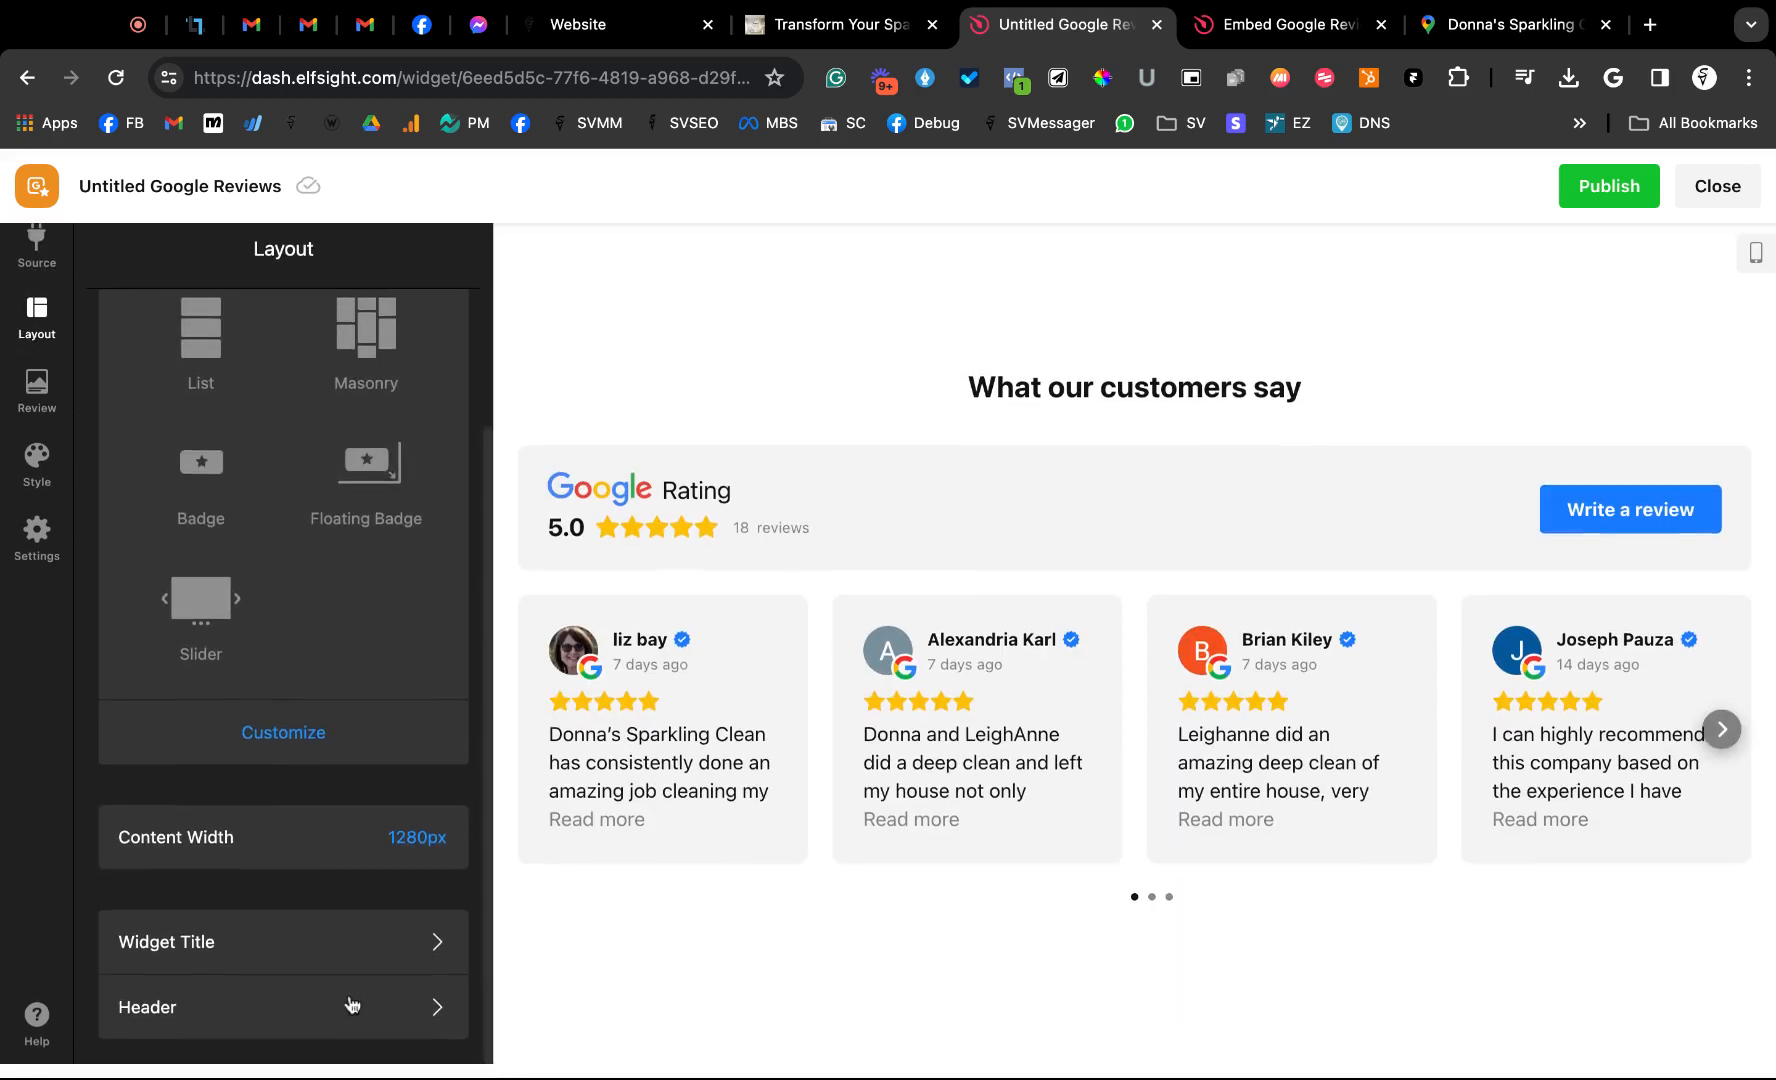
{"action": "left_click", "coordinate": [164, 941]}
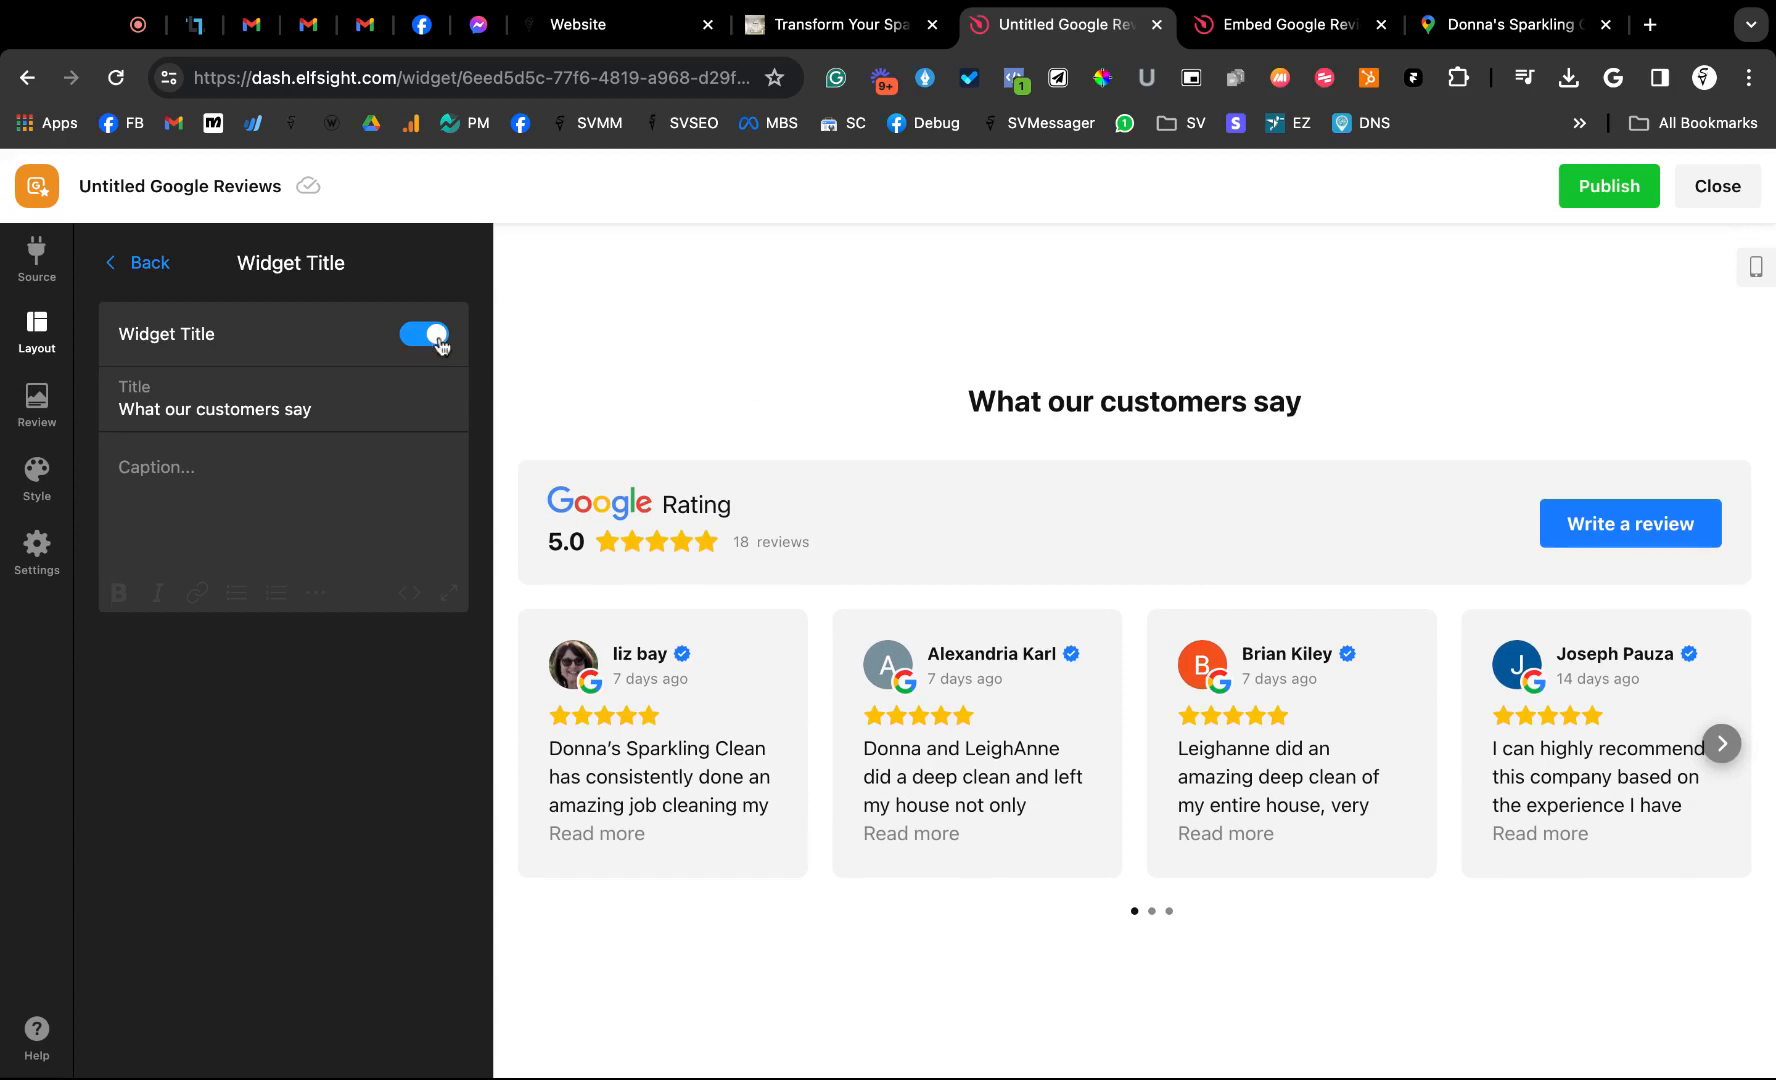
{"action": "left_click", "coordinate": [136, 263]}
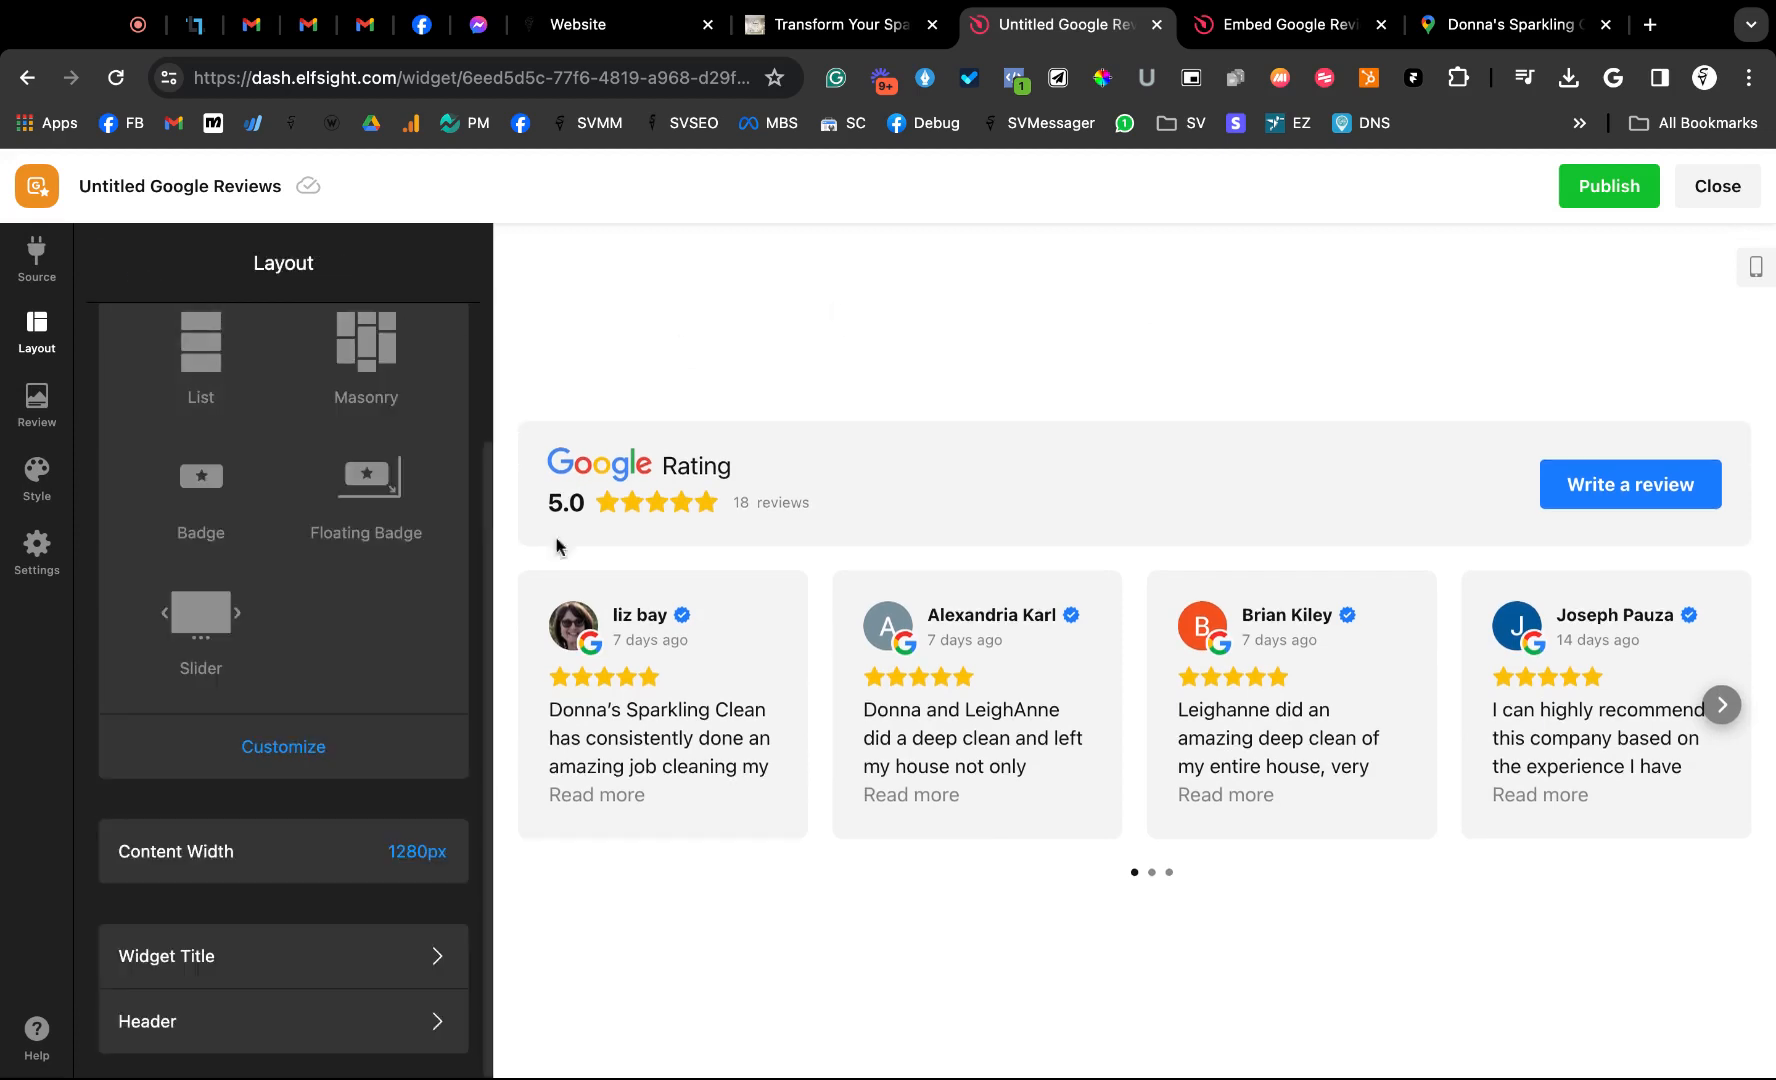
Look over the Review, Style and Settings tabs, showing English (US) and external links
{"action": "left_click", "coordinate": [36, 408]}
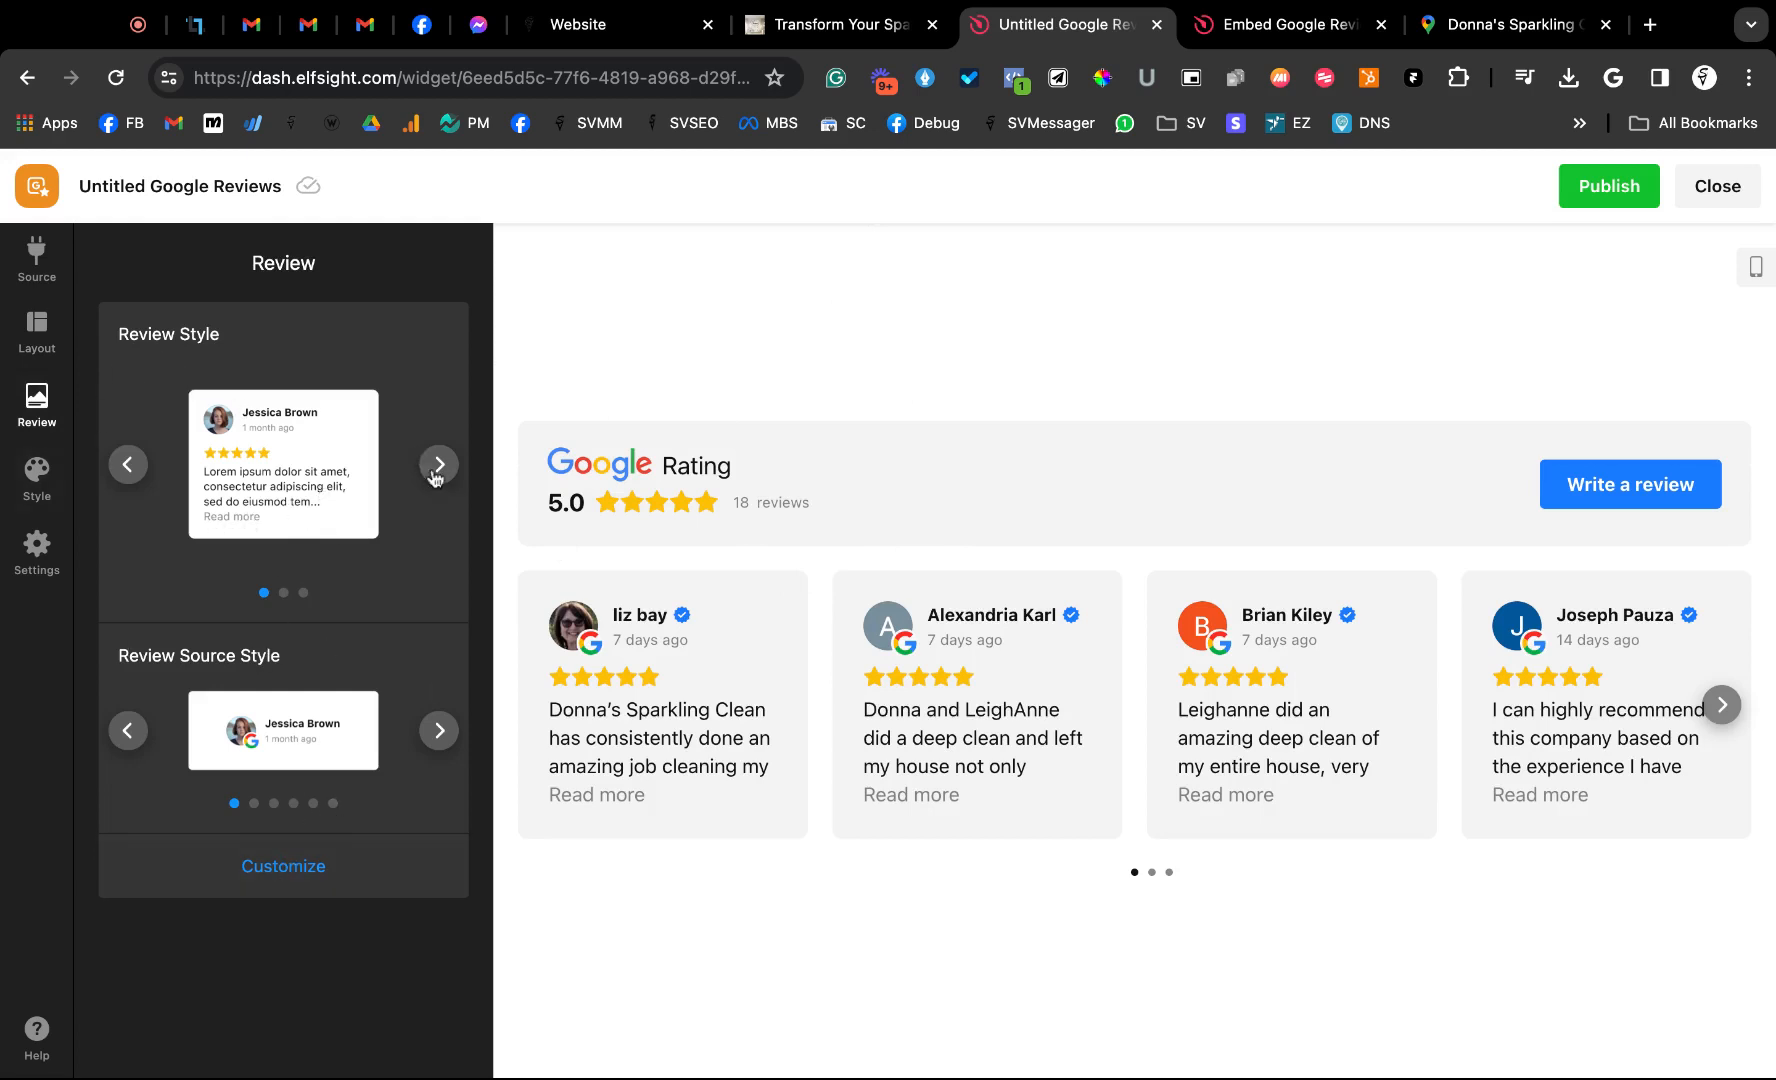
{"action": "left_click", "coordinate": [35, 478]}
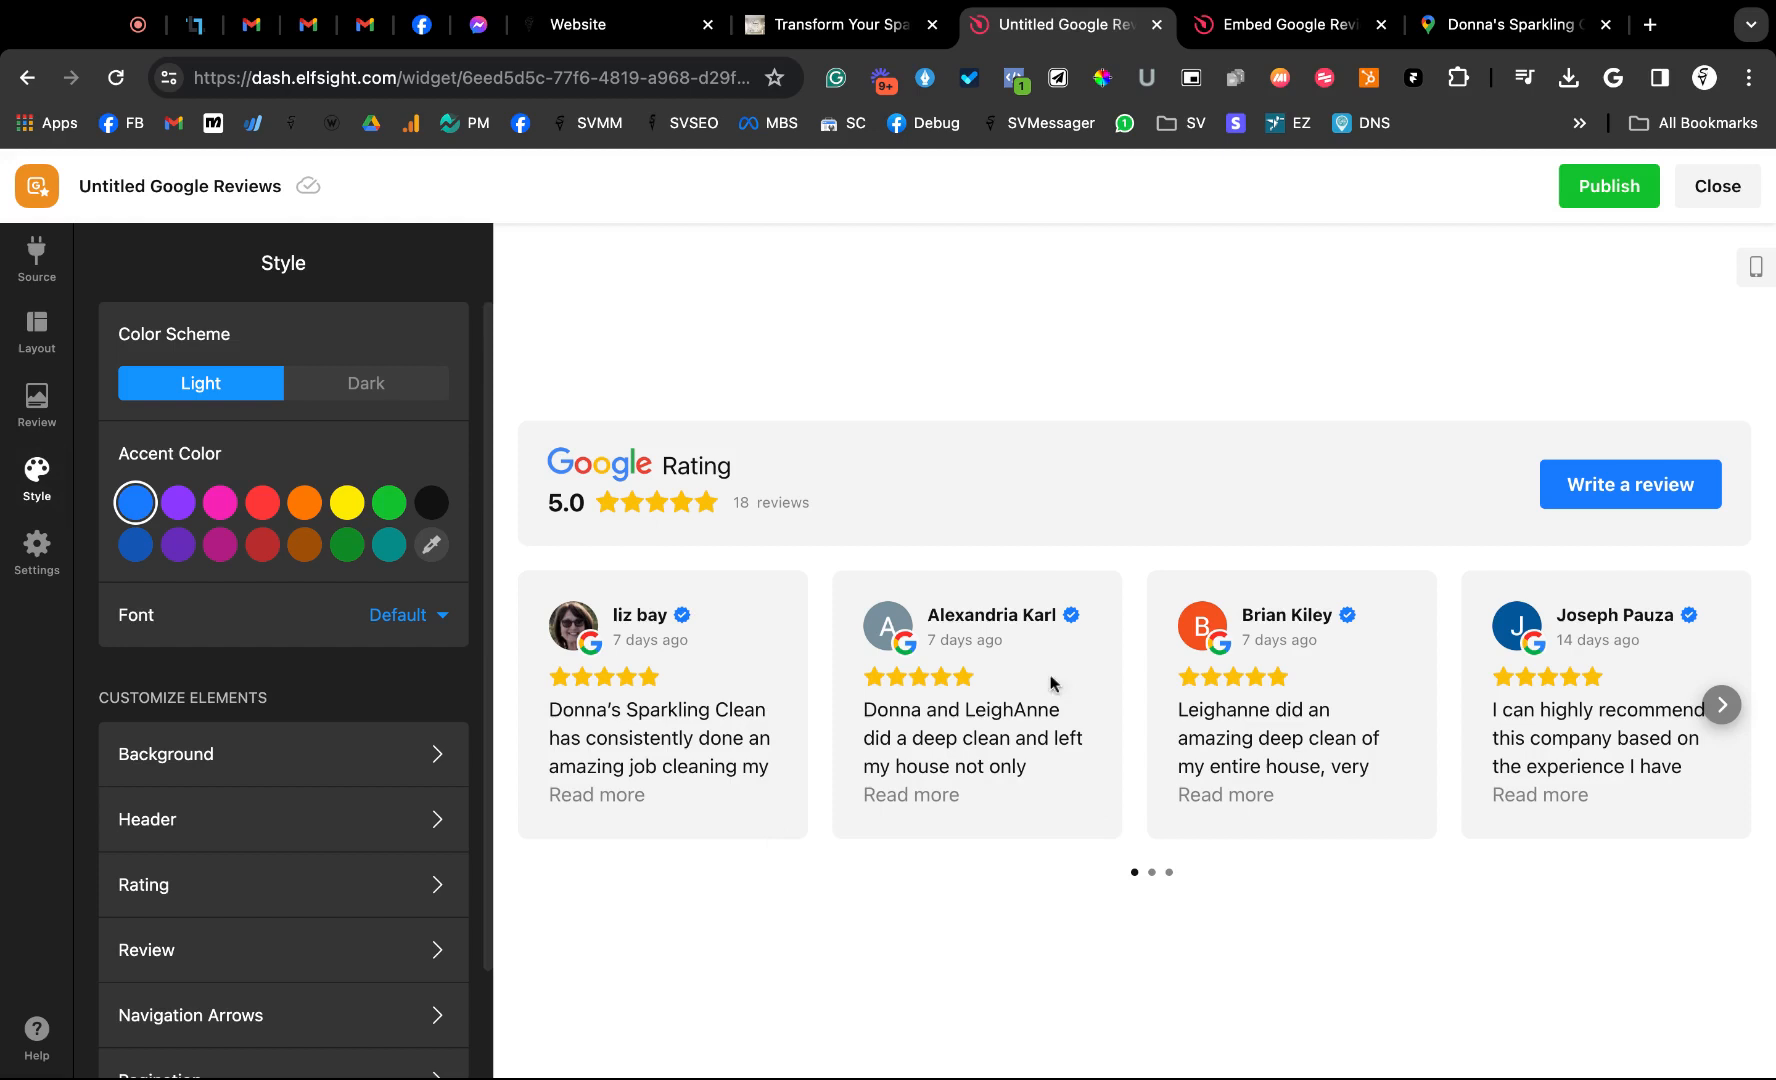
{"action": "left_click", "coordinate": [36, 552]}
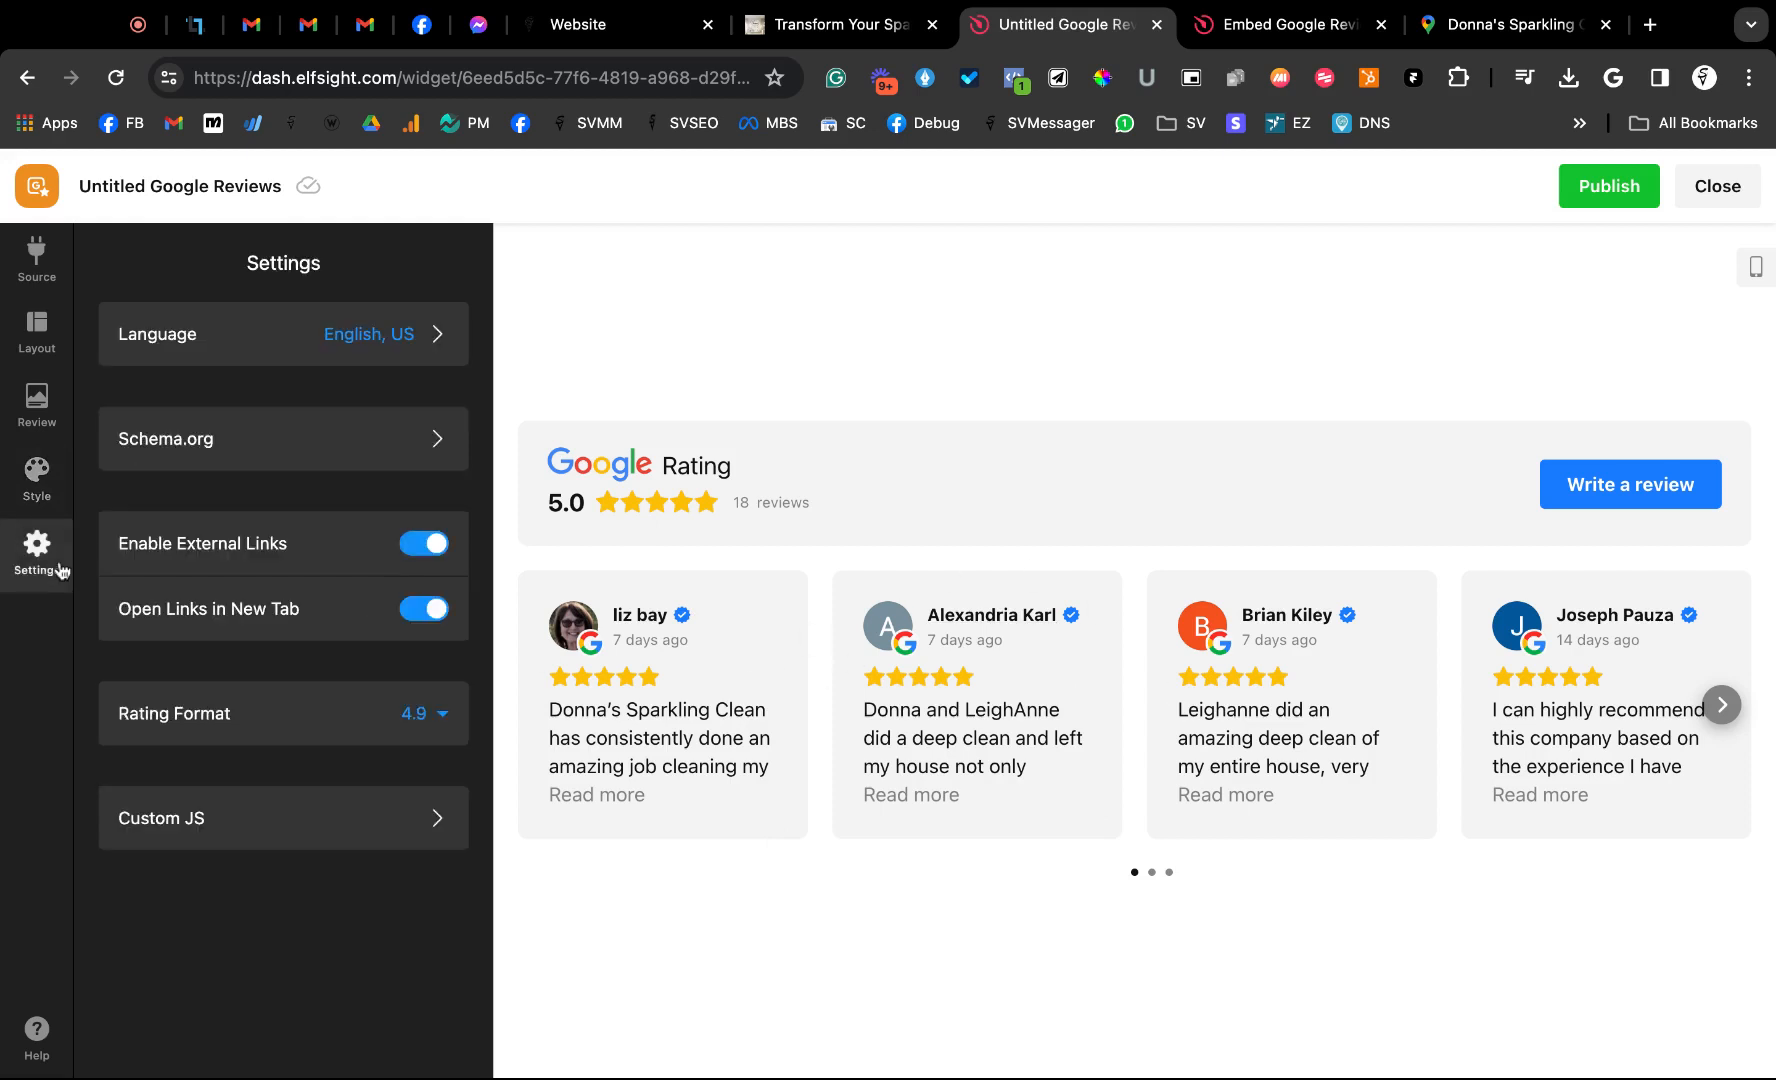
{"action": "mouse_move", "coordinate": [290, 581]}
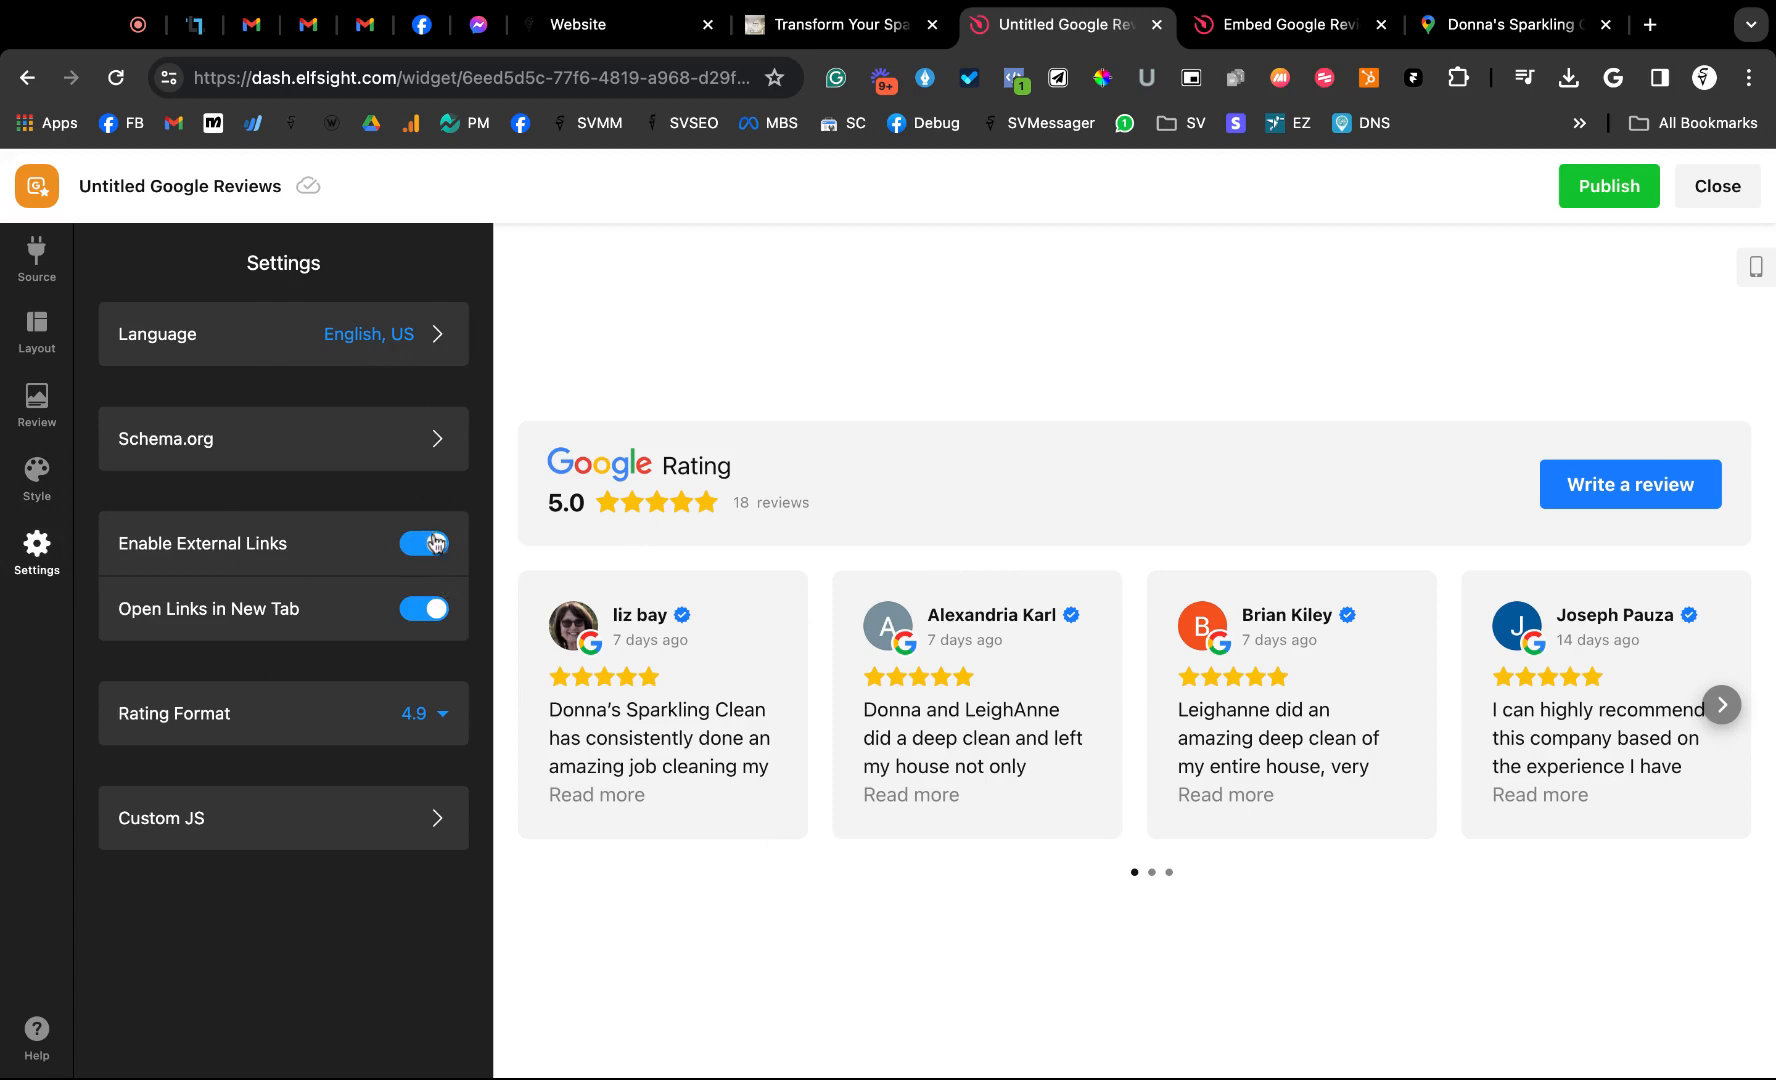
{"action": "mouse_move", "coordinate": [159, 421]}
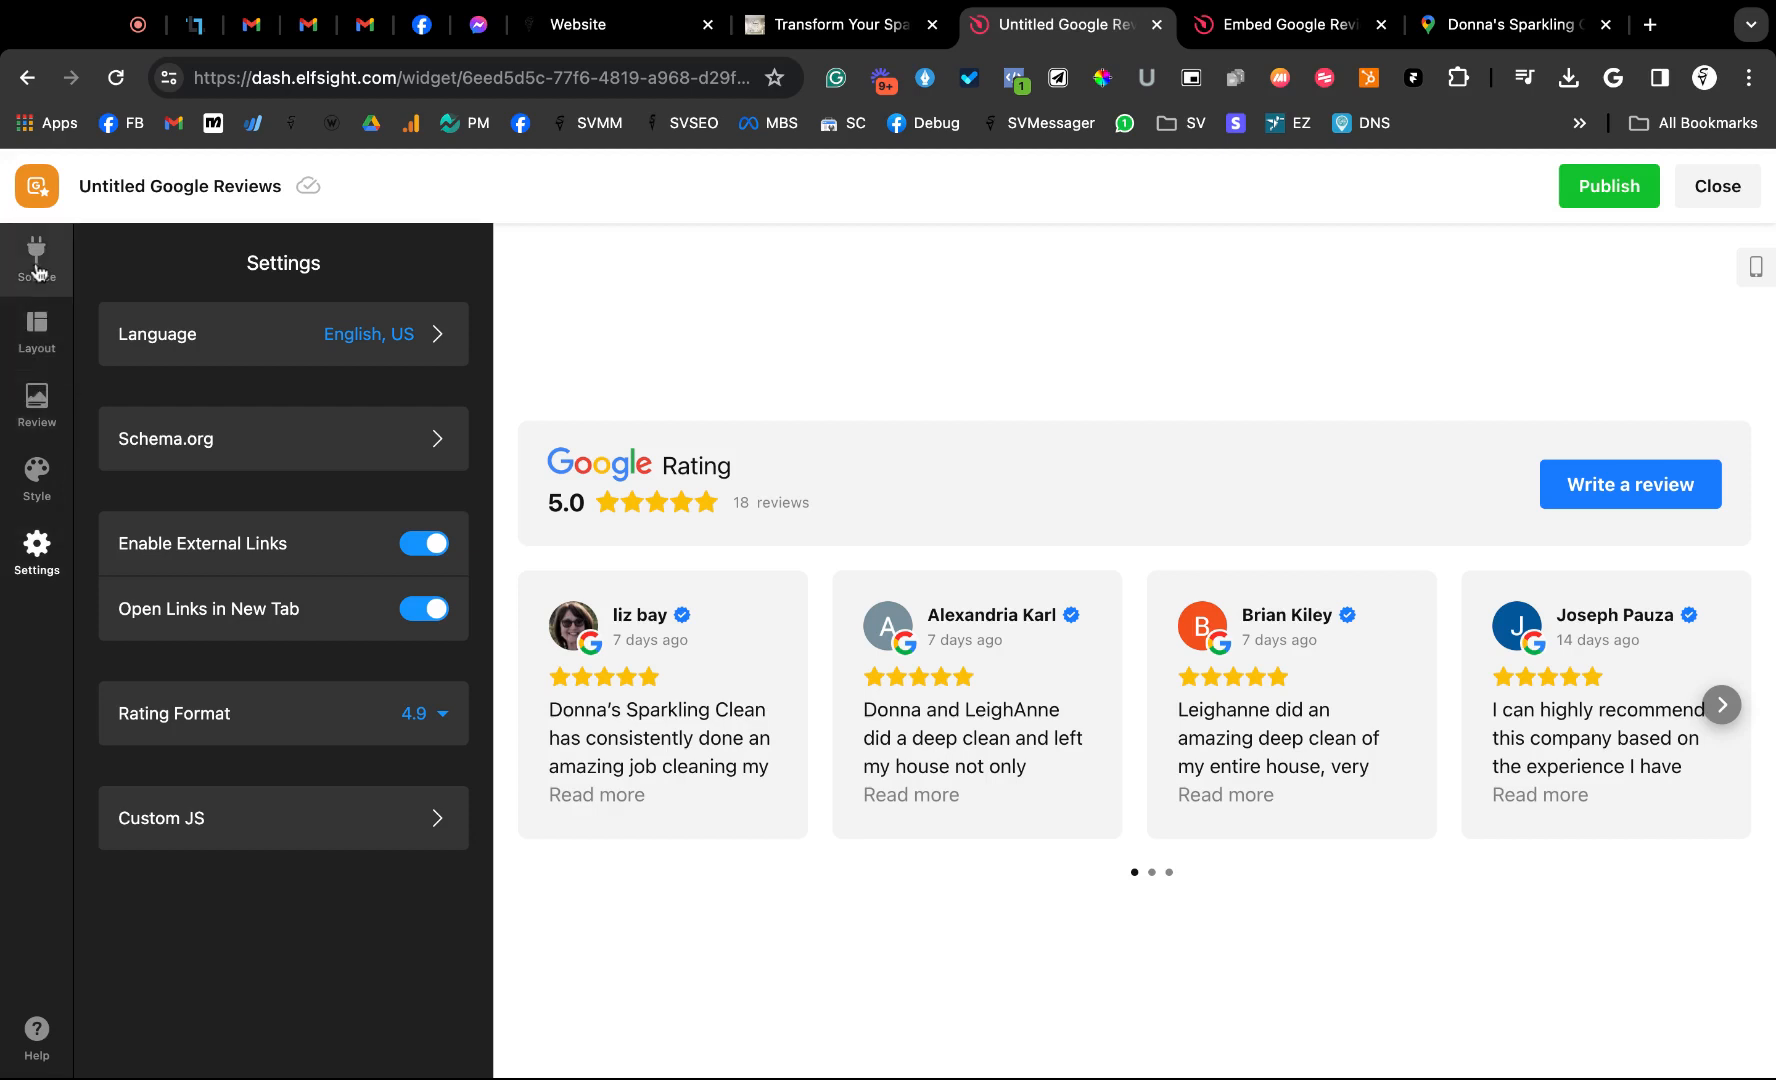
Rename the widget 'Donnas Cleaning Google Business Reviews', save the name, and publish
{"action": "left_click", "coordinate": [36, 258]}
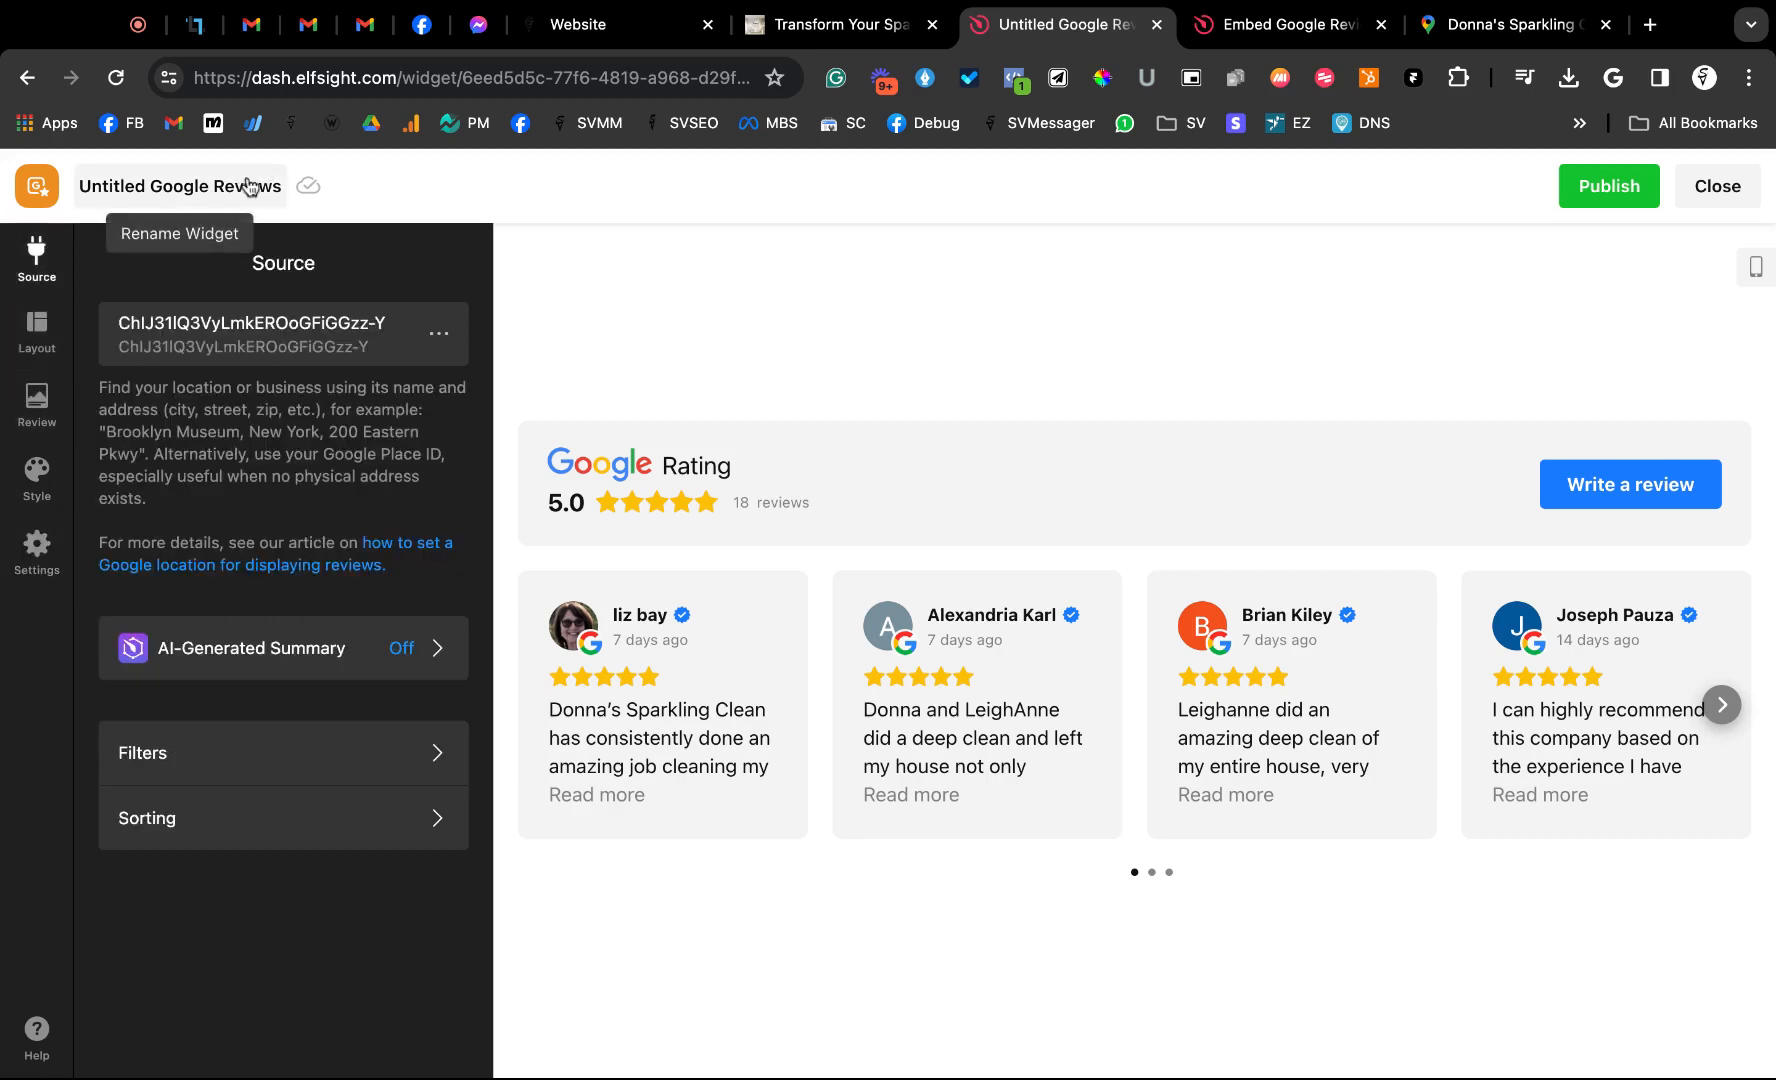
{"action": "left_click", "coordinate": [179, 187]}
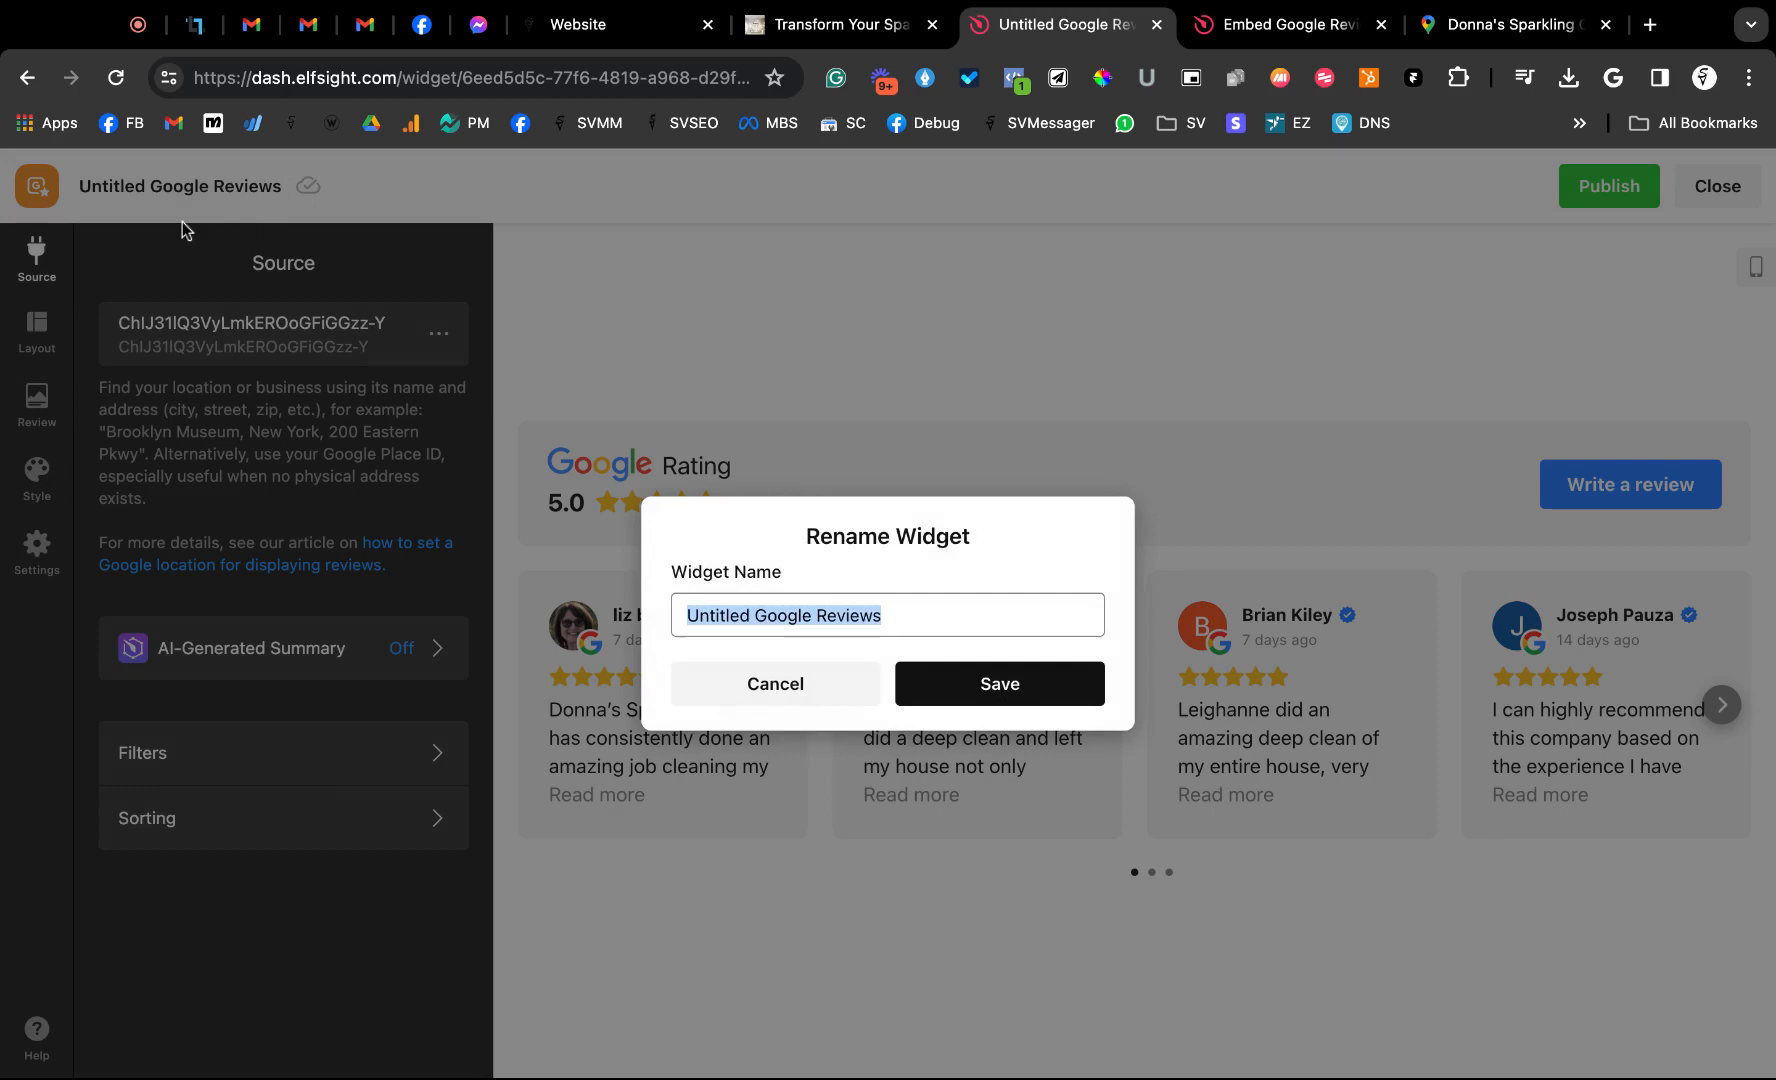
{"action": "type", "text": "Donnas Cleaning Google B"}
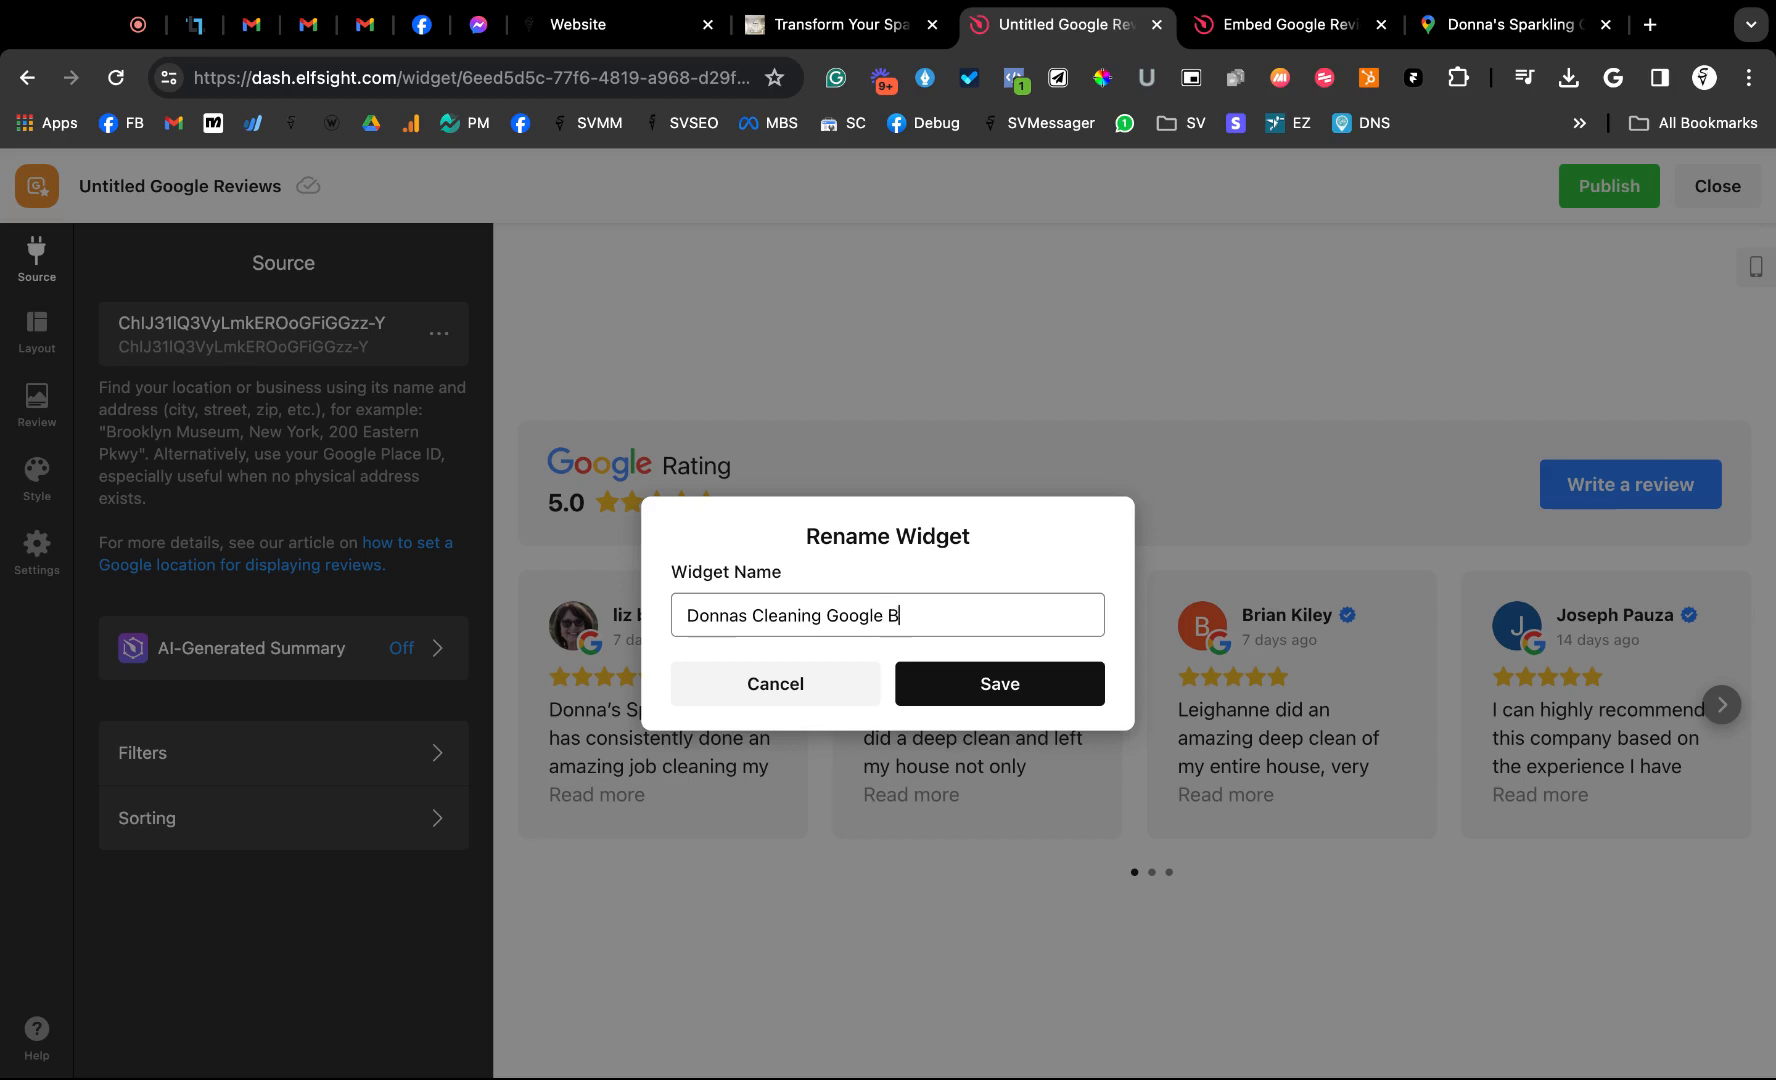
{"action": "type", "text": "usiness Reviews"}
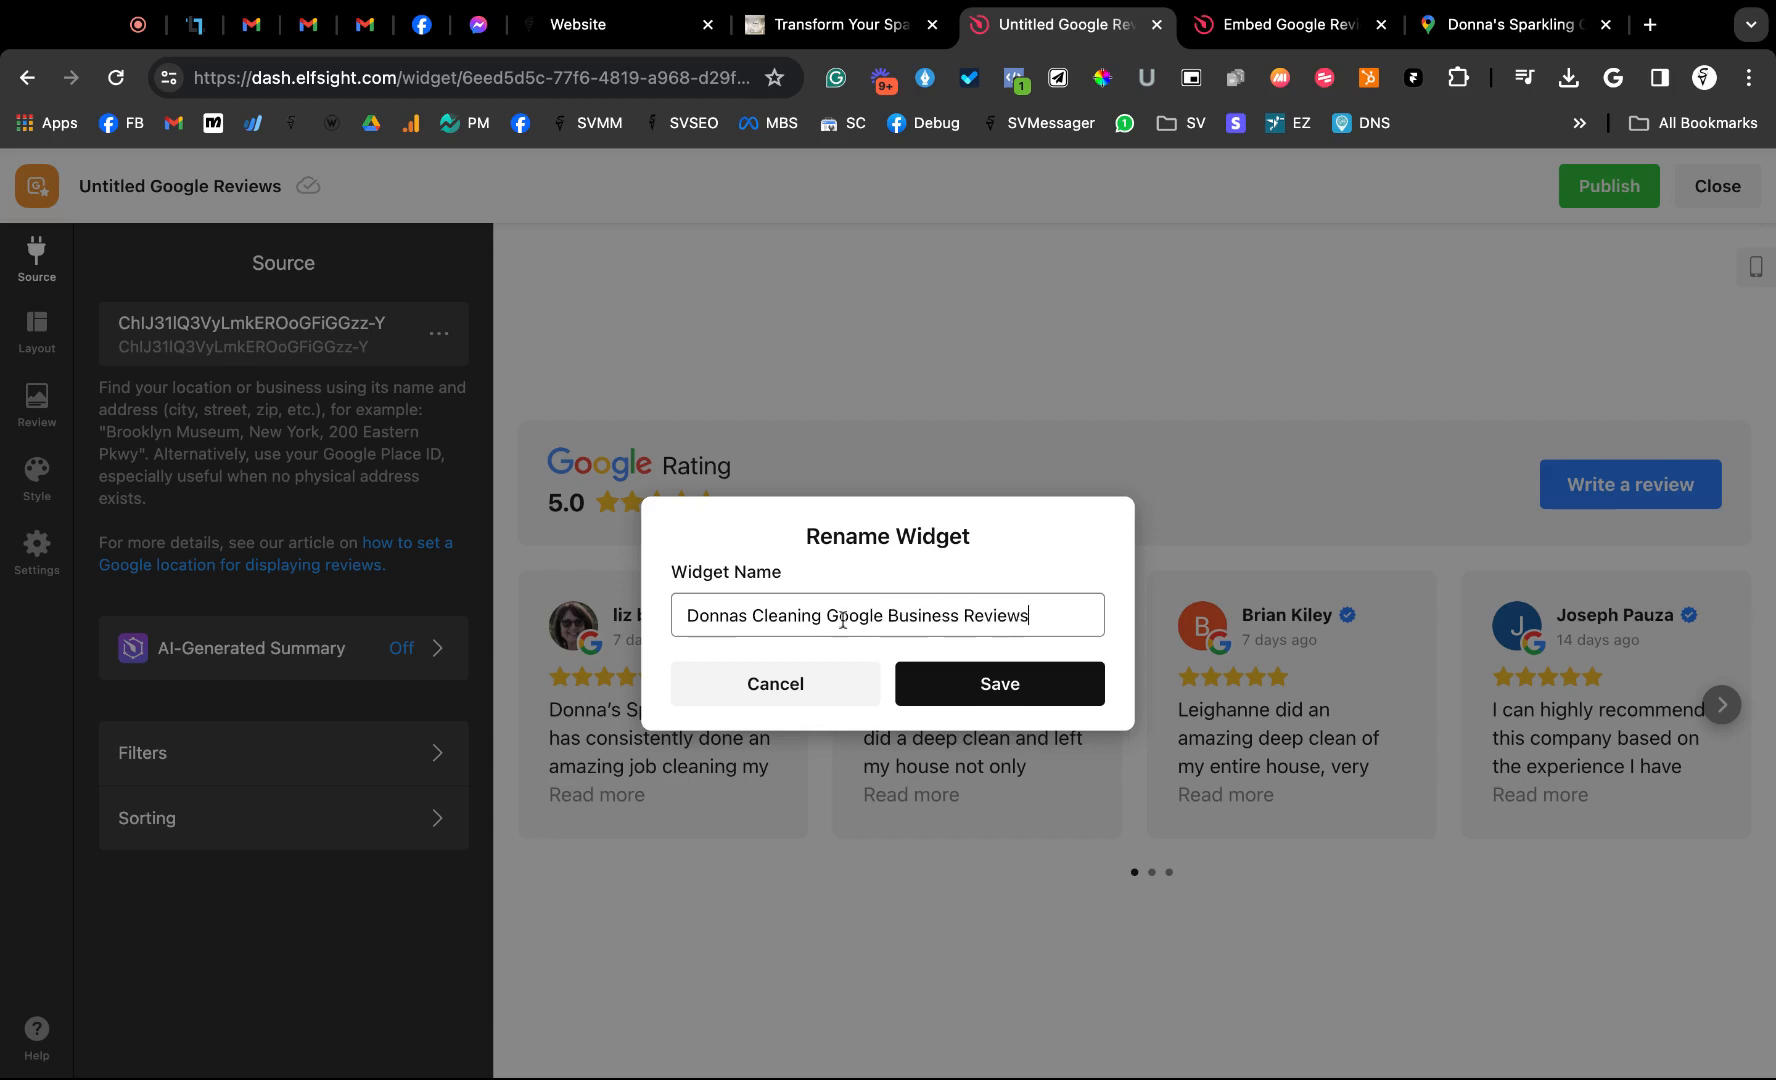
{"action": "left_click", "coordinate": [997, 683]}
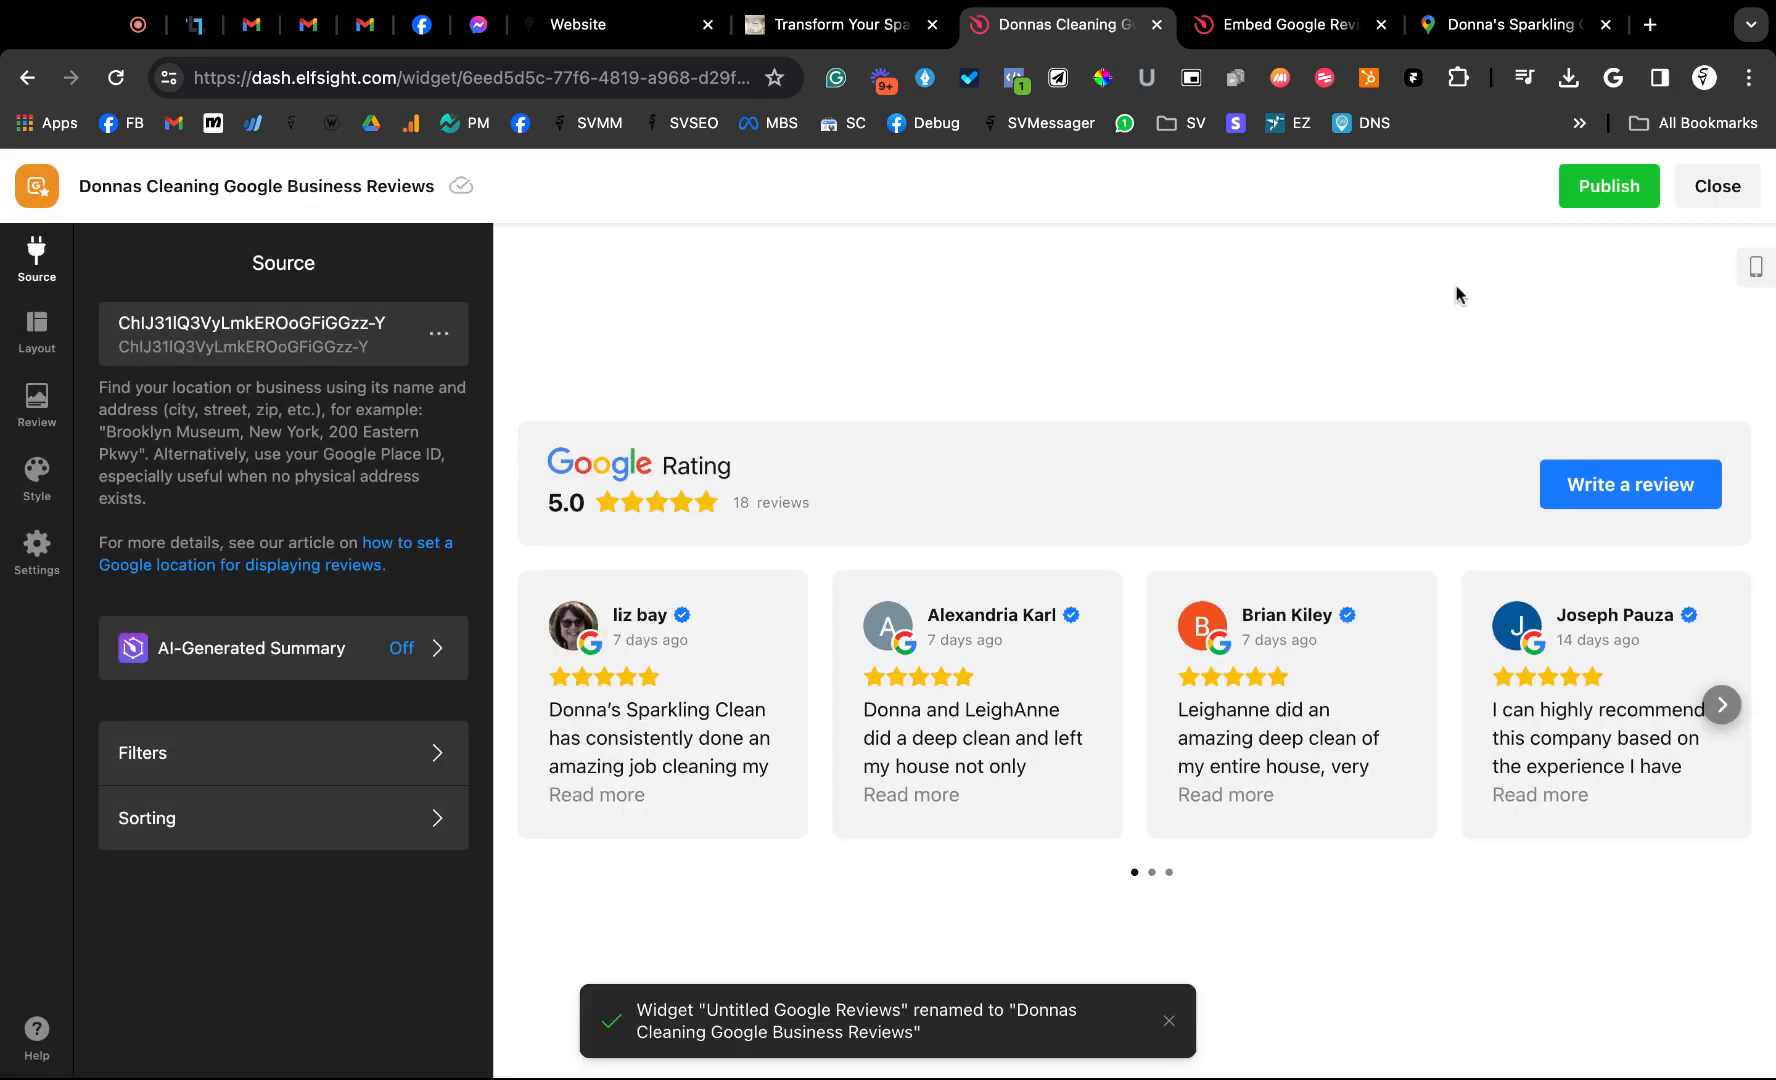
{"action": "left_click", "coordinate": [1607, 186]}
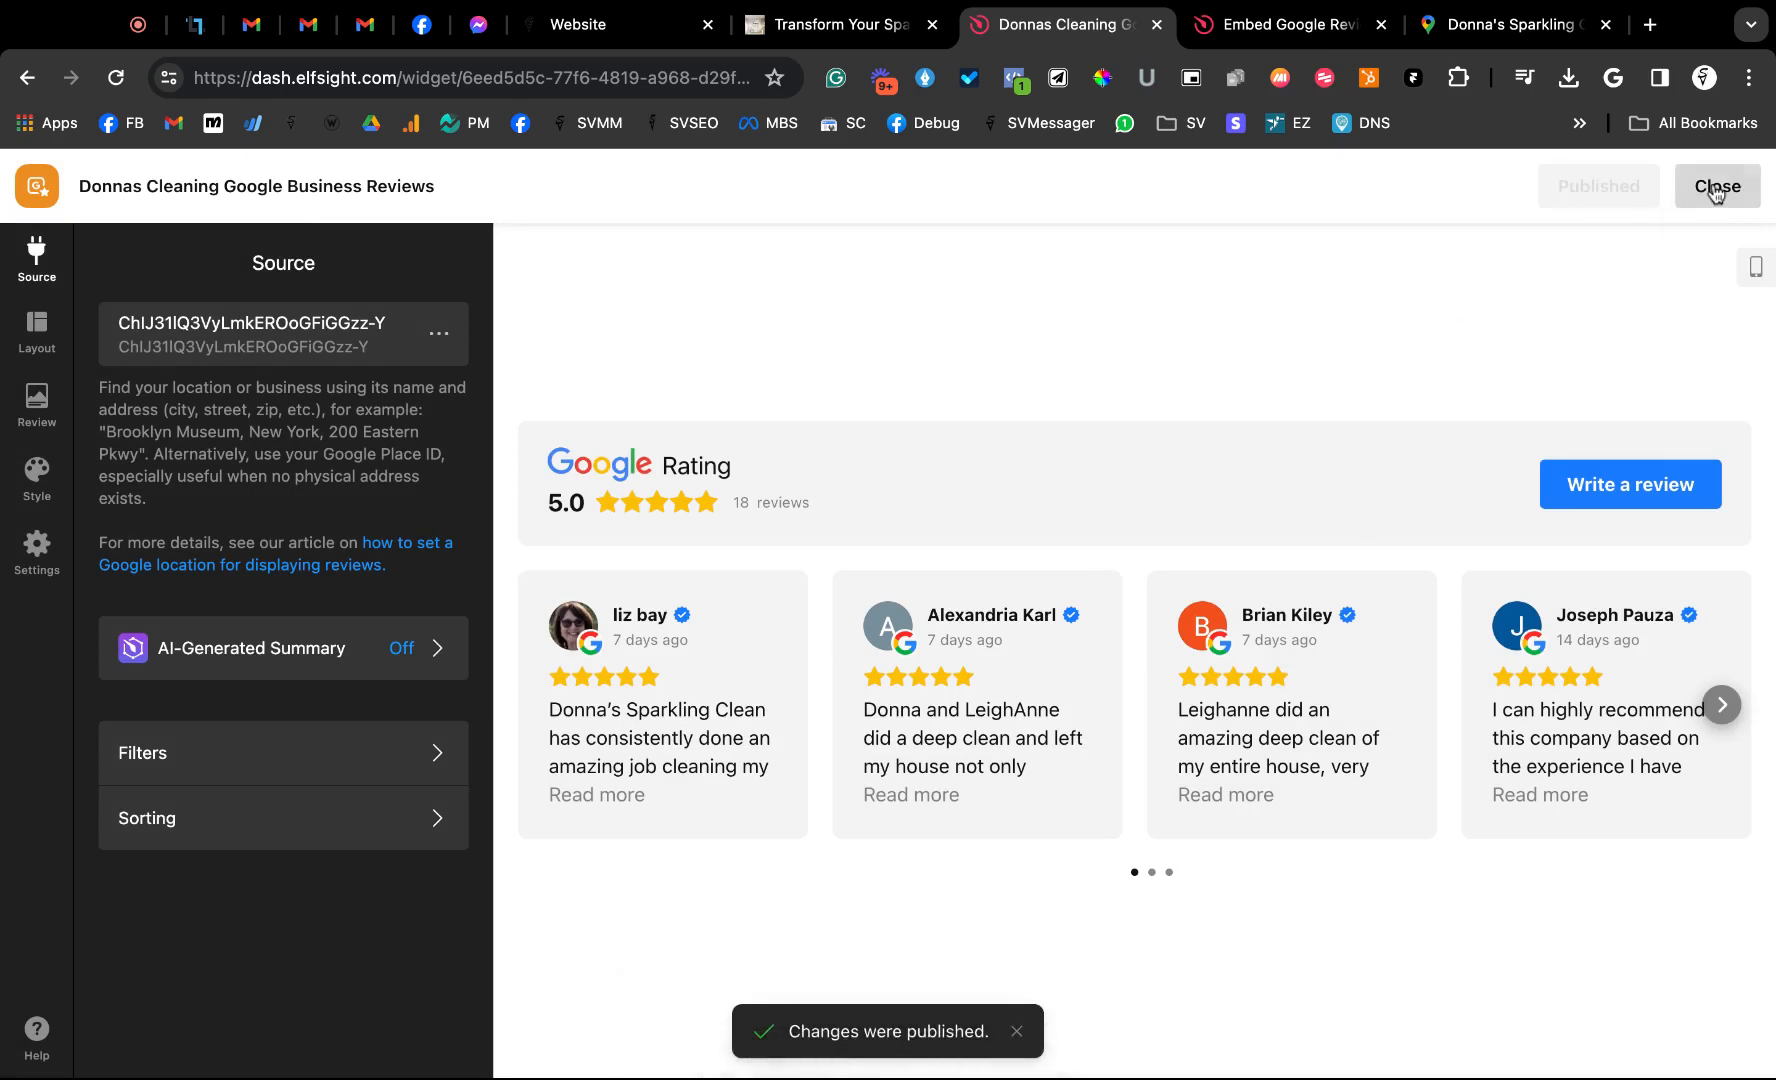
Close the editor and copy the widget's embed code from its Install dialog
{"action": "left_click", "coordinate": [1717, 186]}
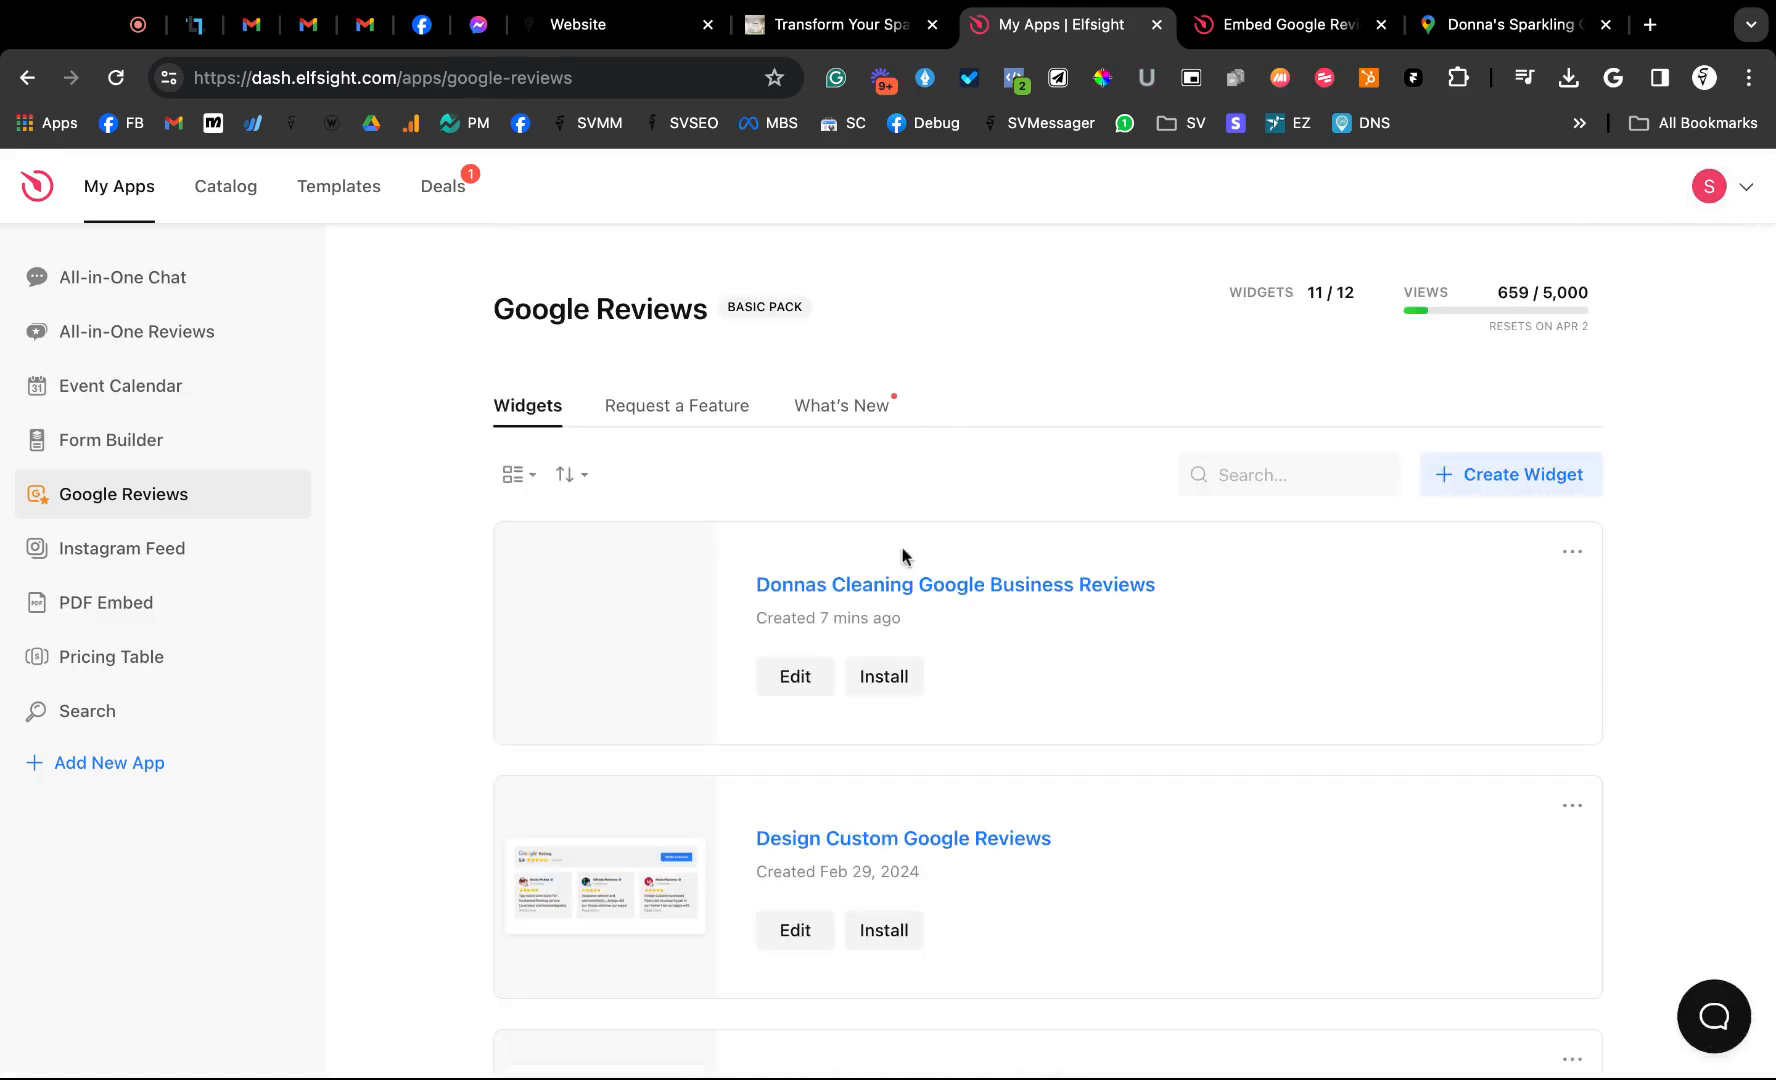
{"action": "left_click", "coordinate": [883, 676]}
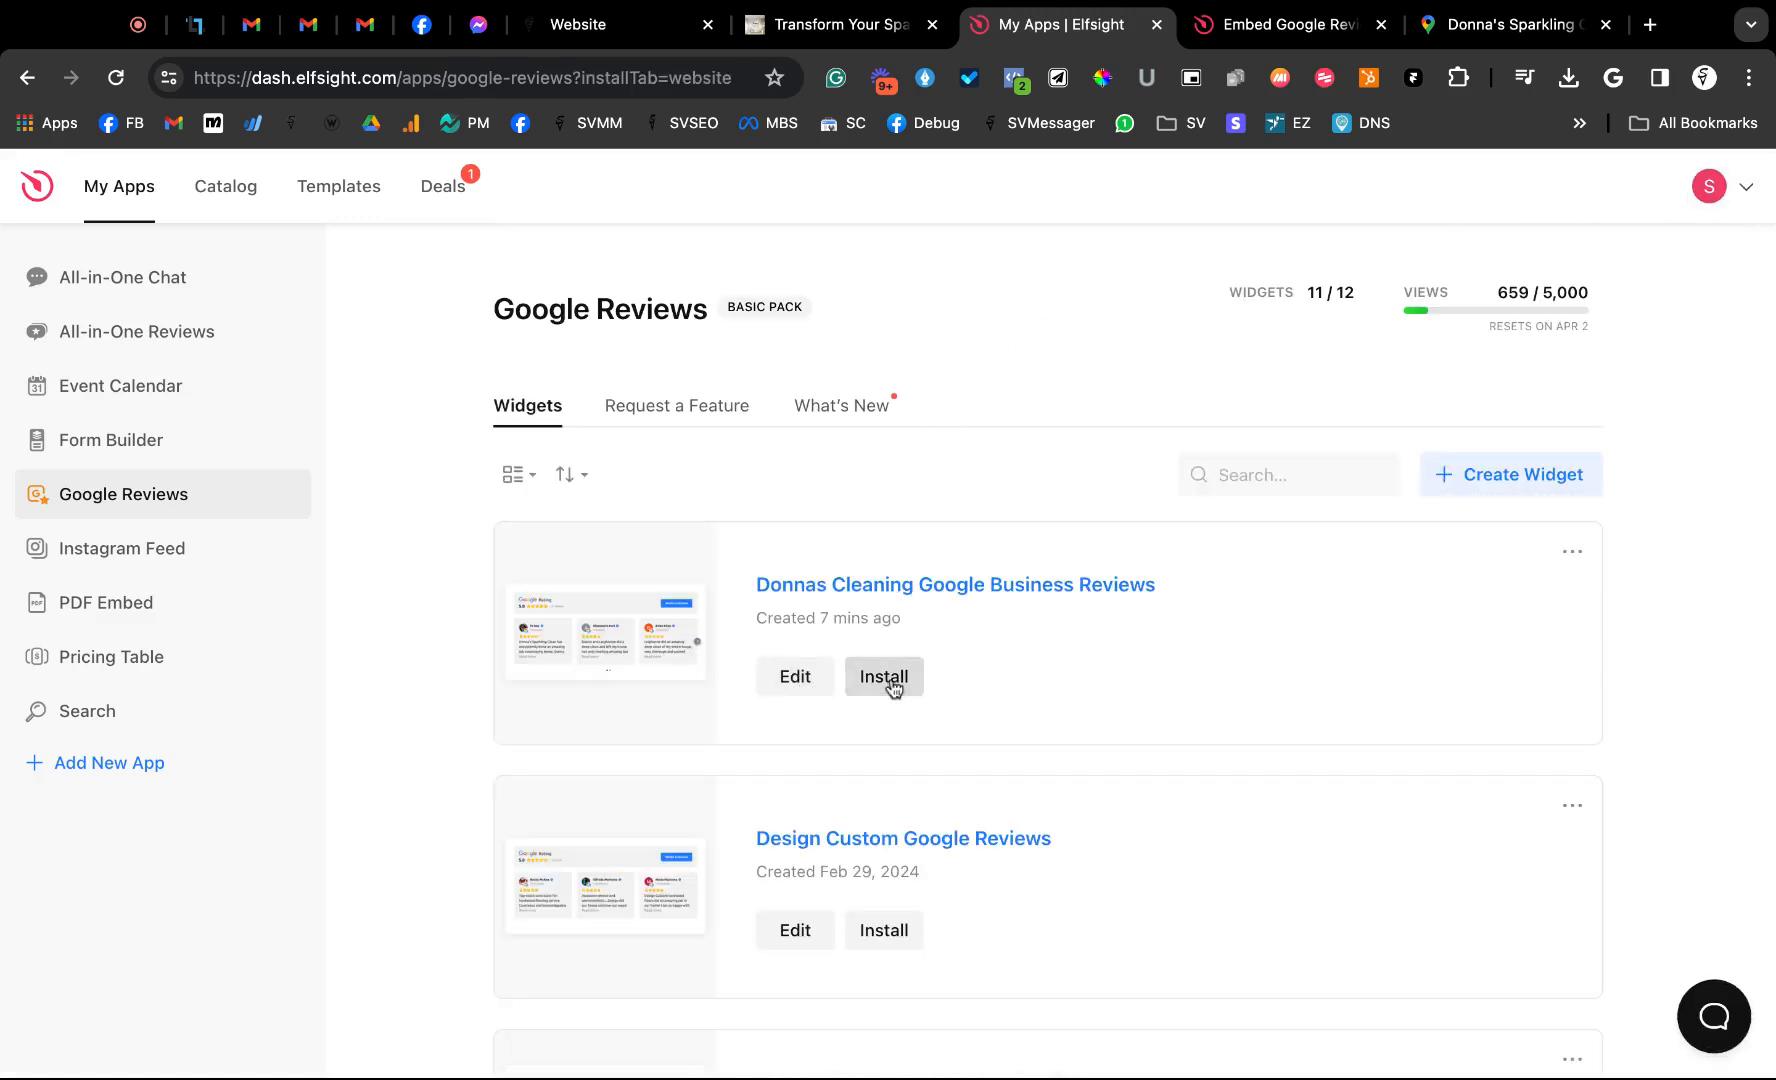
{"action": "left_click", "coordinate": [883, 676]}
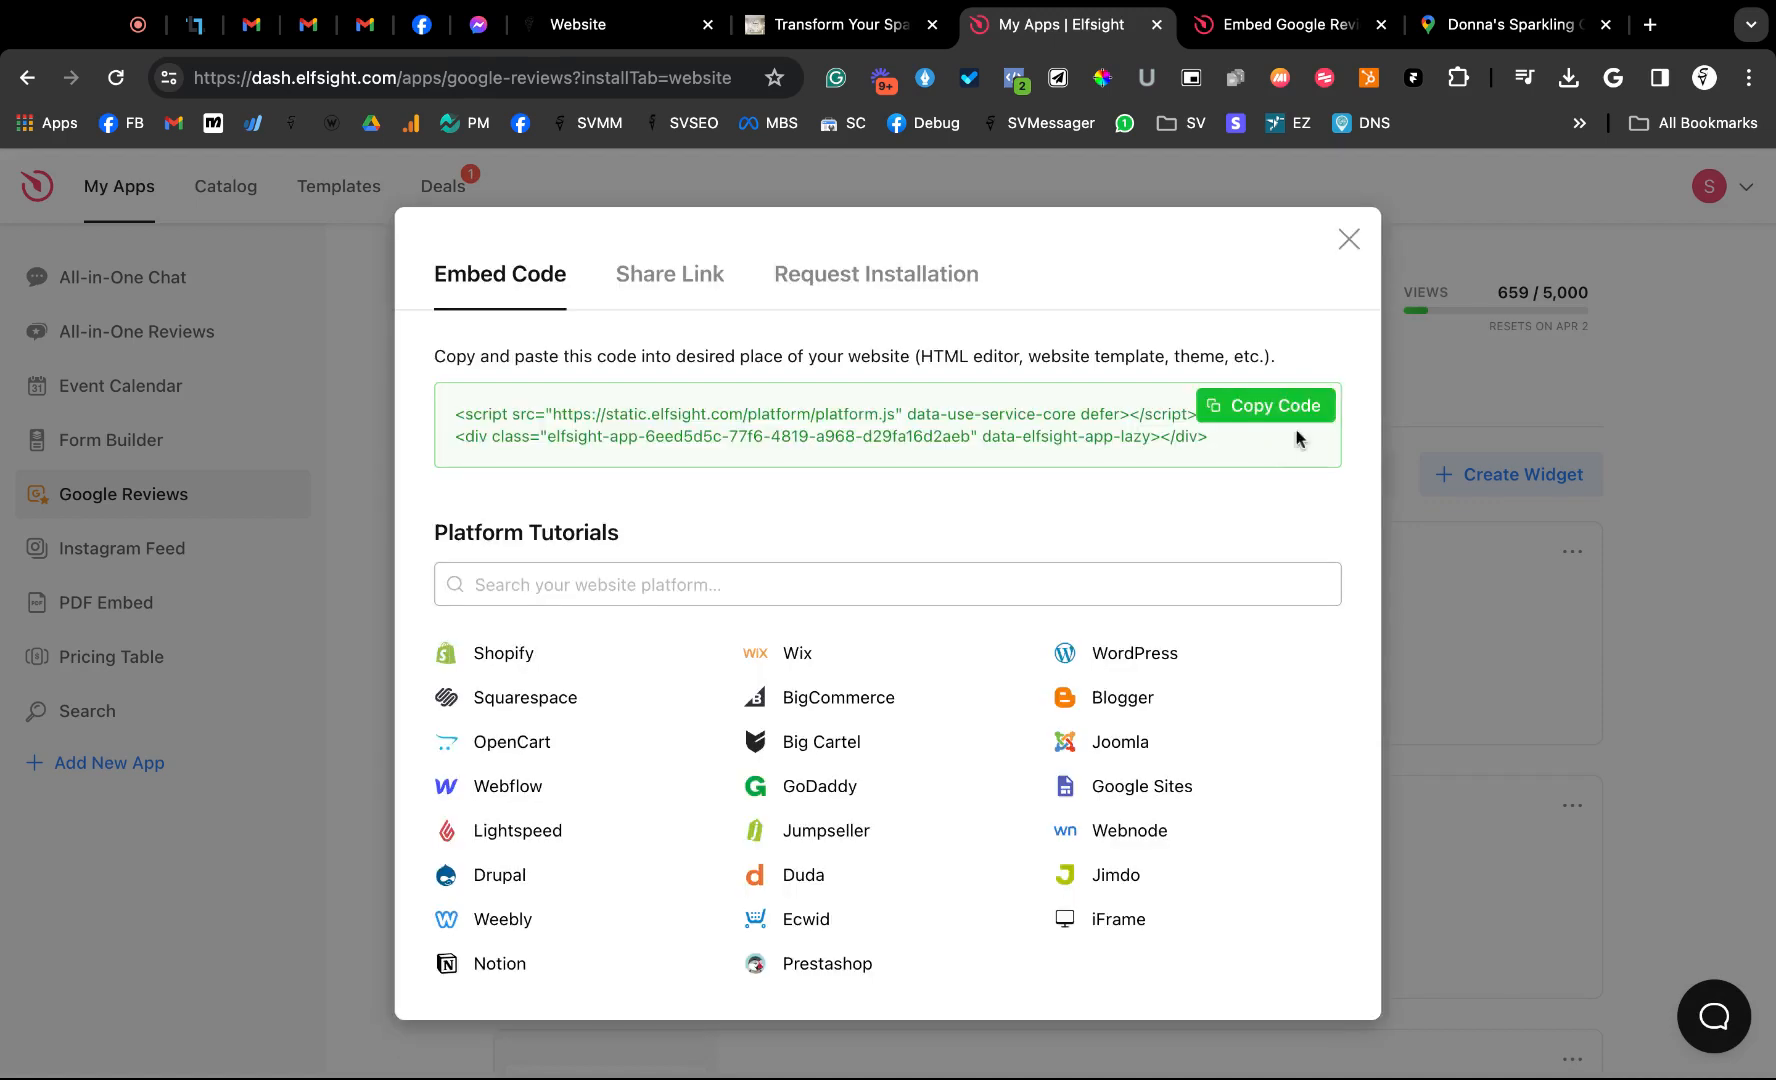
{"action": "left_click", "coordinate": [1265, 405]}
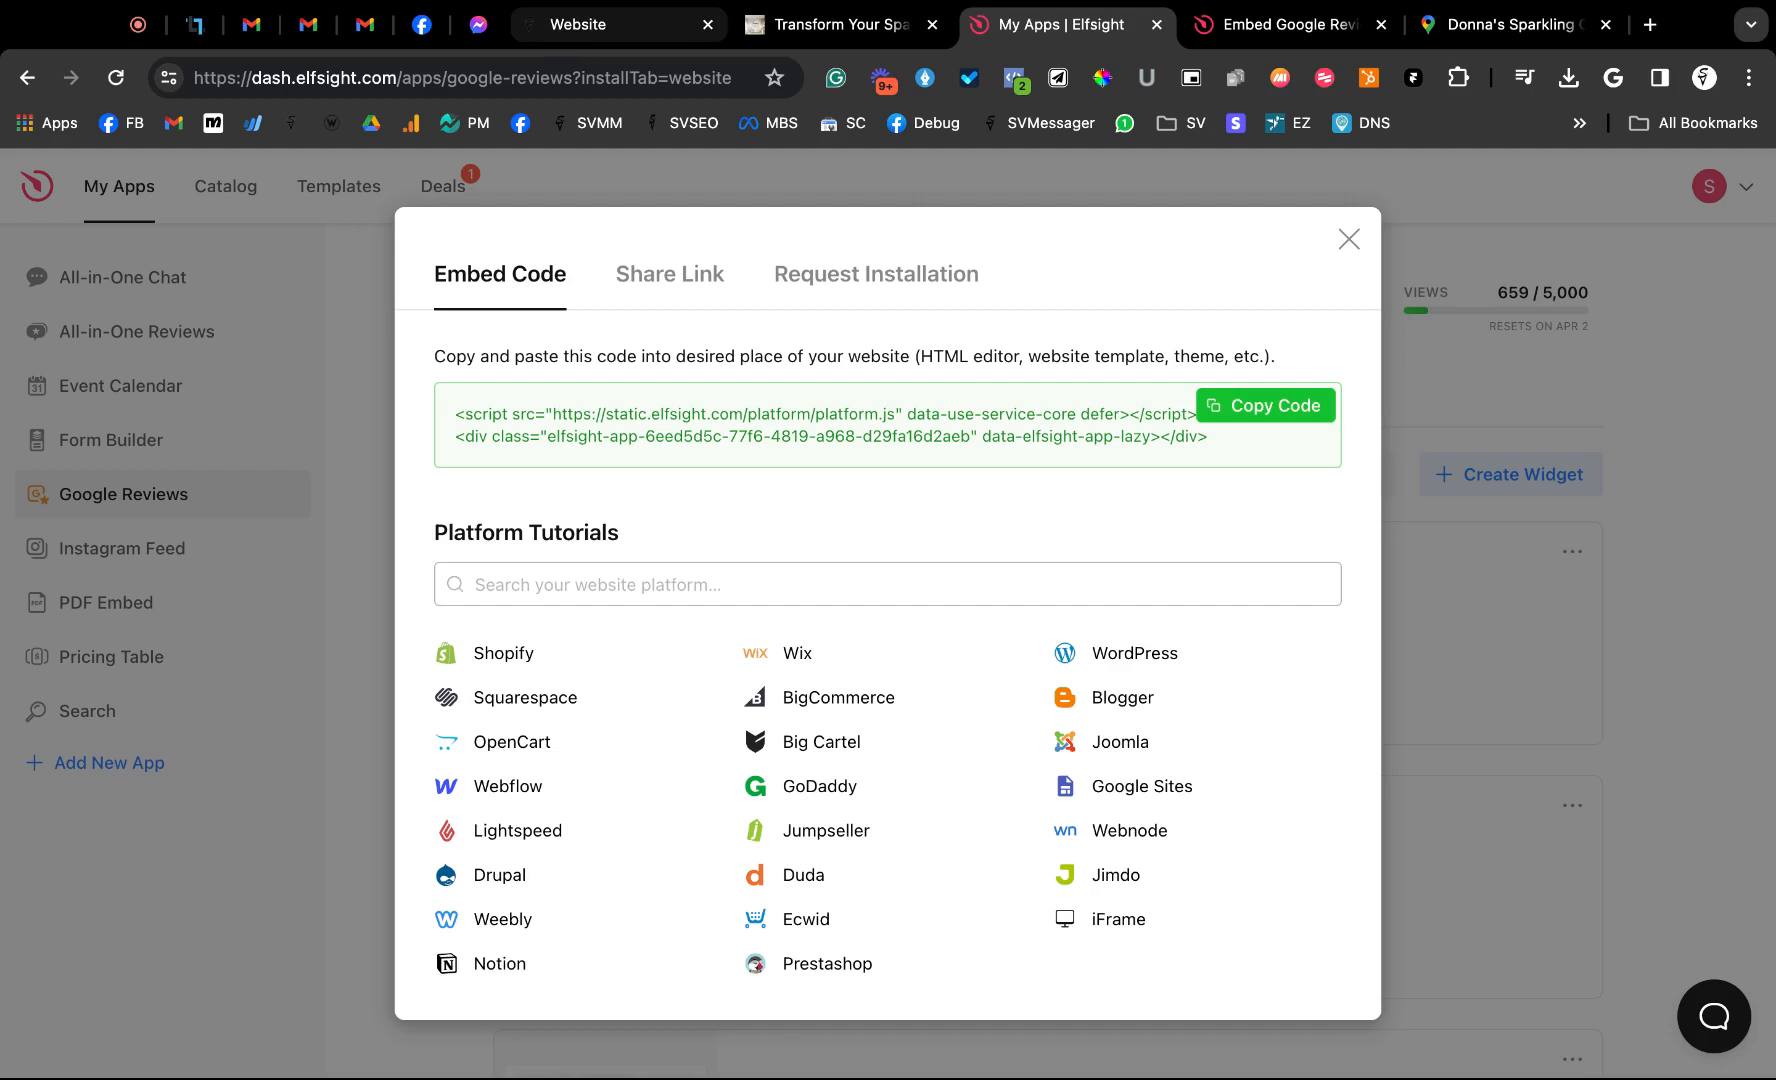
Add a Code widget to the empty section below the testimonials and save the page
{"action": "left_click", "coordinate": [618, 24]}
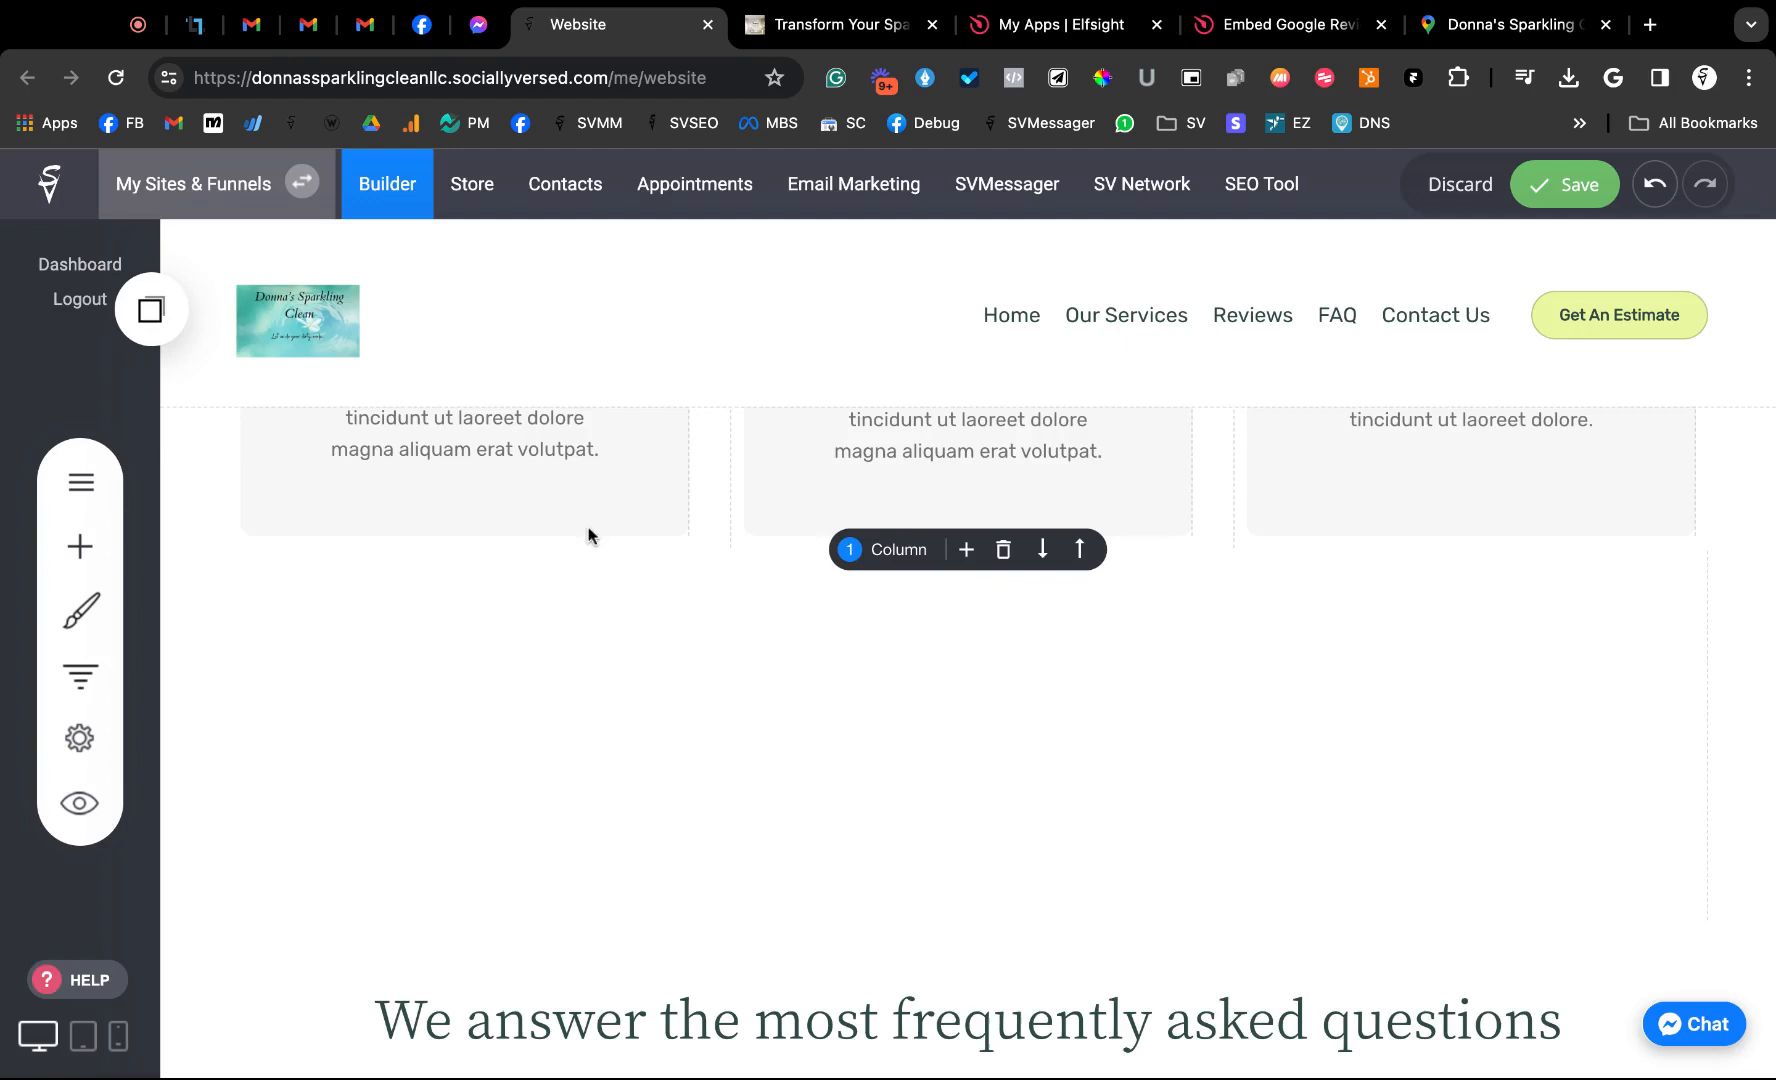
{"action": "mouse_move", "coordinate": [164, 498]}
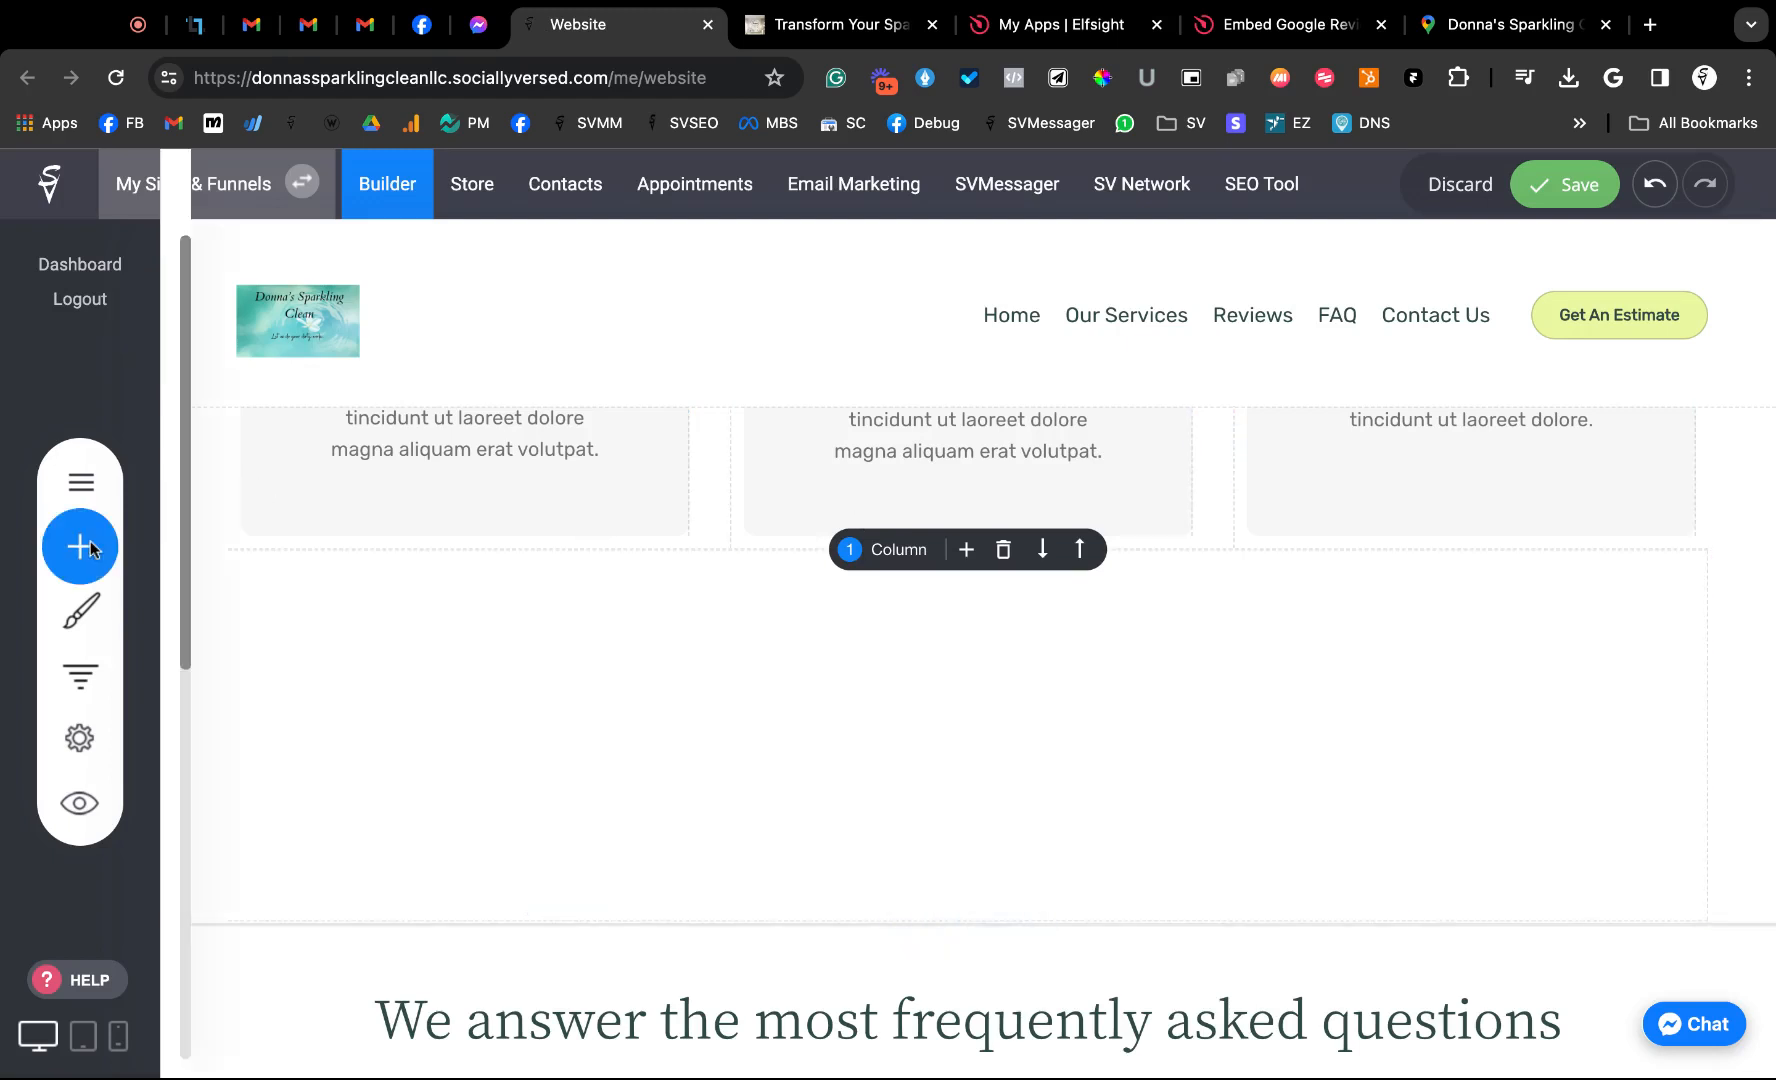
{"action": "left_click", "coordinate": [79, 547]}
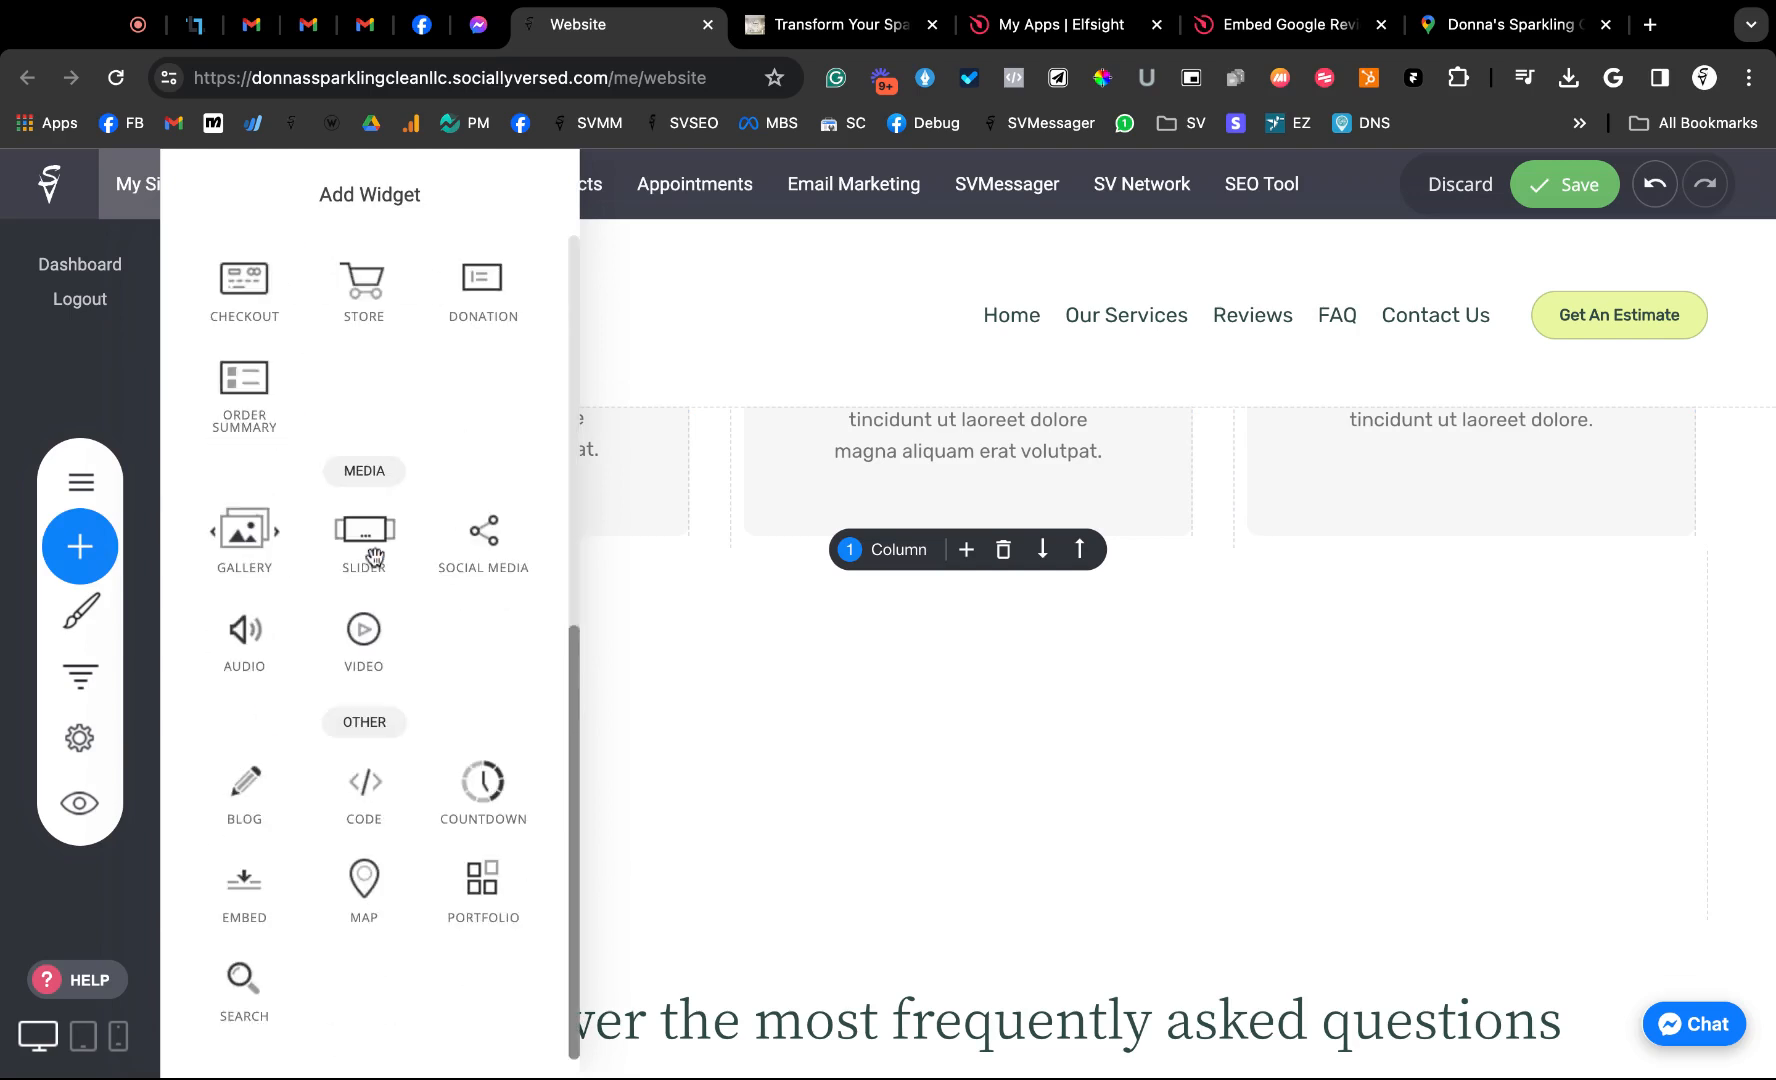
{"action": "mouse_move", "coordinate": [376, 768]}
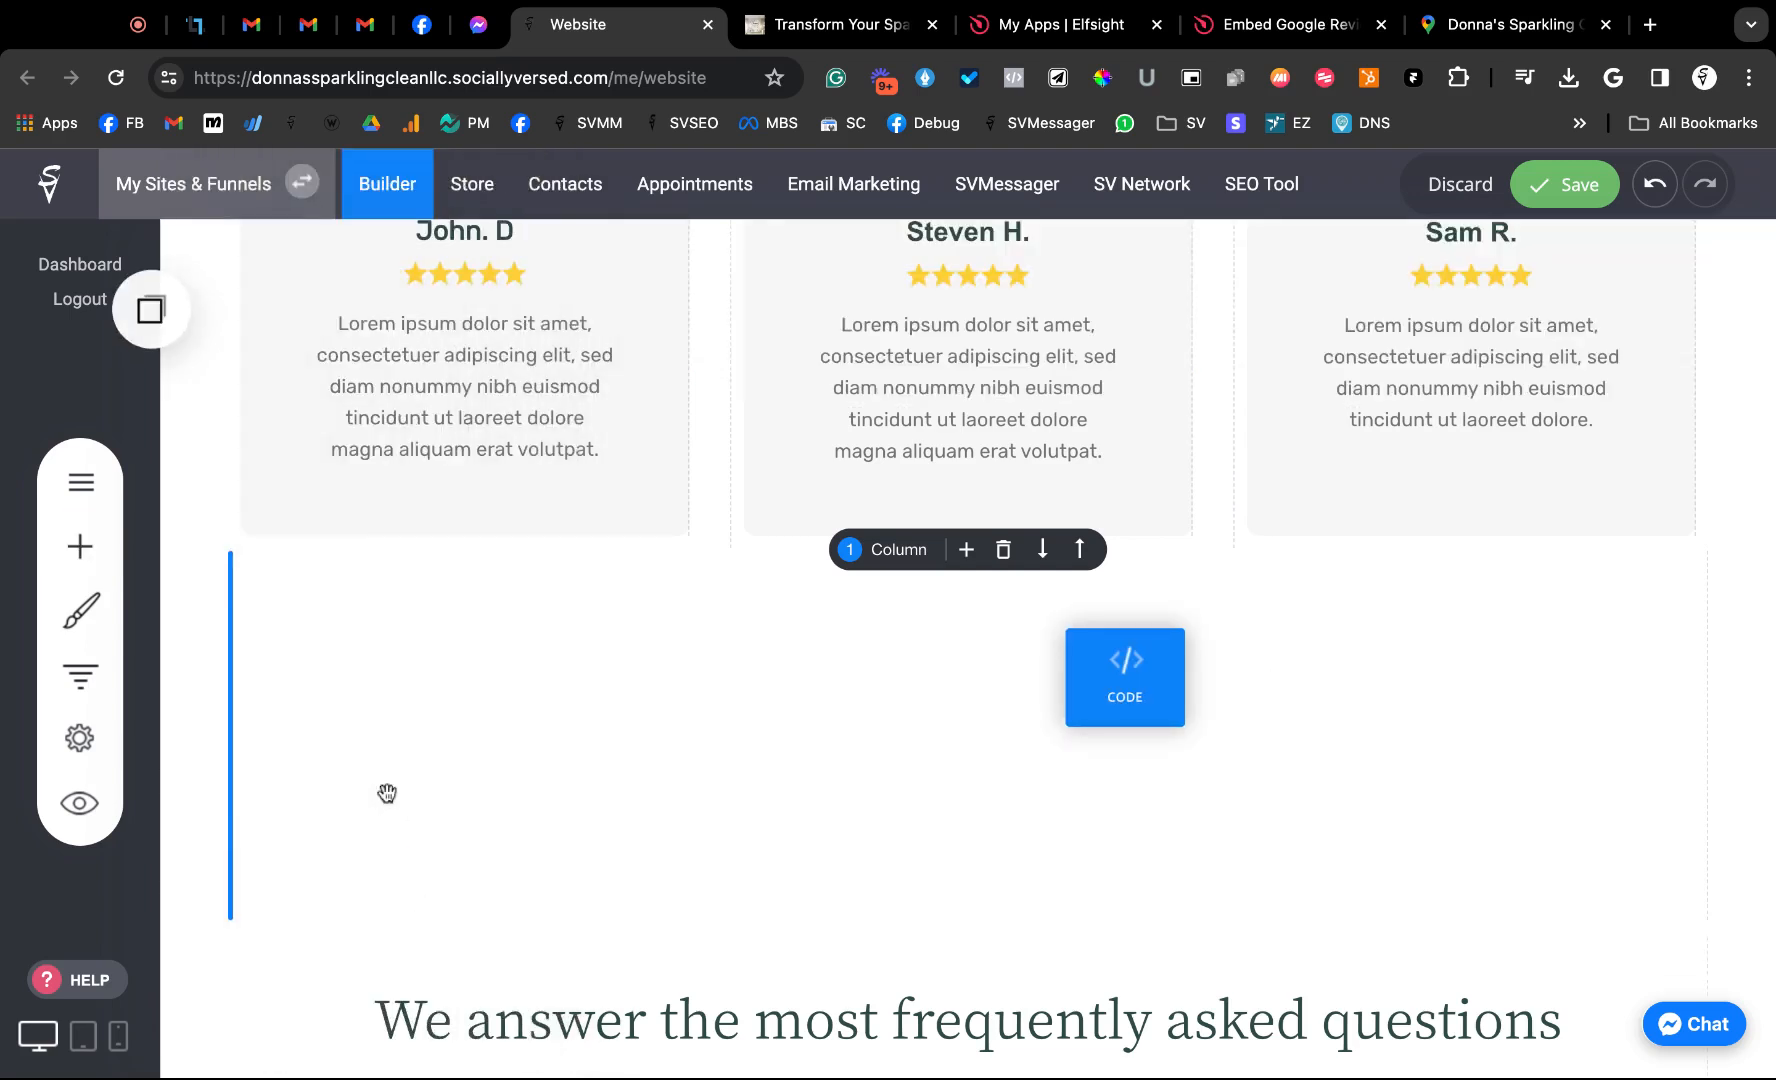
{"action": "left_click", "coordinate": [1124, 677]}
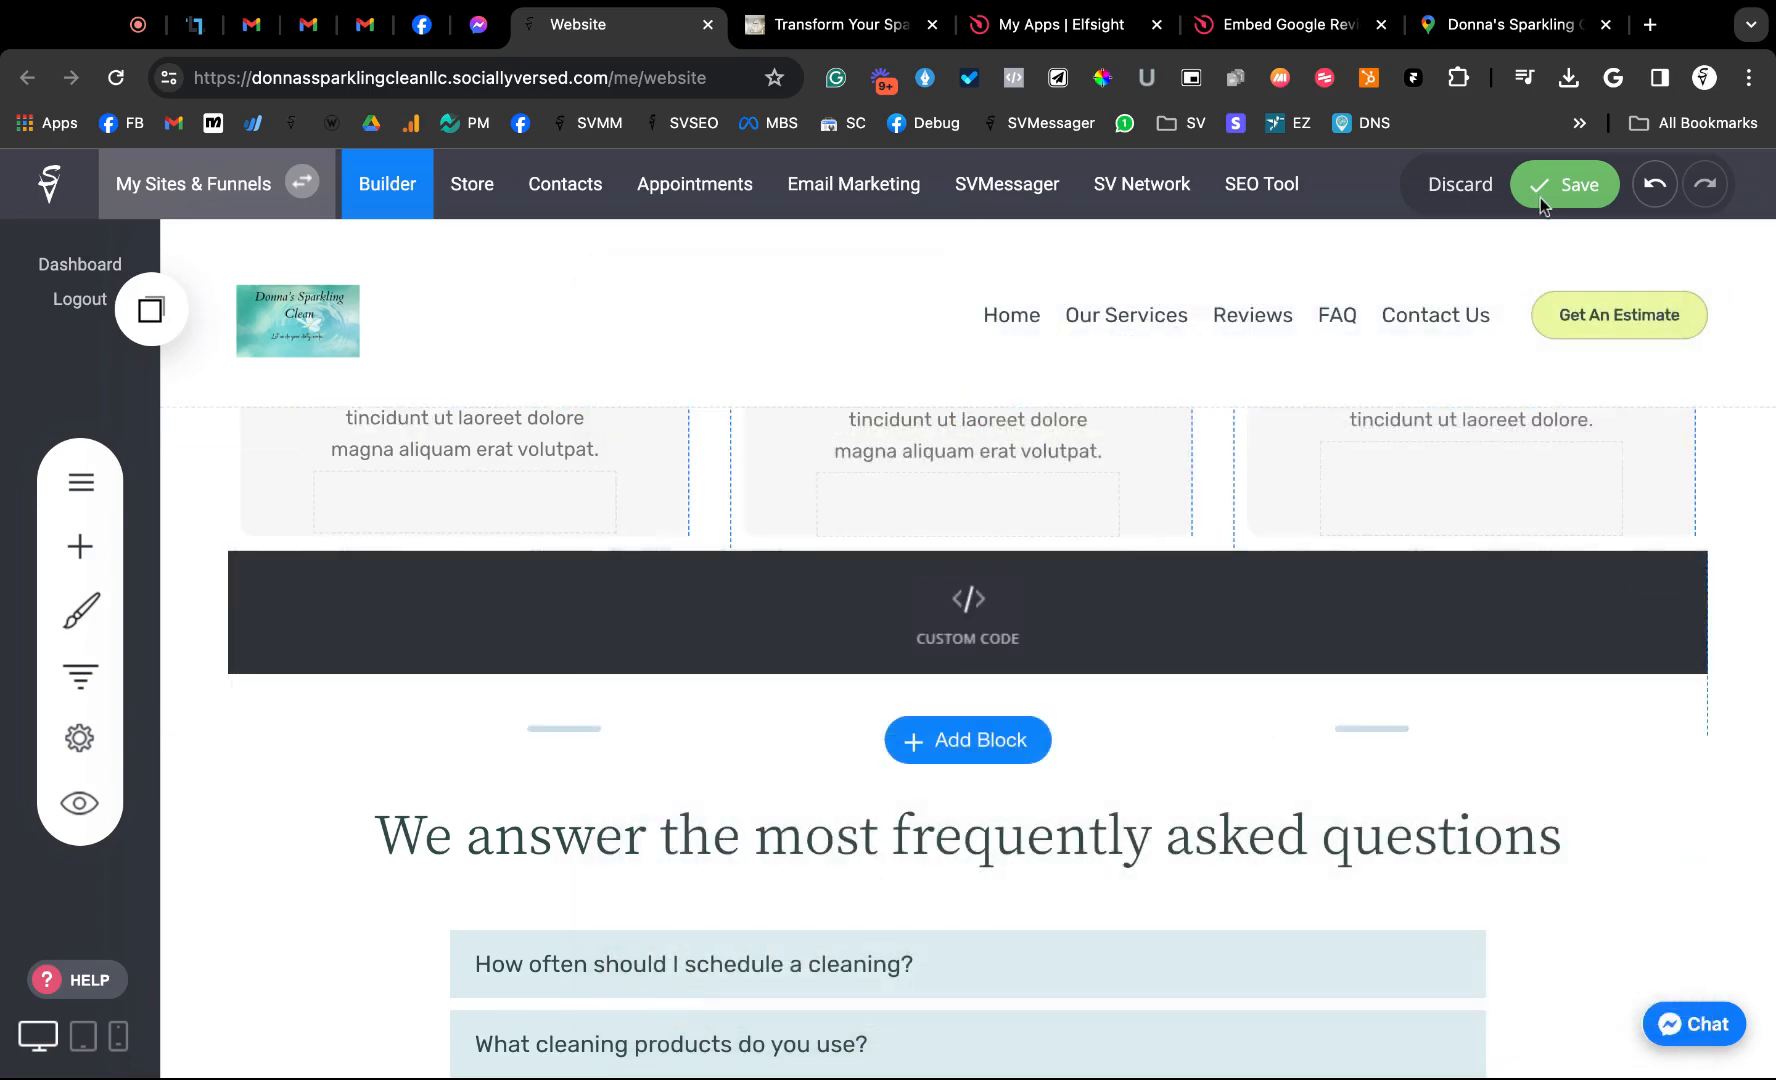
{"action": "left_click", "coordinate": [1576, 185]}
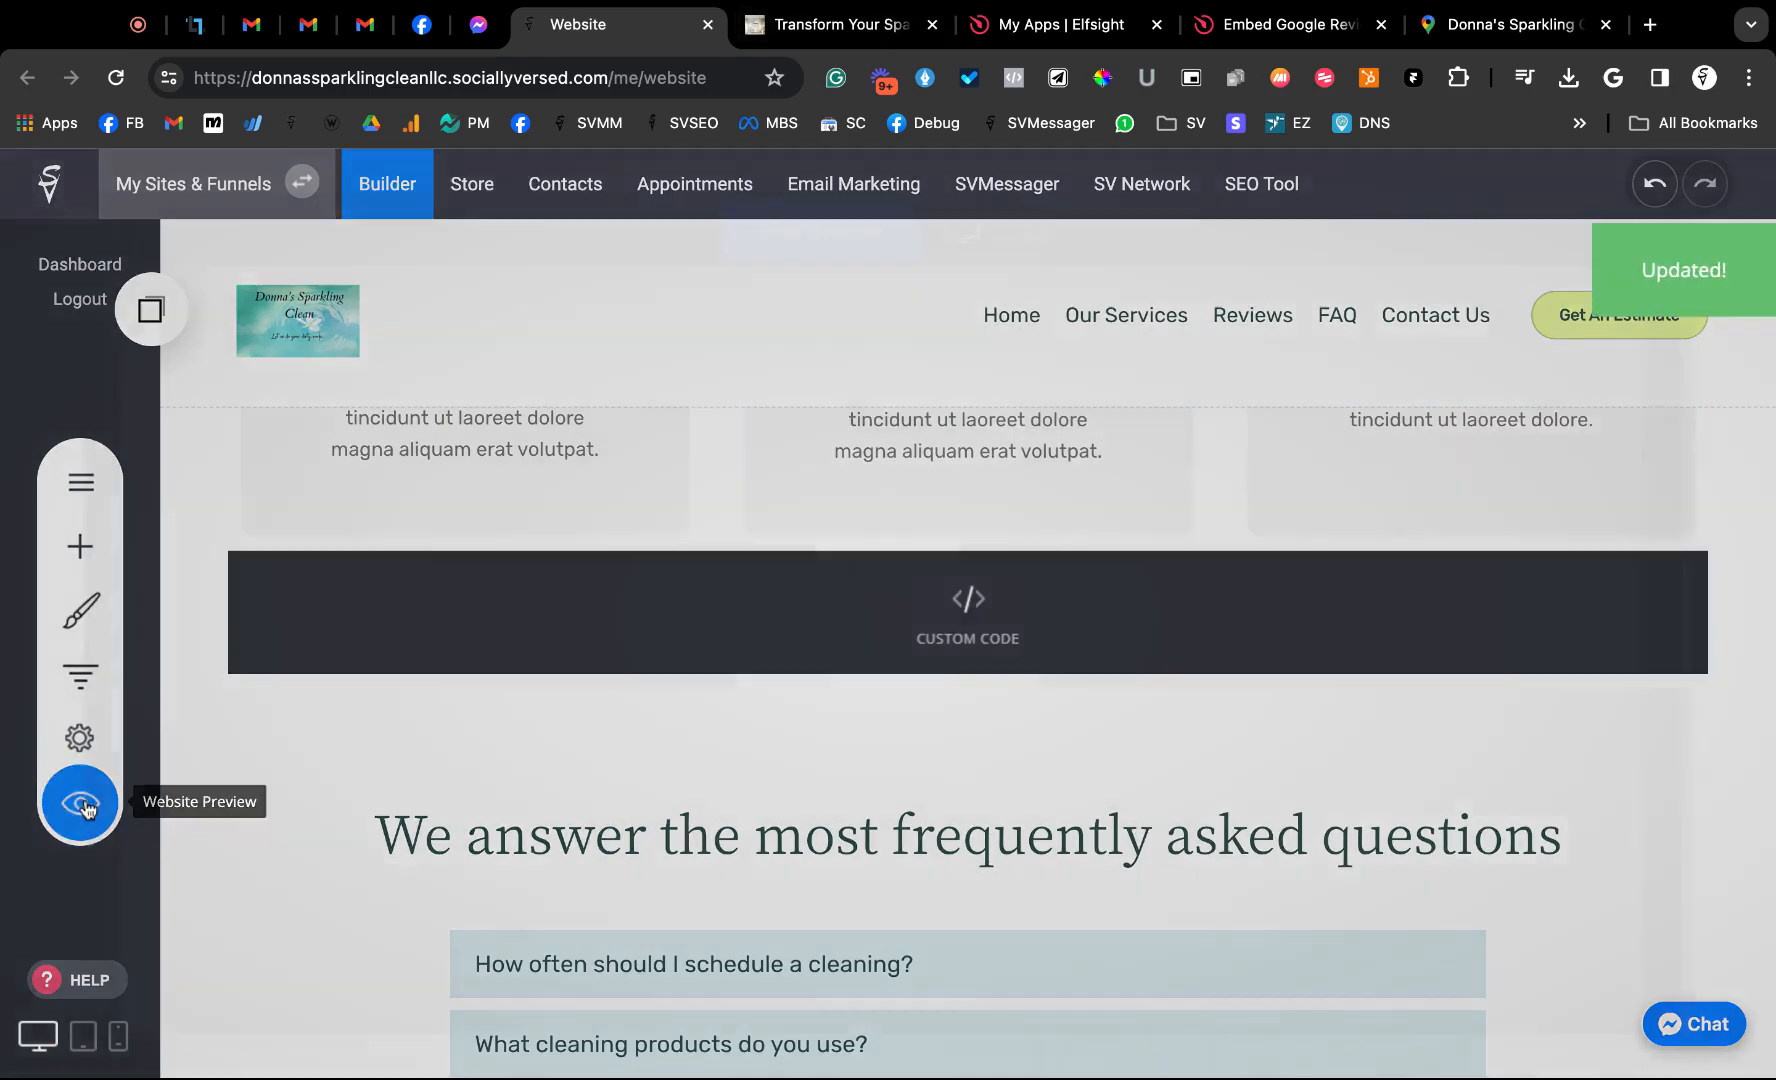
Preview the site in a new tab to confirm the 5.0-rated Google reviews widget below the testimonials
{"action": "left_click", "coordinate": [79, 808]}
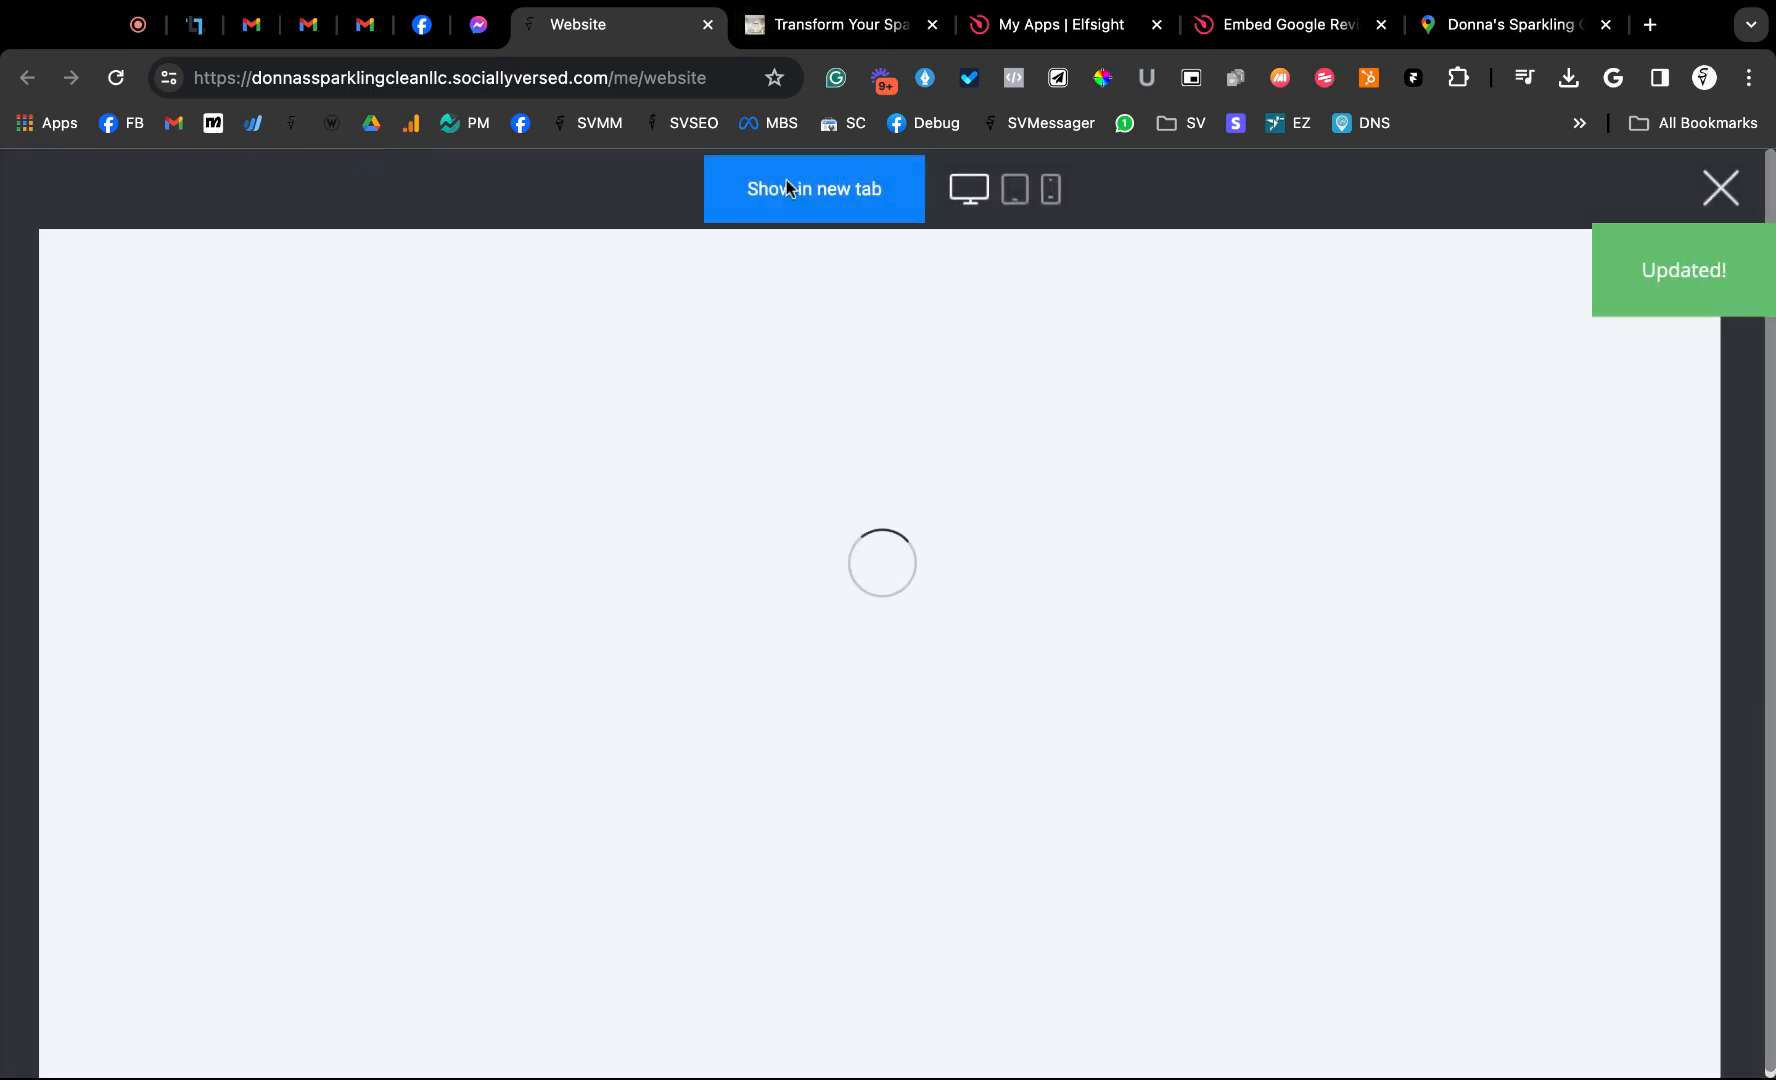
{"action": "left_click", "coordinate": [813, 189]}
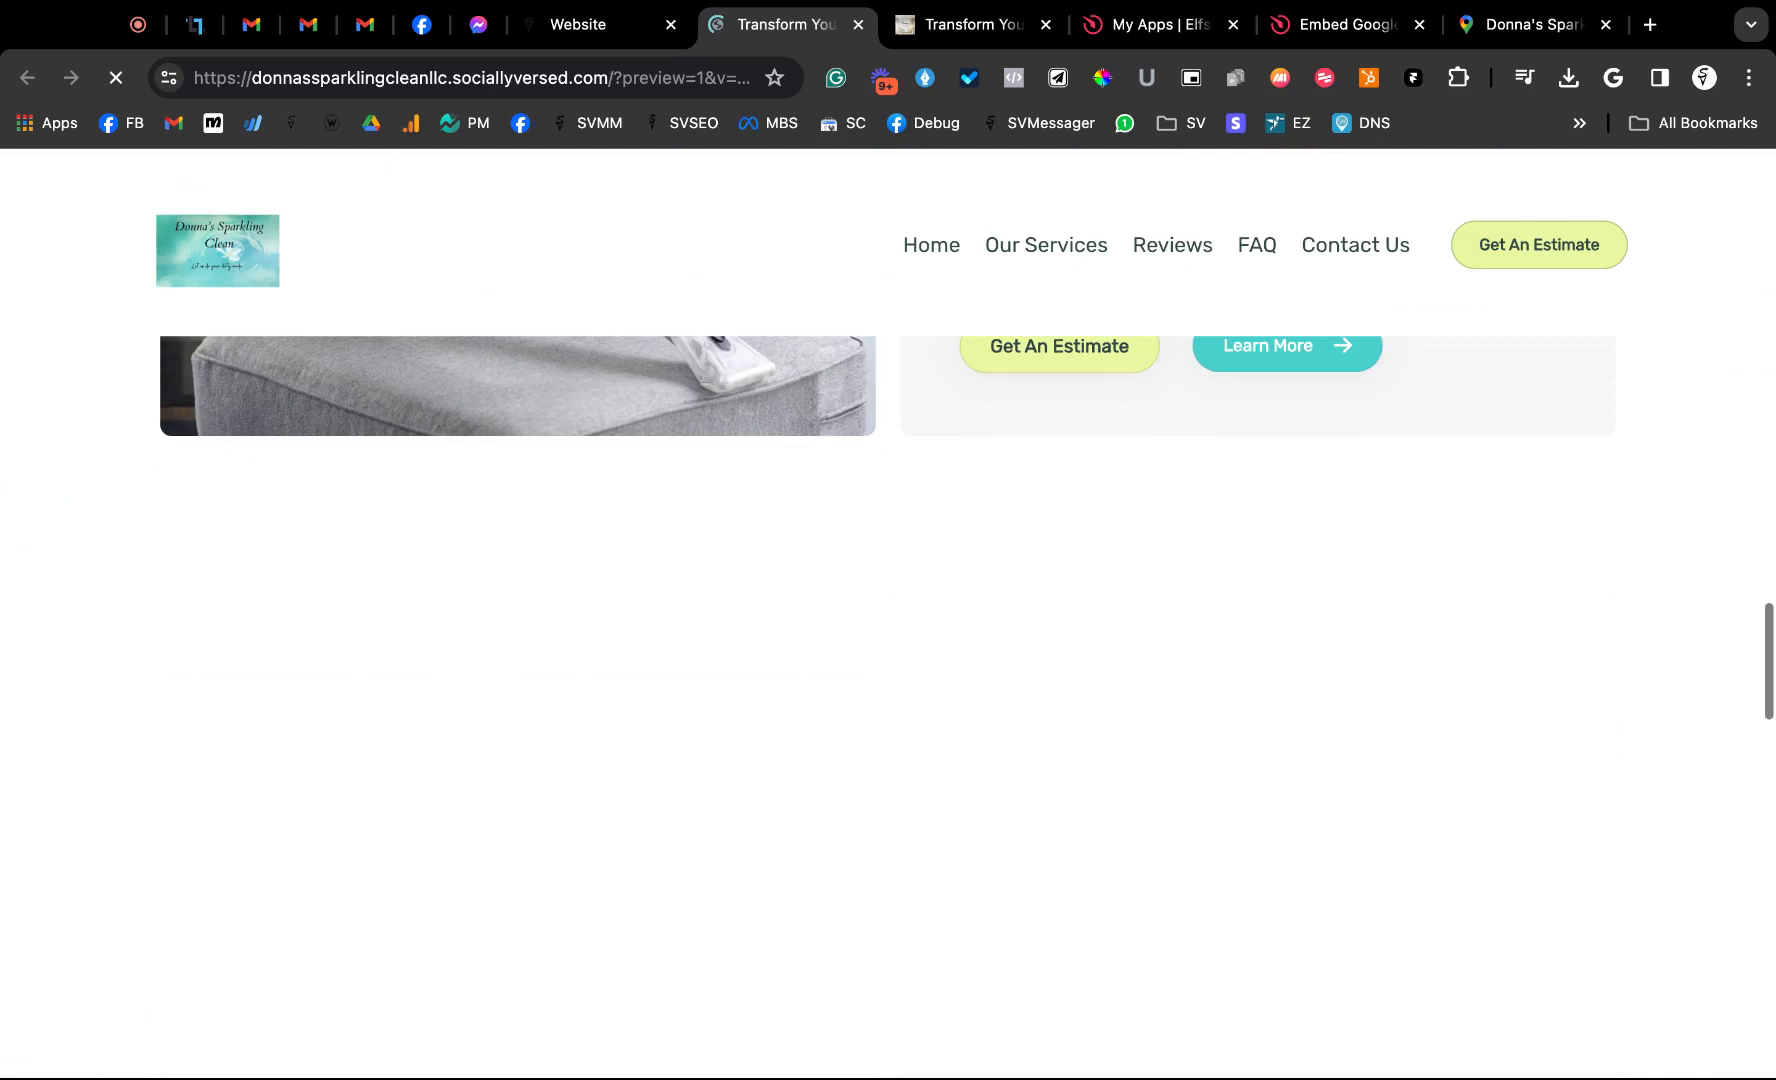
{"action": "scroll", "scroll_direction": "down", "scroll_amount": 3}
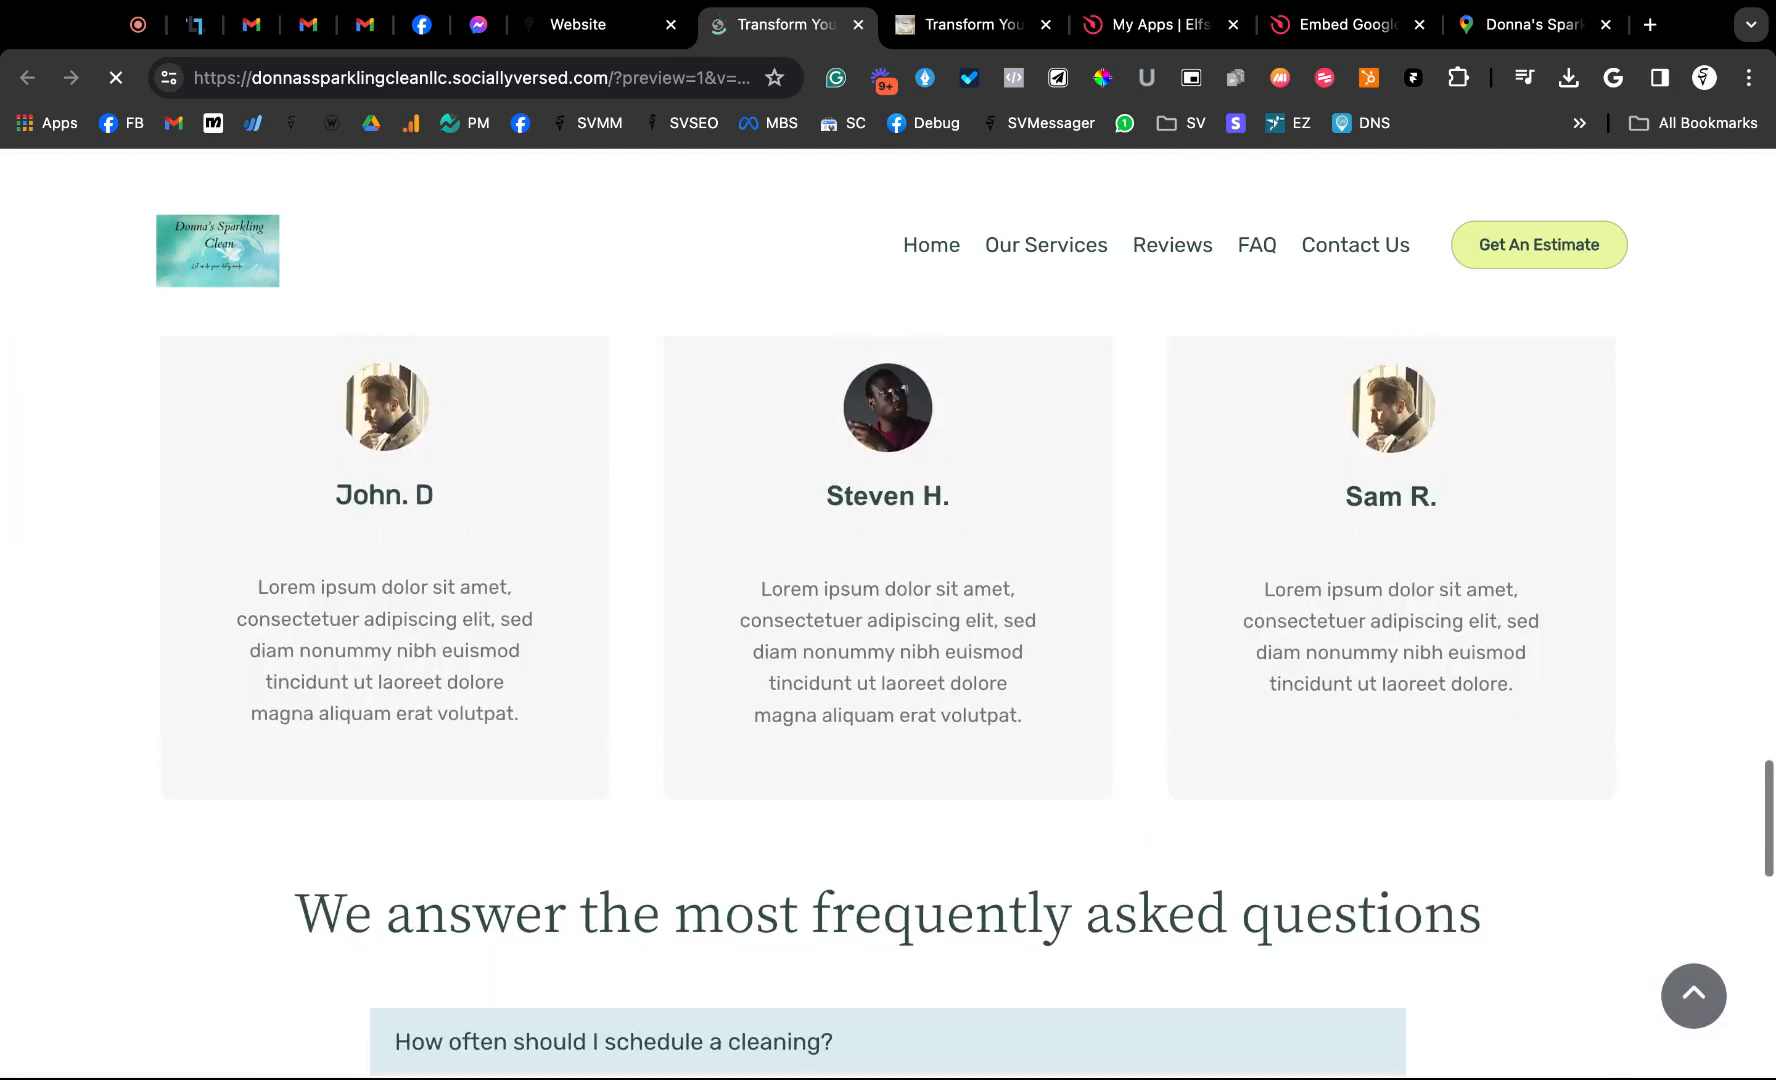
{"action": "scroll", "scroll_direction": "down", "scroll_amount": 3}
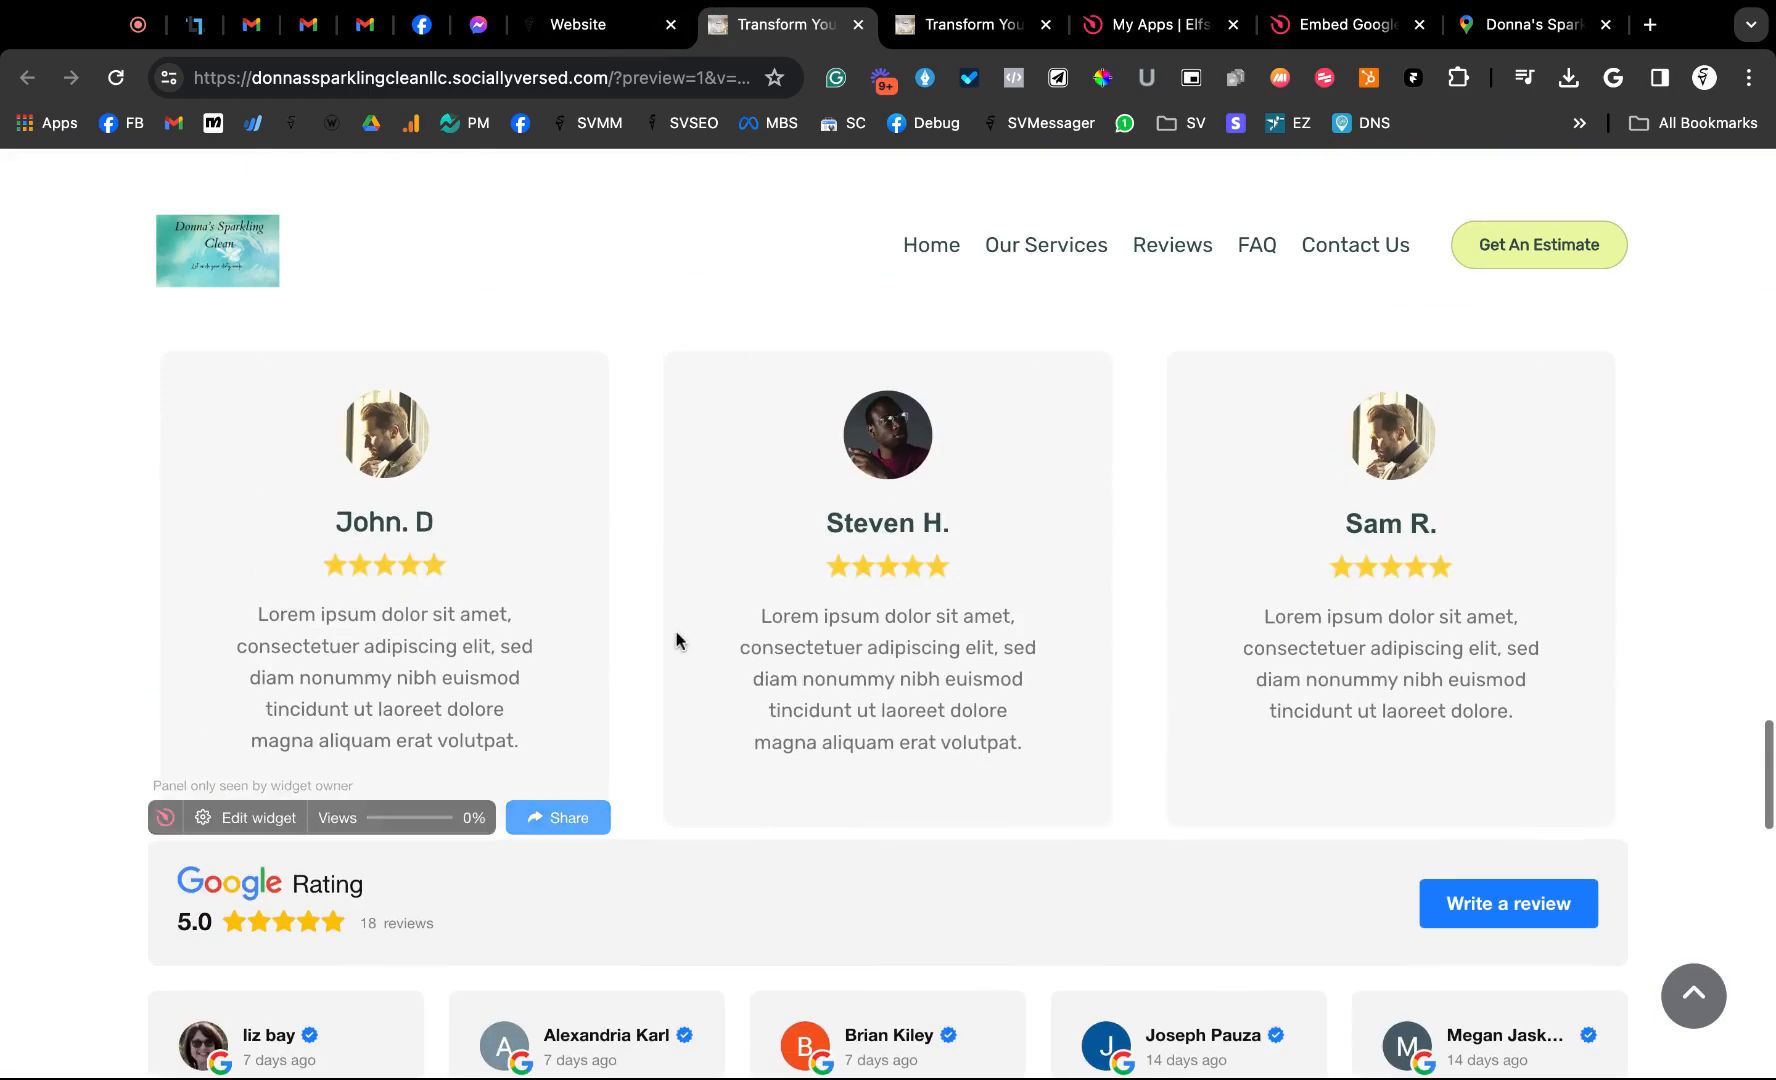
{"action": "left_click", "coordinate": [589, 24]}
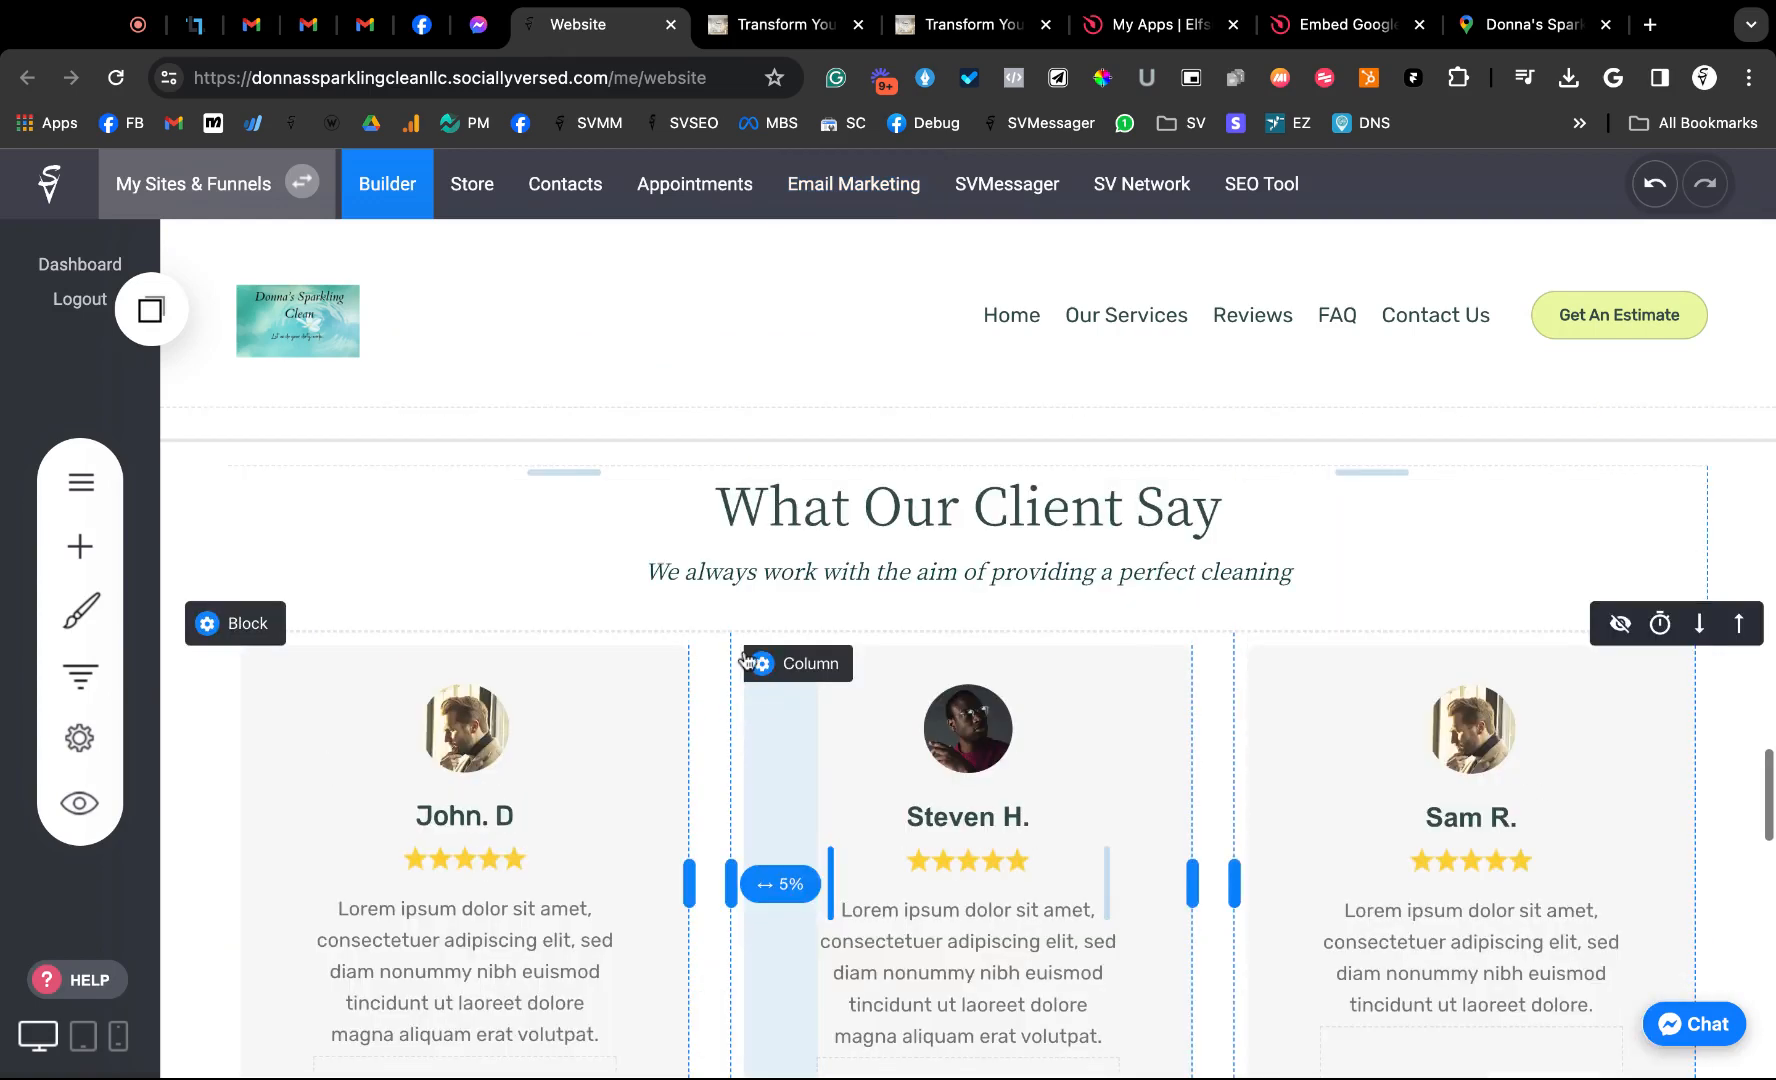
Delete the placeholder testimonial cards row and save the page
{"action": "left_click", "coordinate": [759, 663]}
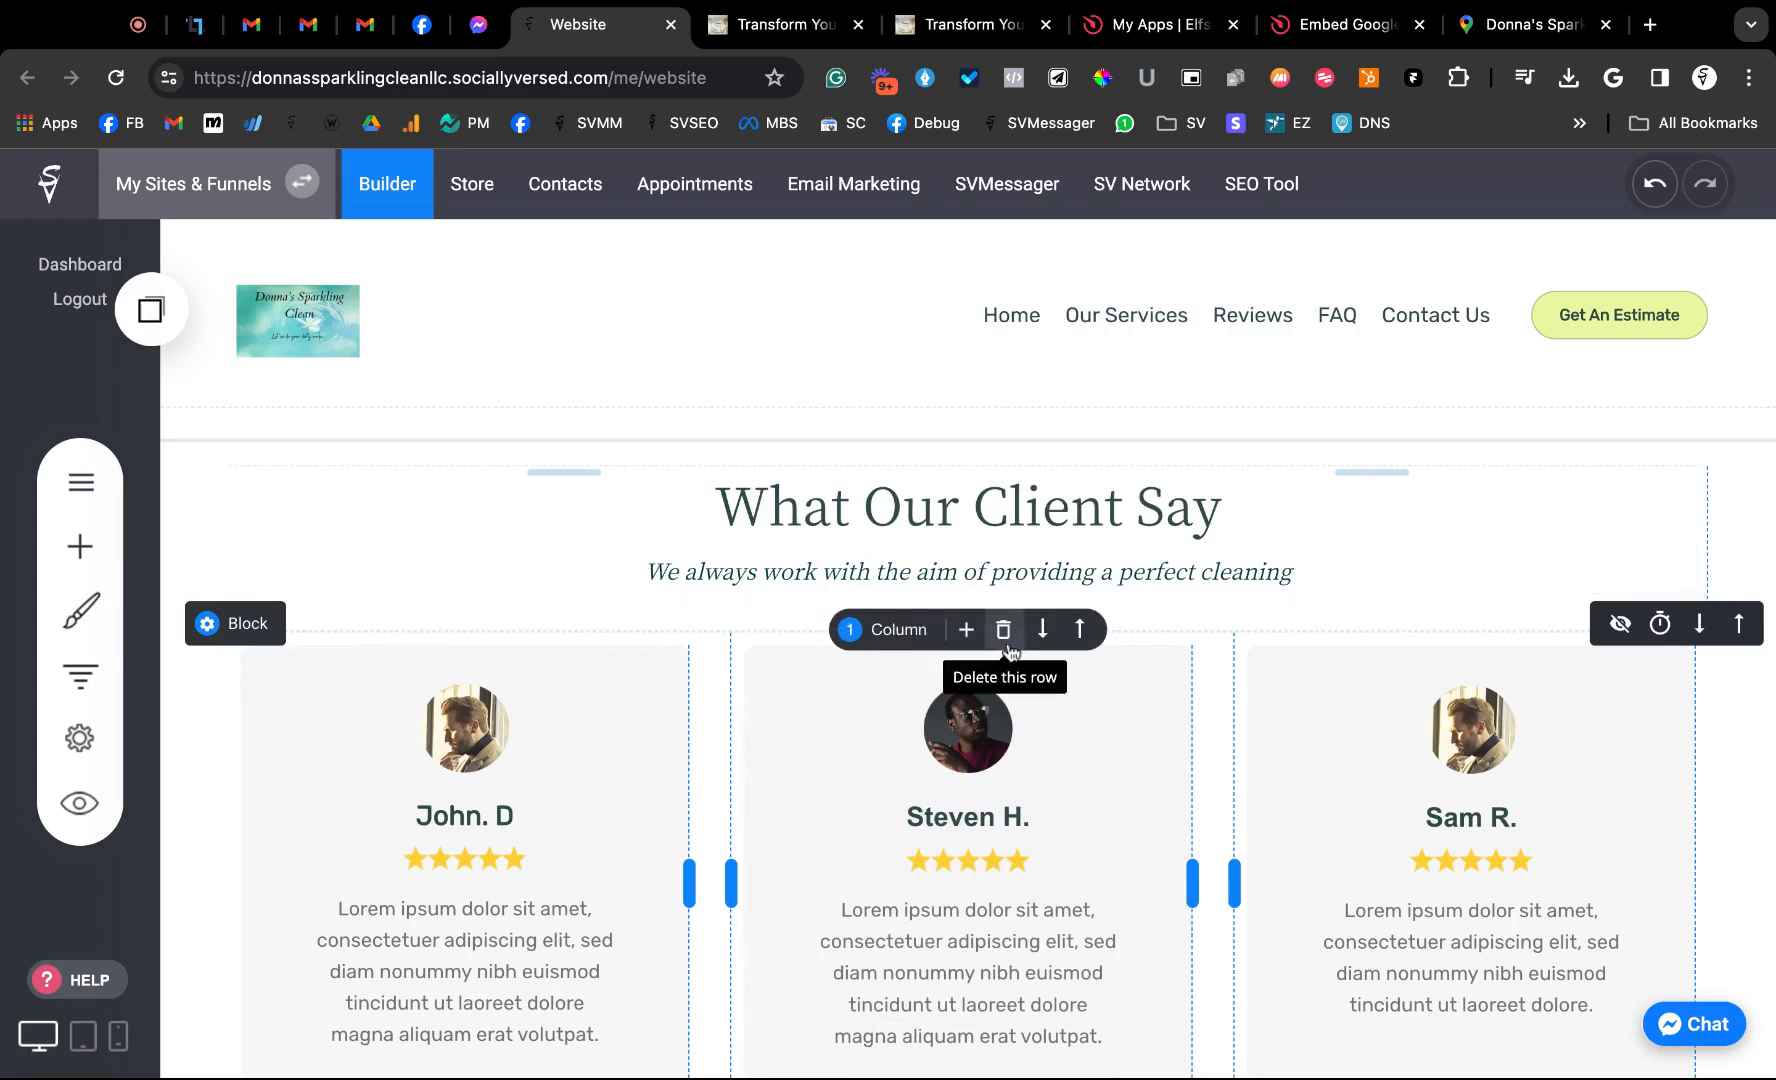
{"action": "left_click", "coordinate": [1005, 628]}
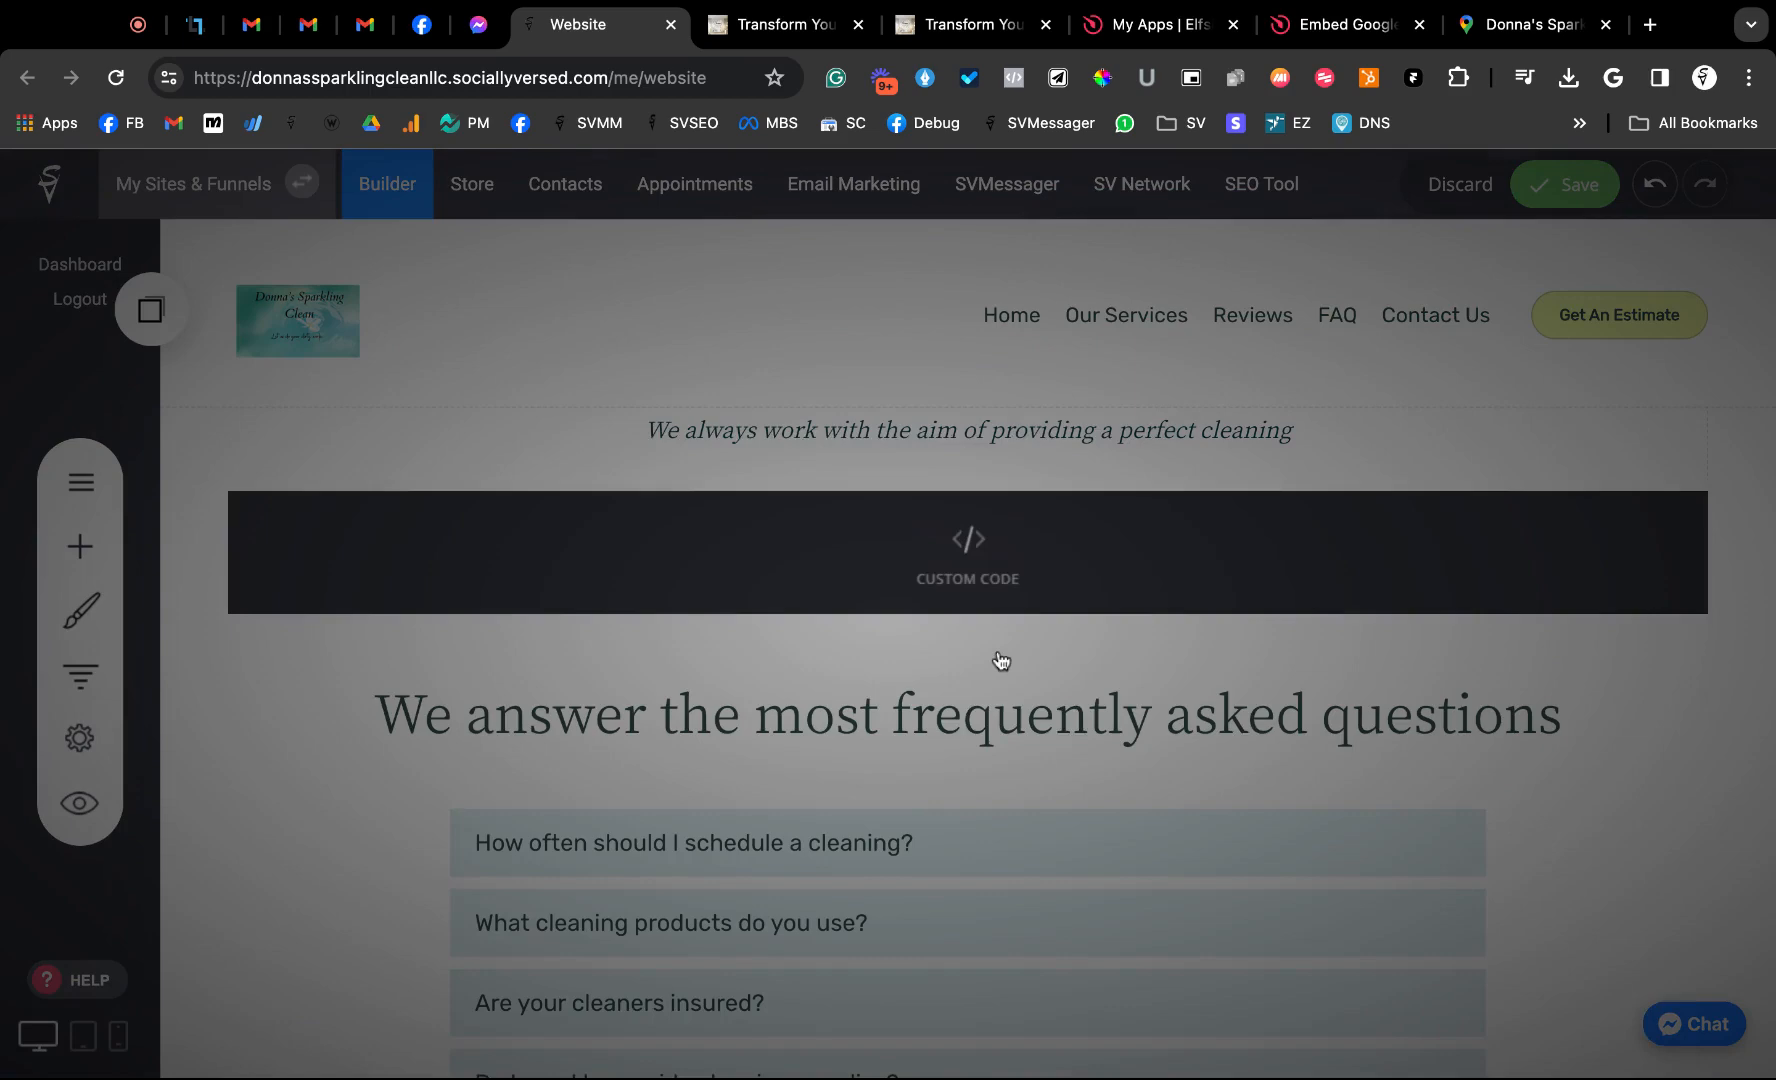
{"action": "left_click", "coordinate": [1564, 185]}
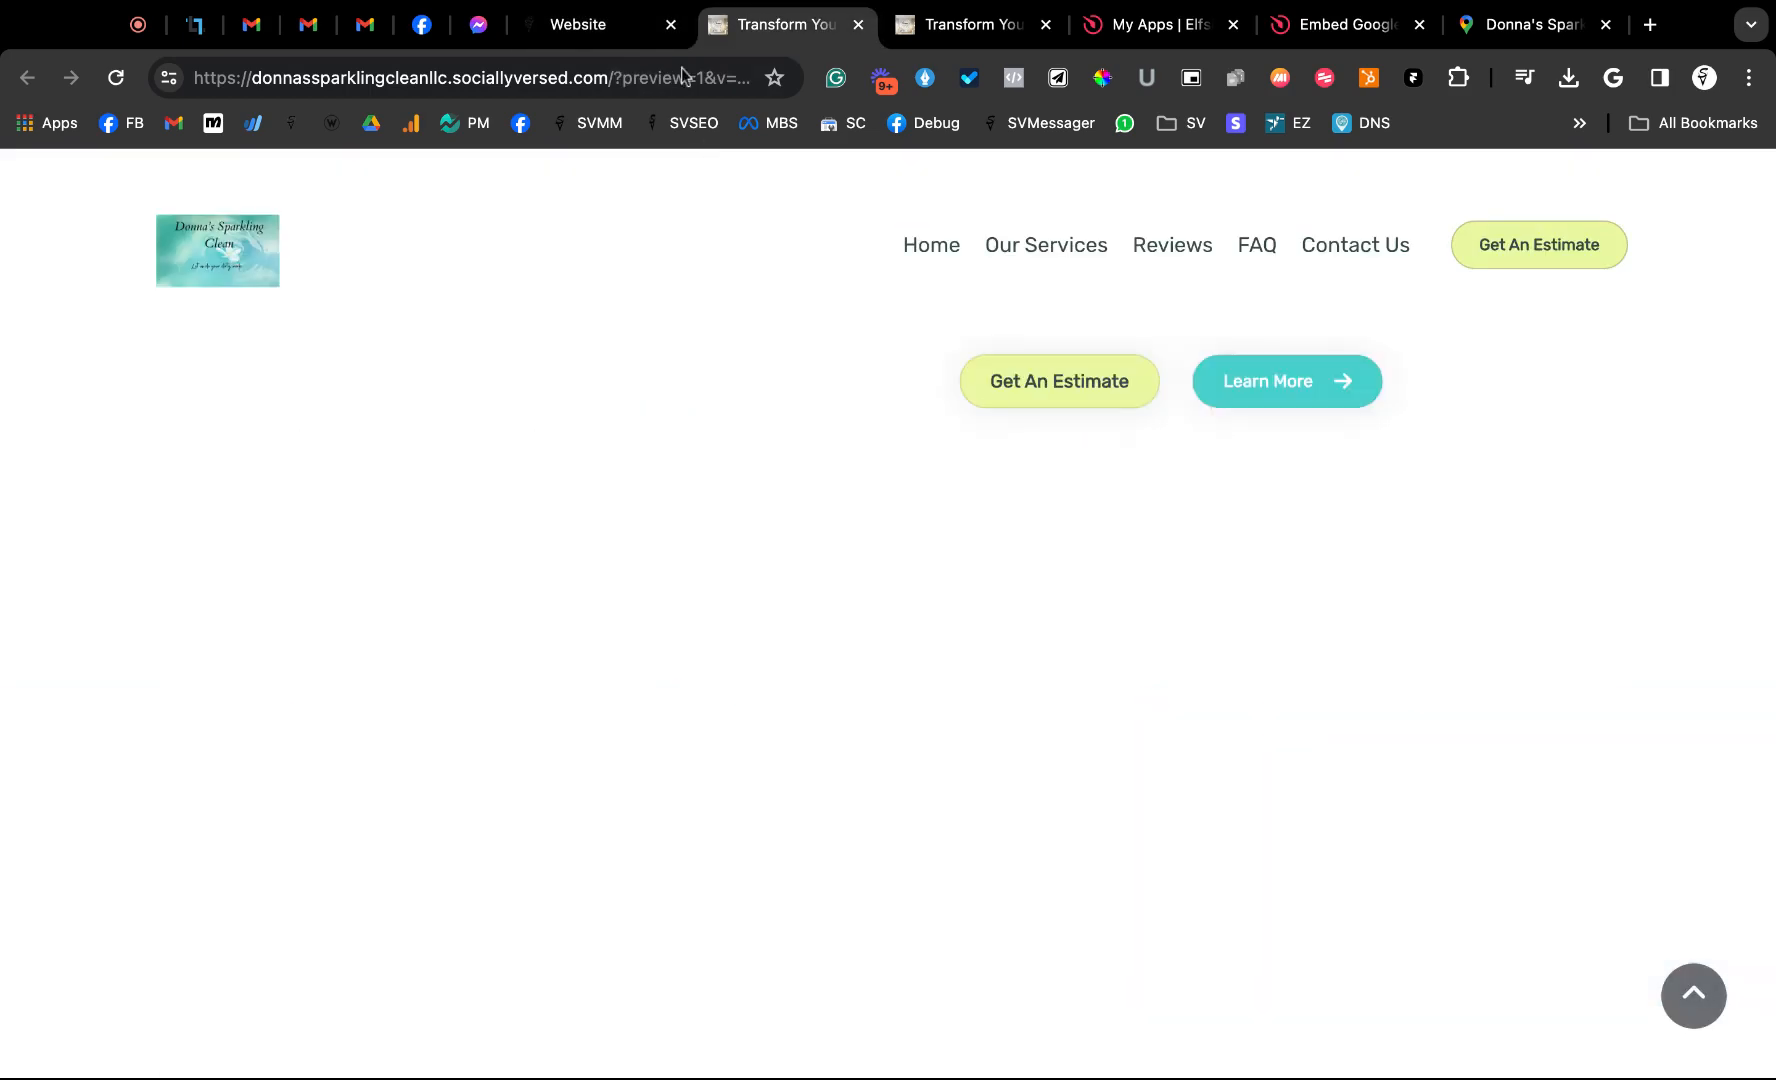
Scroll the refreshed preview to the What Our Client Say section showing the Google reviews carousel
{"action": "scroll", "scroll_direction": "down", "scroll_amount": 3}
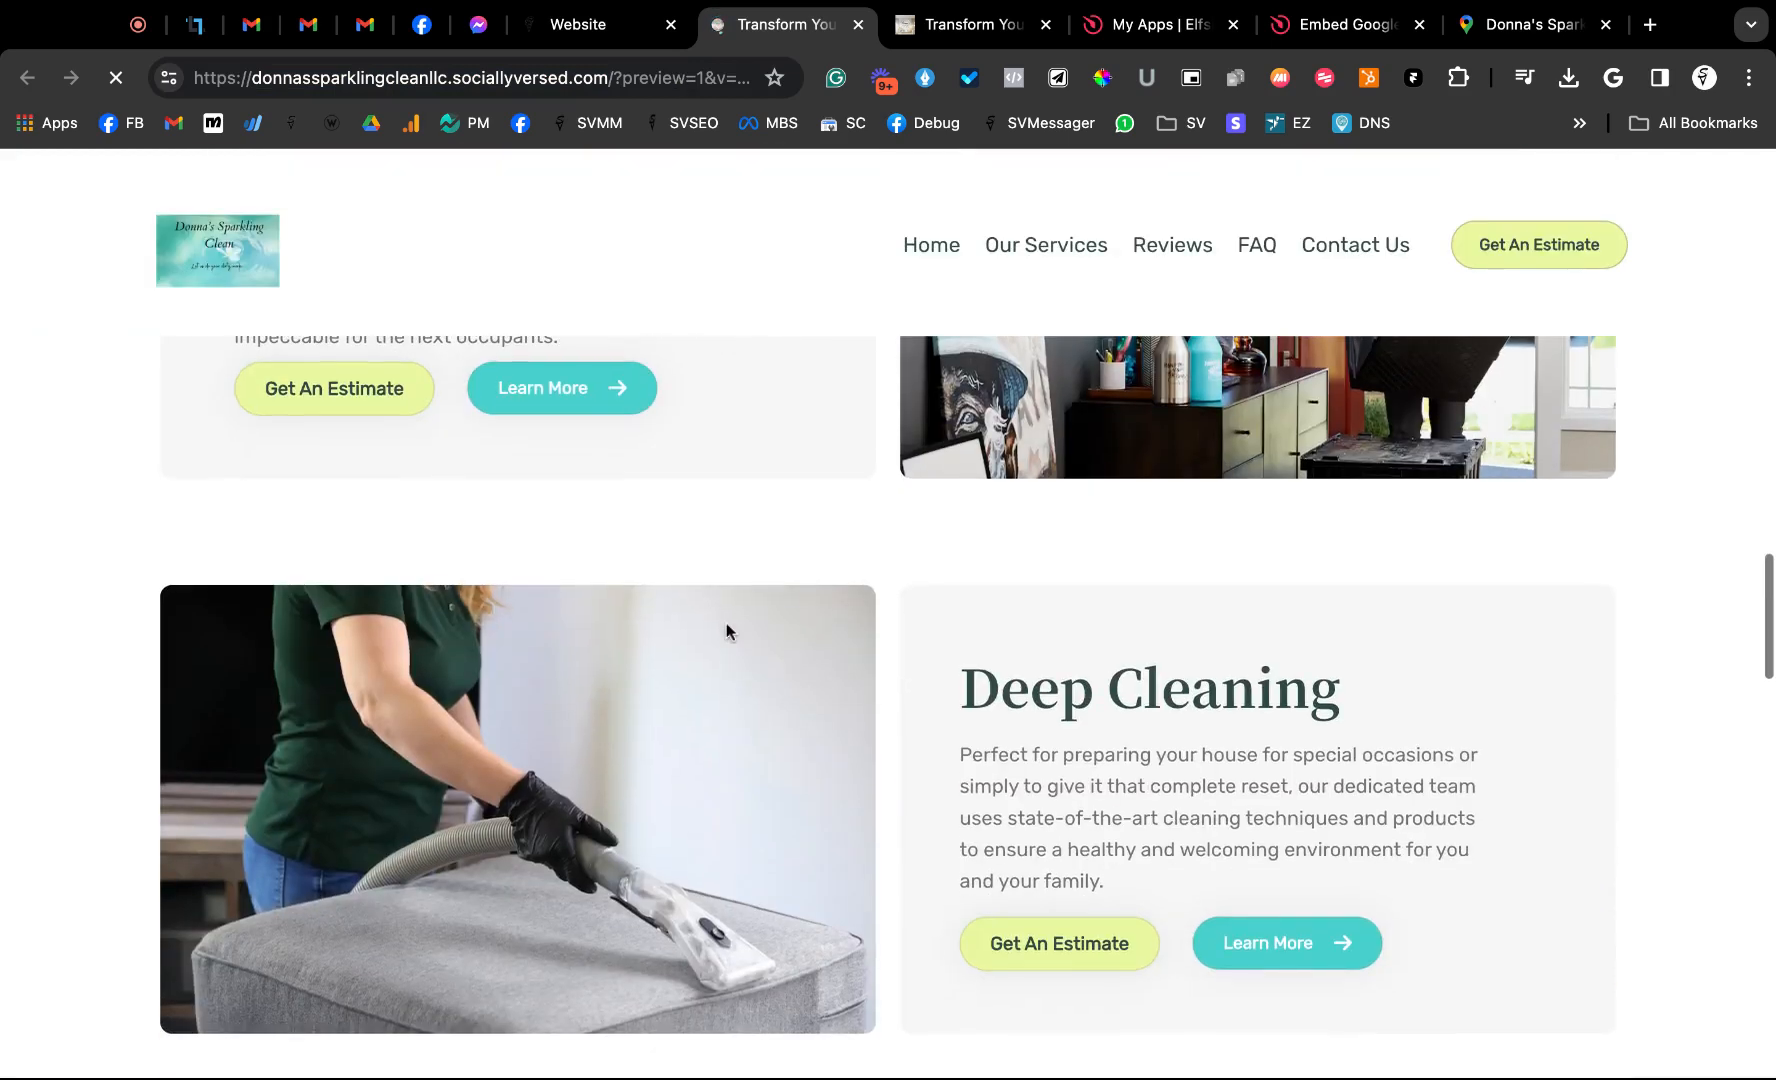
{"action": "scroll", "scroll_direction": "down", "scroll_amount": 3}
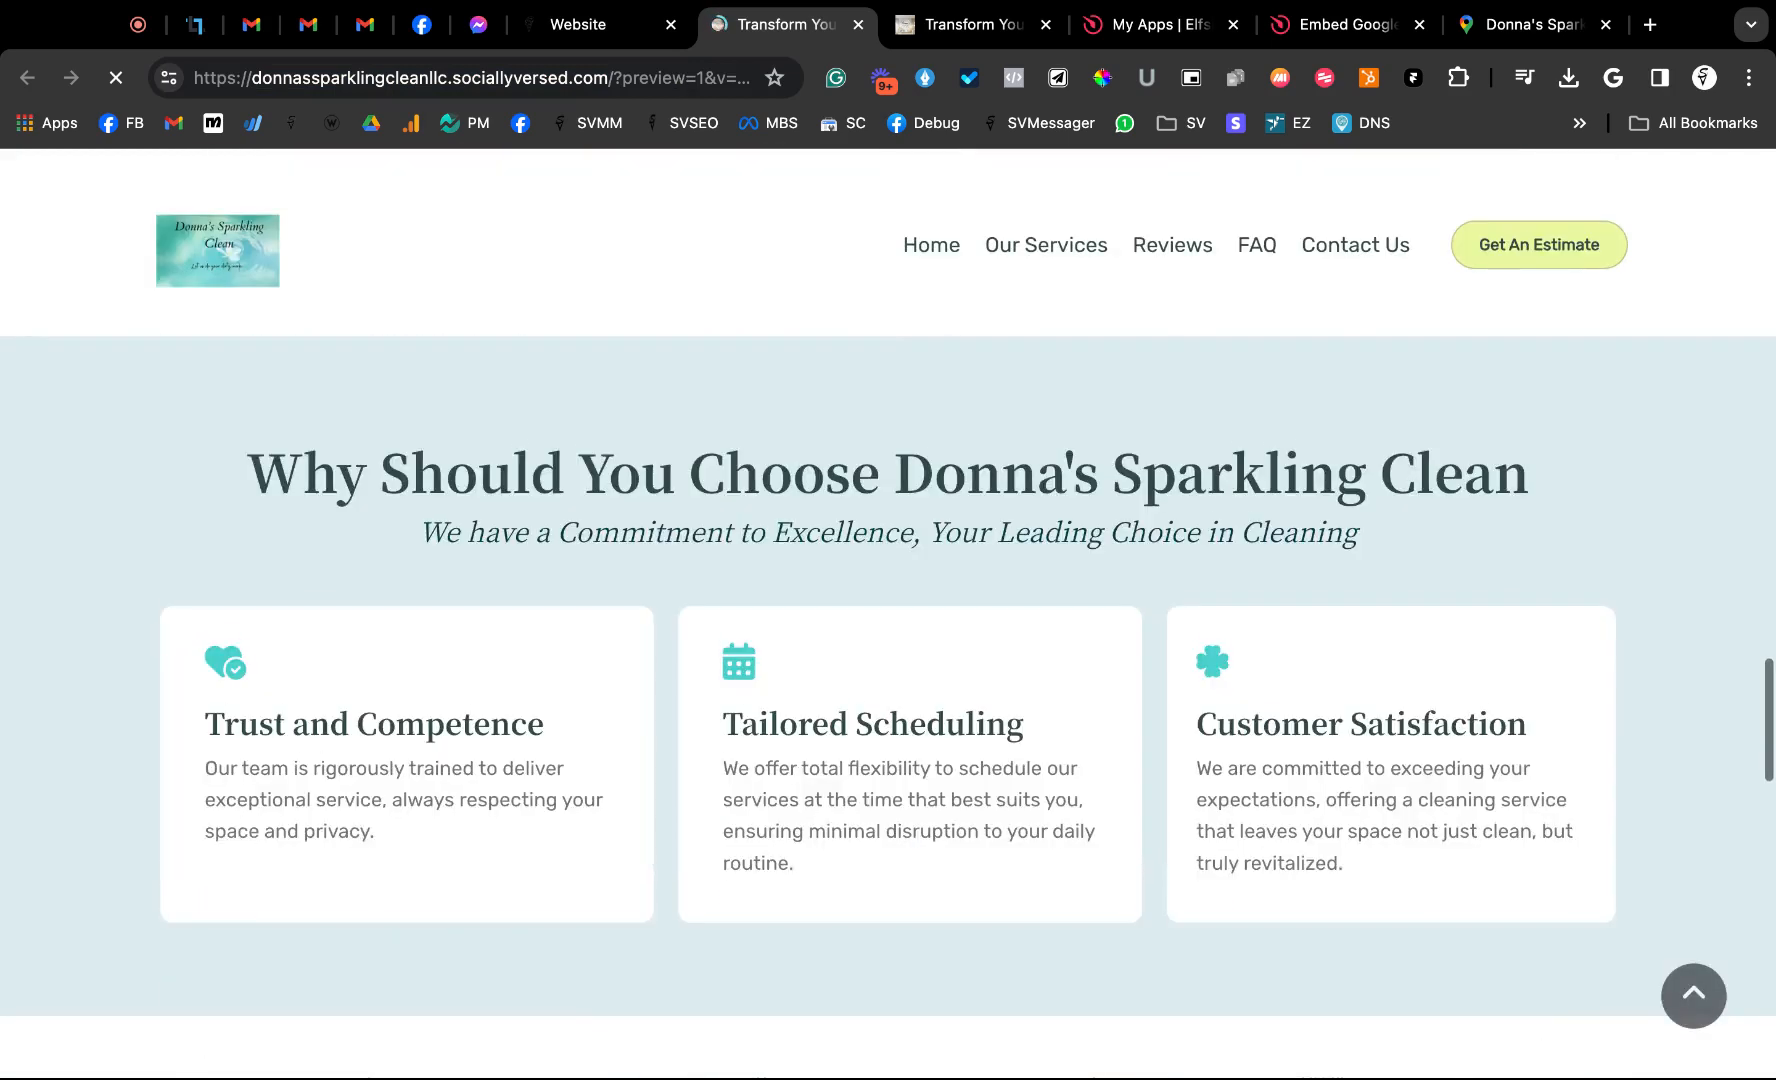
{"action": "scroll", "scroll_direction": "down", "scroll_amount": 3}
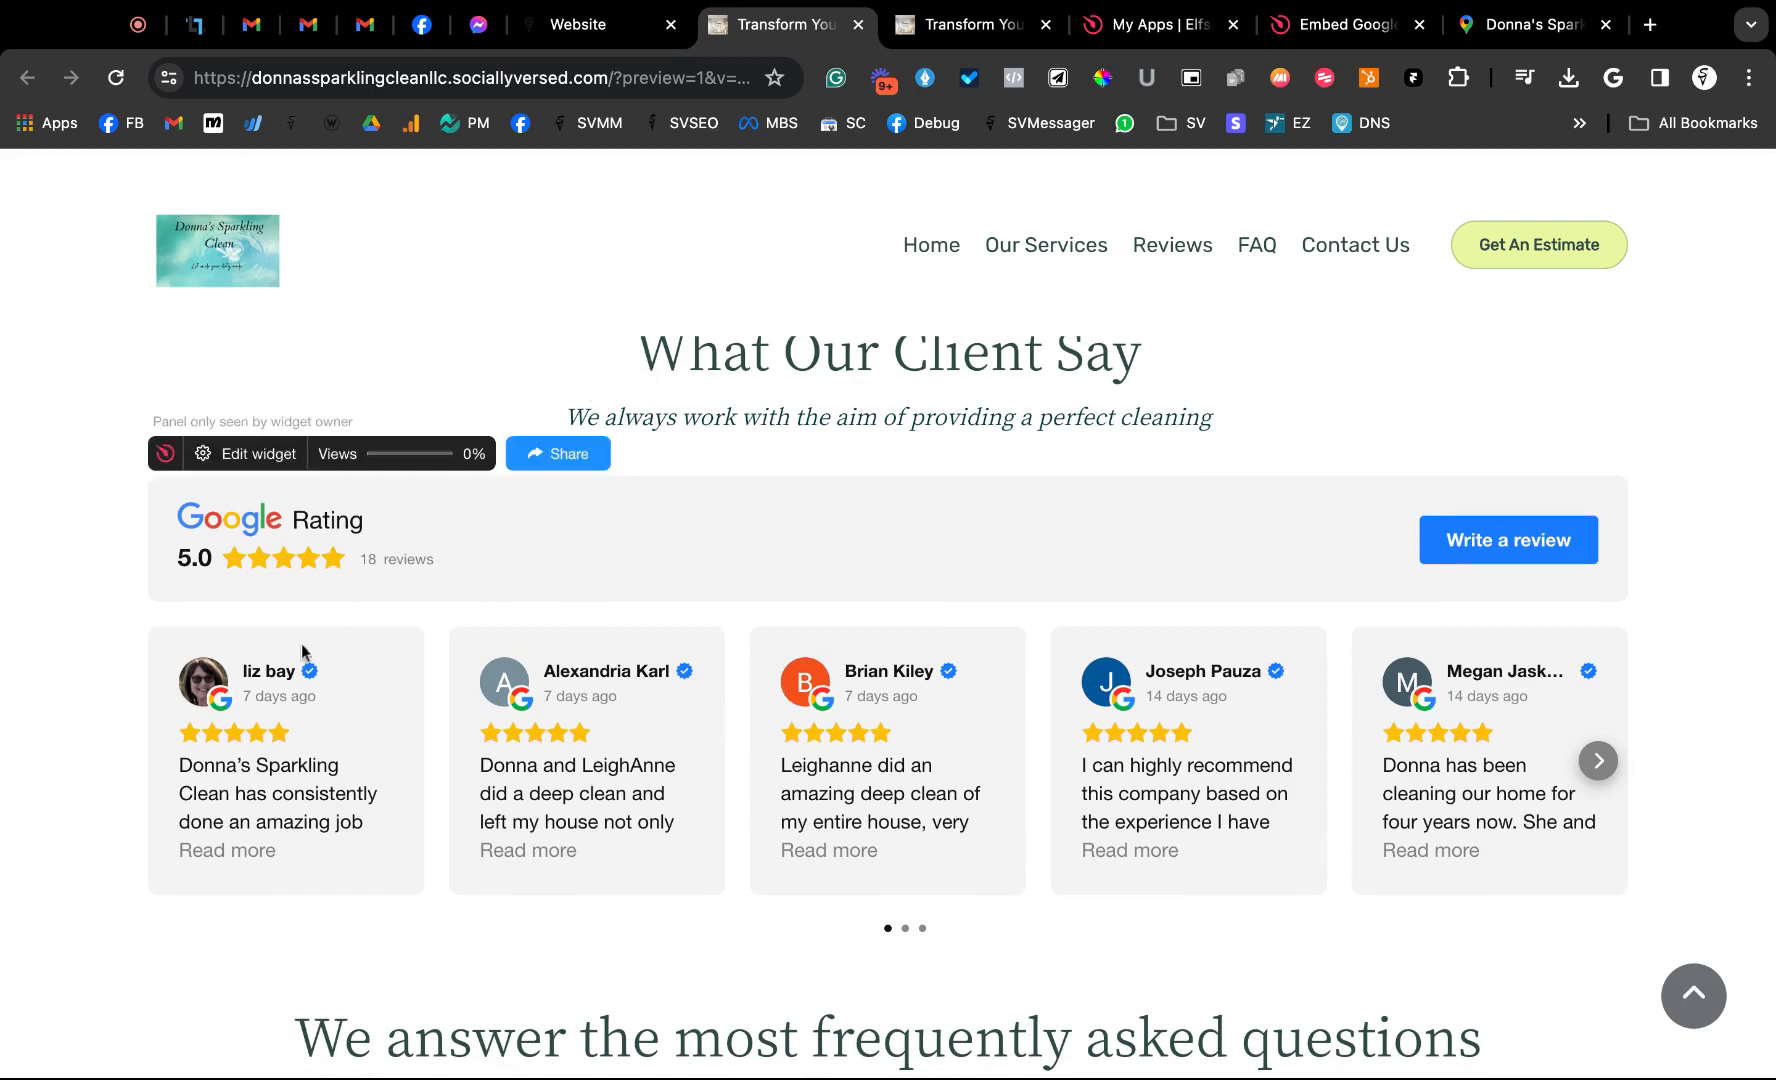
{"action": "mouse_move", "coordinate": [435, 722]}
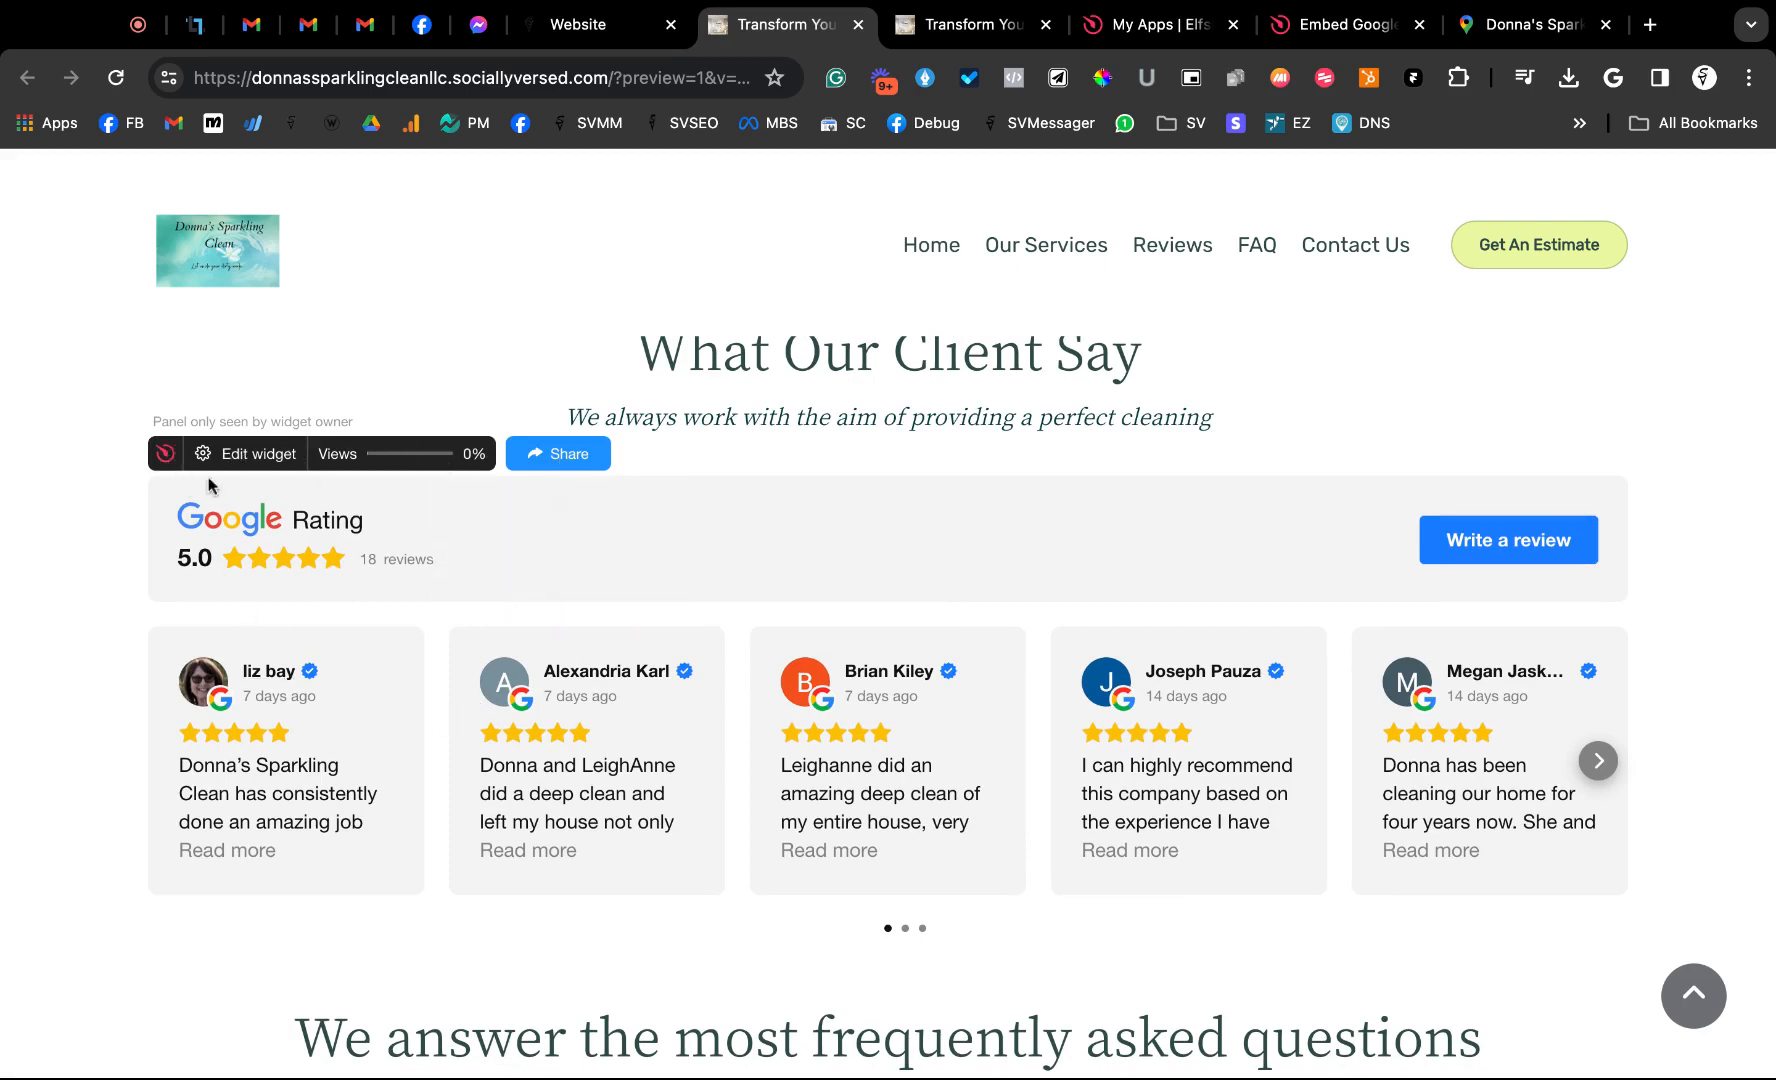
{"action": "mouse_move", "coordinate": [450, 448]}
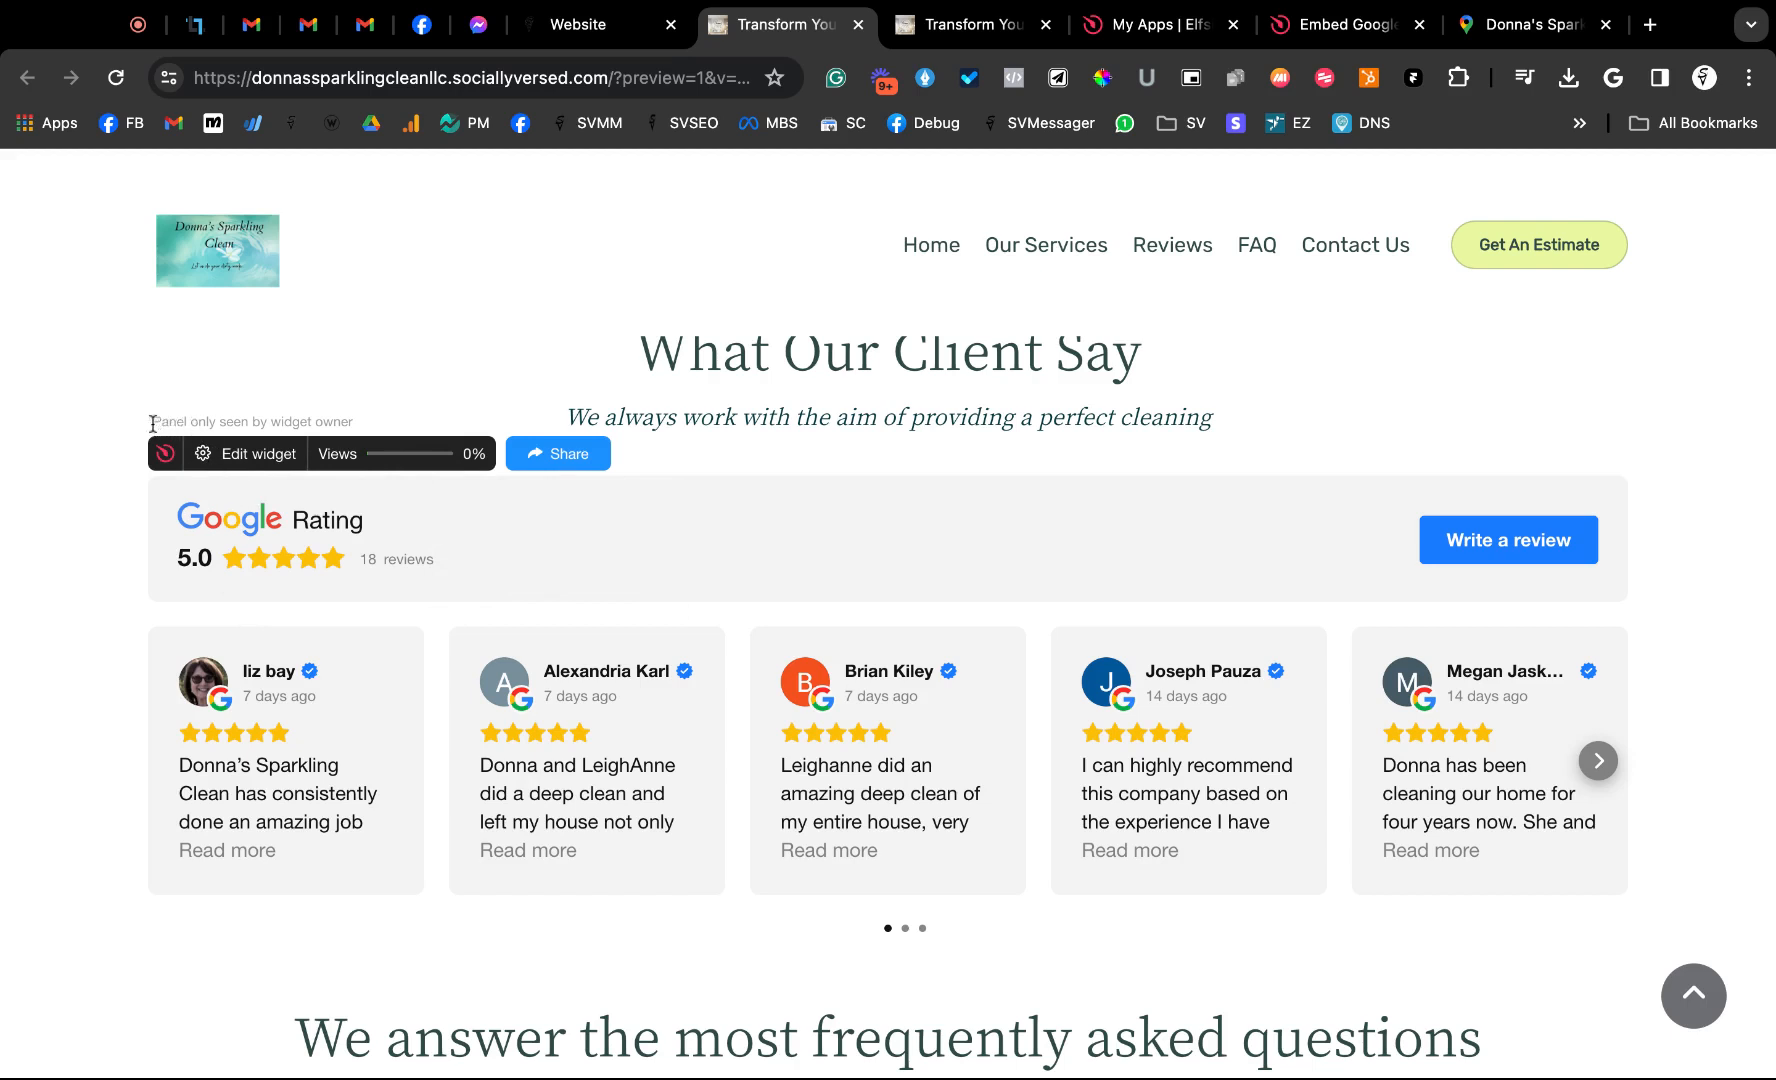
{"action": "mouse_move", "coordinate": [341, 423]}
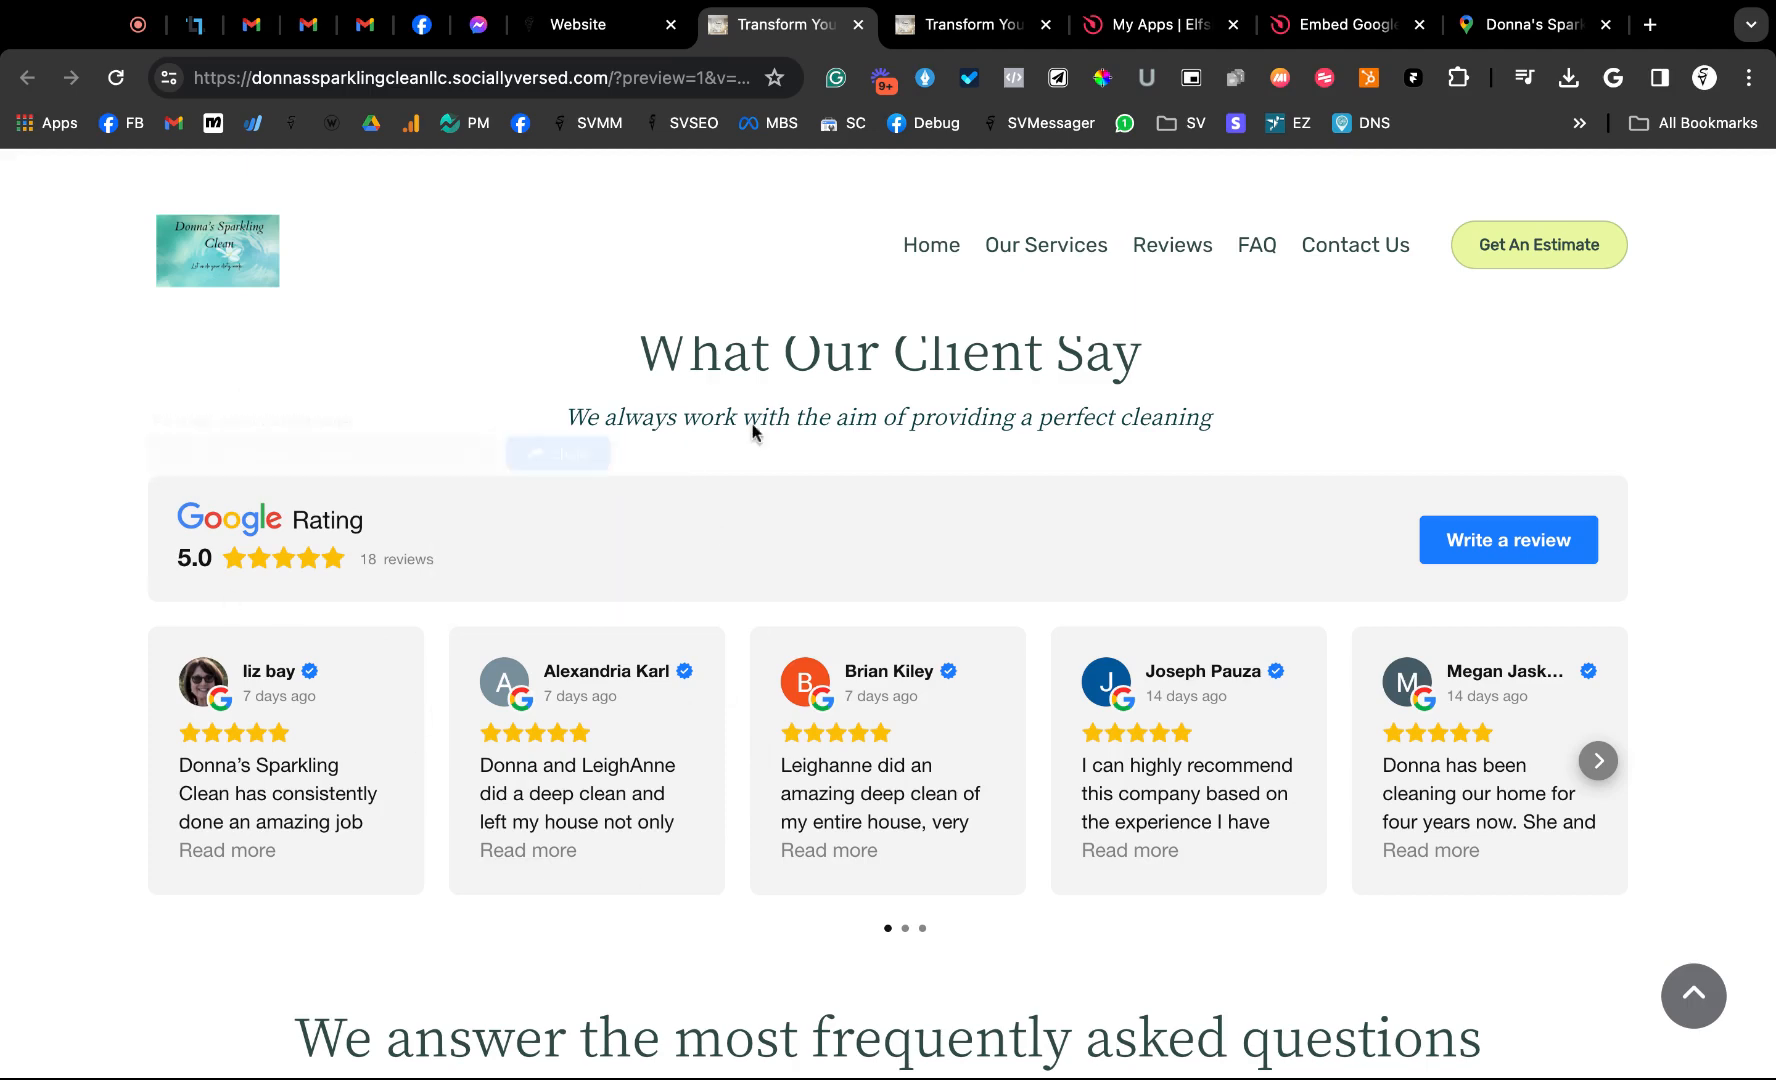
{"action": "scroll", "scroll_direction": "down", "scroll_amount": 3}
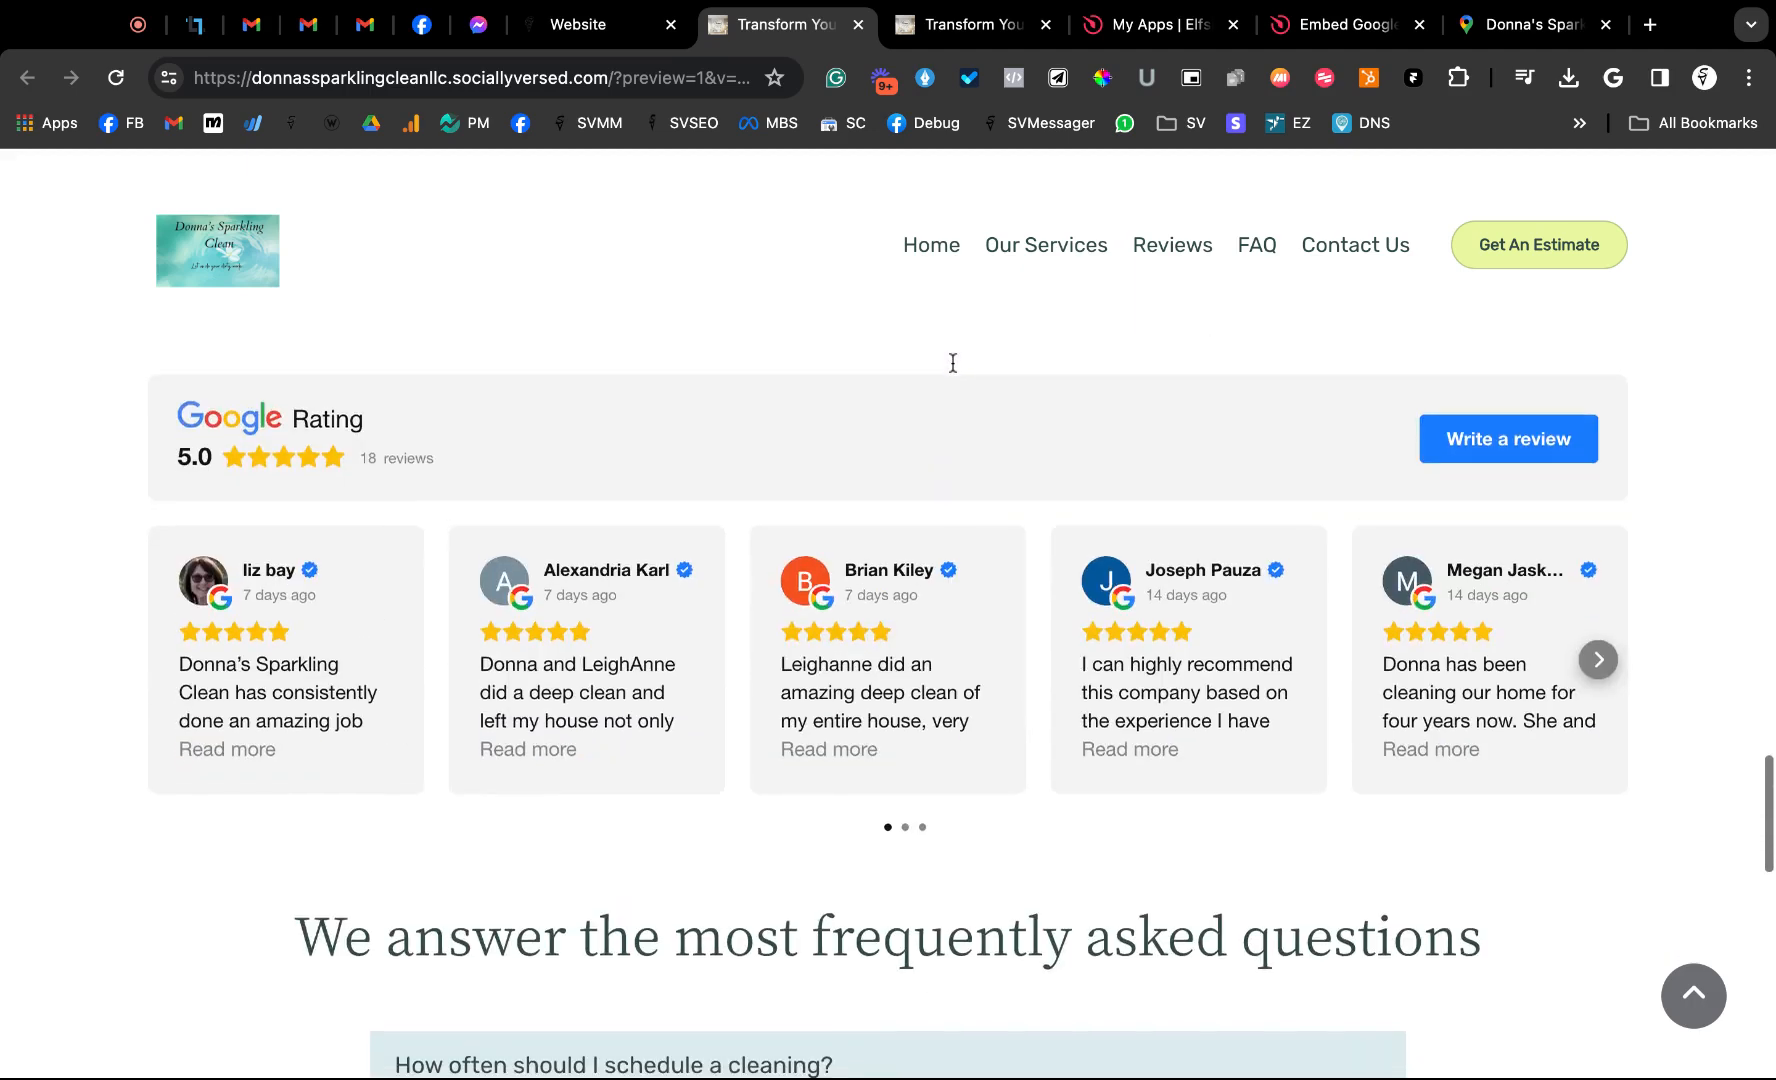
{"action": "scroll", "scroll_direction": "down", "scroll_amount": 3}
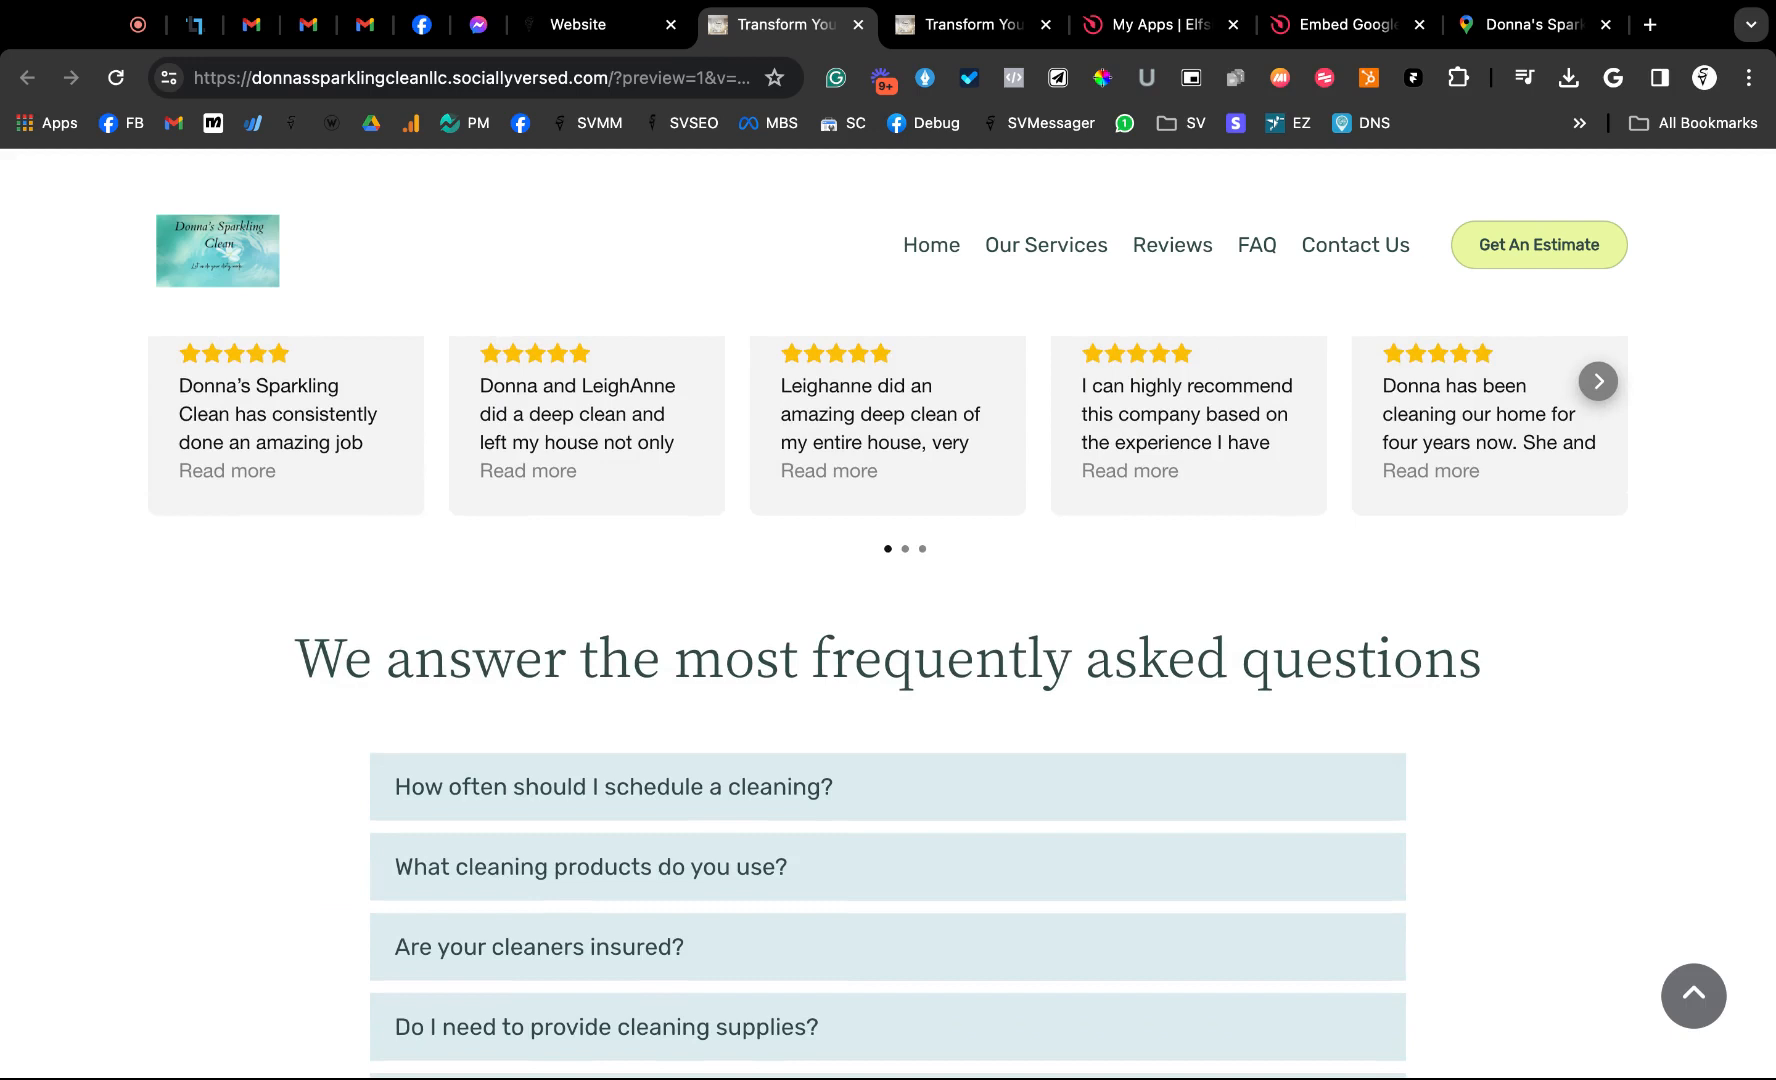
{"action": "mouse_move", "coordinate": [983, 550]}
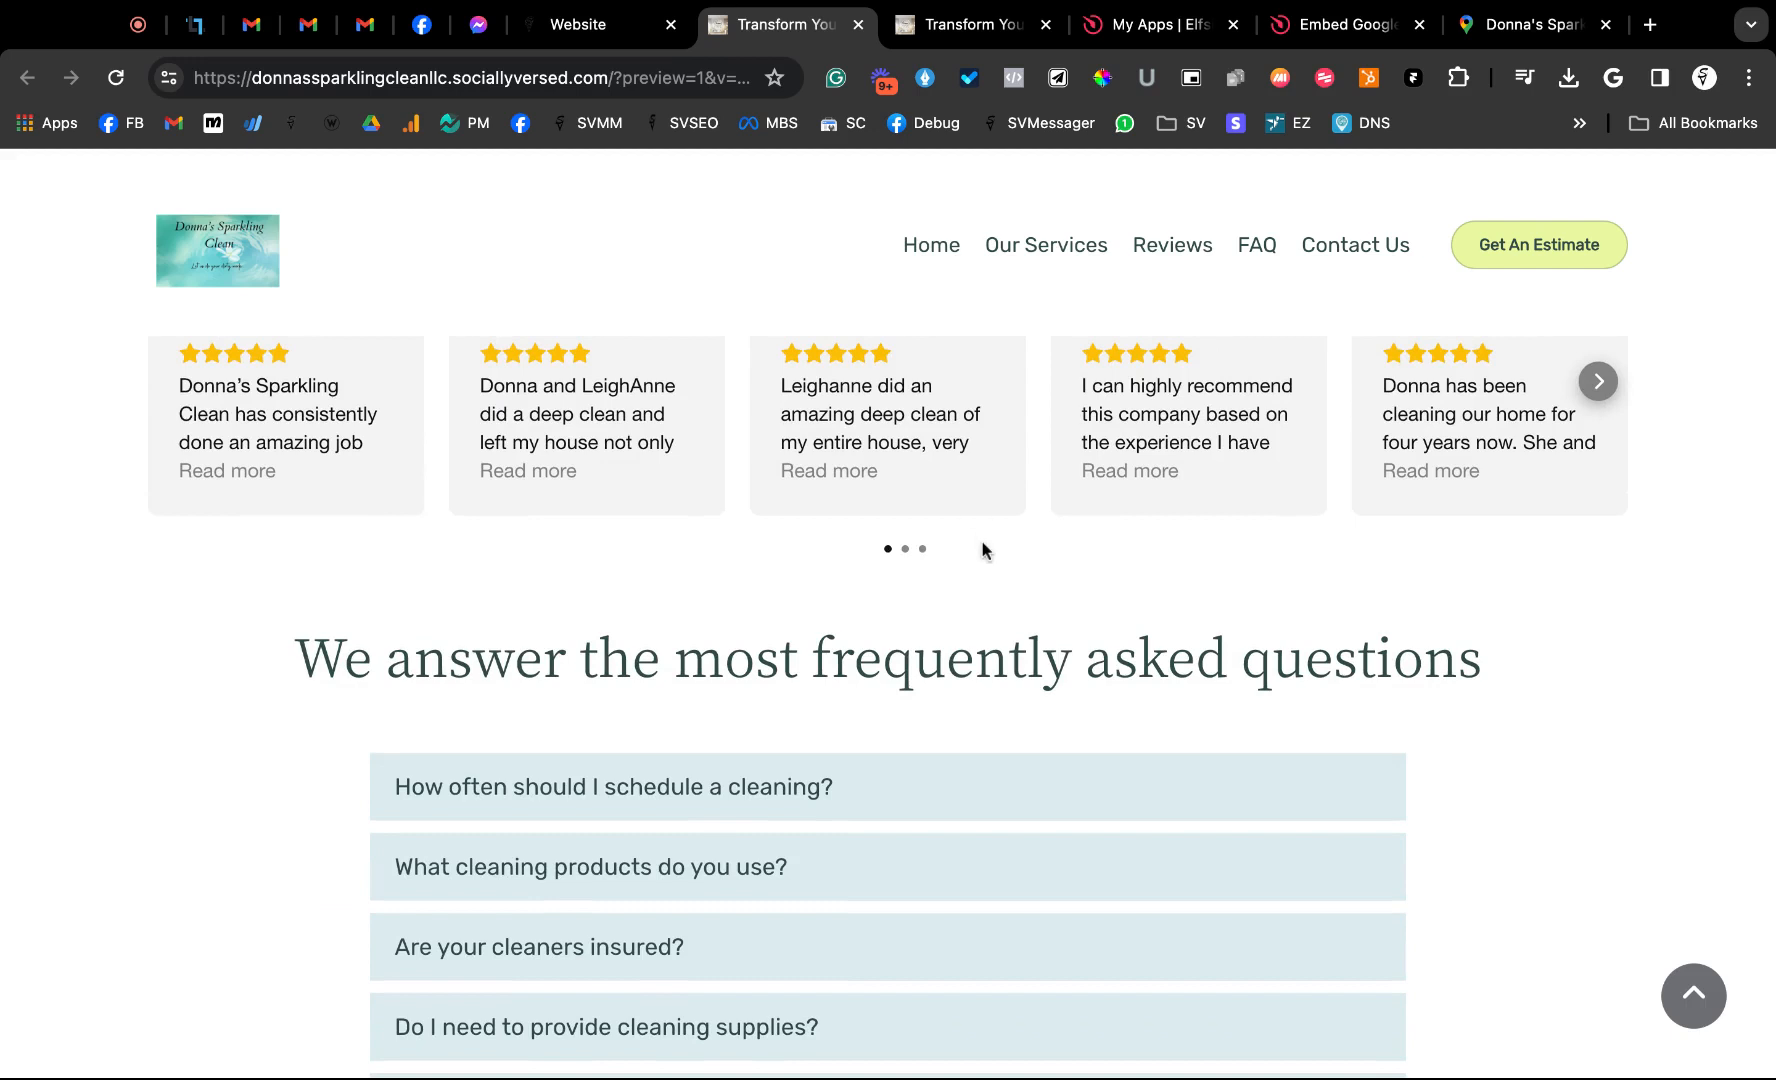
{"action": "mouse_move", "coordinate": [1023, 394]}
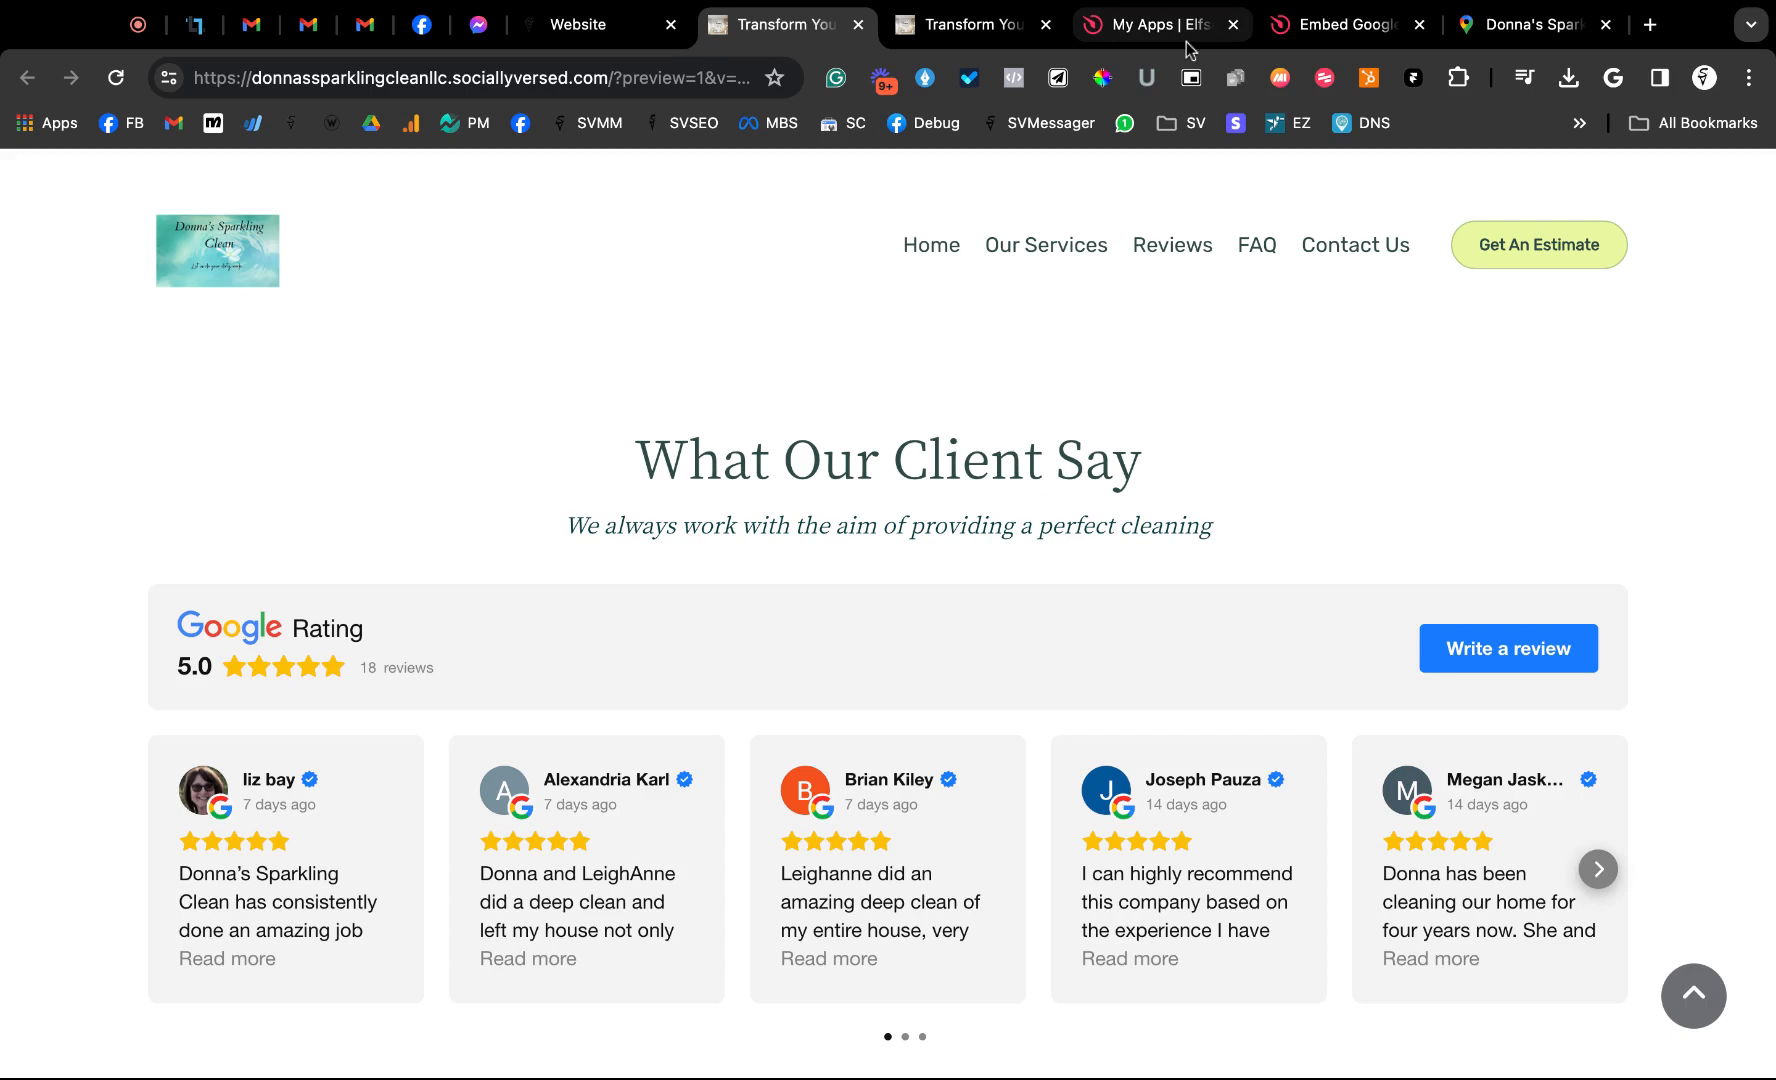
{"action": "mouse_move", "coordinate": [1189, 50]}
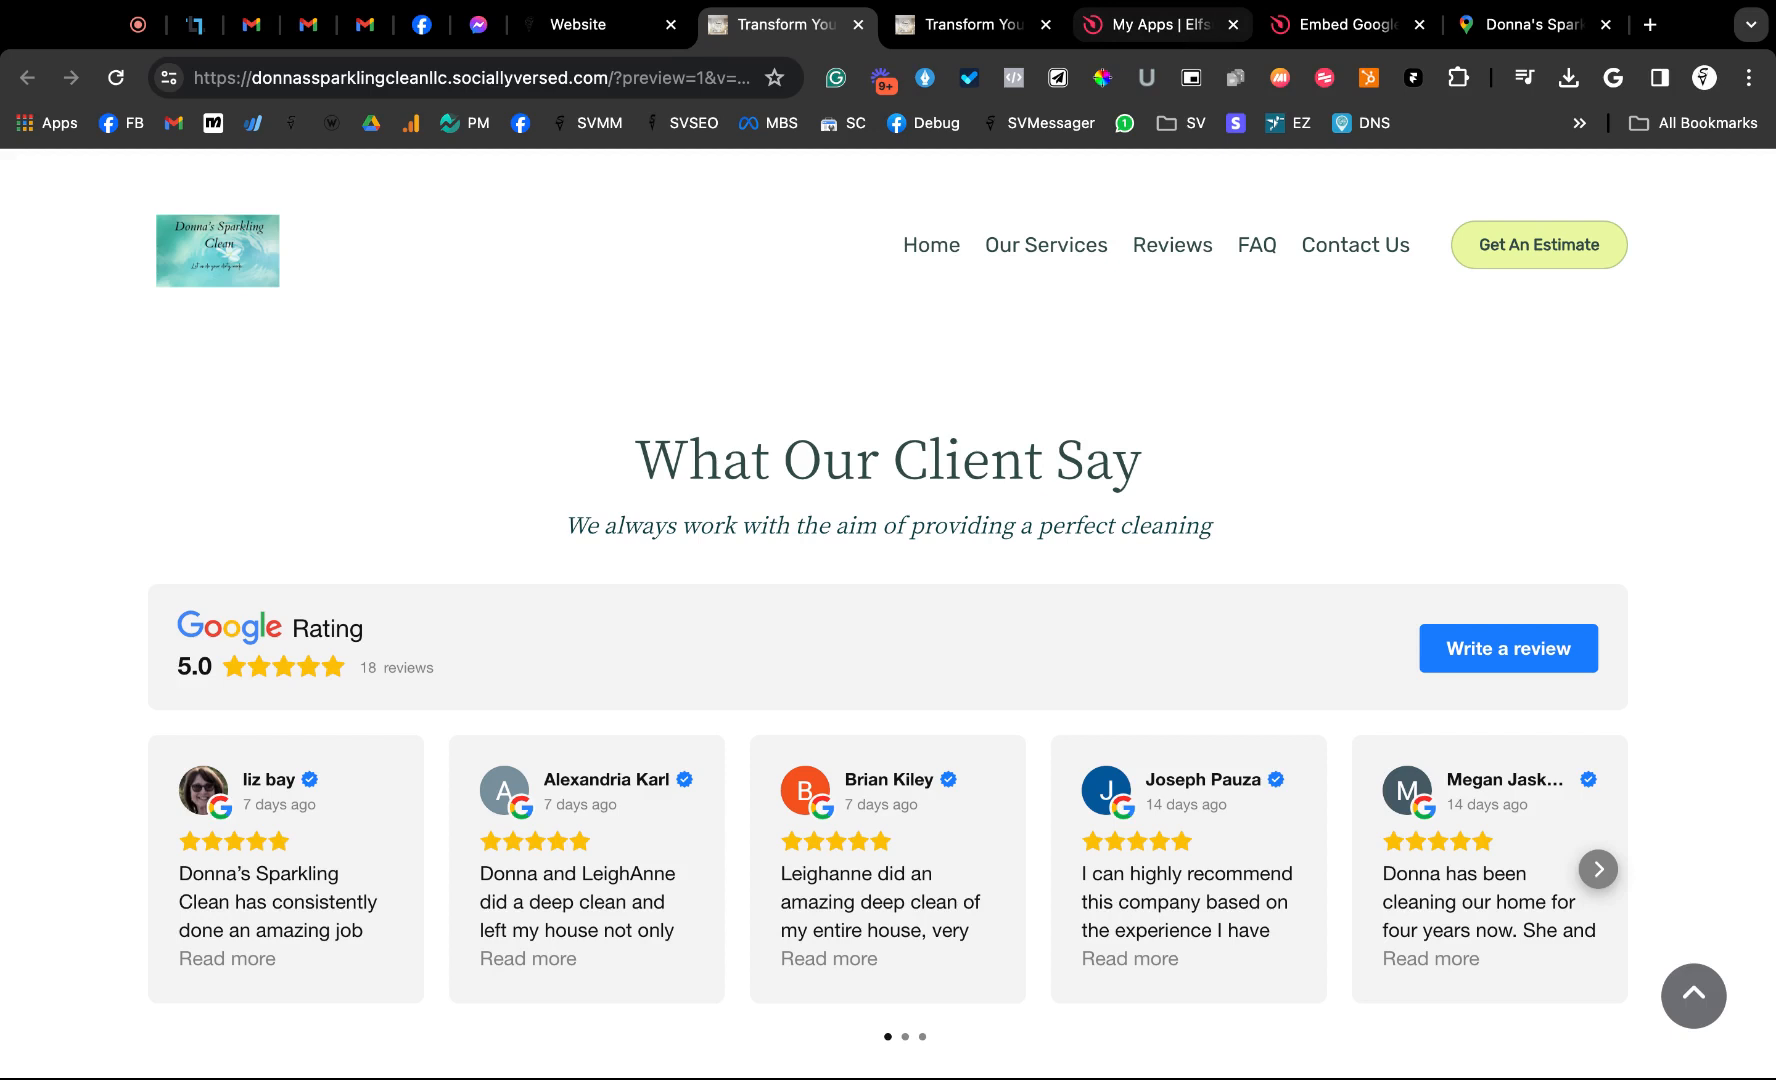